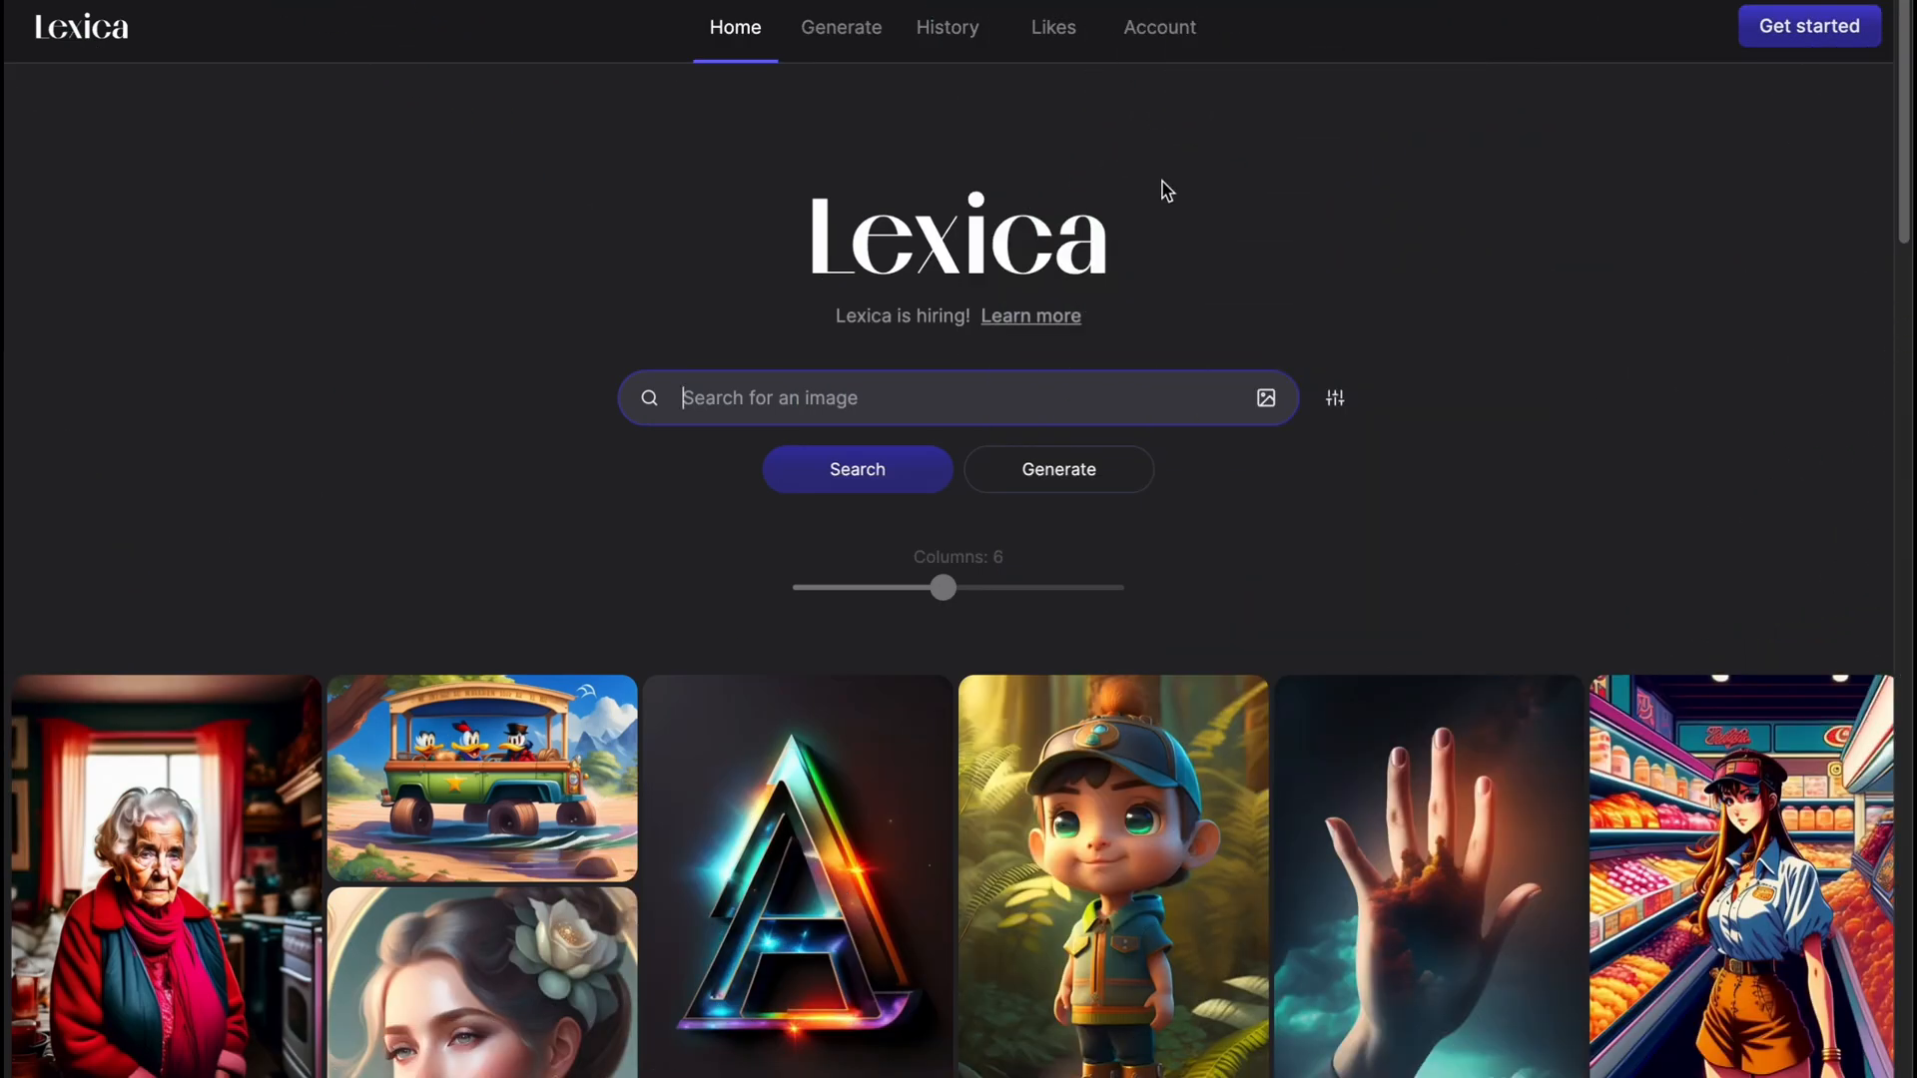
mouse_move(1334, 349)
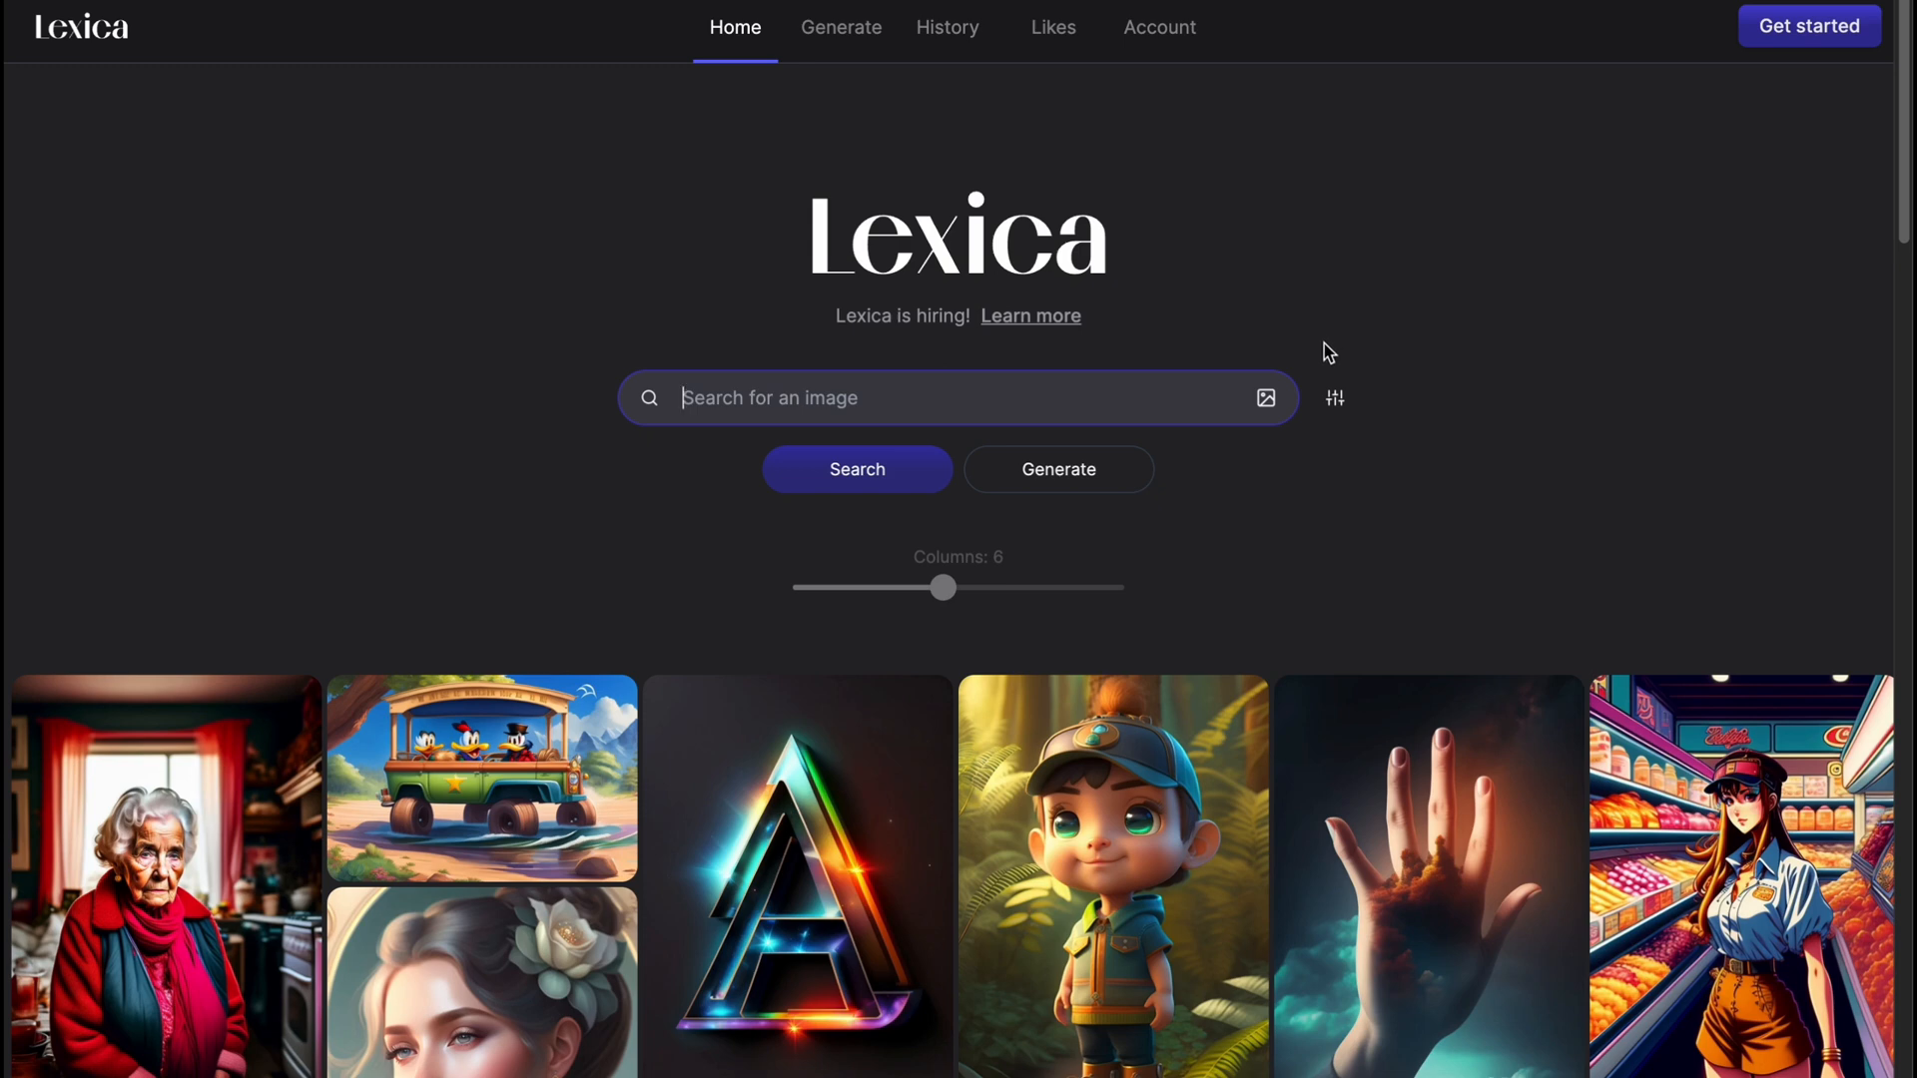
mouse_move(1360, 327)
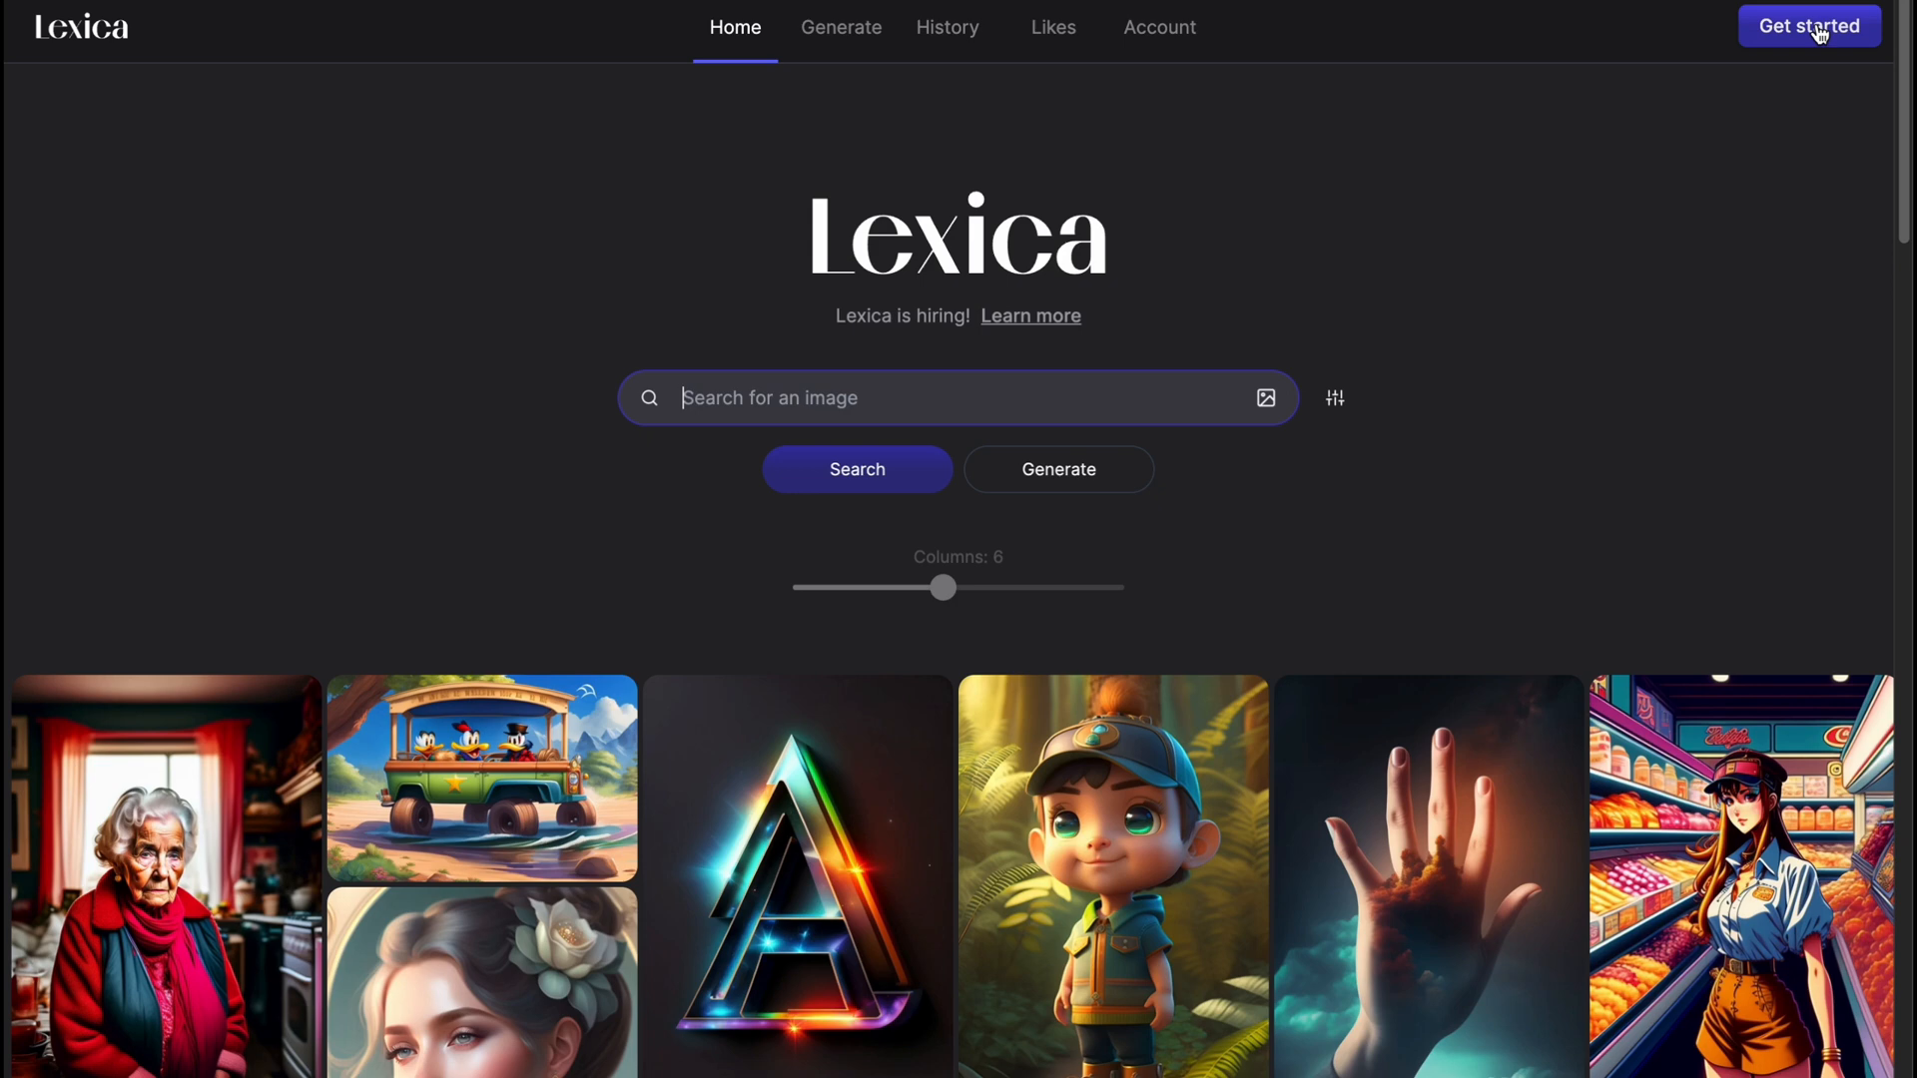
Sign in to Lexica via Continue with Google, choosing an account in the Google chooser.
left_click(1810, 26)
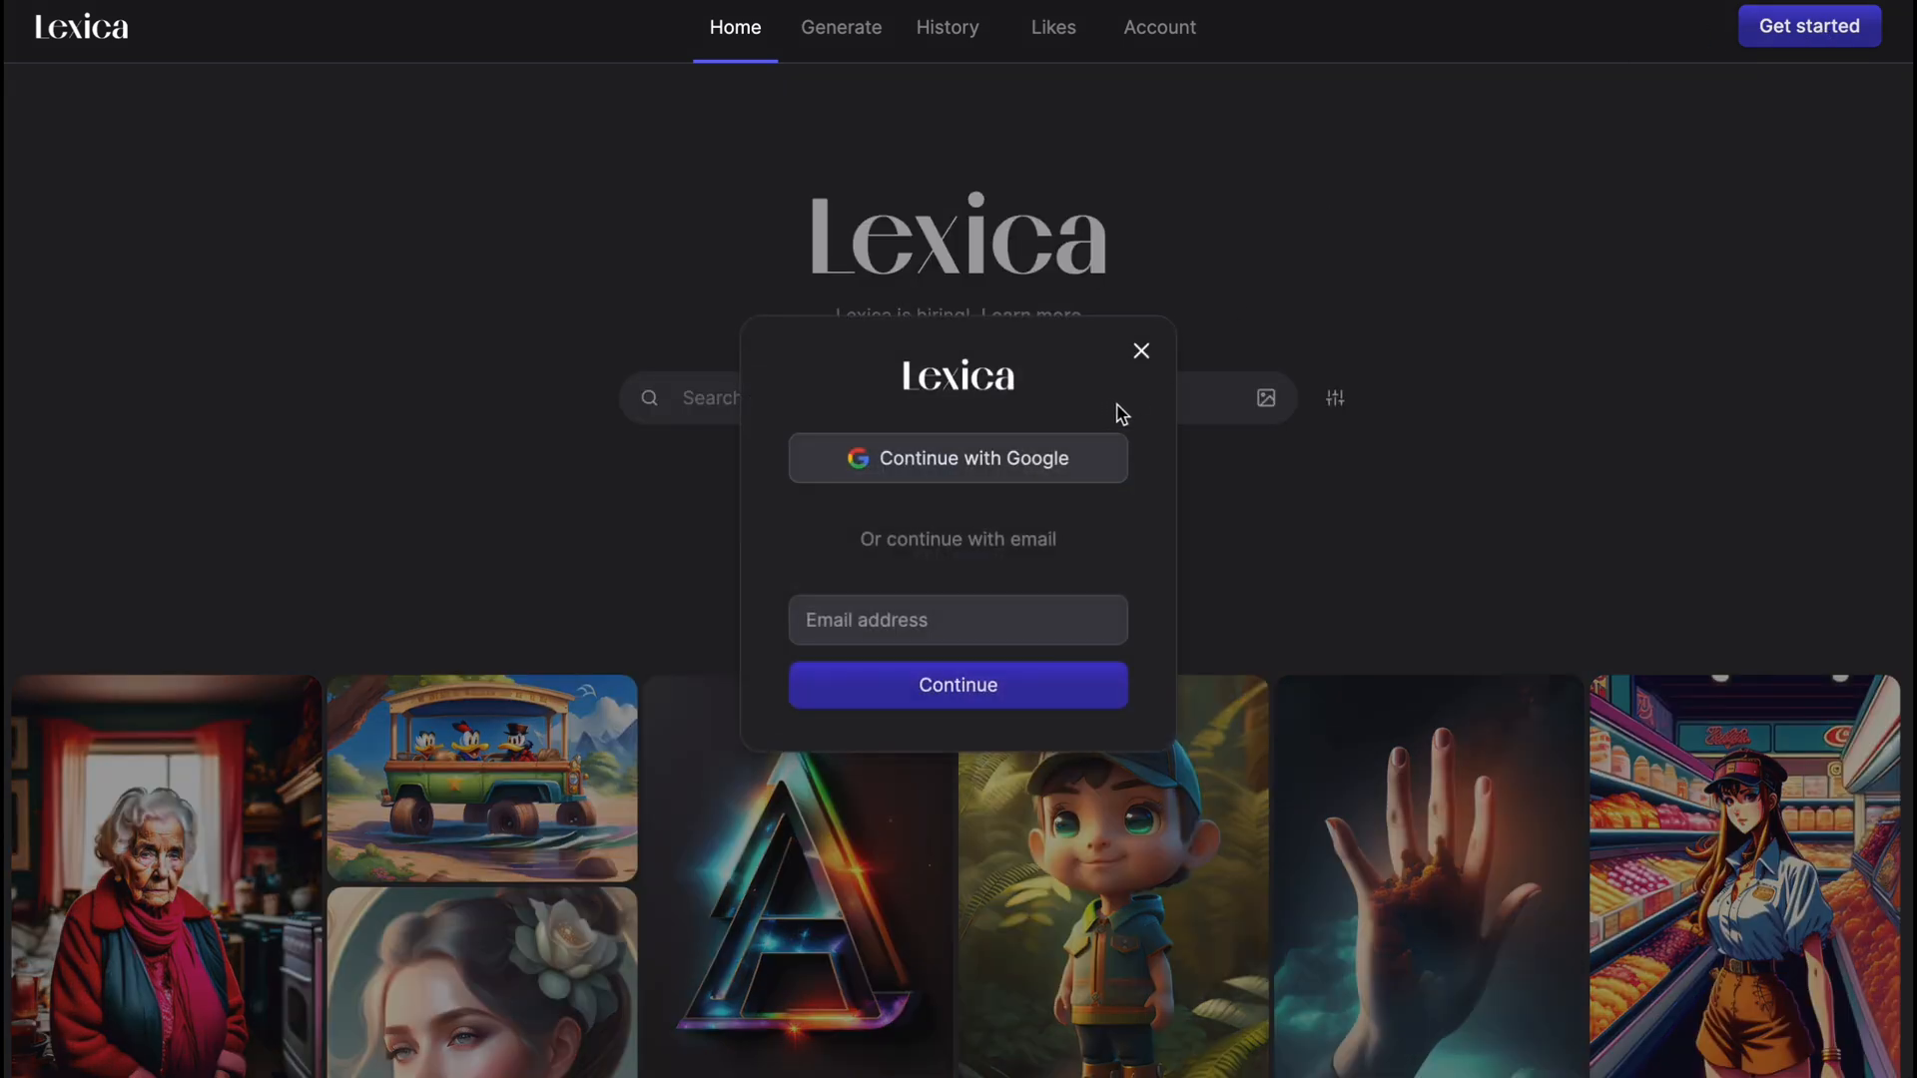
mouse_move(922, 475)
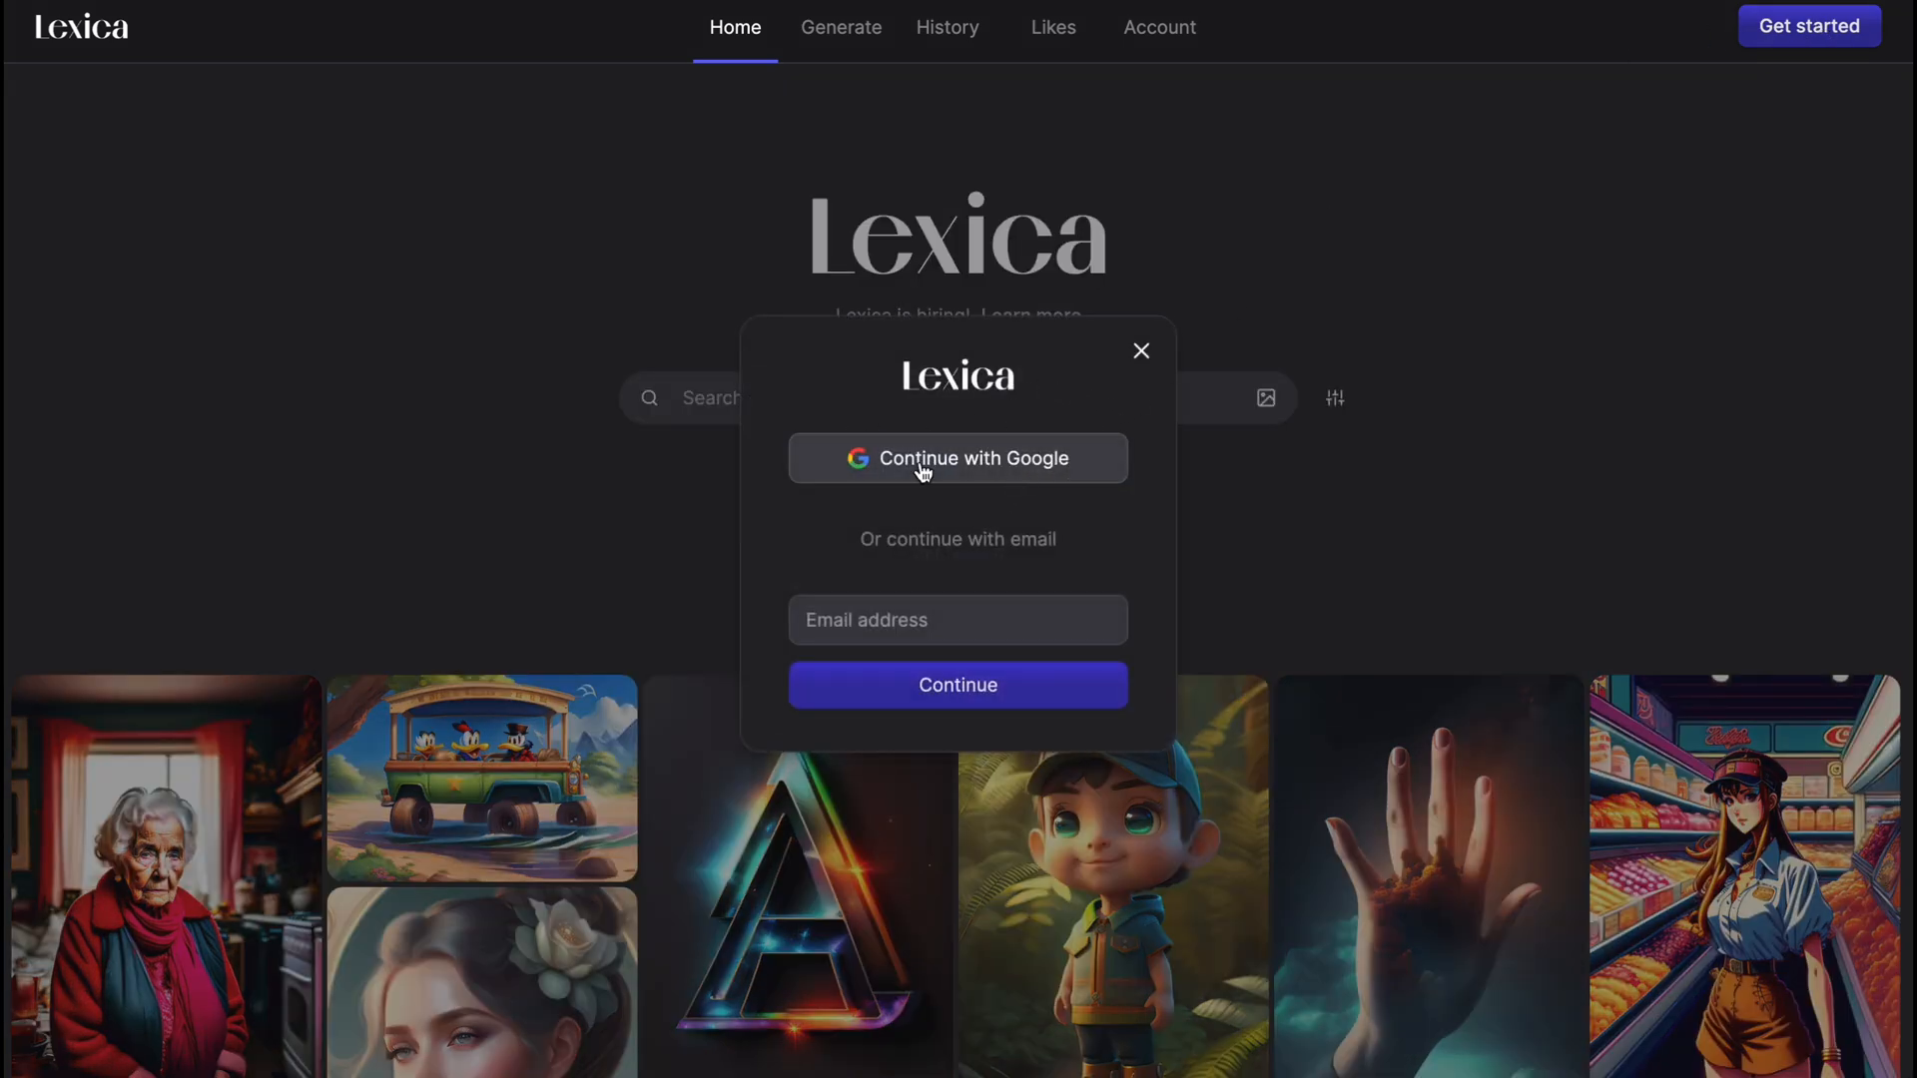
left_click(958, 619)
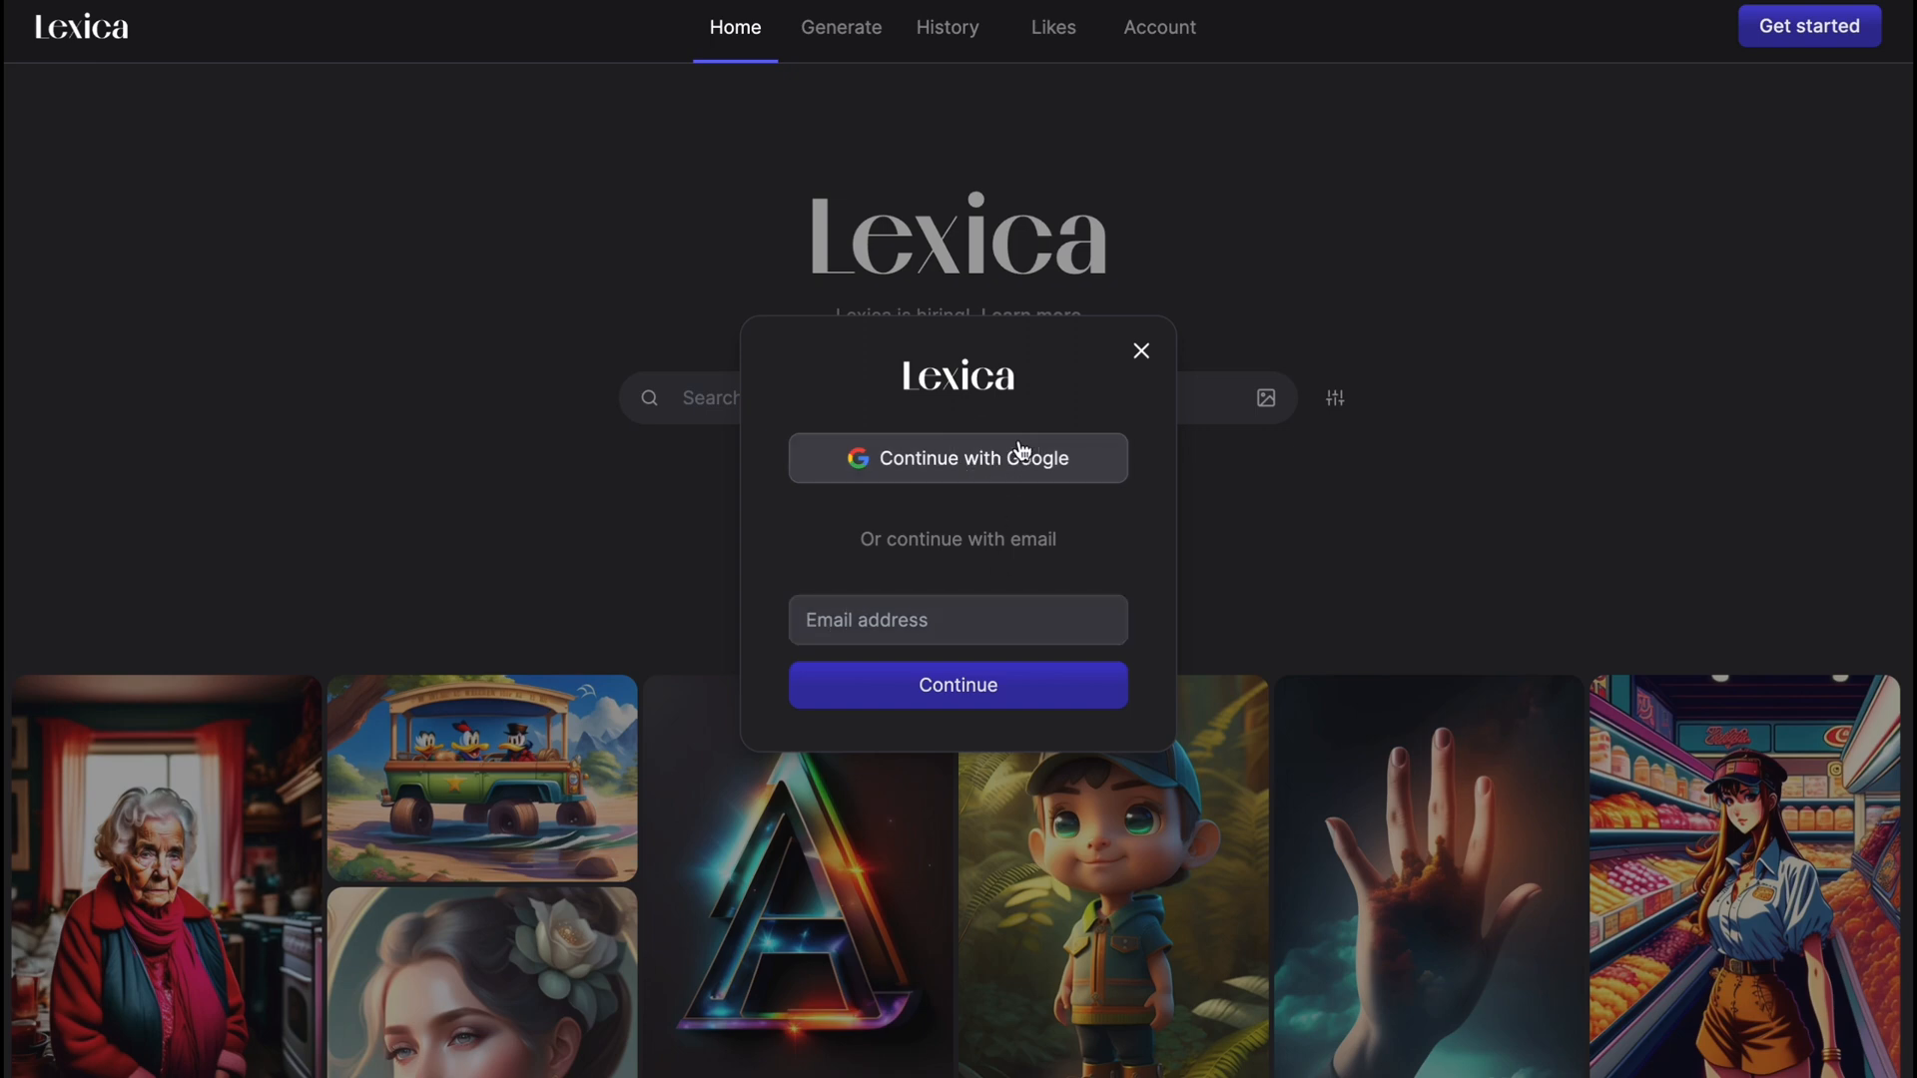
left_click(958, 459)
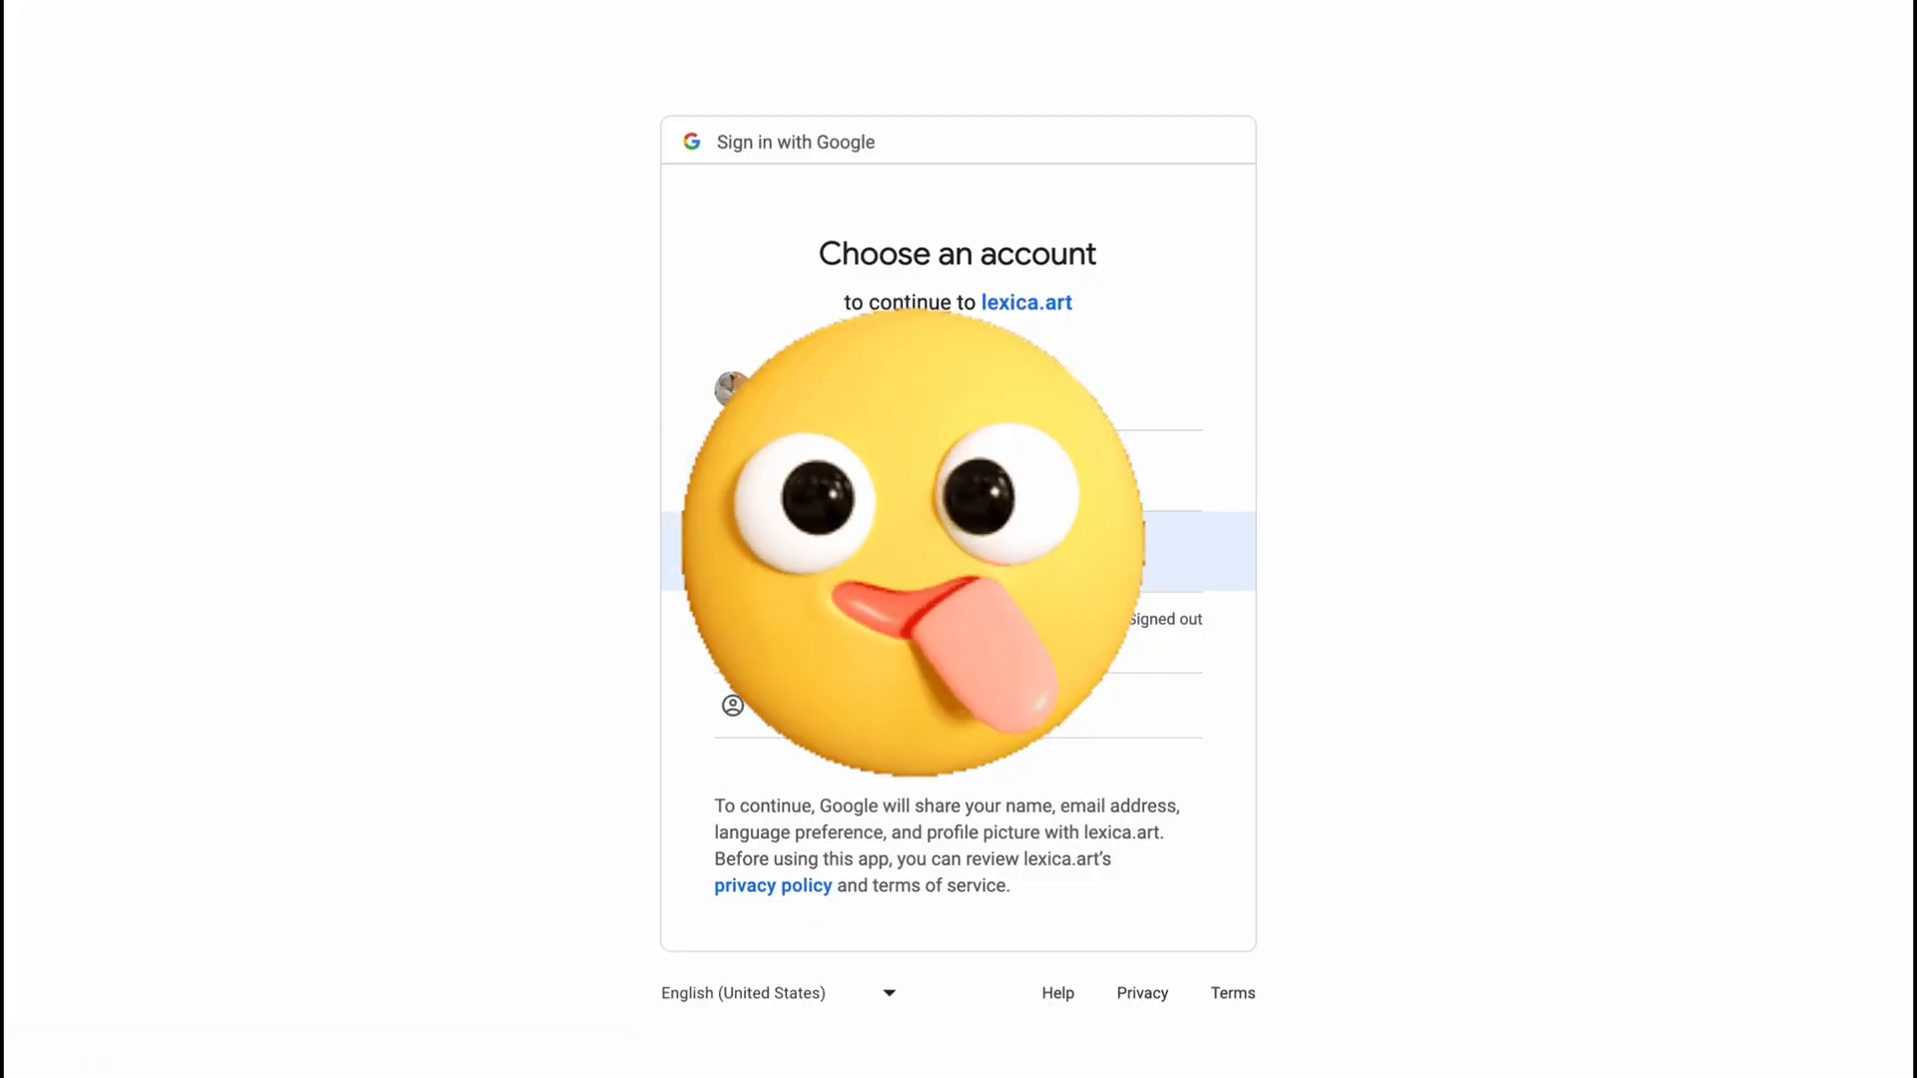
left_click(957, 579)
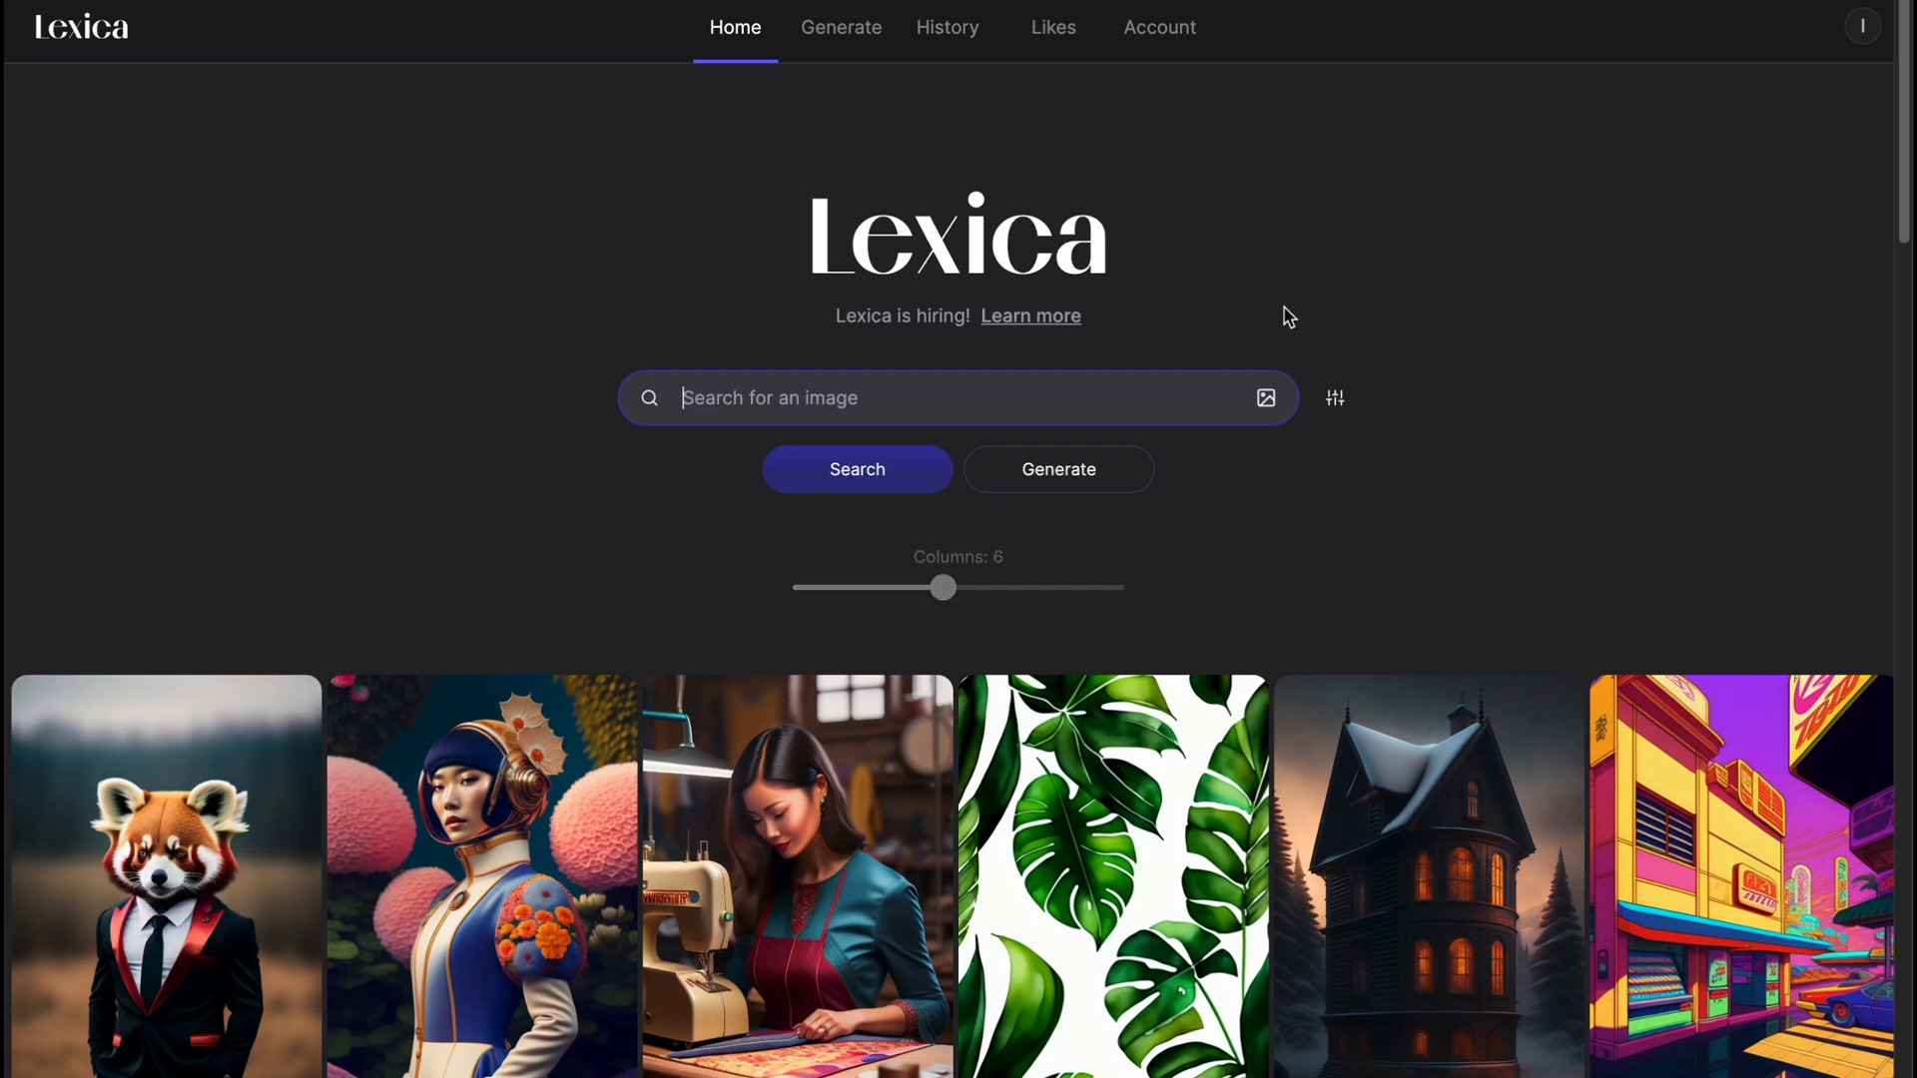
scroll("down", 3)
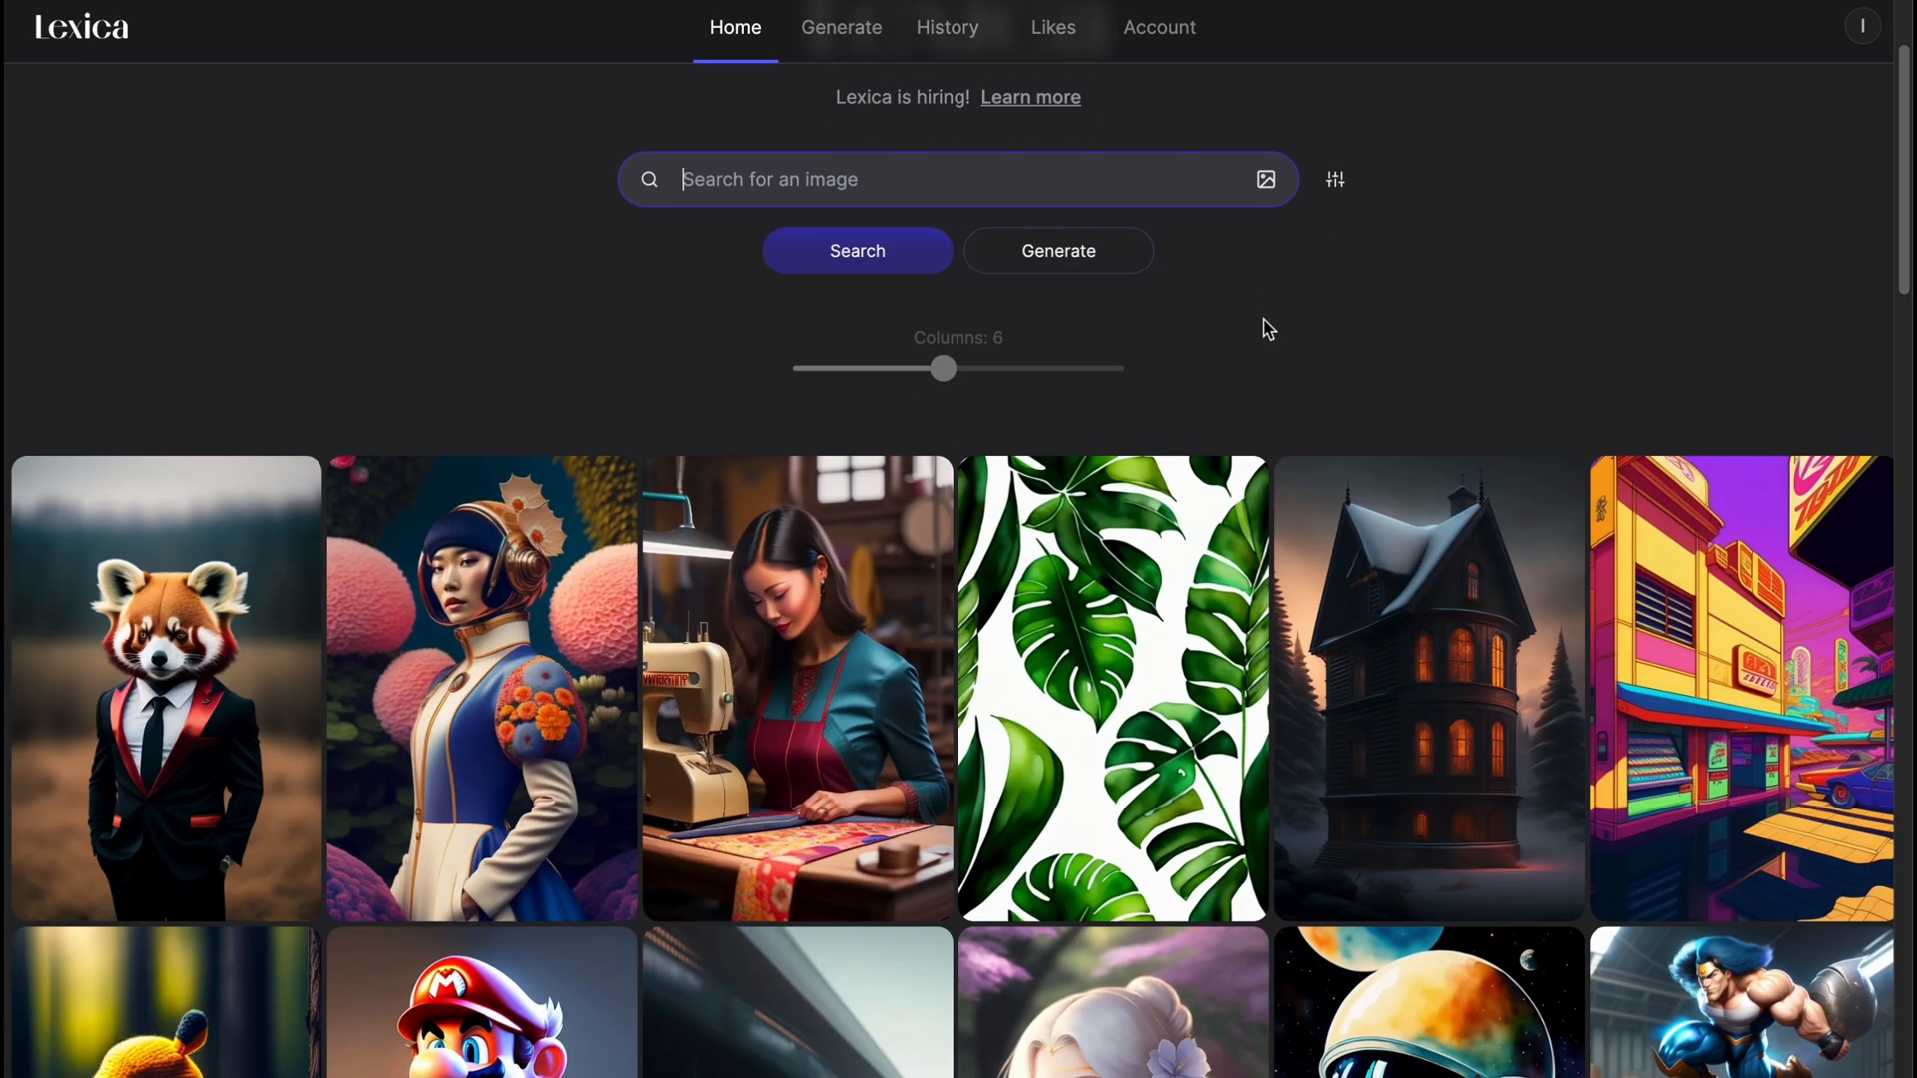
mouse_move(1240, 395)
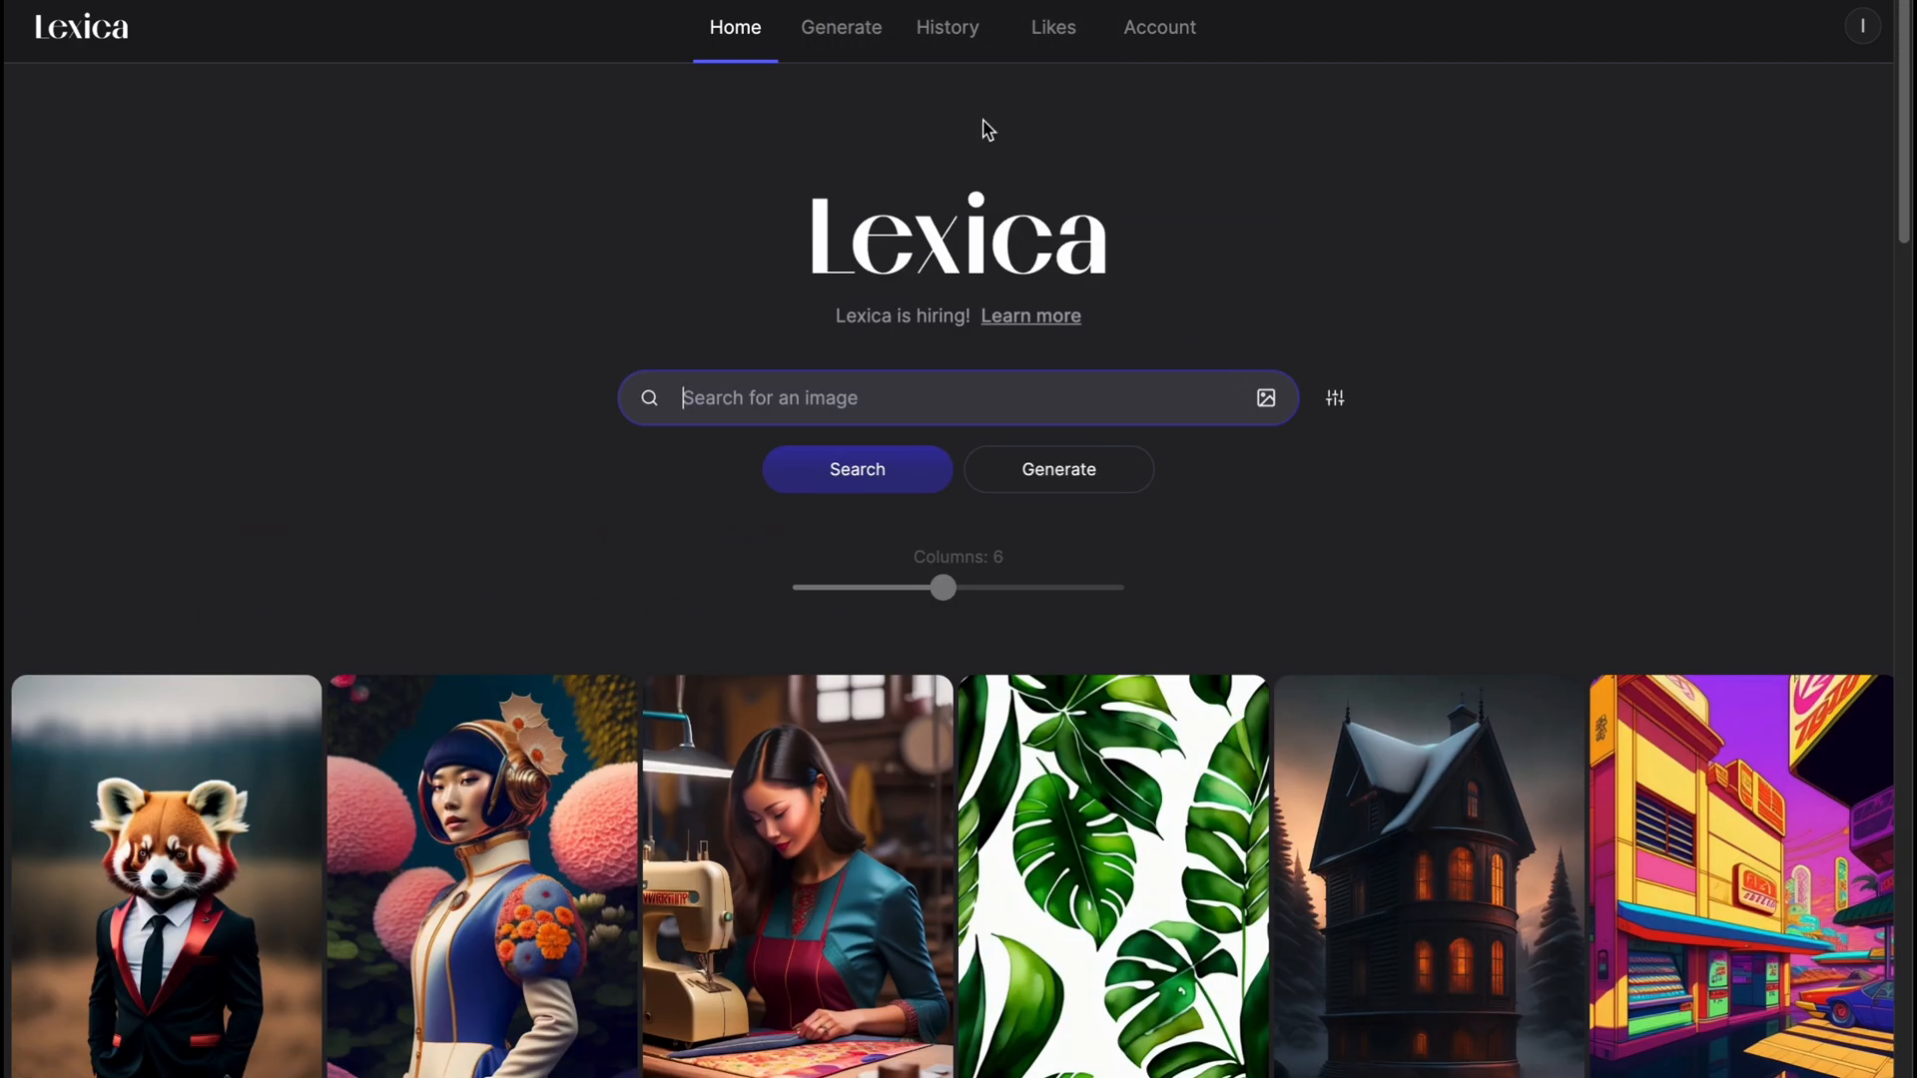
mouse_move(368, 44)
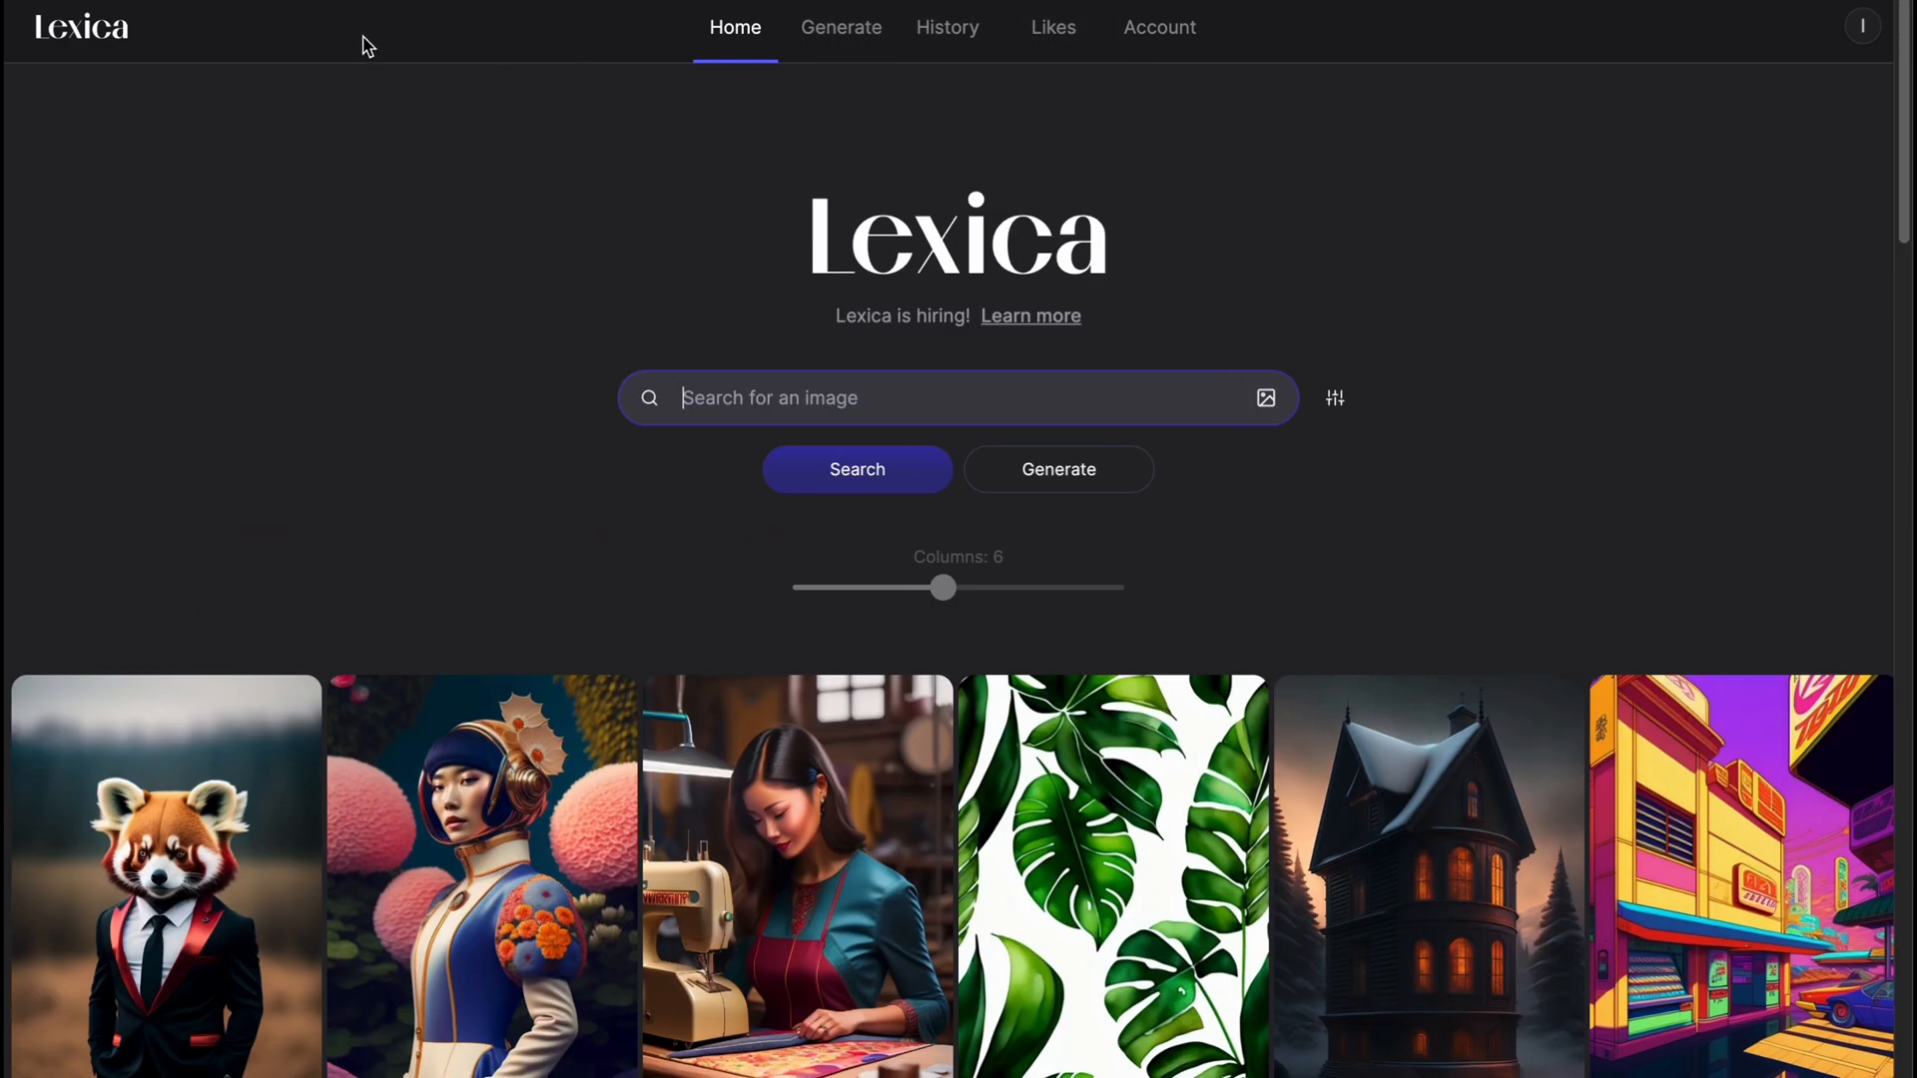
mouse_move(838, 32)
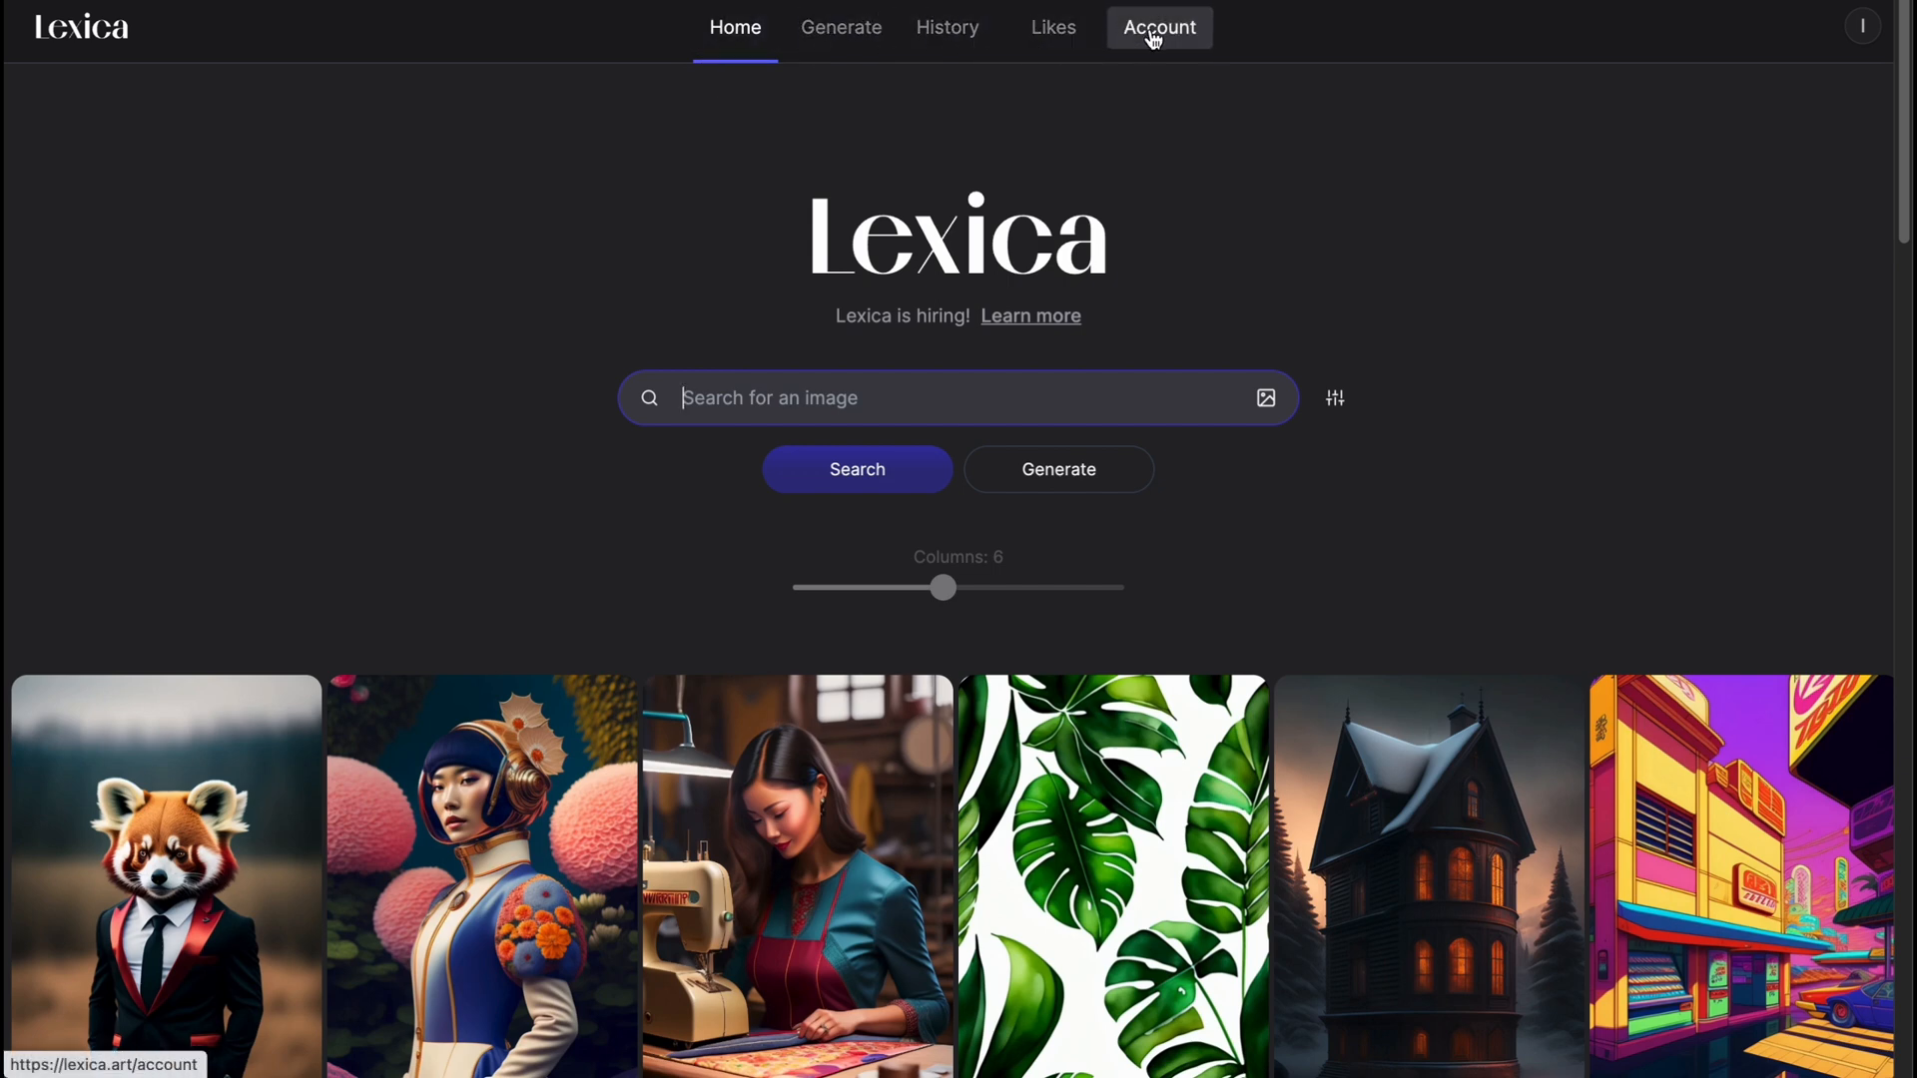
mouse_move(735, 32)
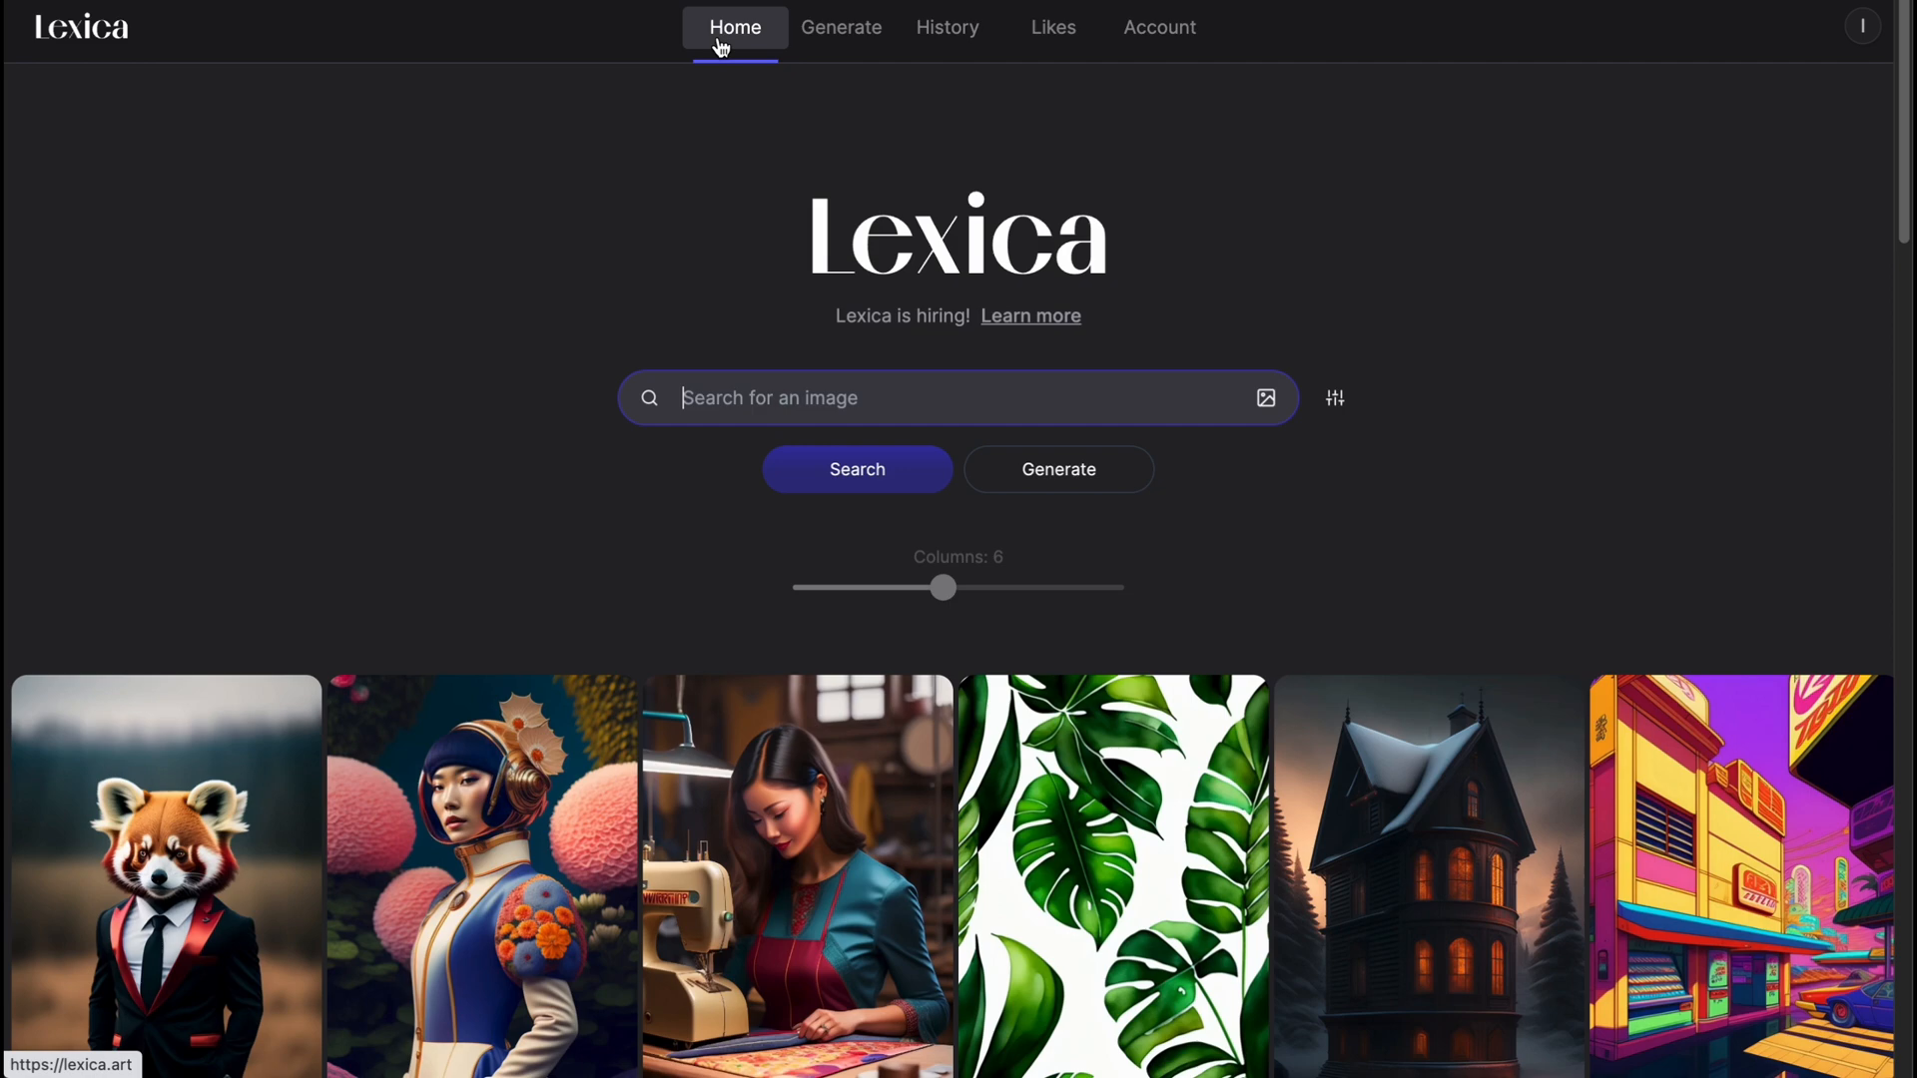
mouse_move(703, 343)
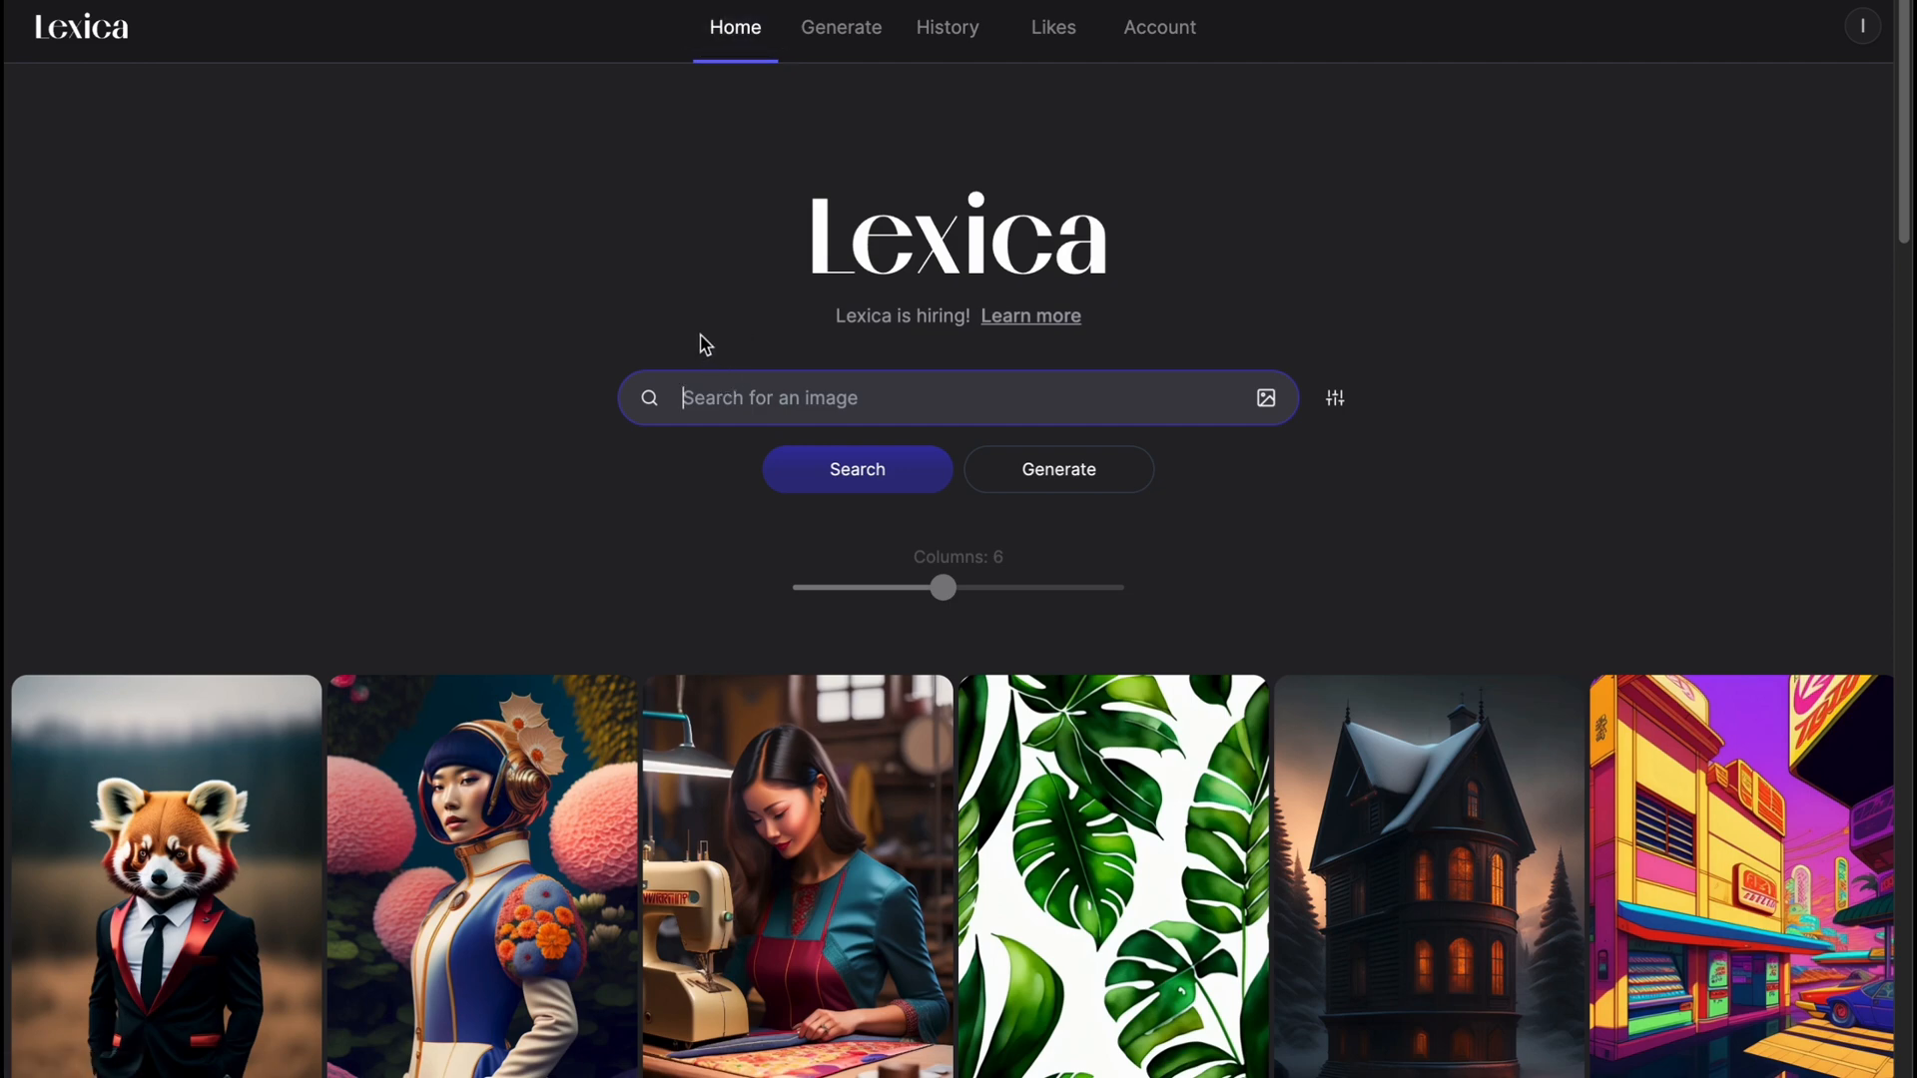
mouse_move(579, 327)
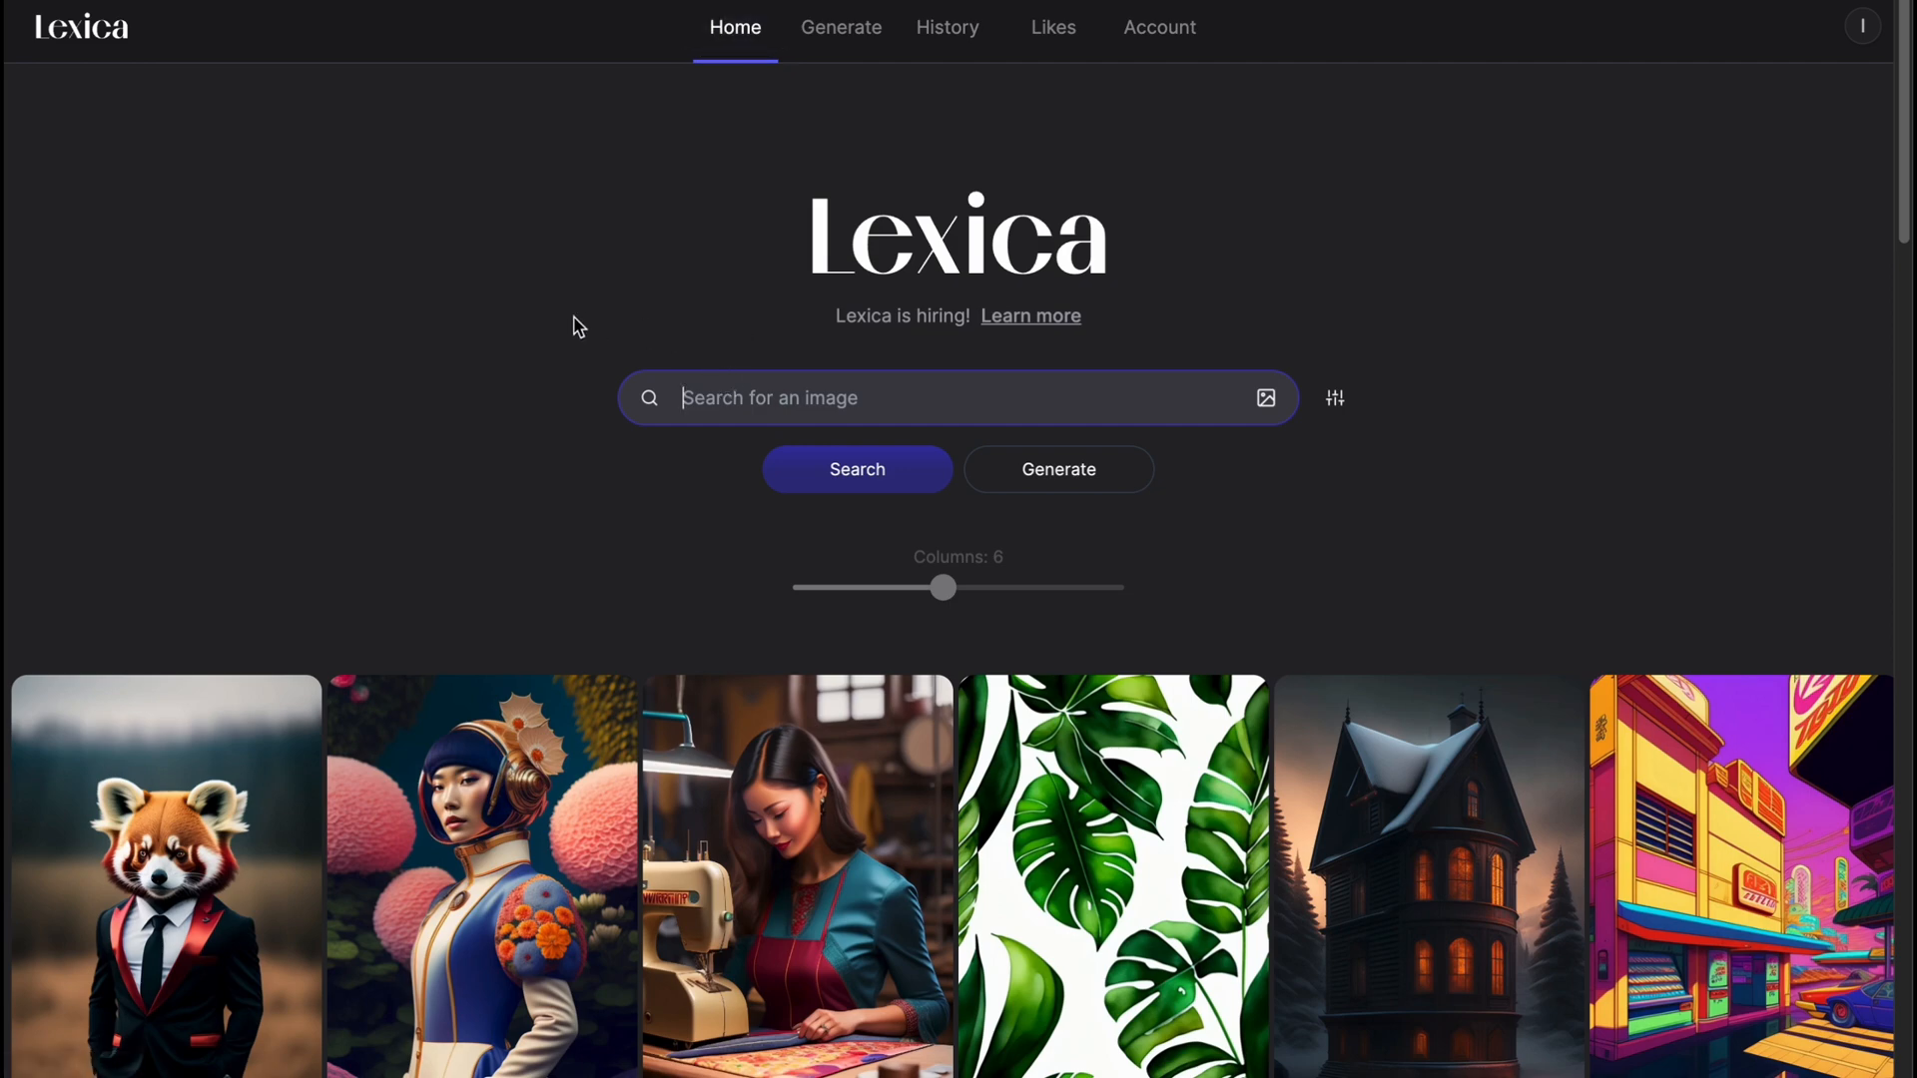
scroll("down", 3)
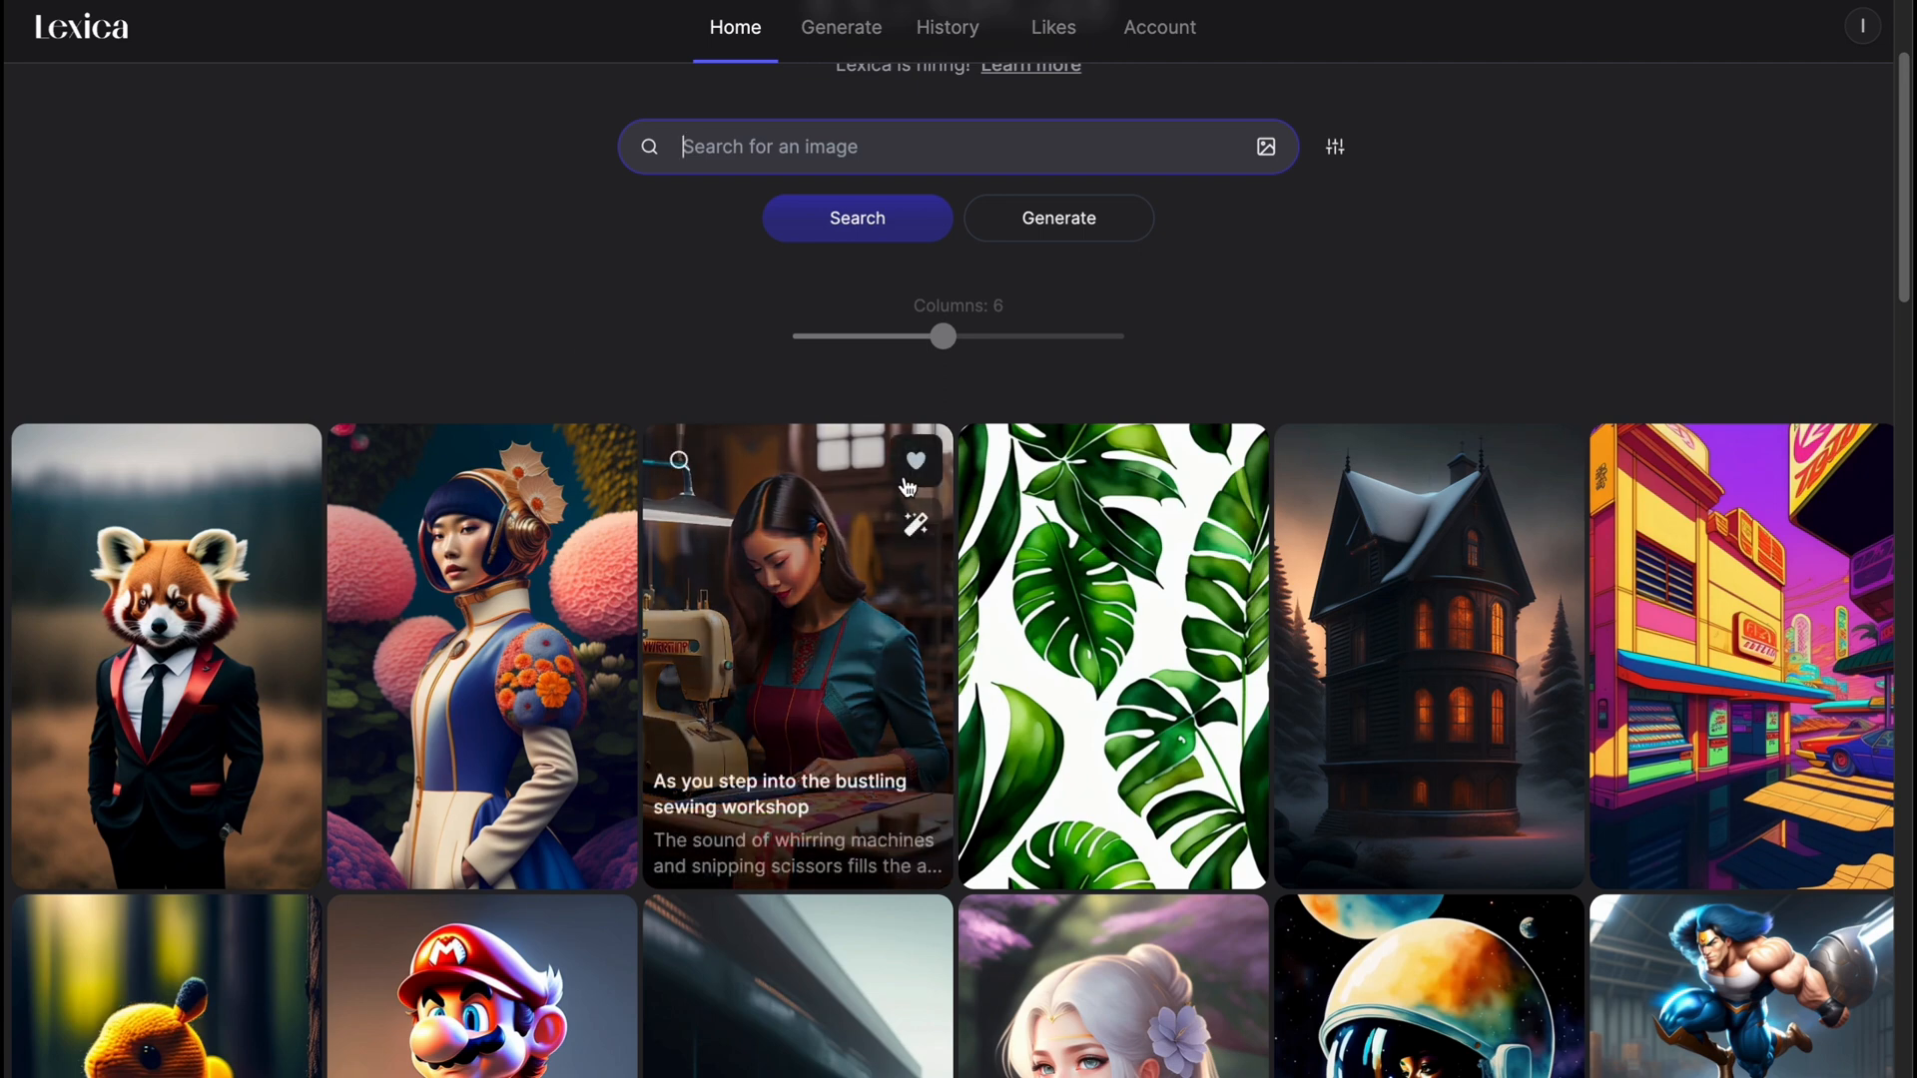
scroll("down", 3)
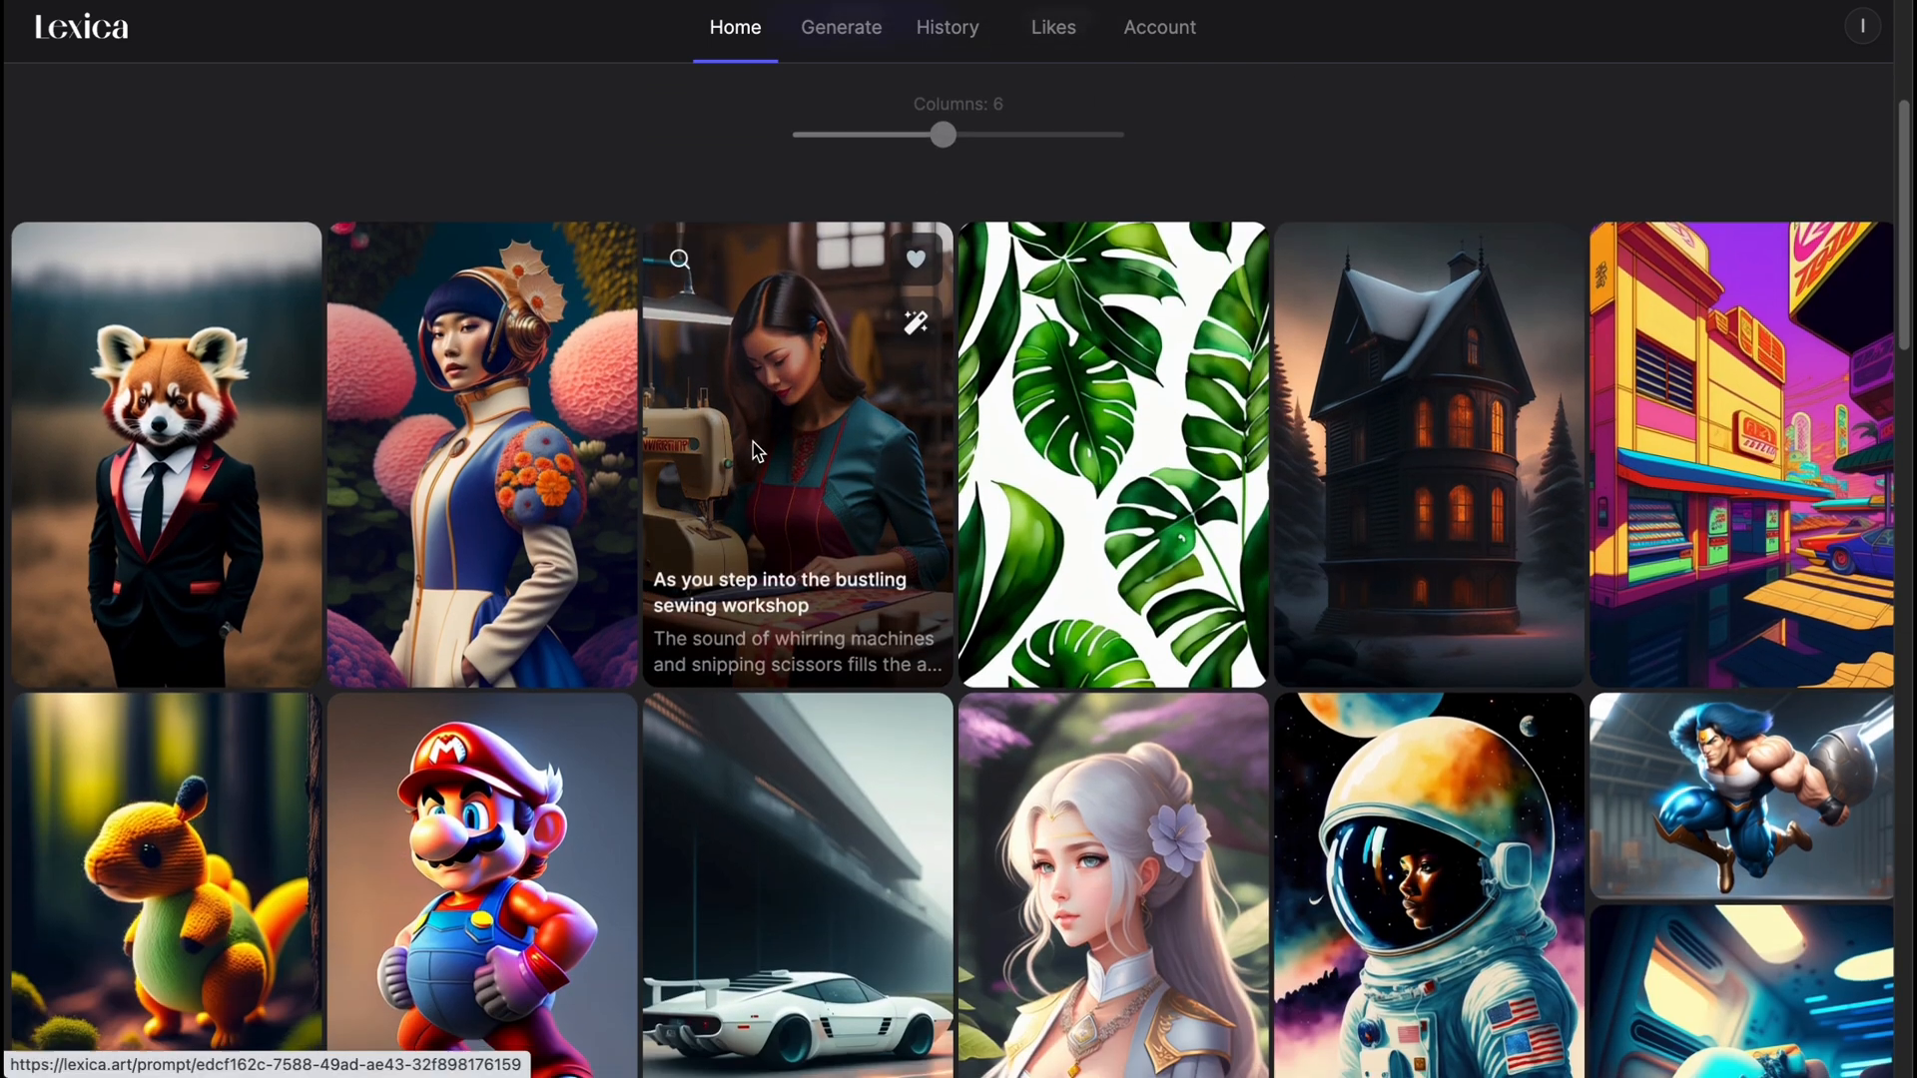
scroll("down", 3)
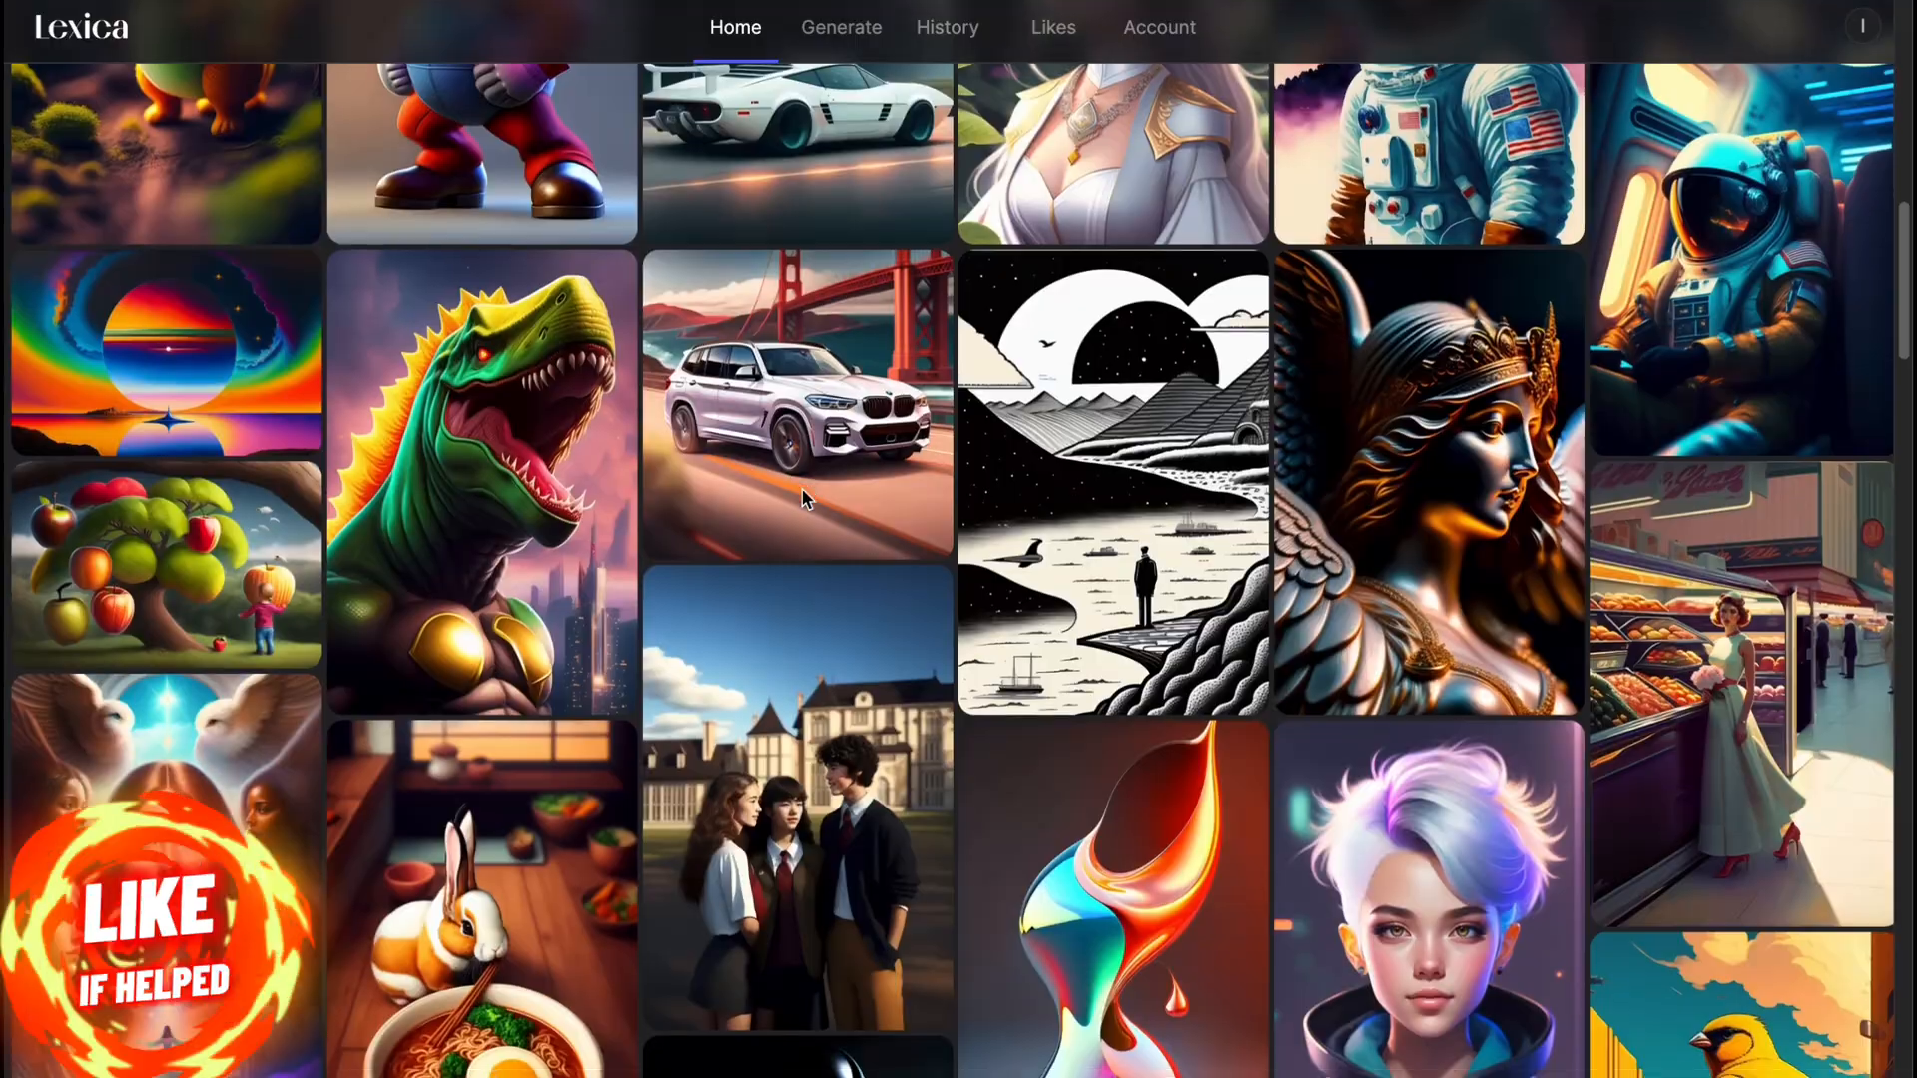
mouse_move(803, 499)
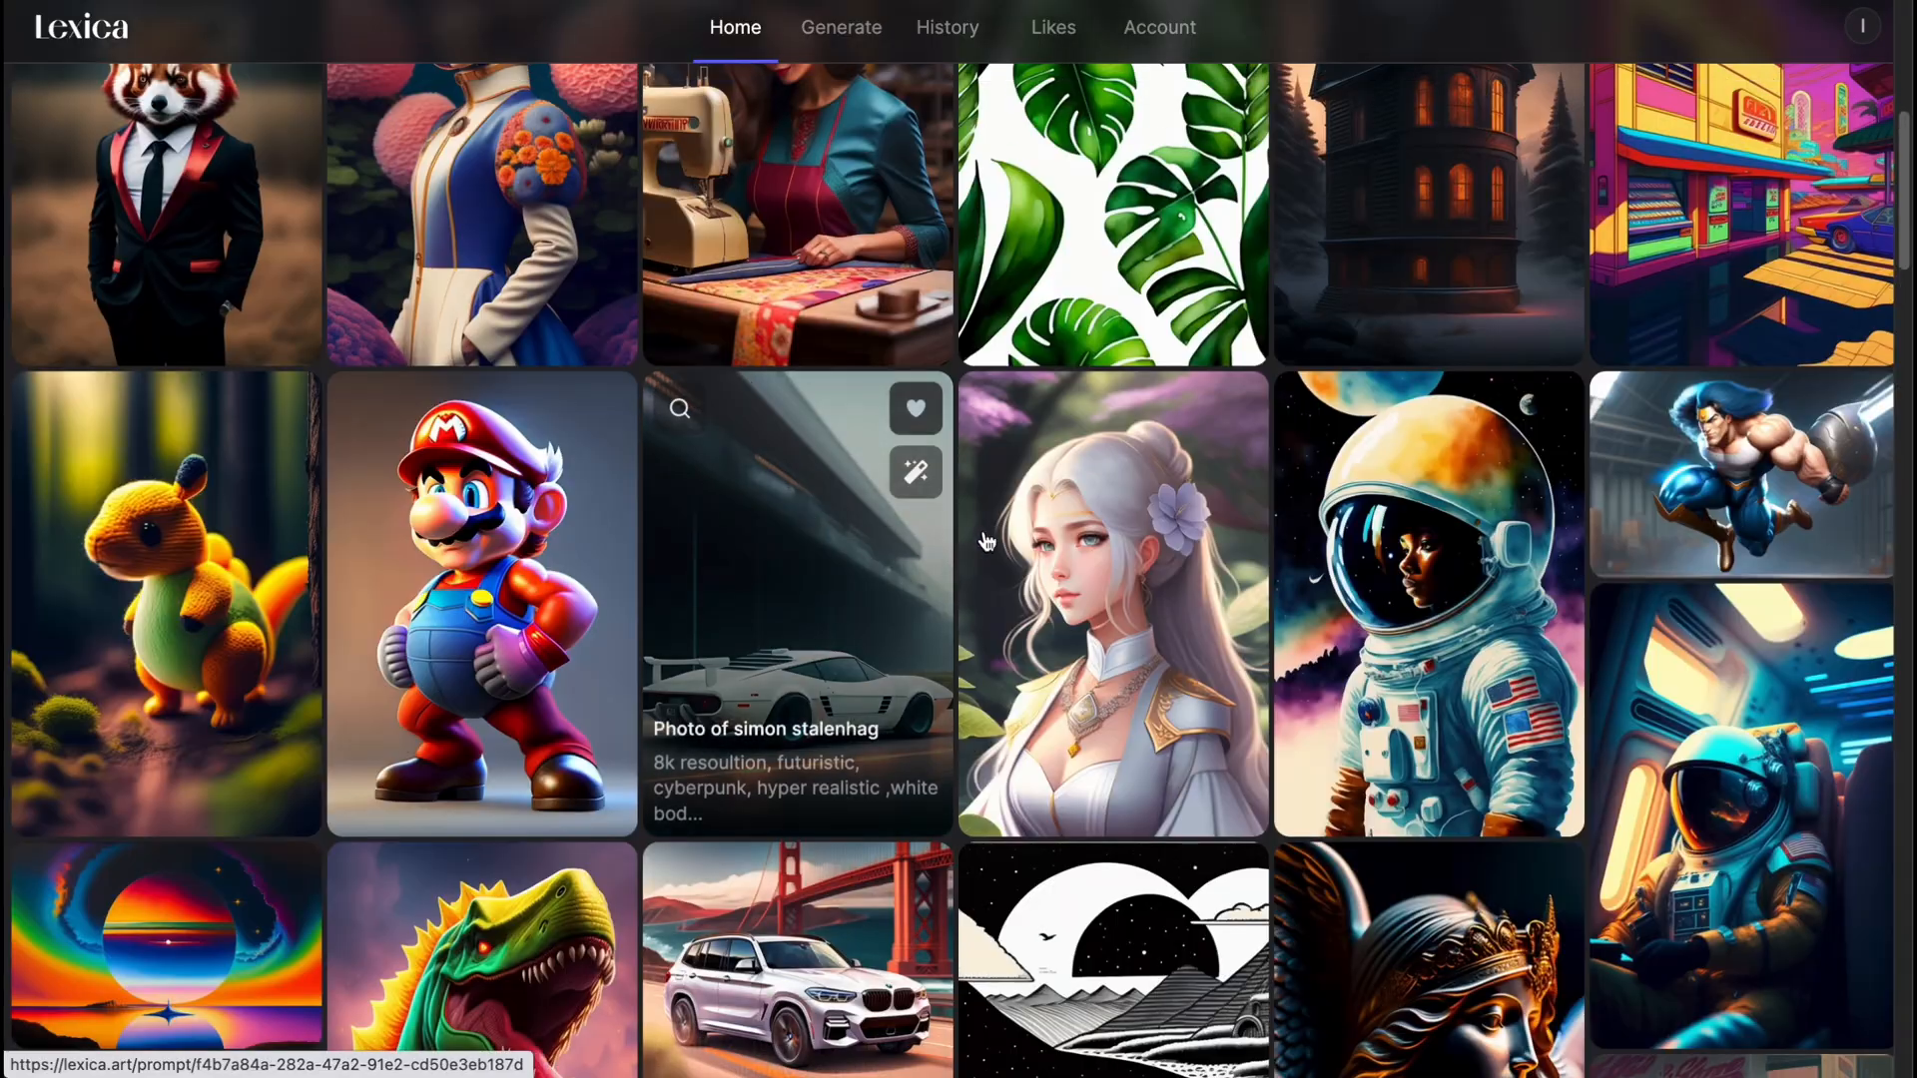
scroll("up", 3)
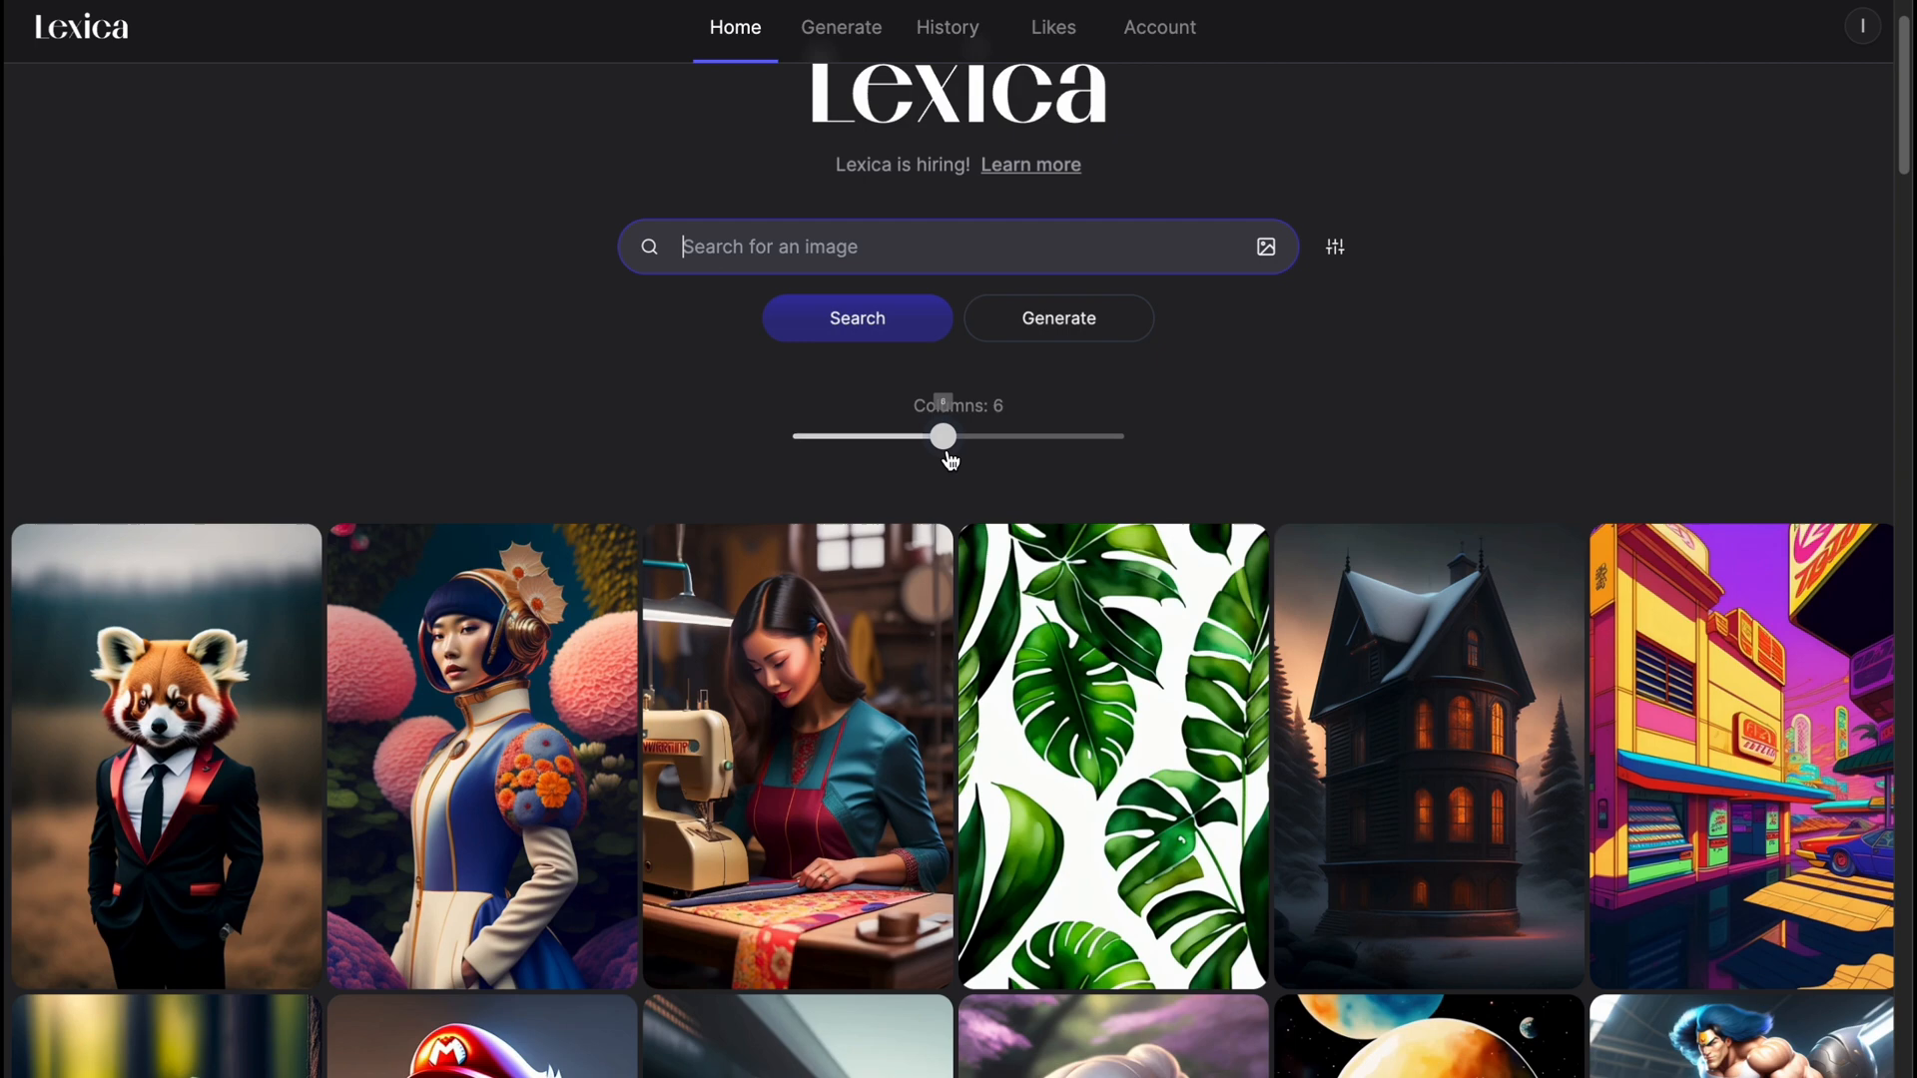
Set the gallery to 10 columns and search Lexica for 'nature'.
left_click_drag(942, 435, 1002, 435)
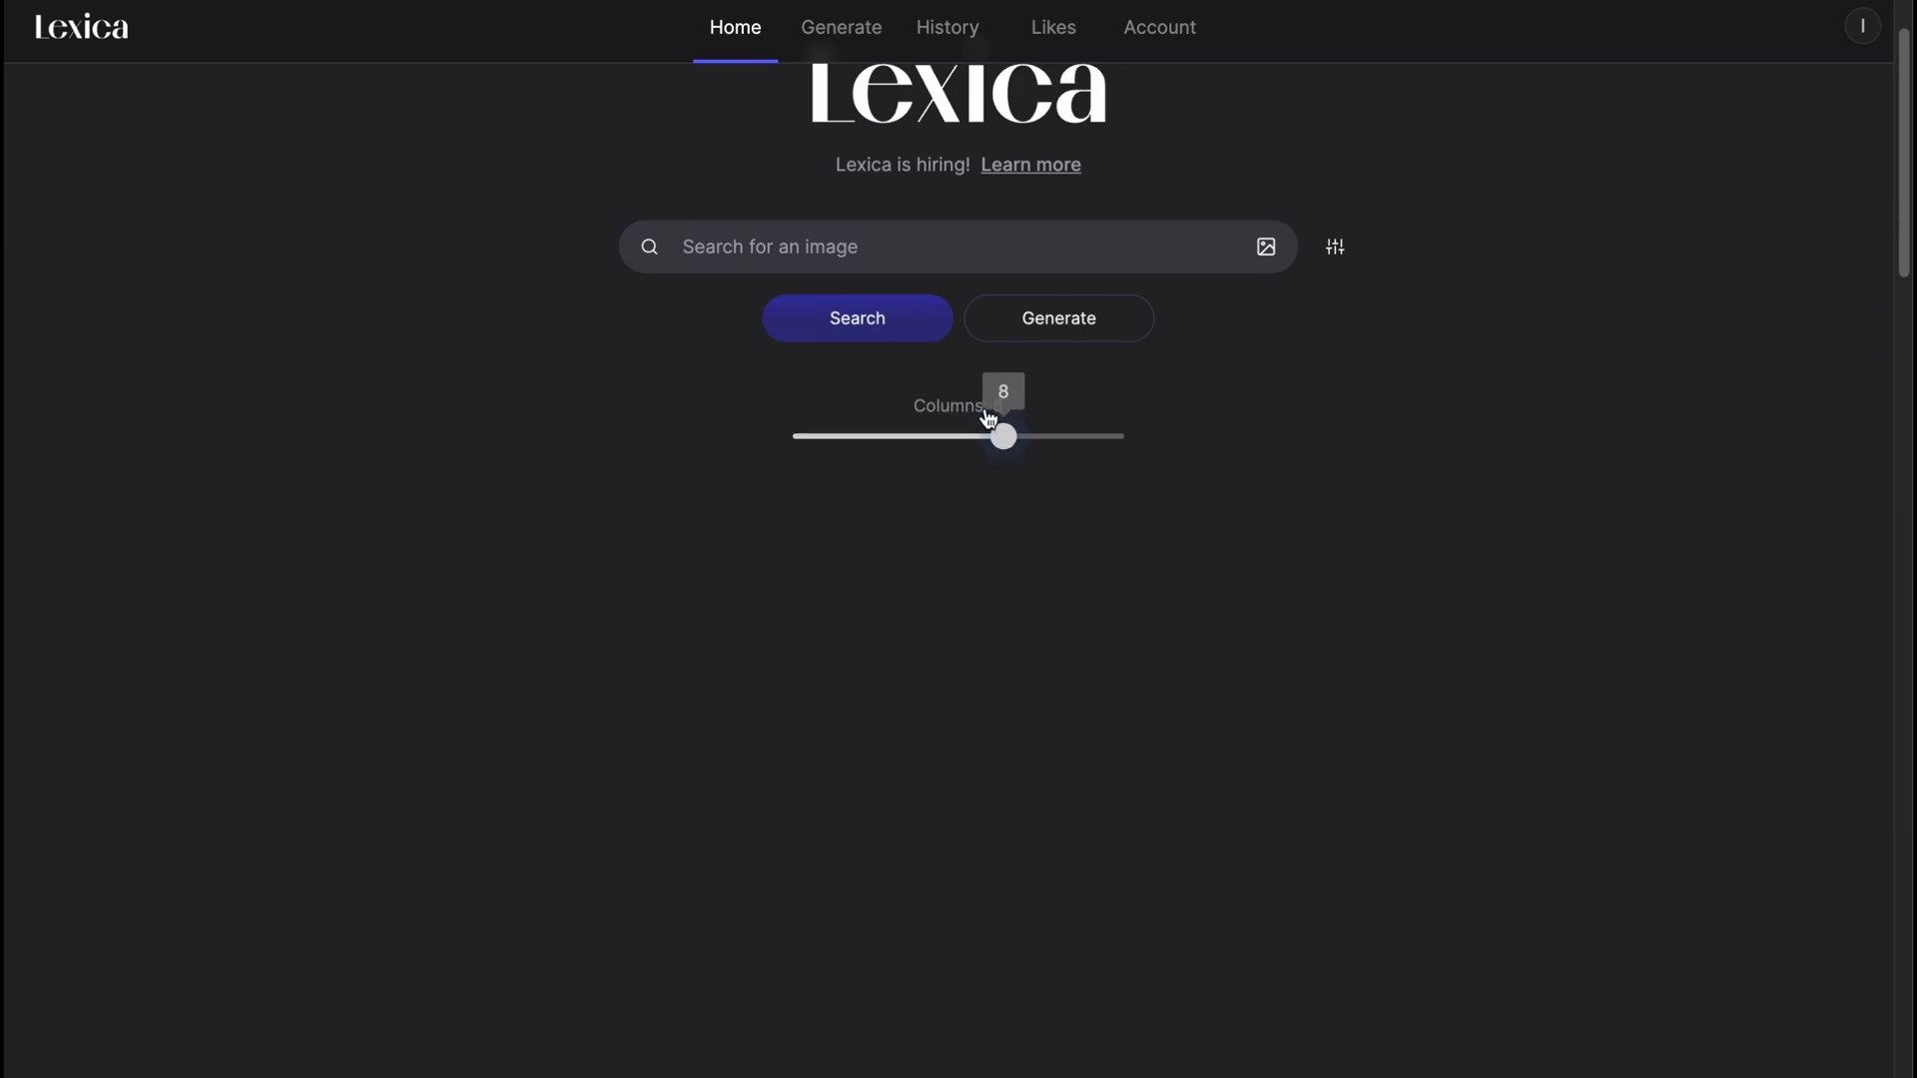
left_click_drag(1003, 436, 1064, 435)
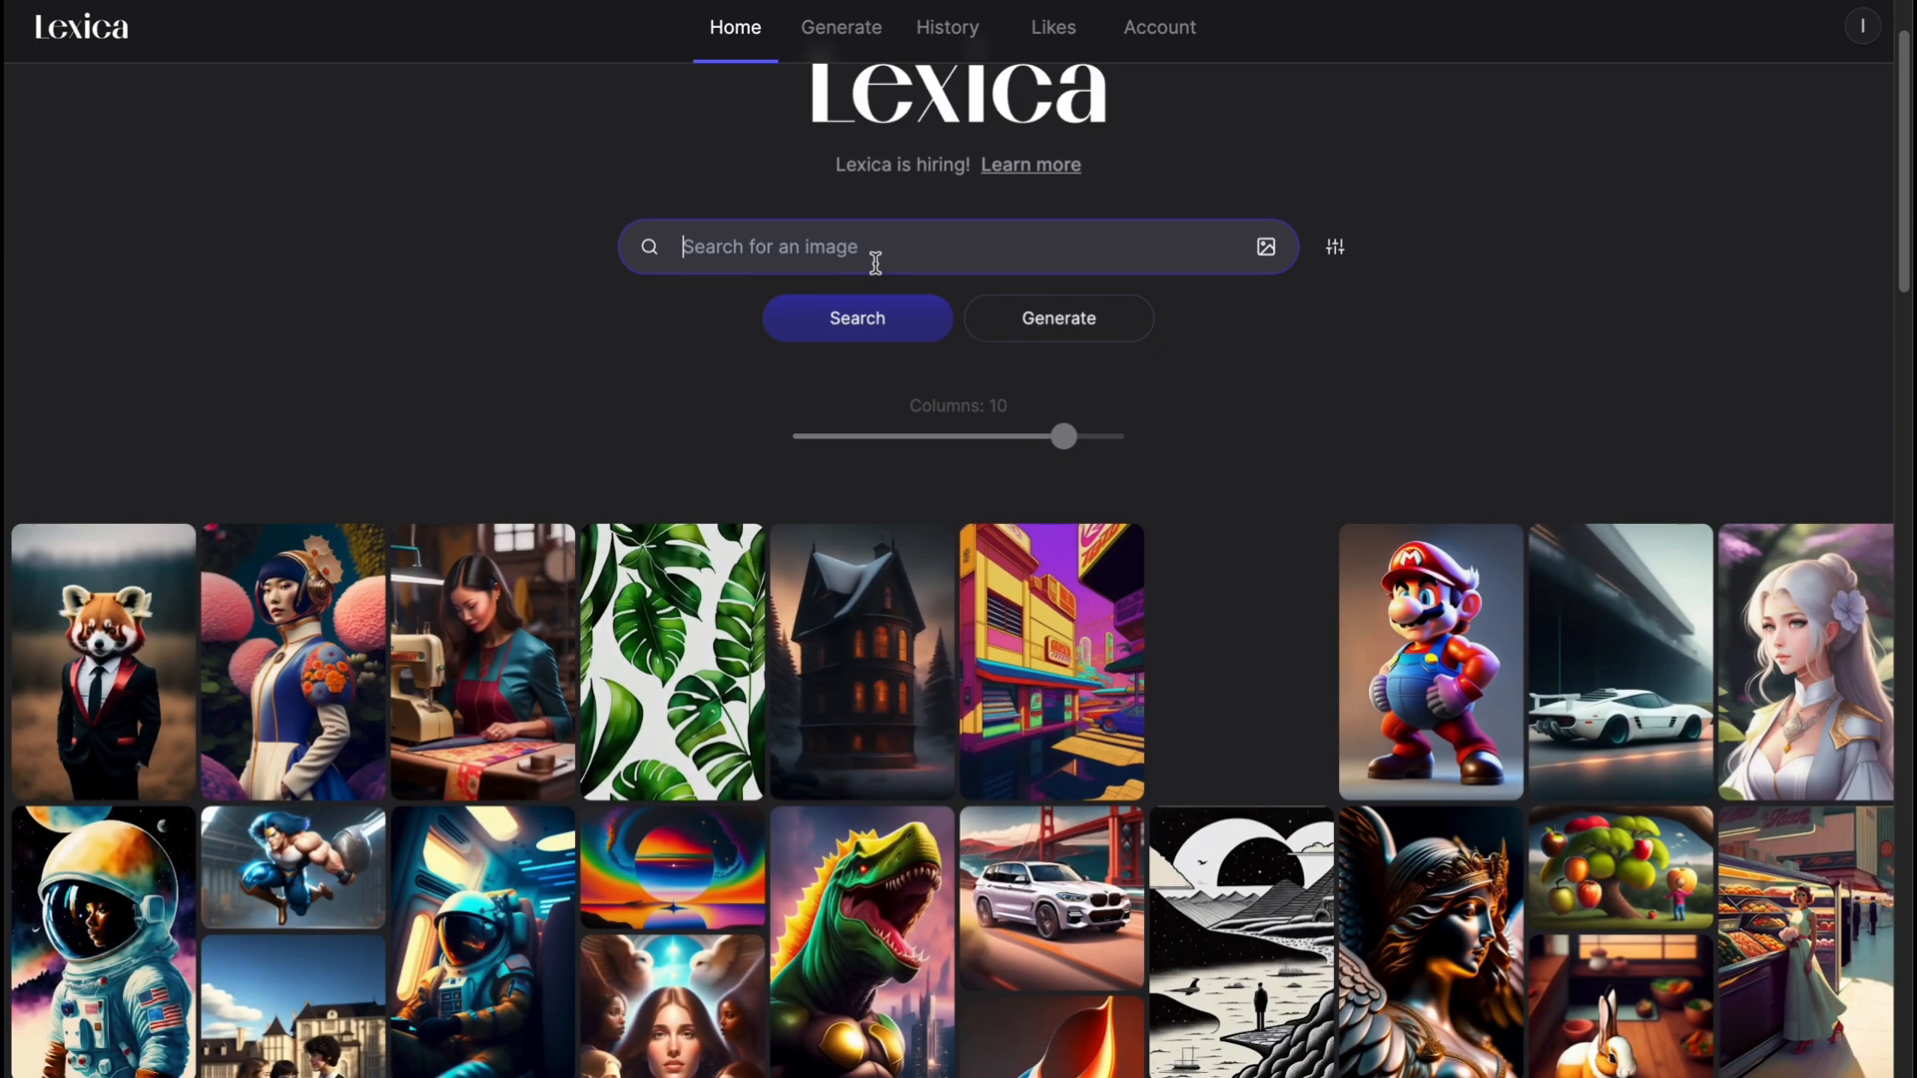
type("n")
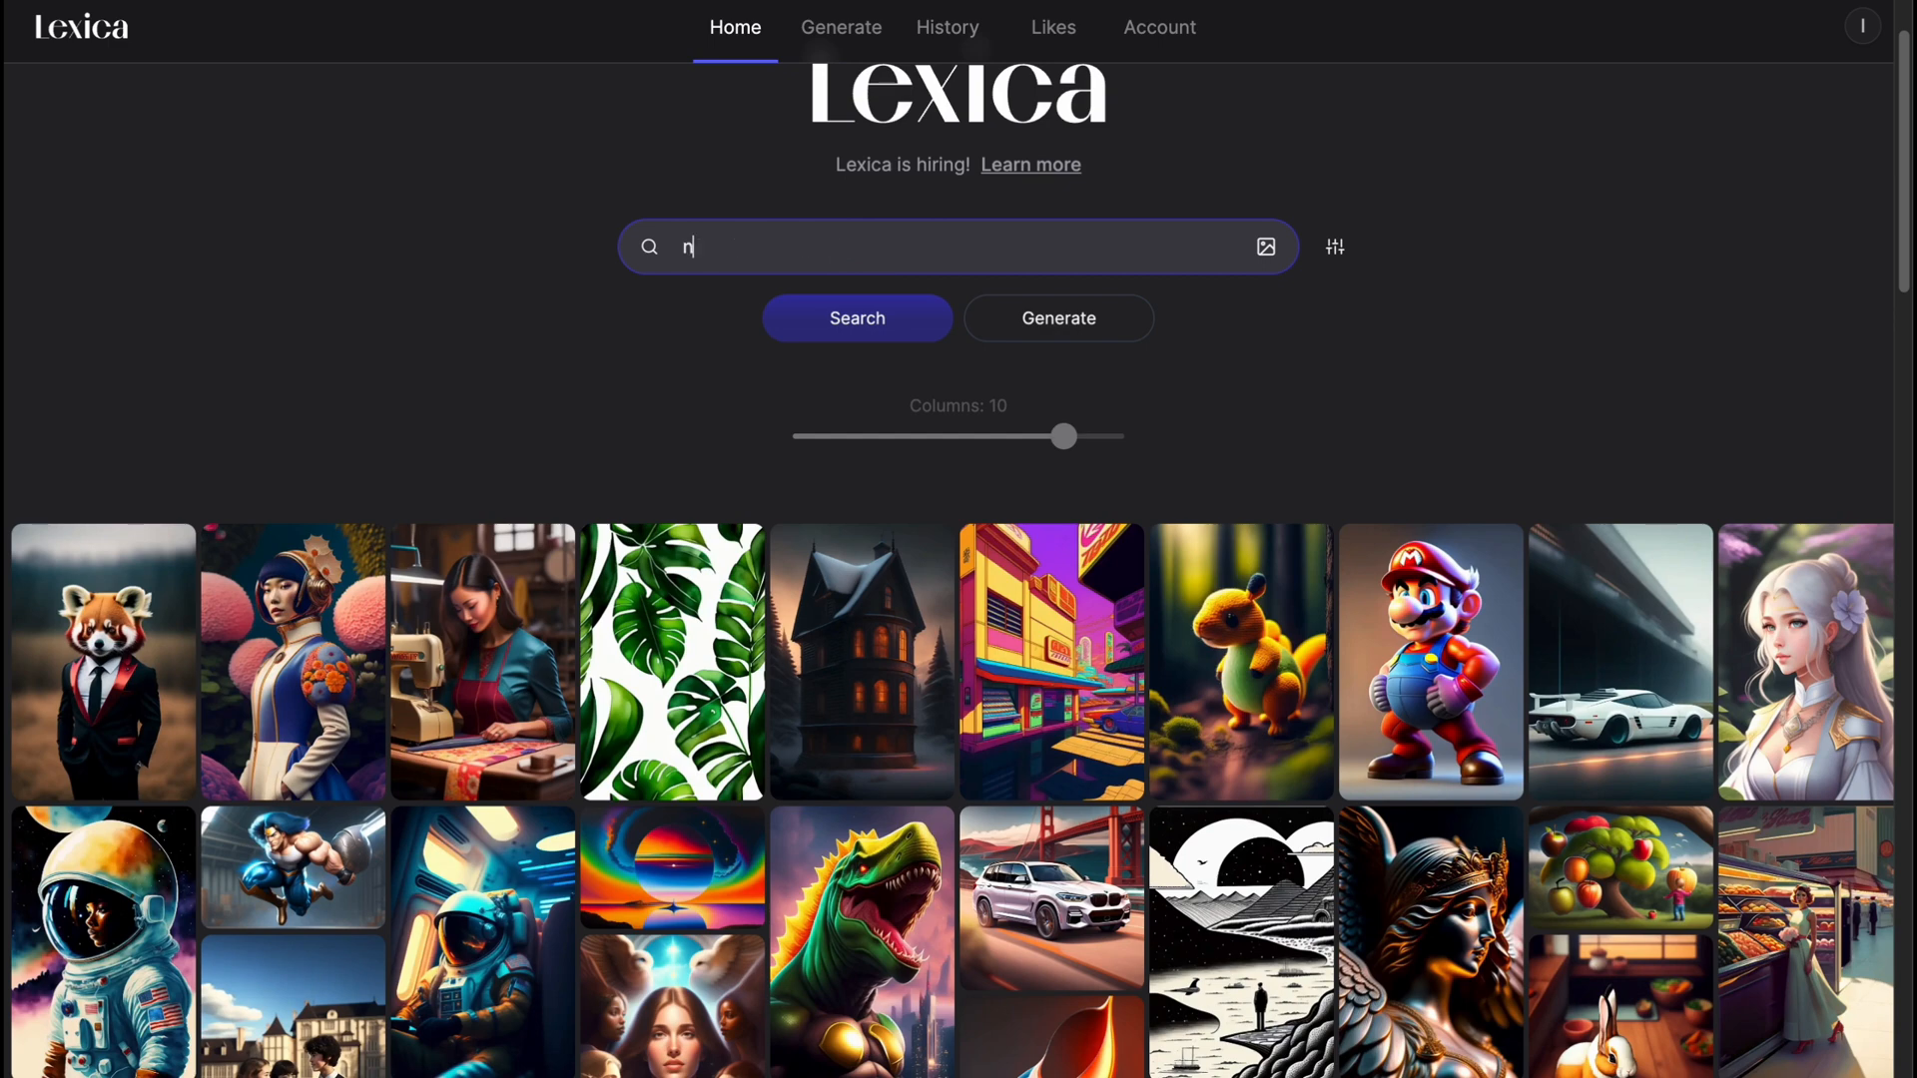
type("ature")
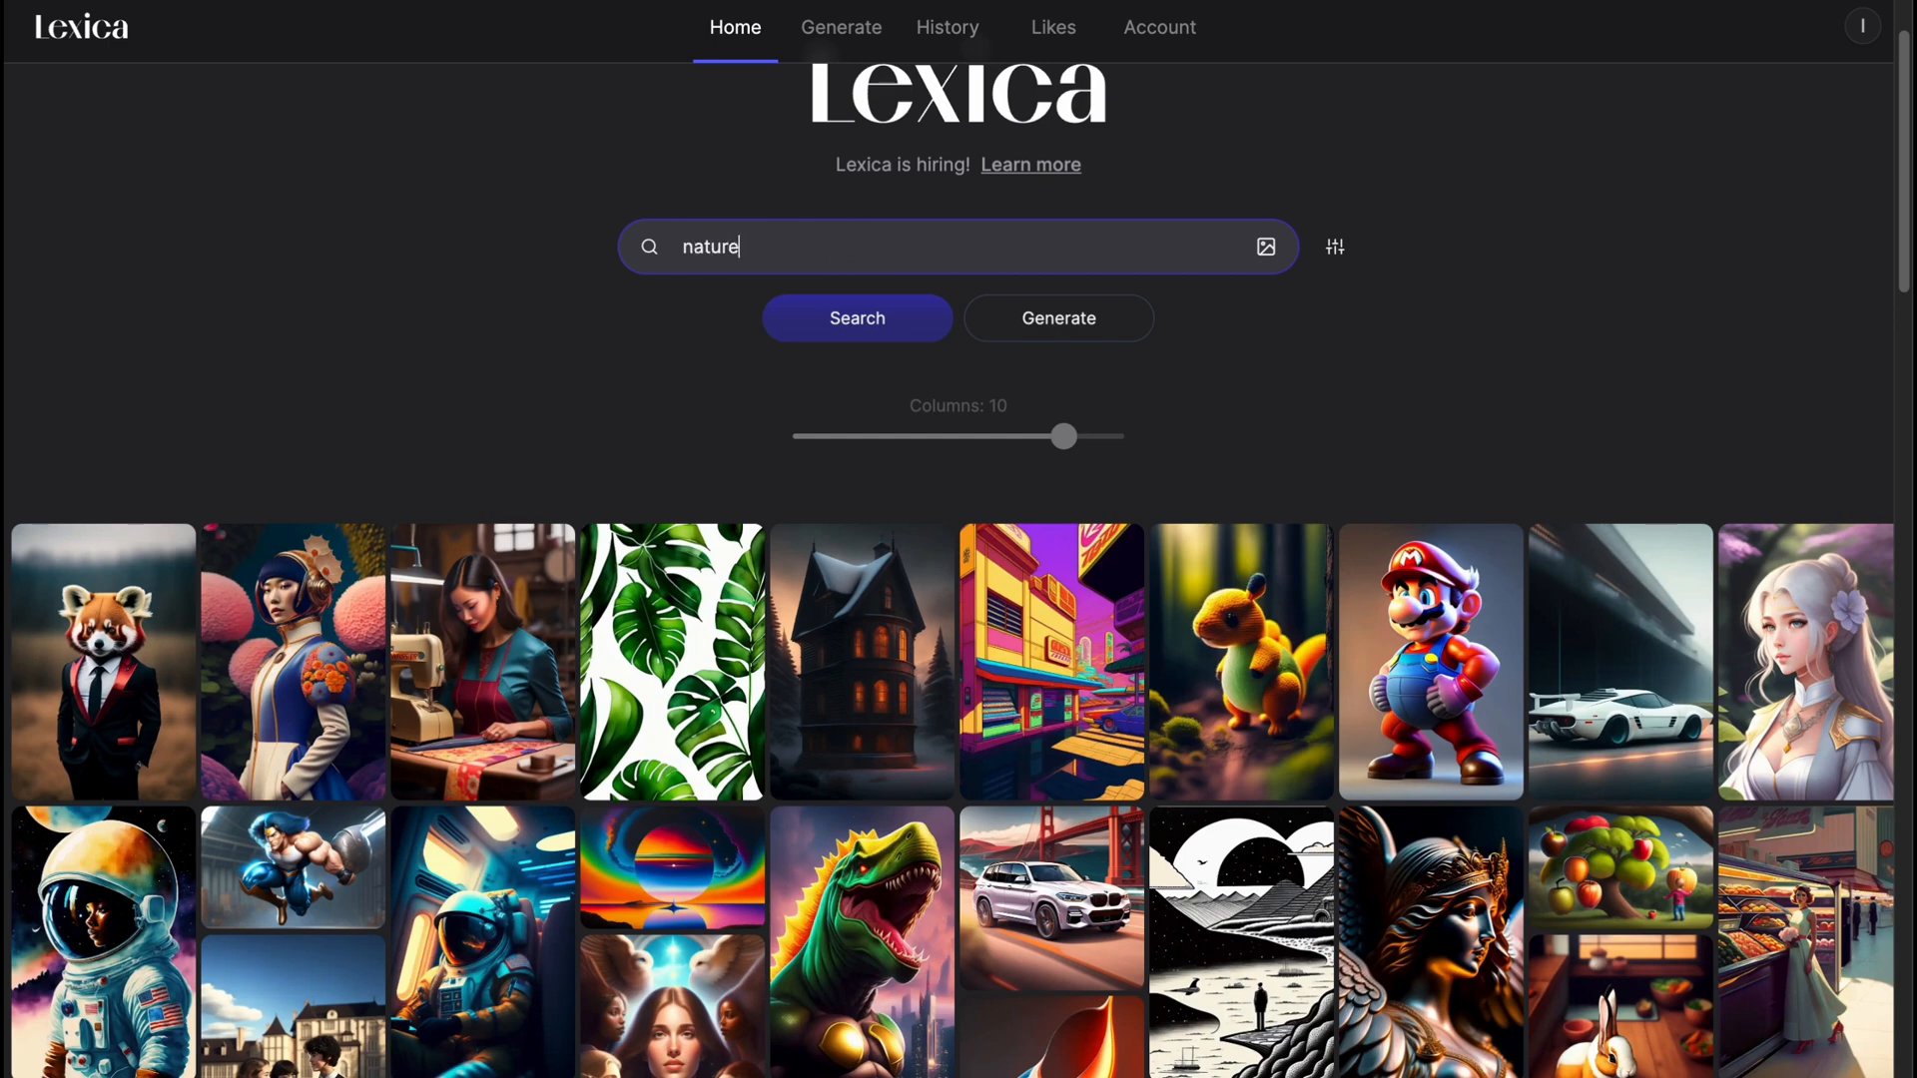
left_click(857, 317)
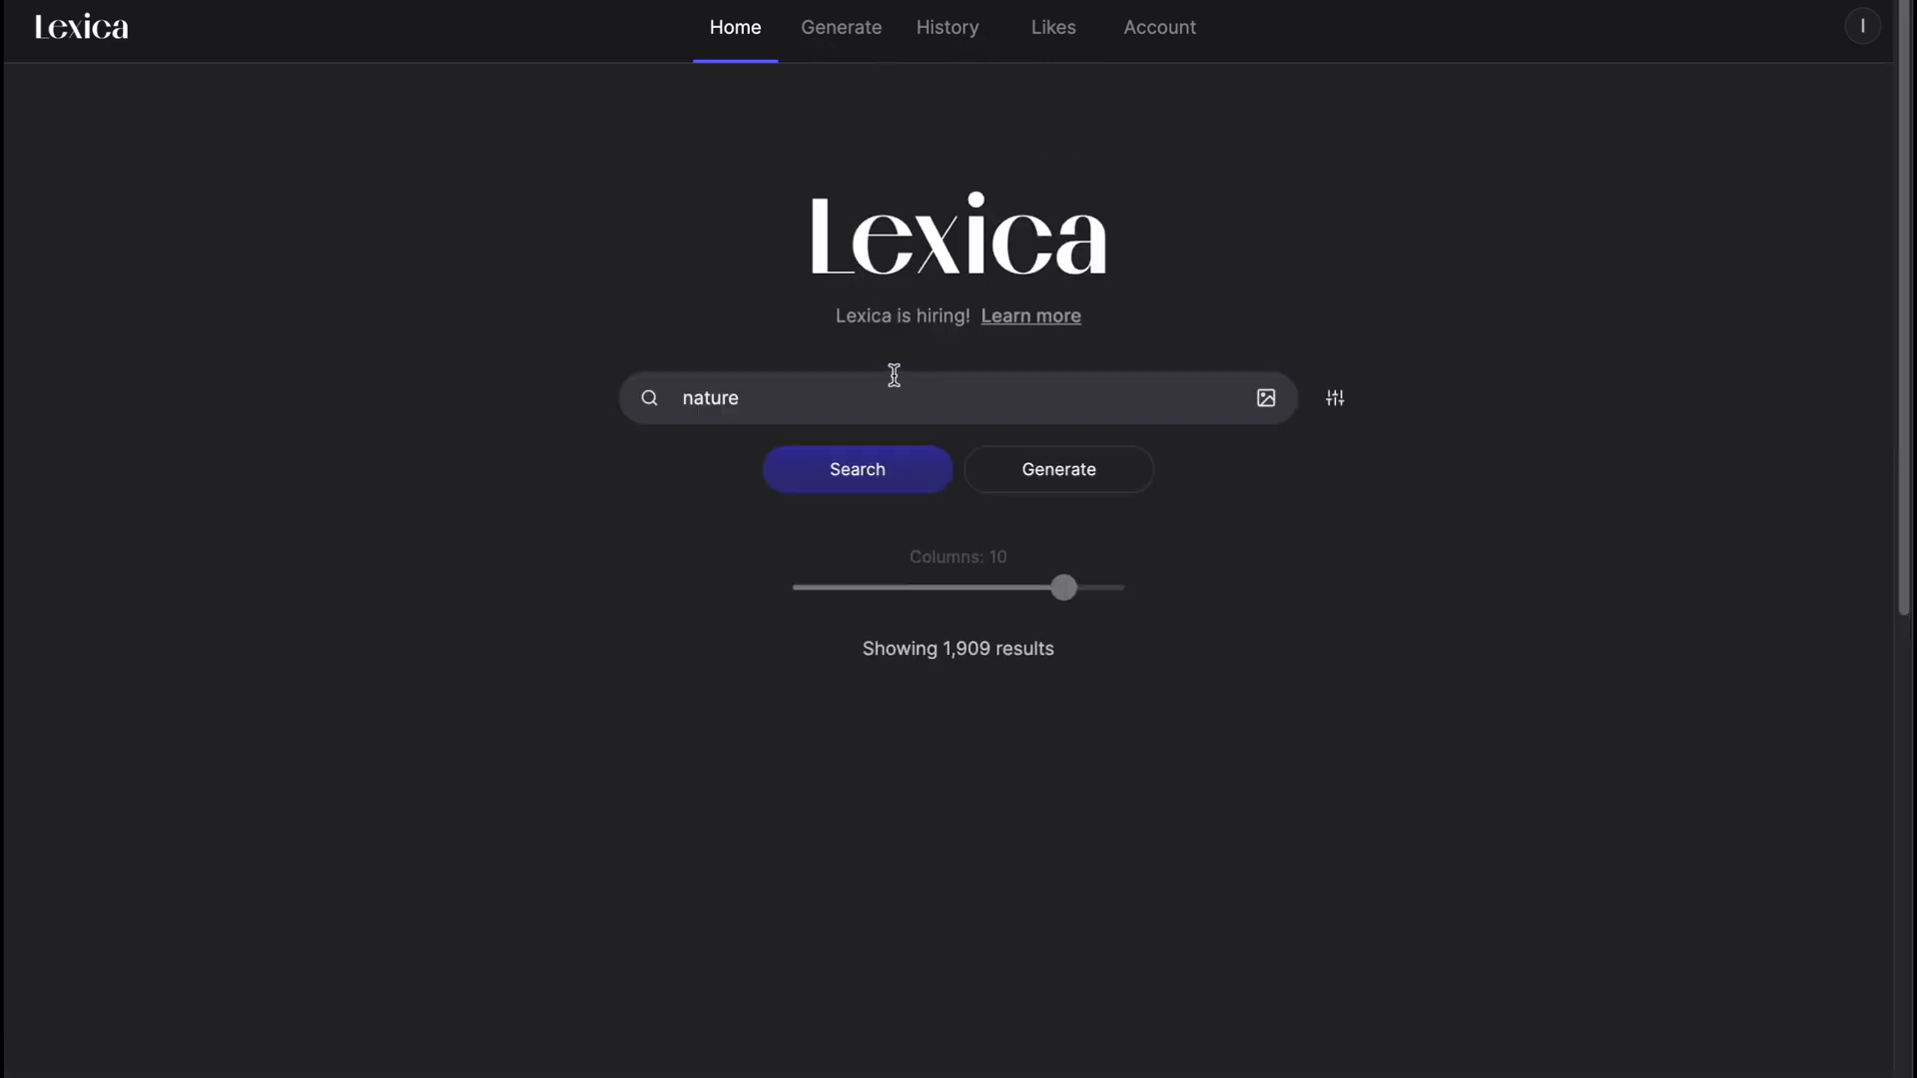
Browse the 1,909 nature results and view one image's prompt details.
left_click(857, 469)
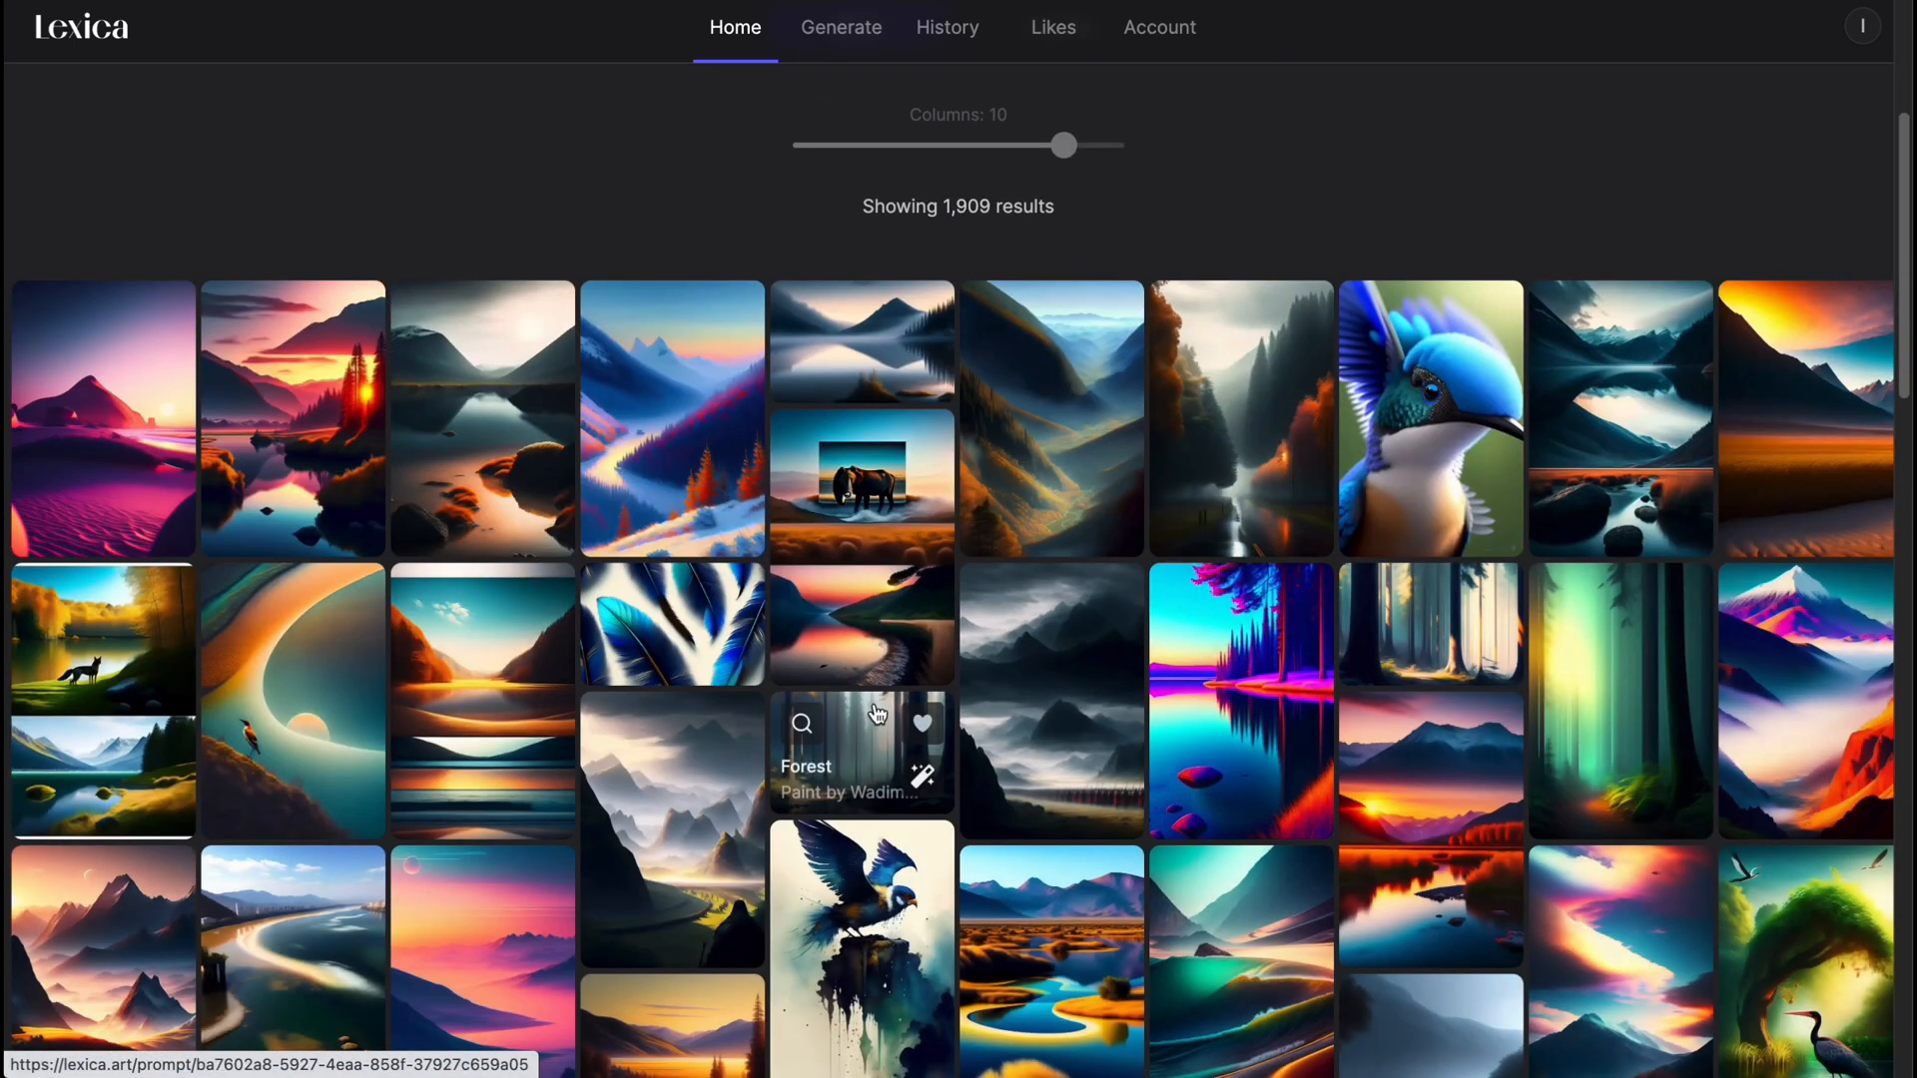
scroll("down", 3)
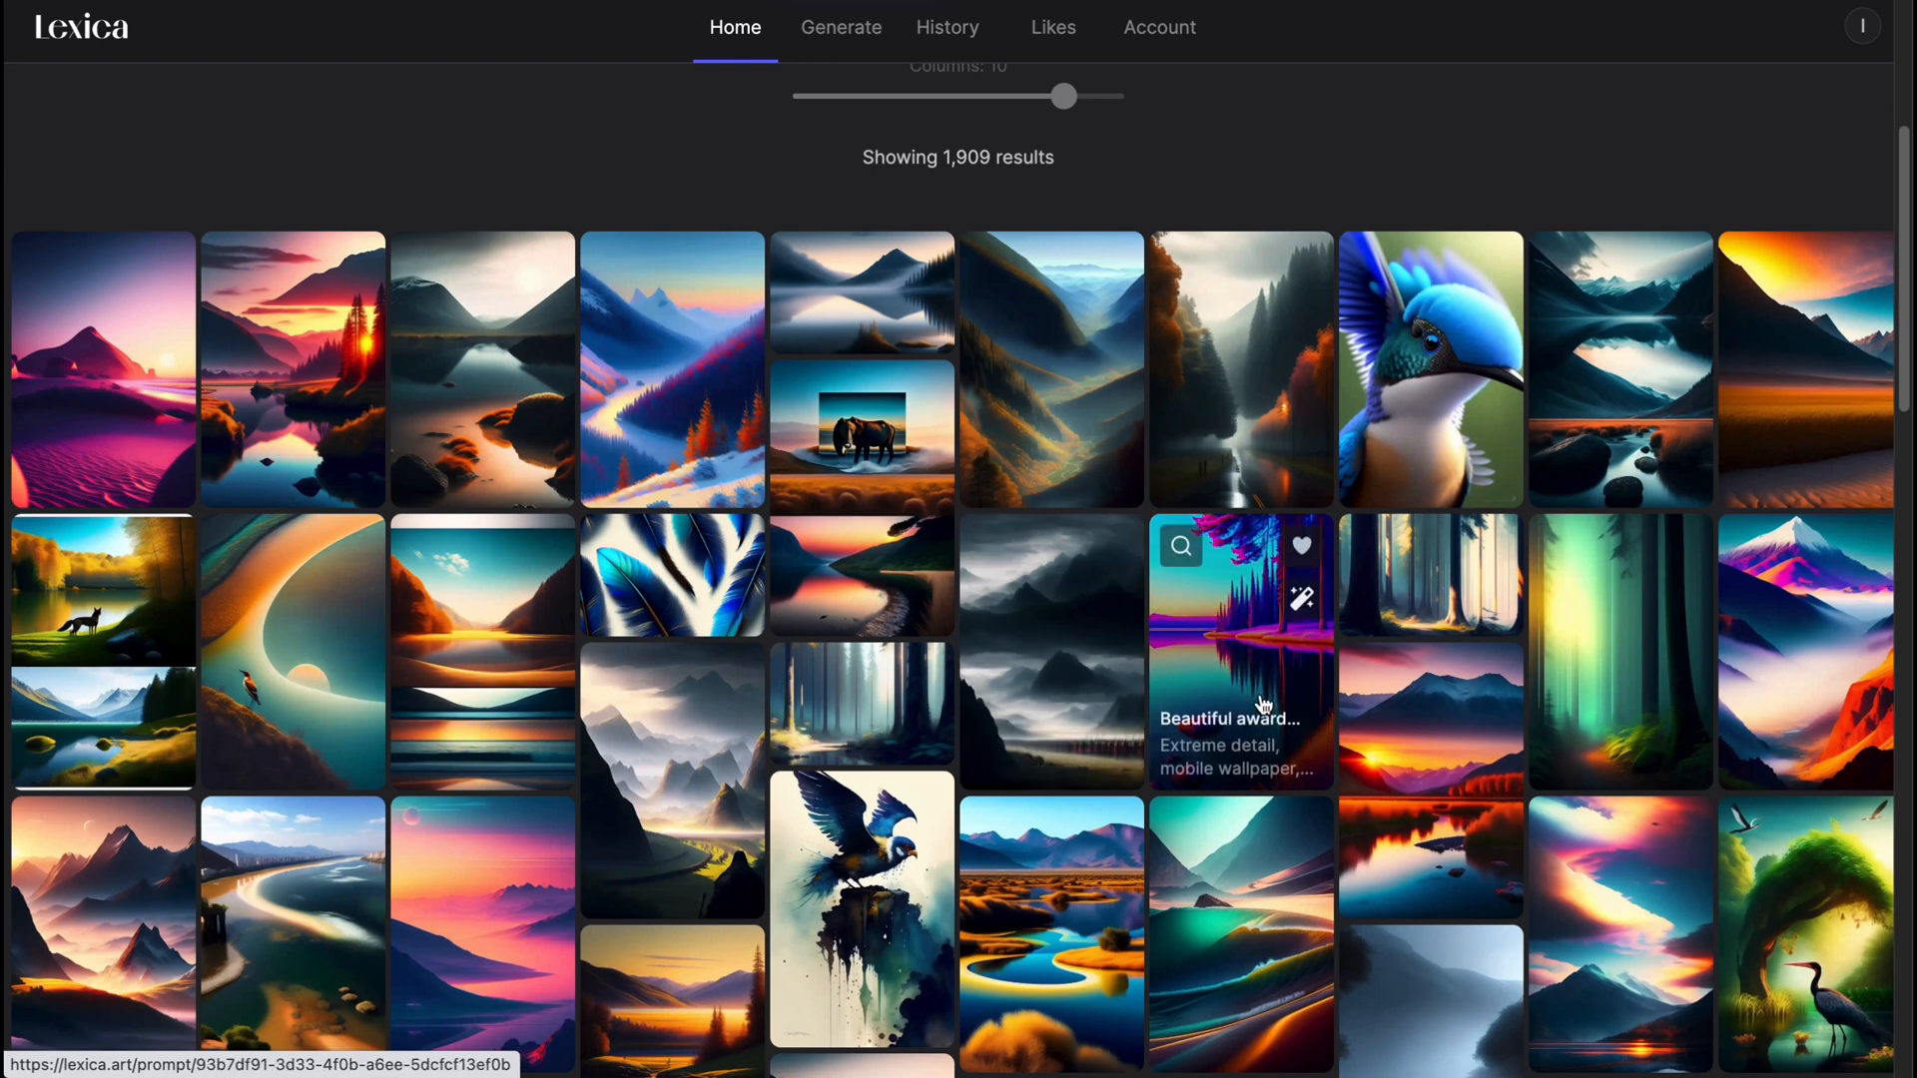
mouse_move(1238, 657)
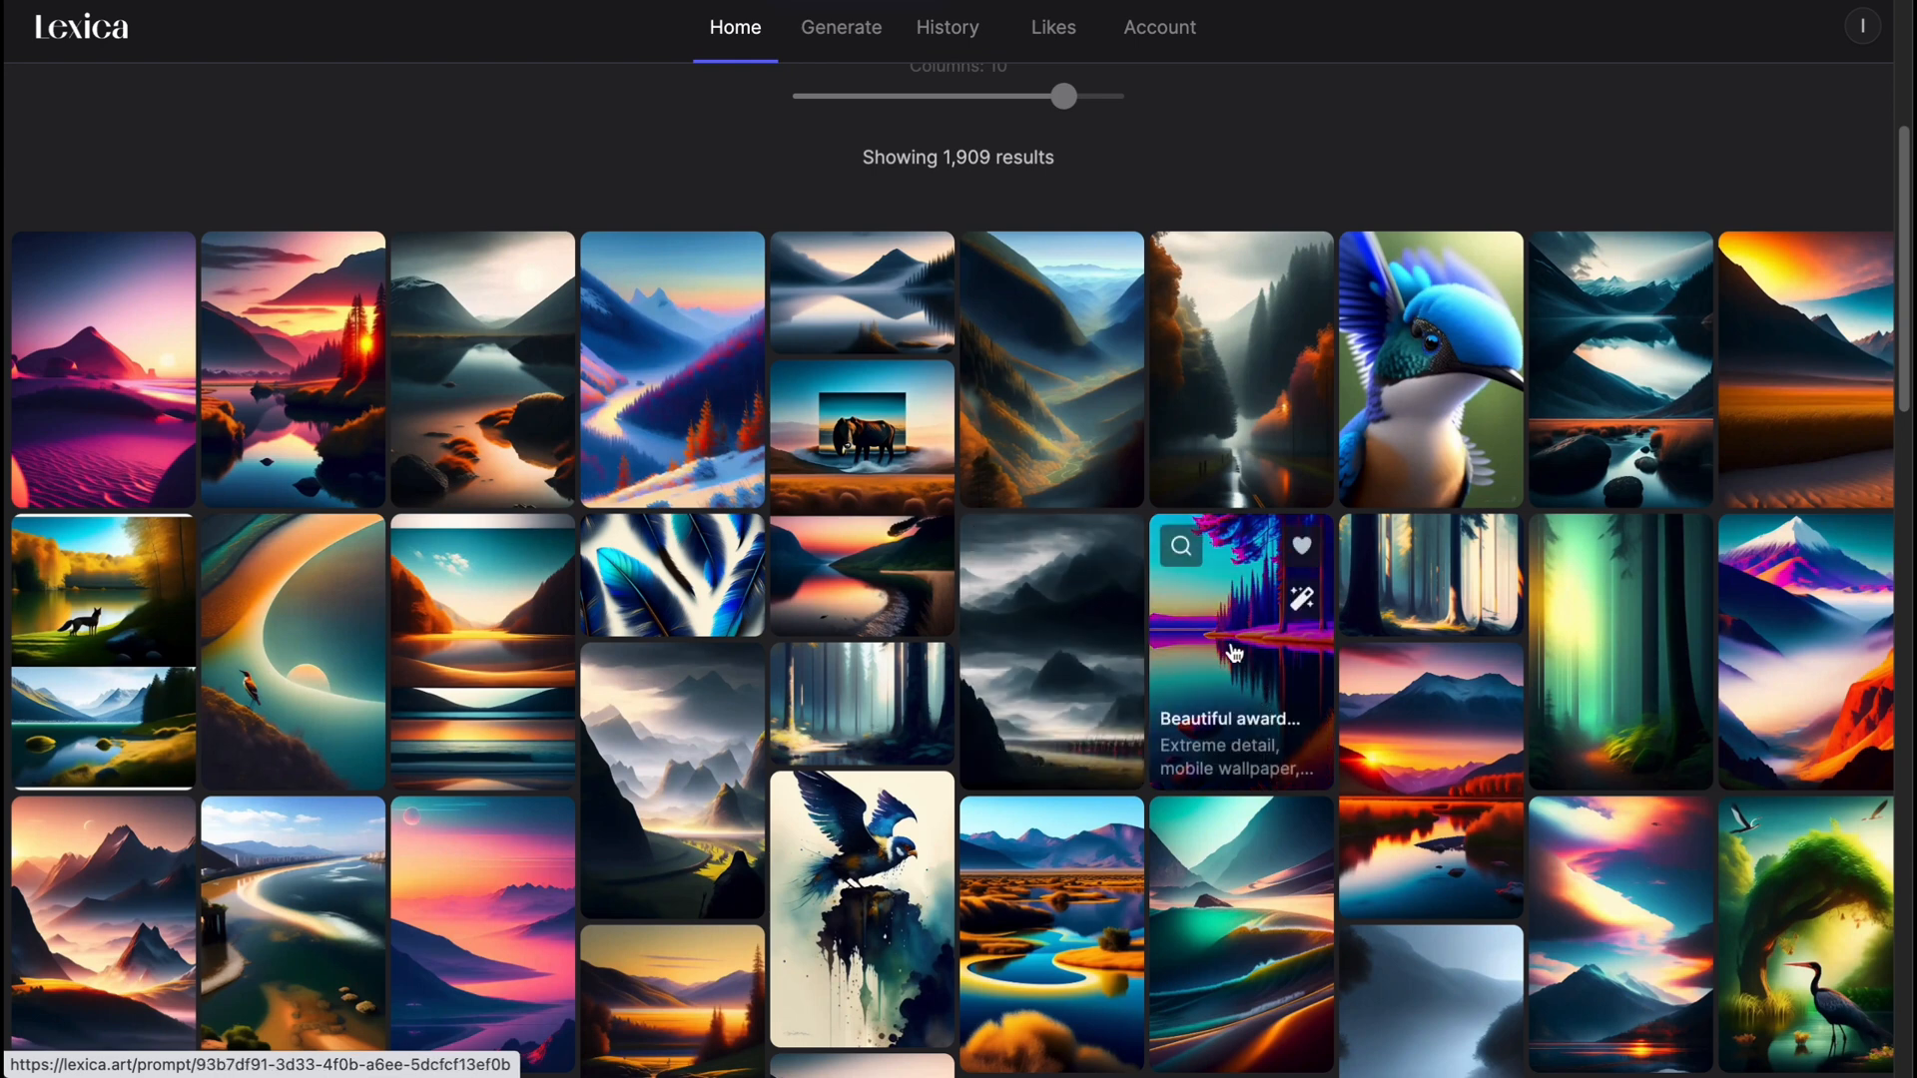
scroll("down", 3)
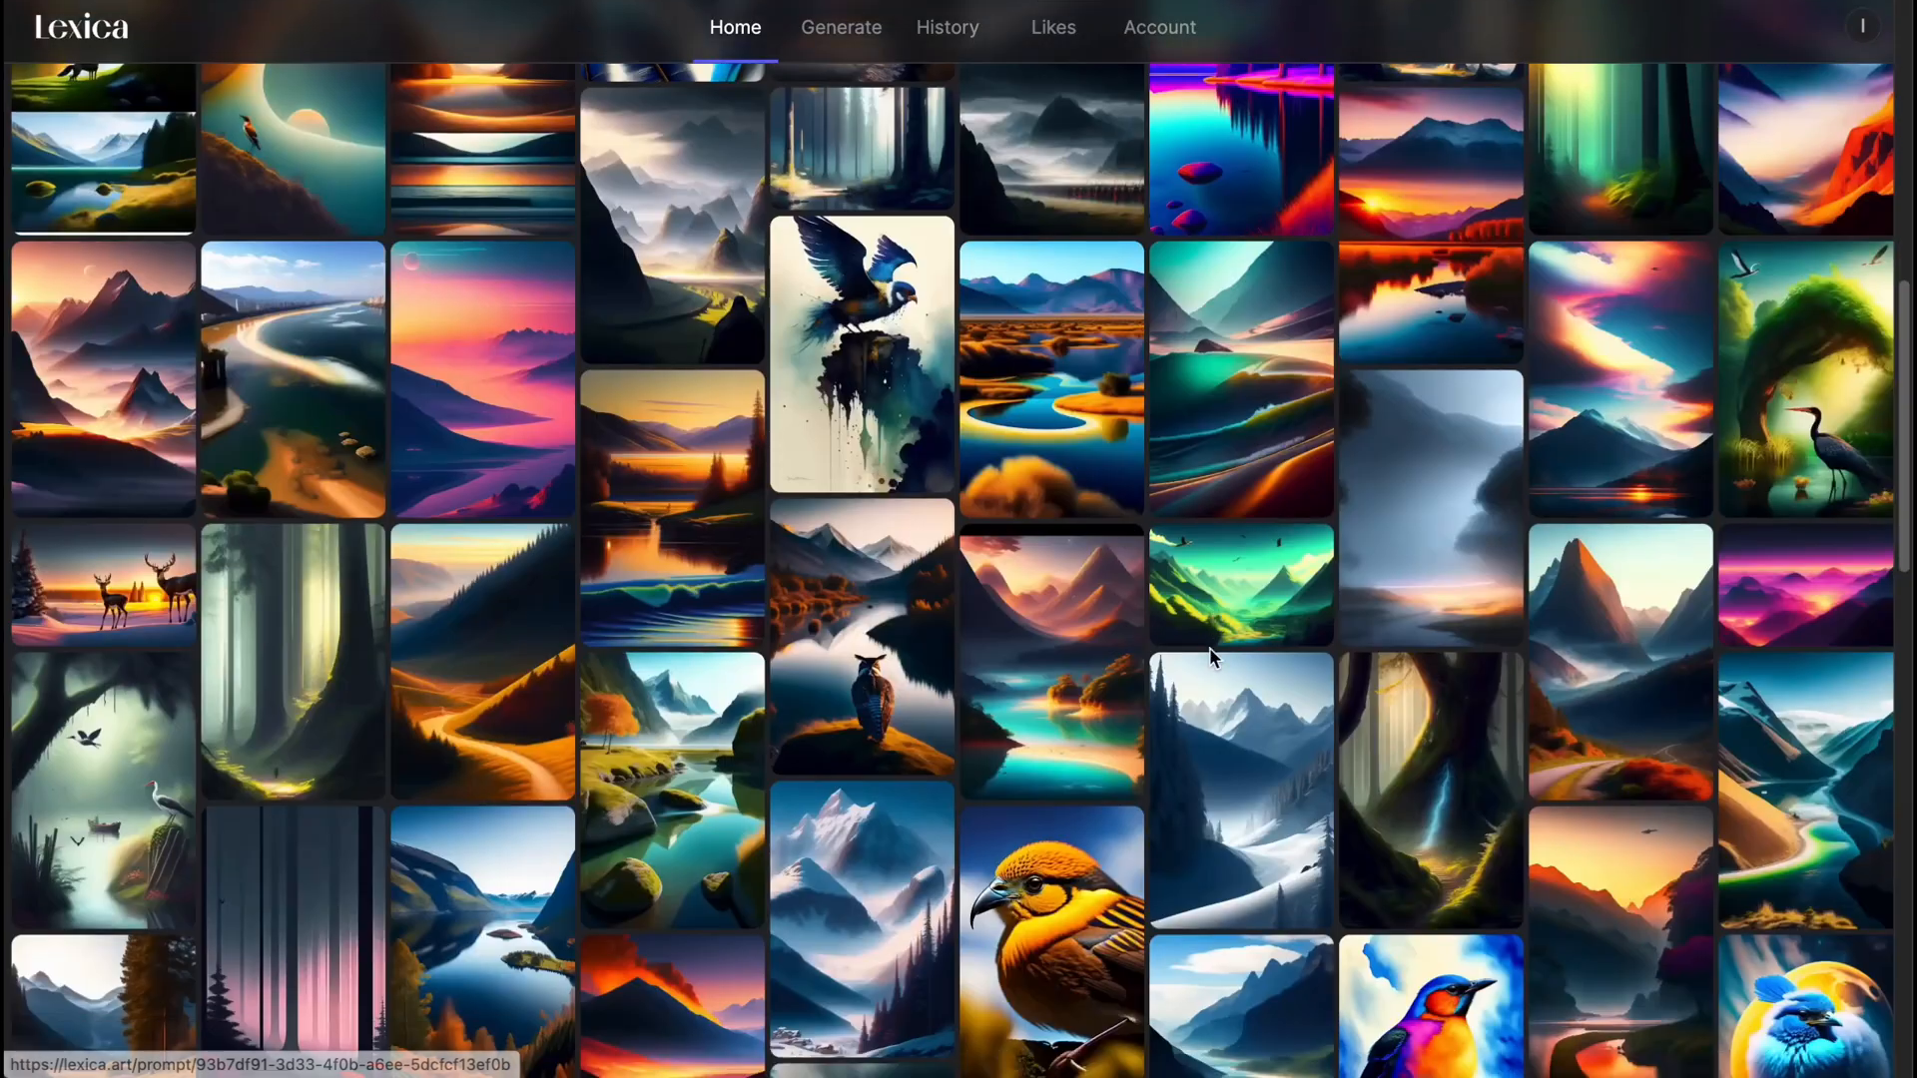
mouse_move(1006, 697)
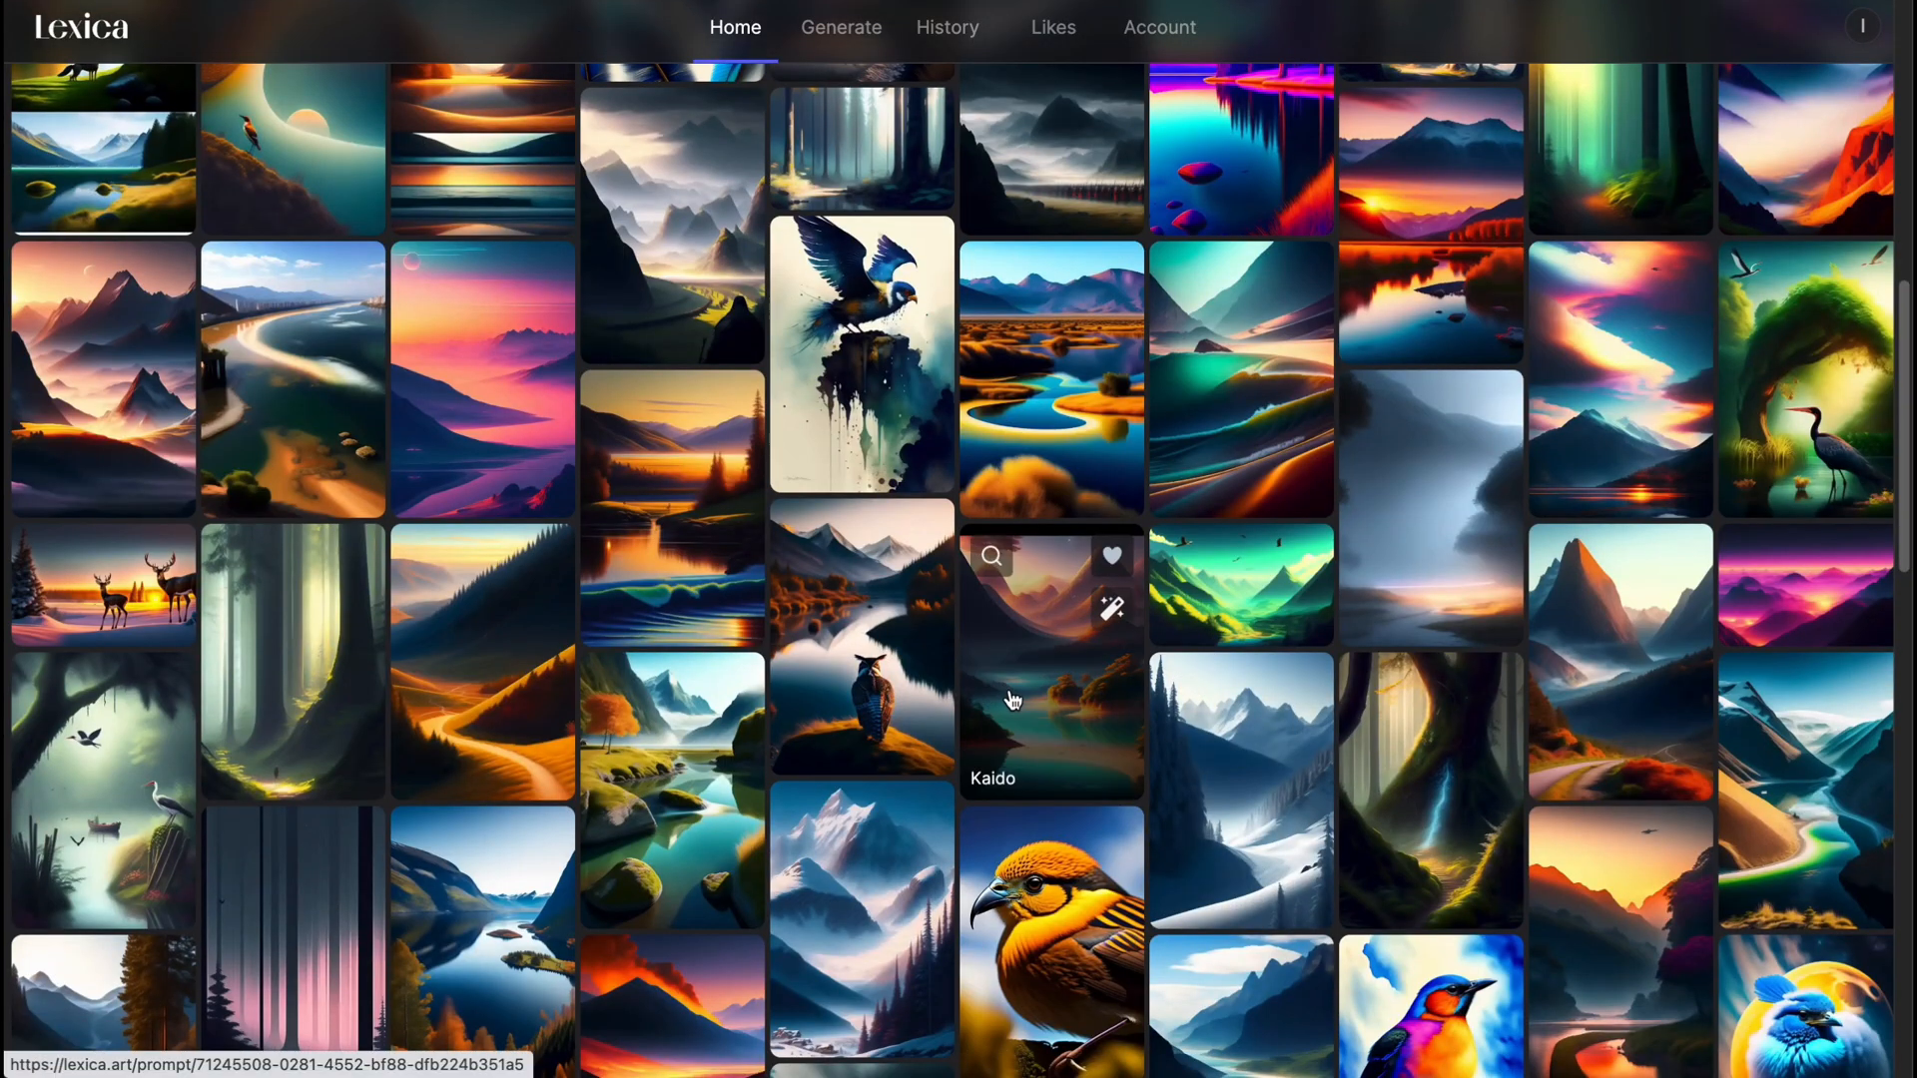
scroll("up", 3)
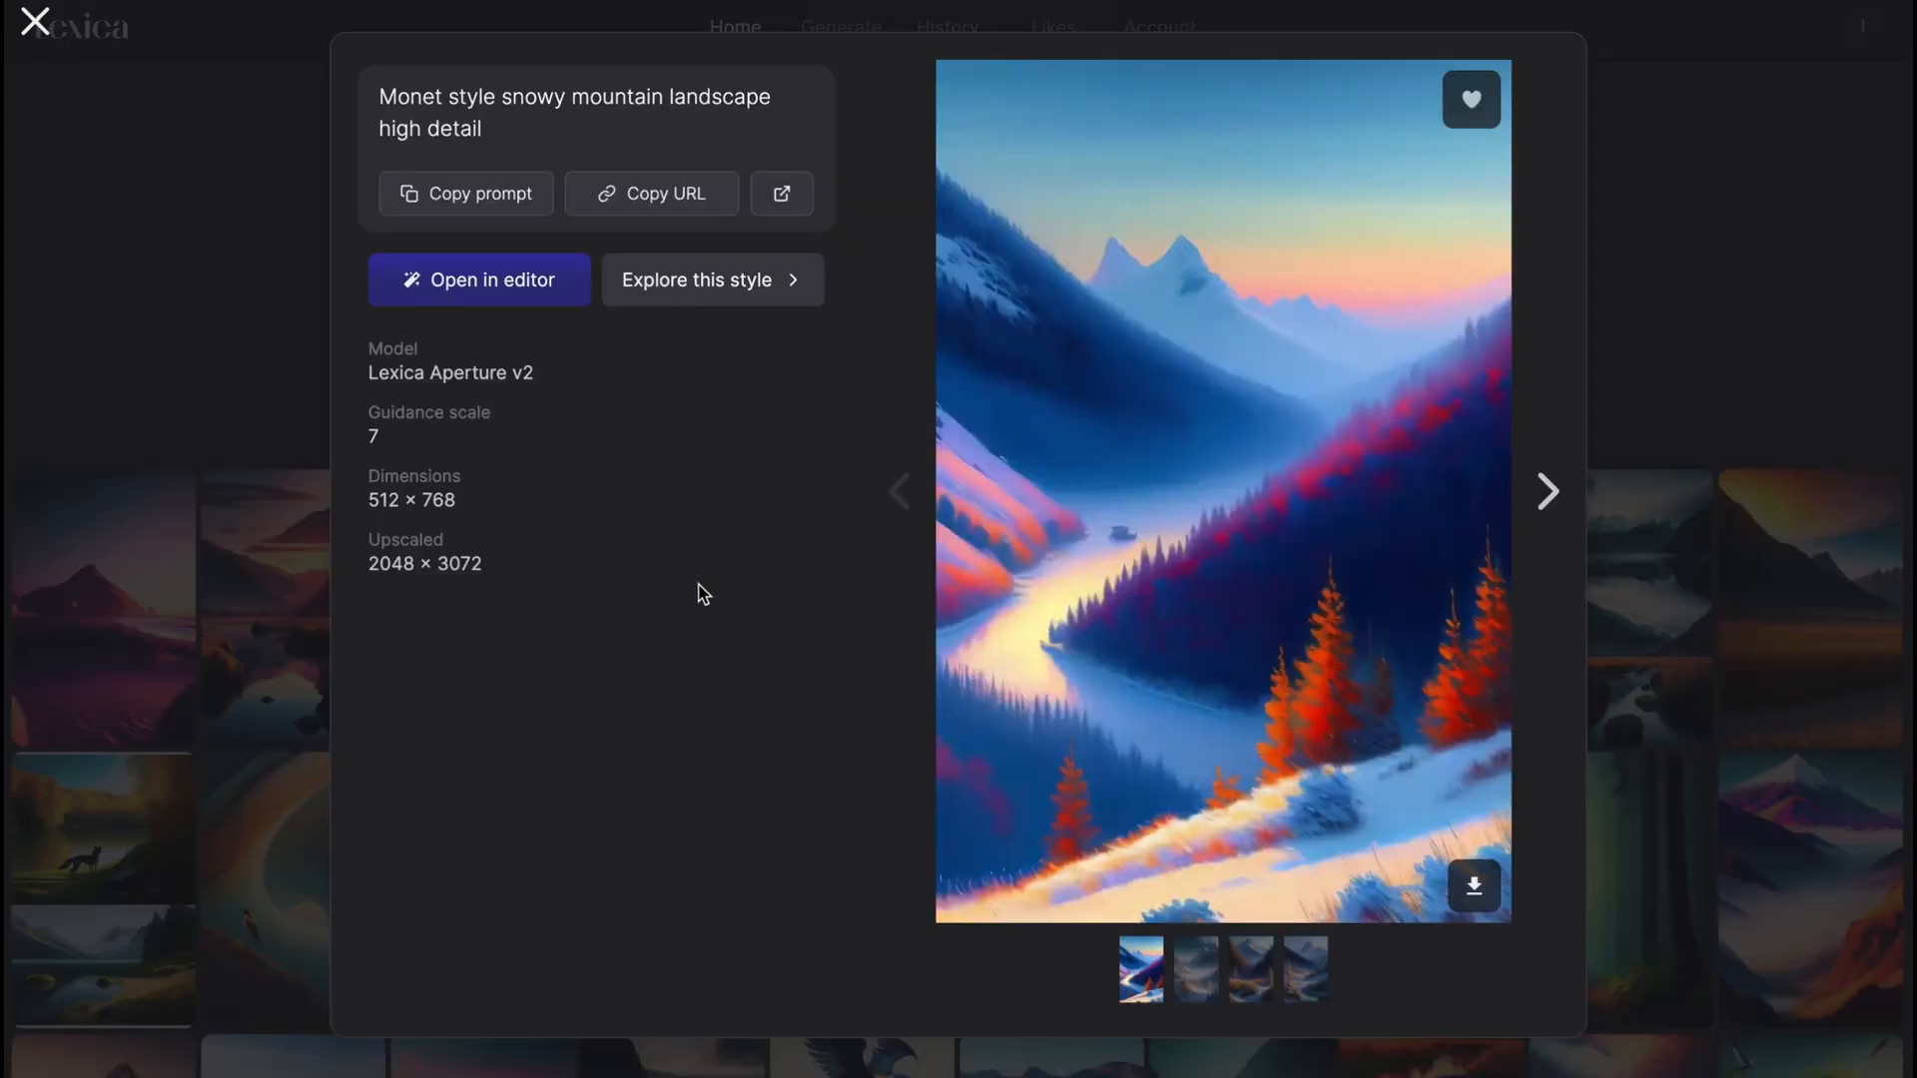
mouse_move(573, 124)
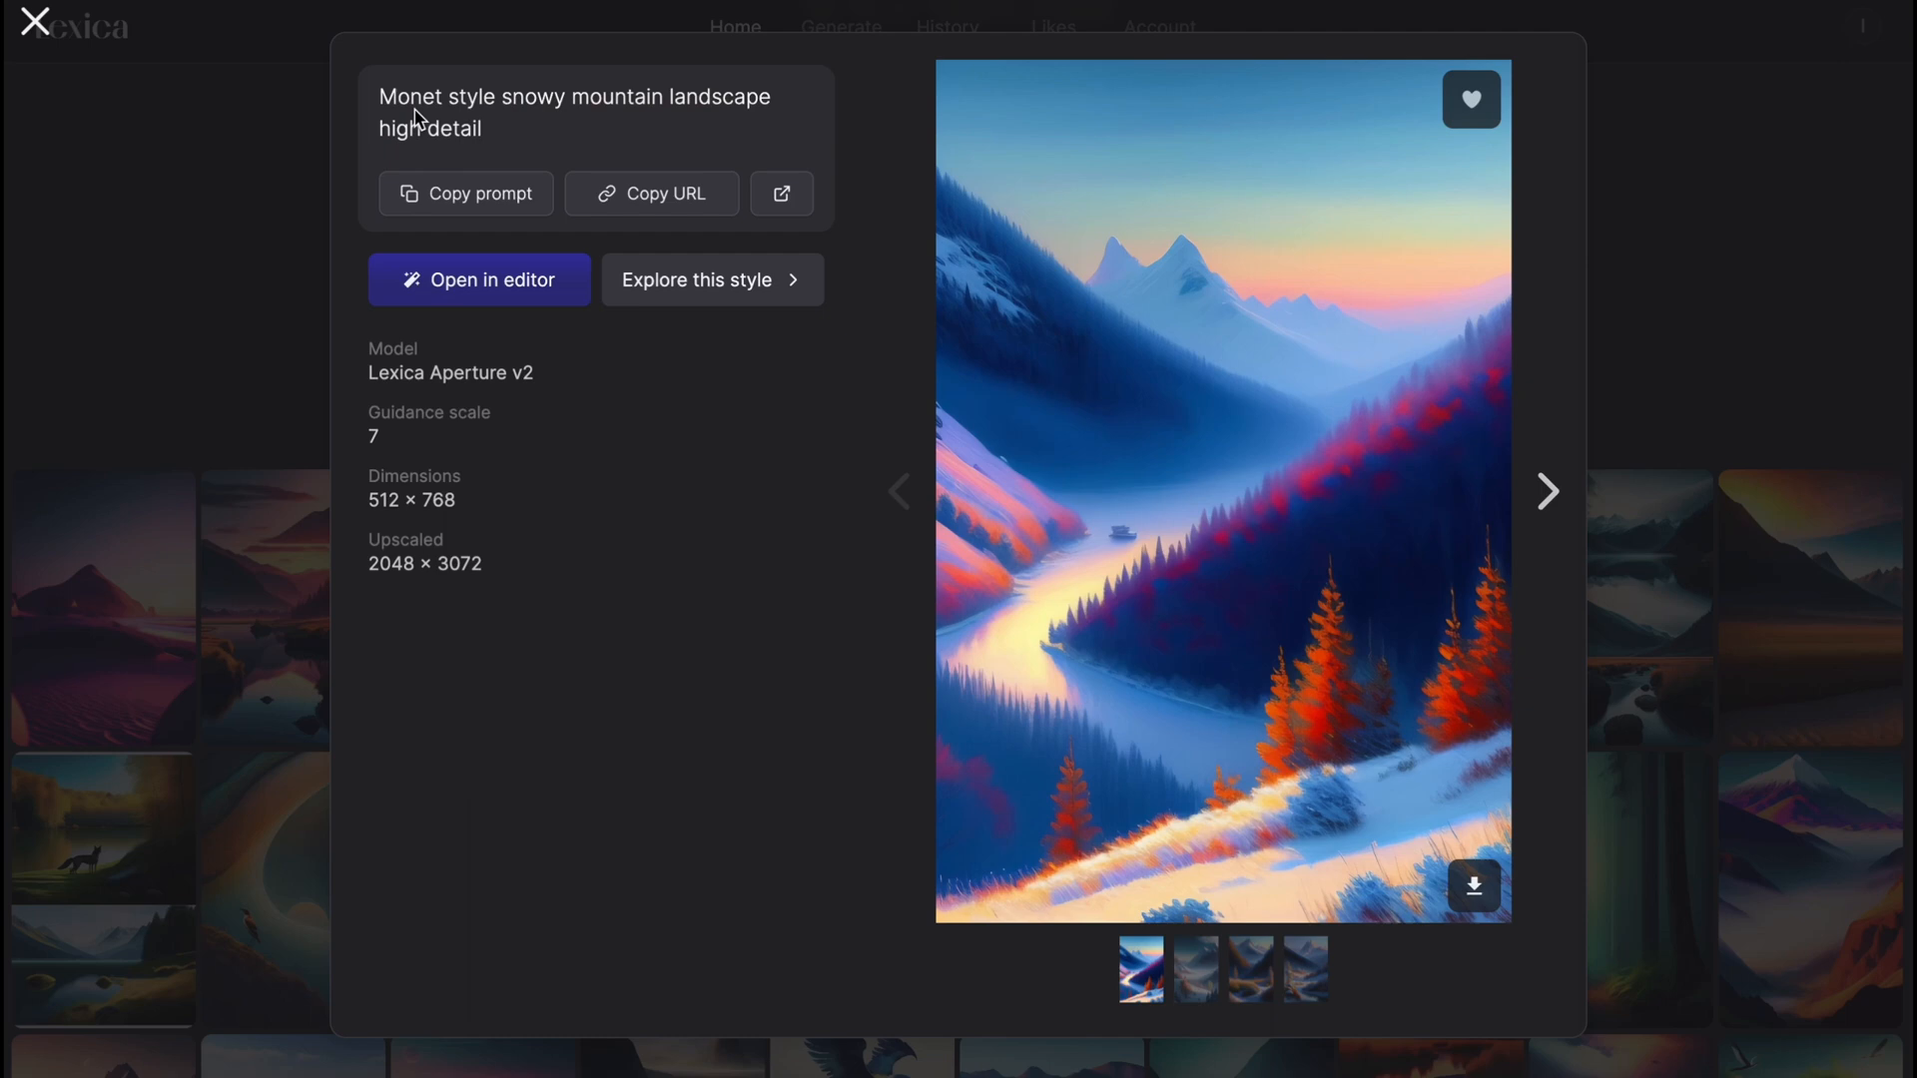
mouse_move(497, 131)
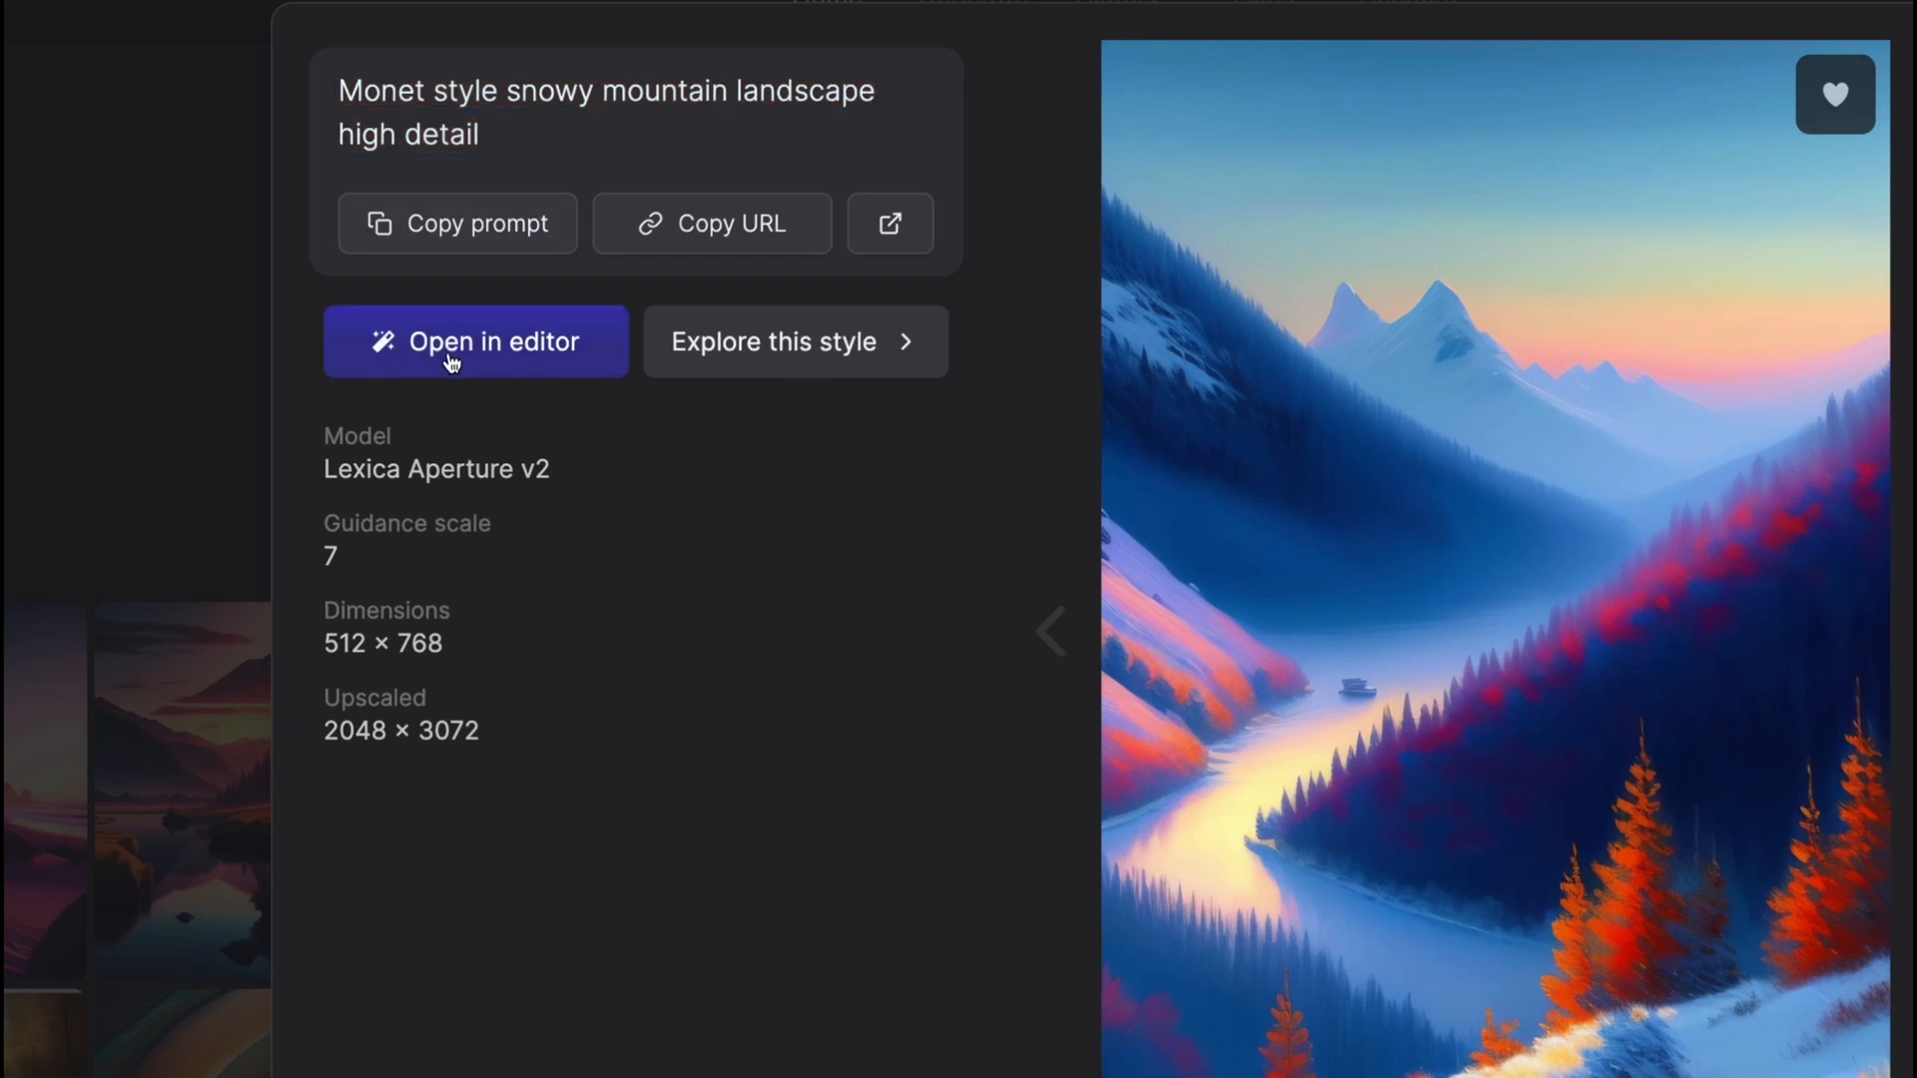
View the Monet snowy mountain prompt page, then return Home to the nature results.
left_click(476, 341)
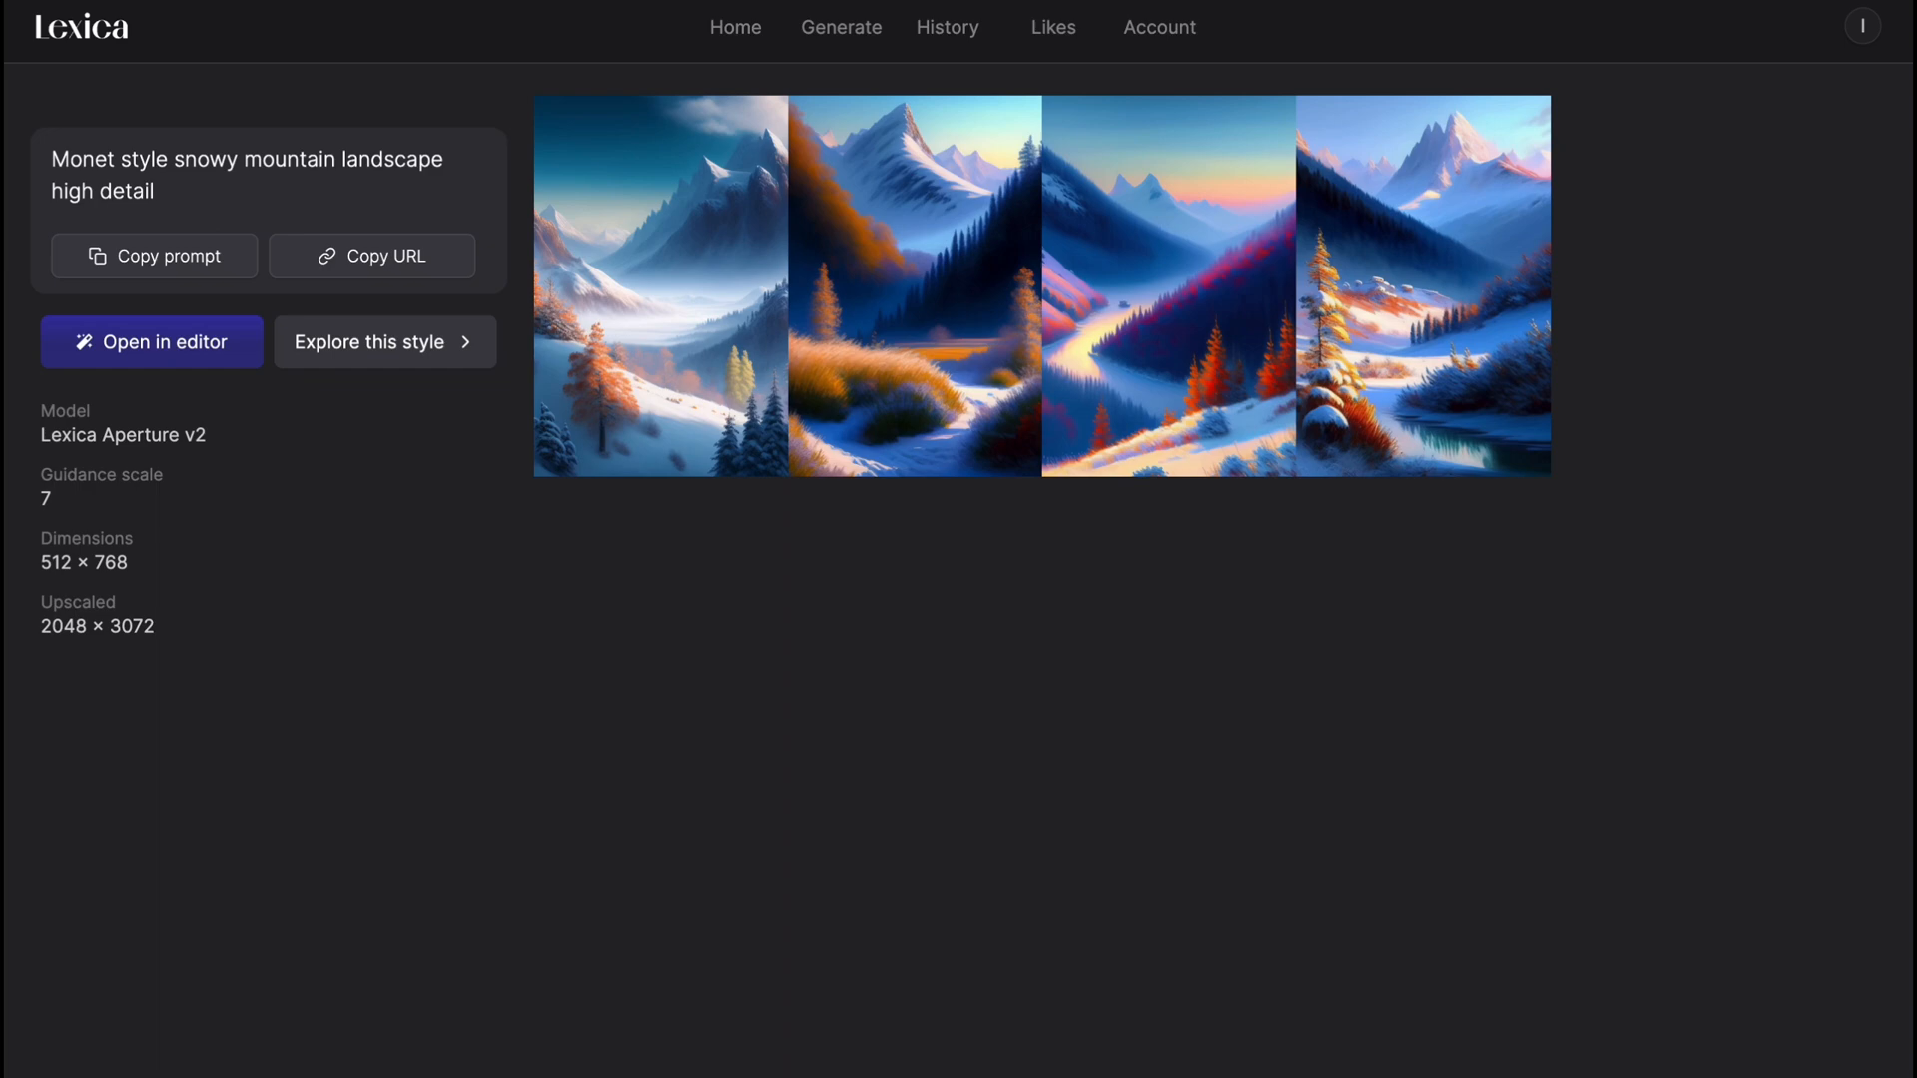
left_click(735, 28)
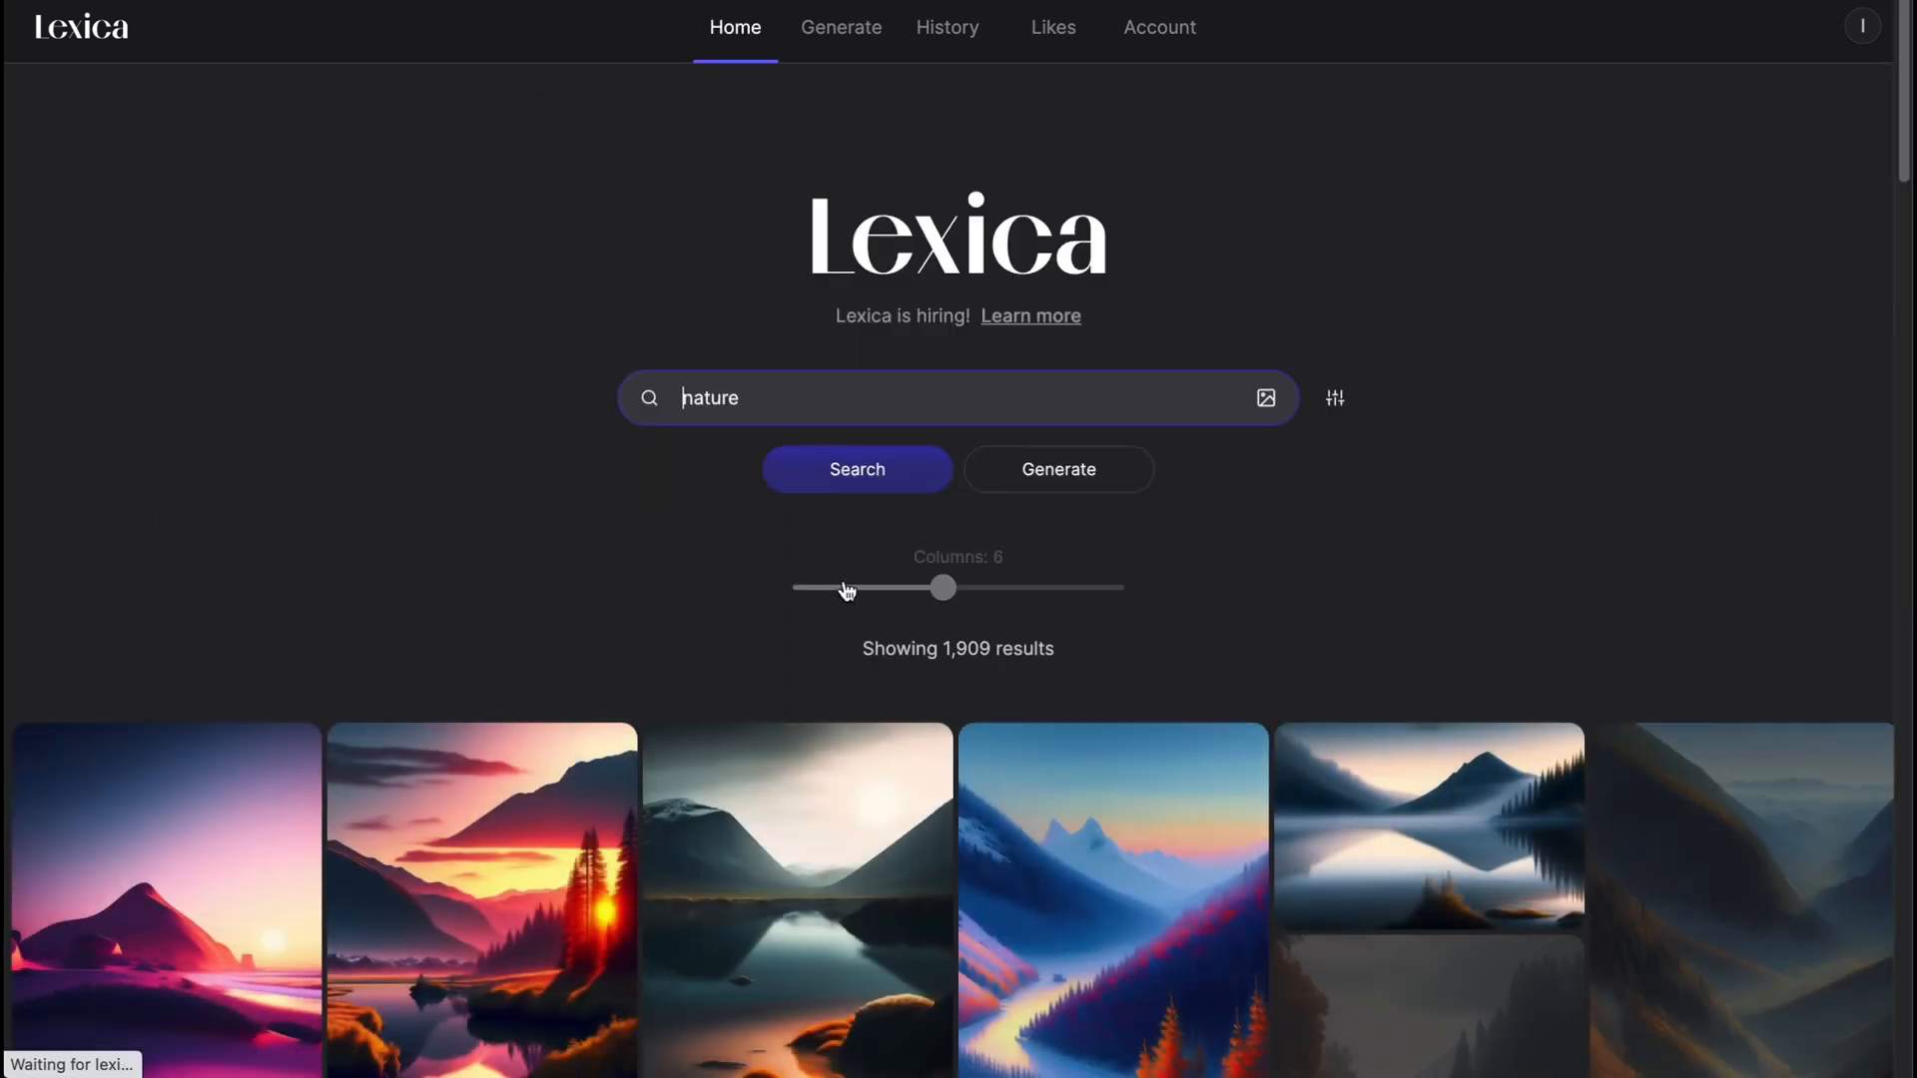
Reveal the search model option and keep Lexica Aperture selected in the model list.
scroll("down", 3)
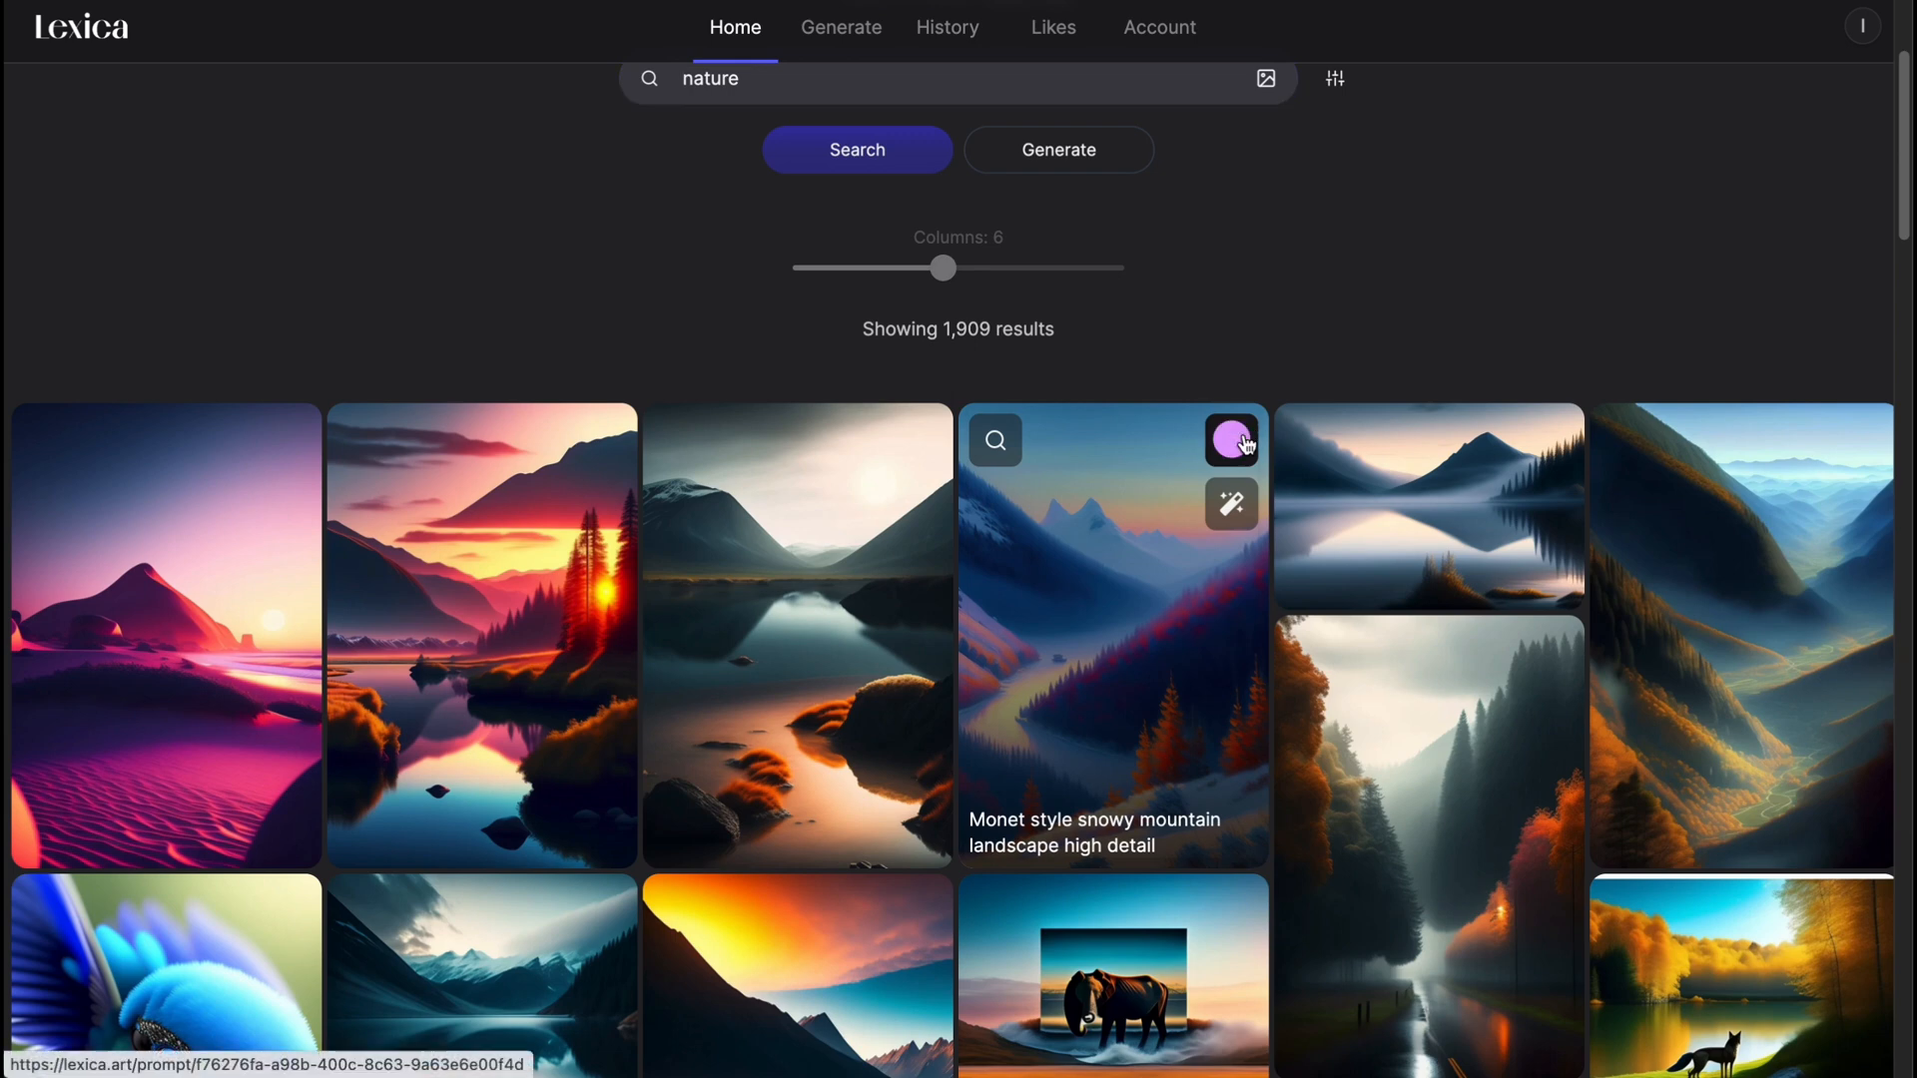
left_click(1230, 439)
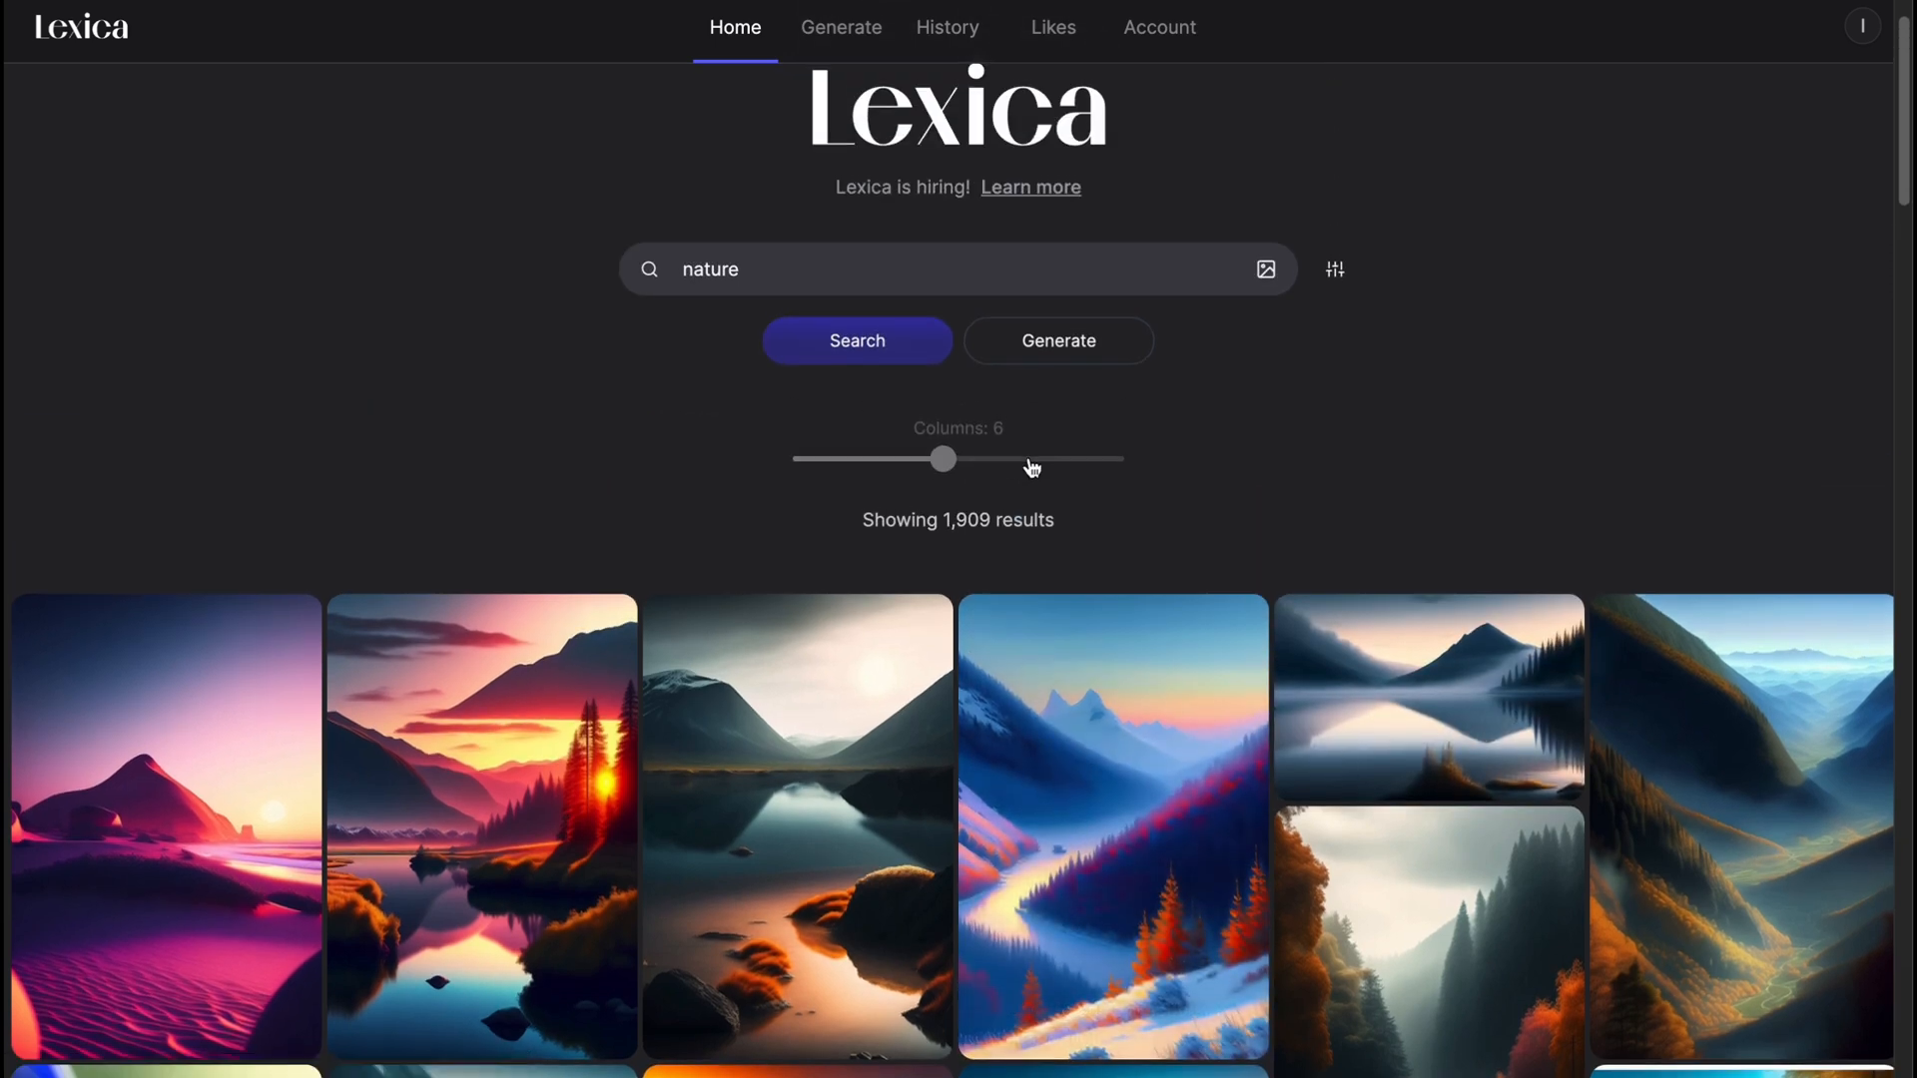
mouse_move(1026, 420)
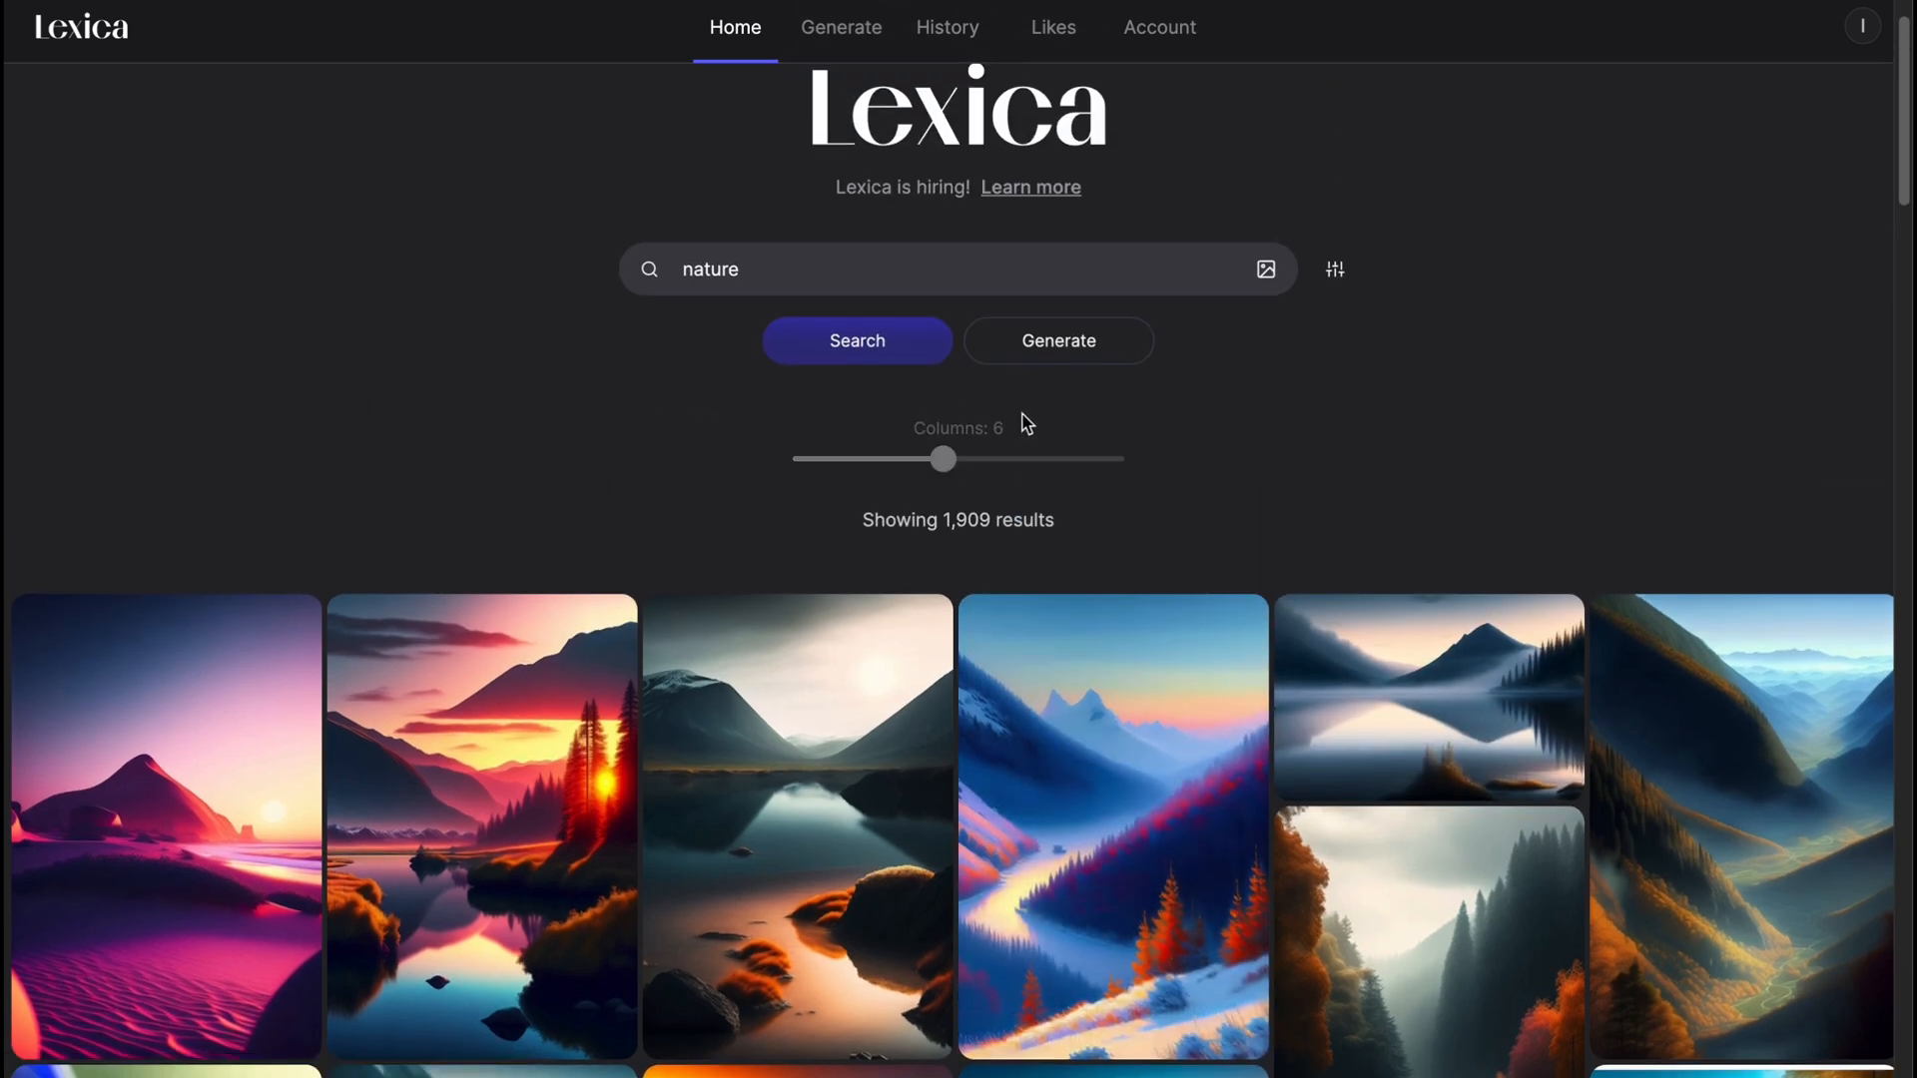
mouse_move(1266, 269)
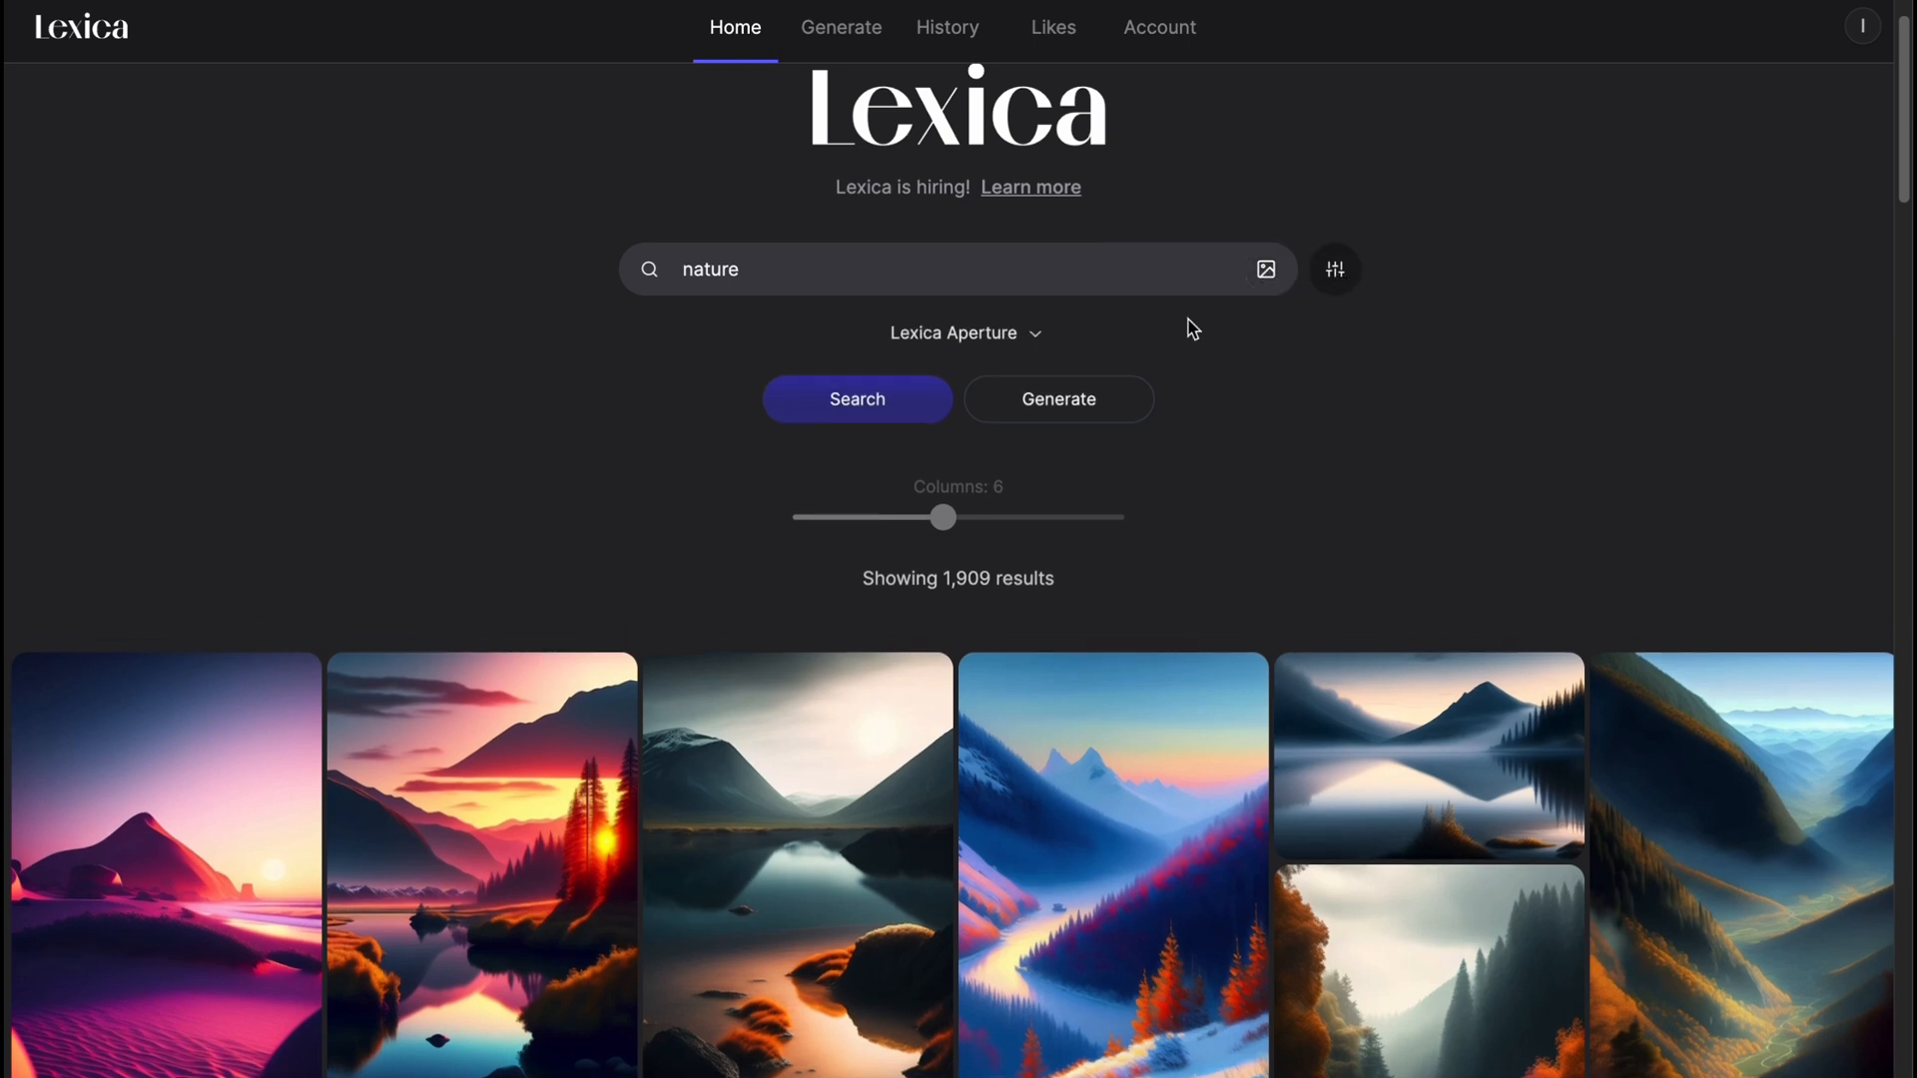
left_click(963, 333)
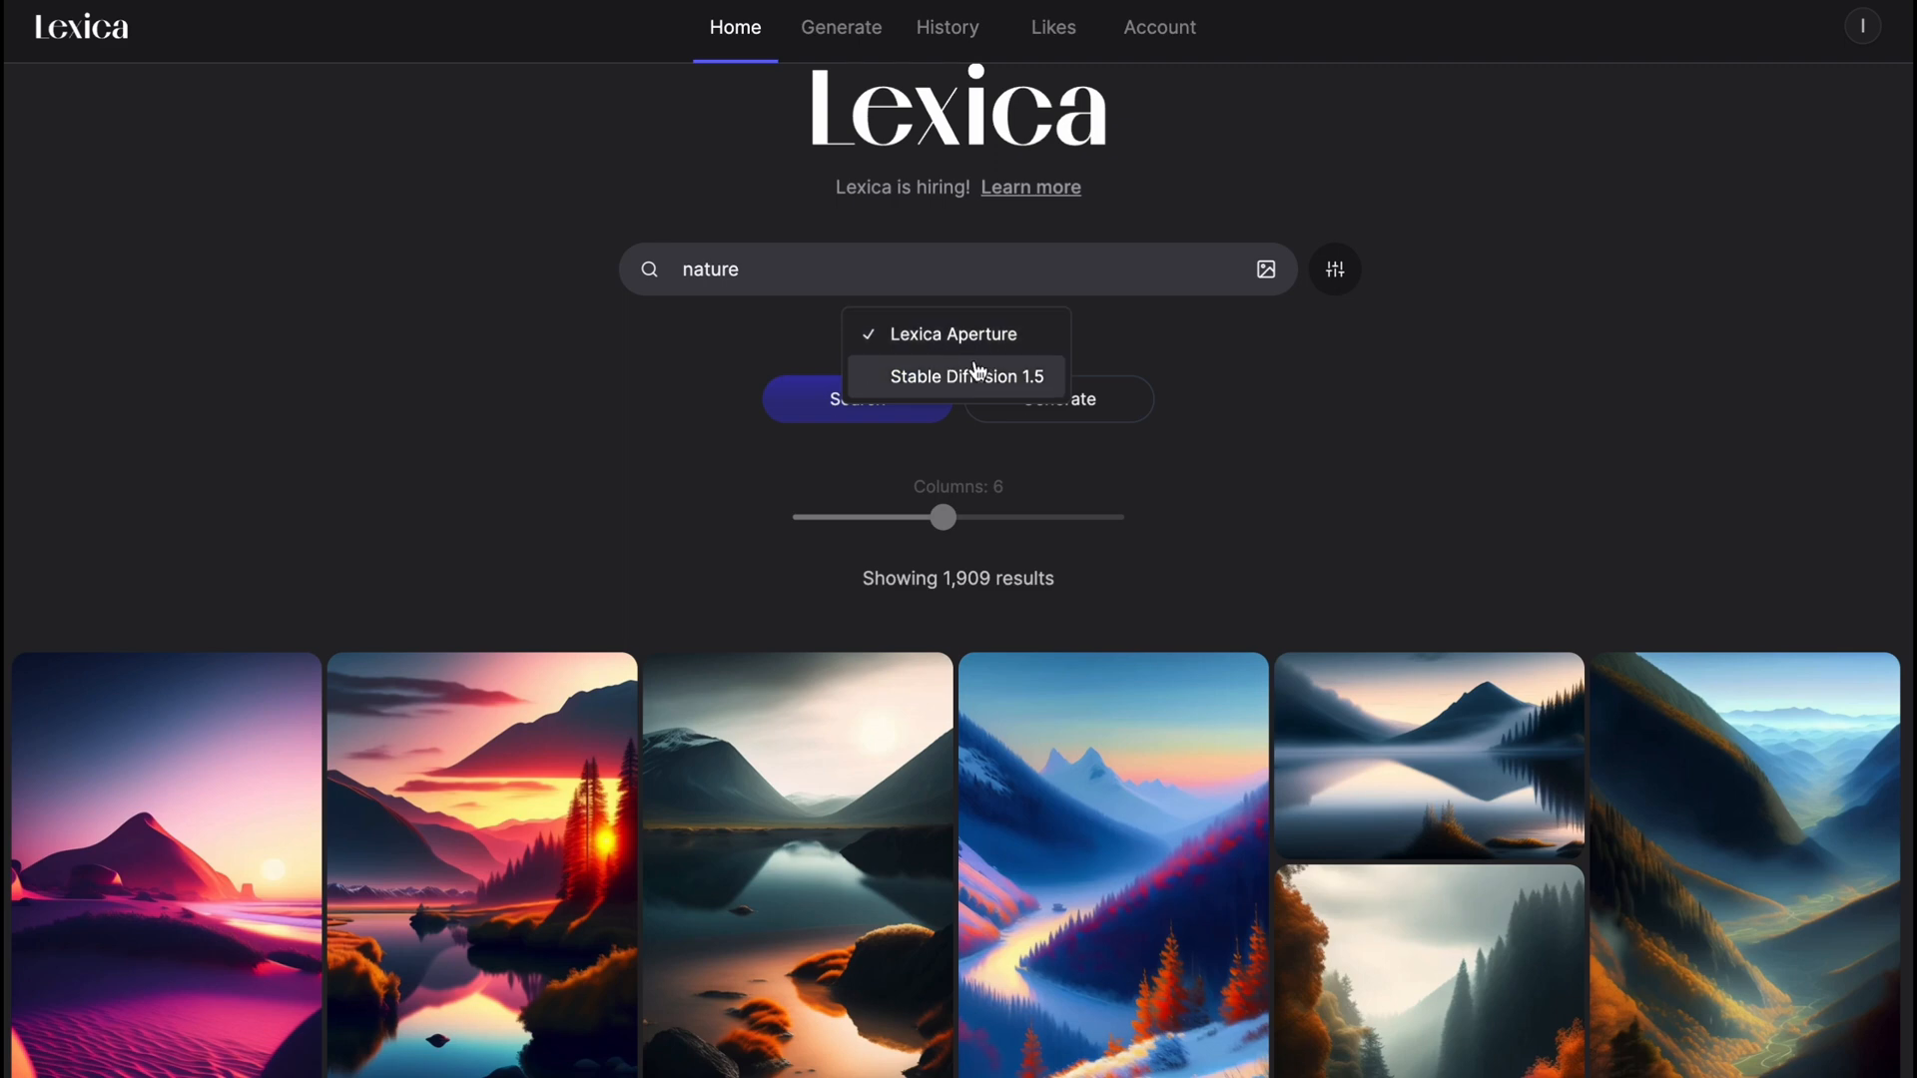
mouse_move(915, 356)
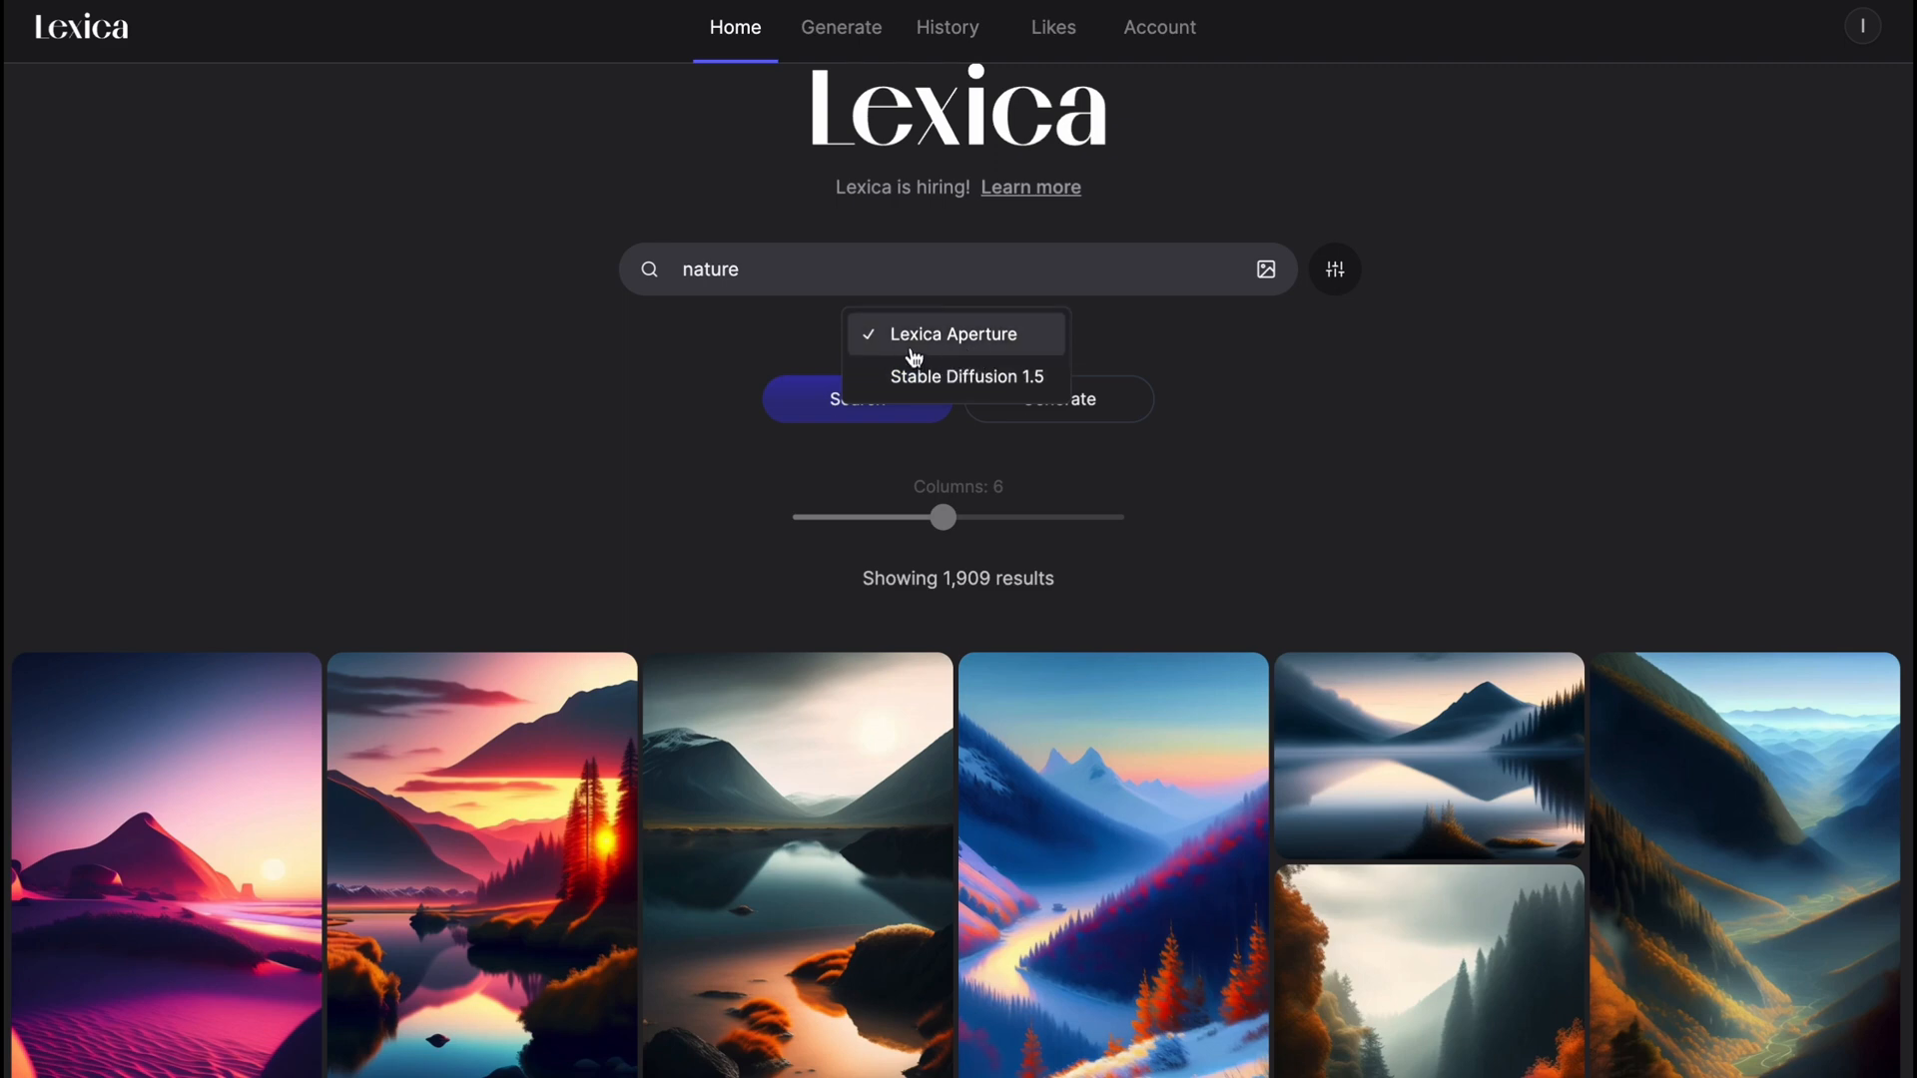
mouse_move(931, 381)
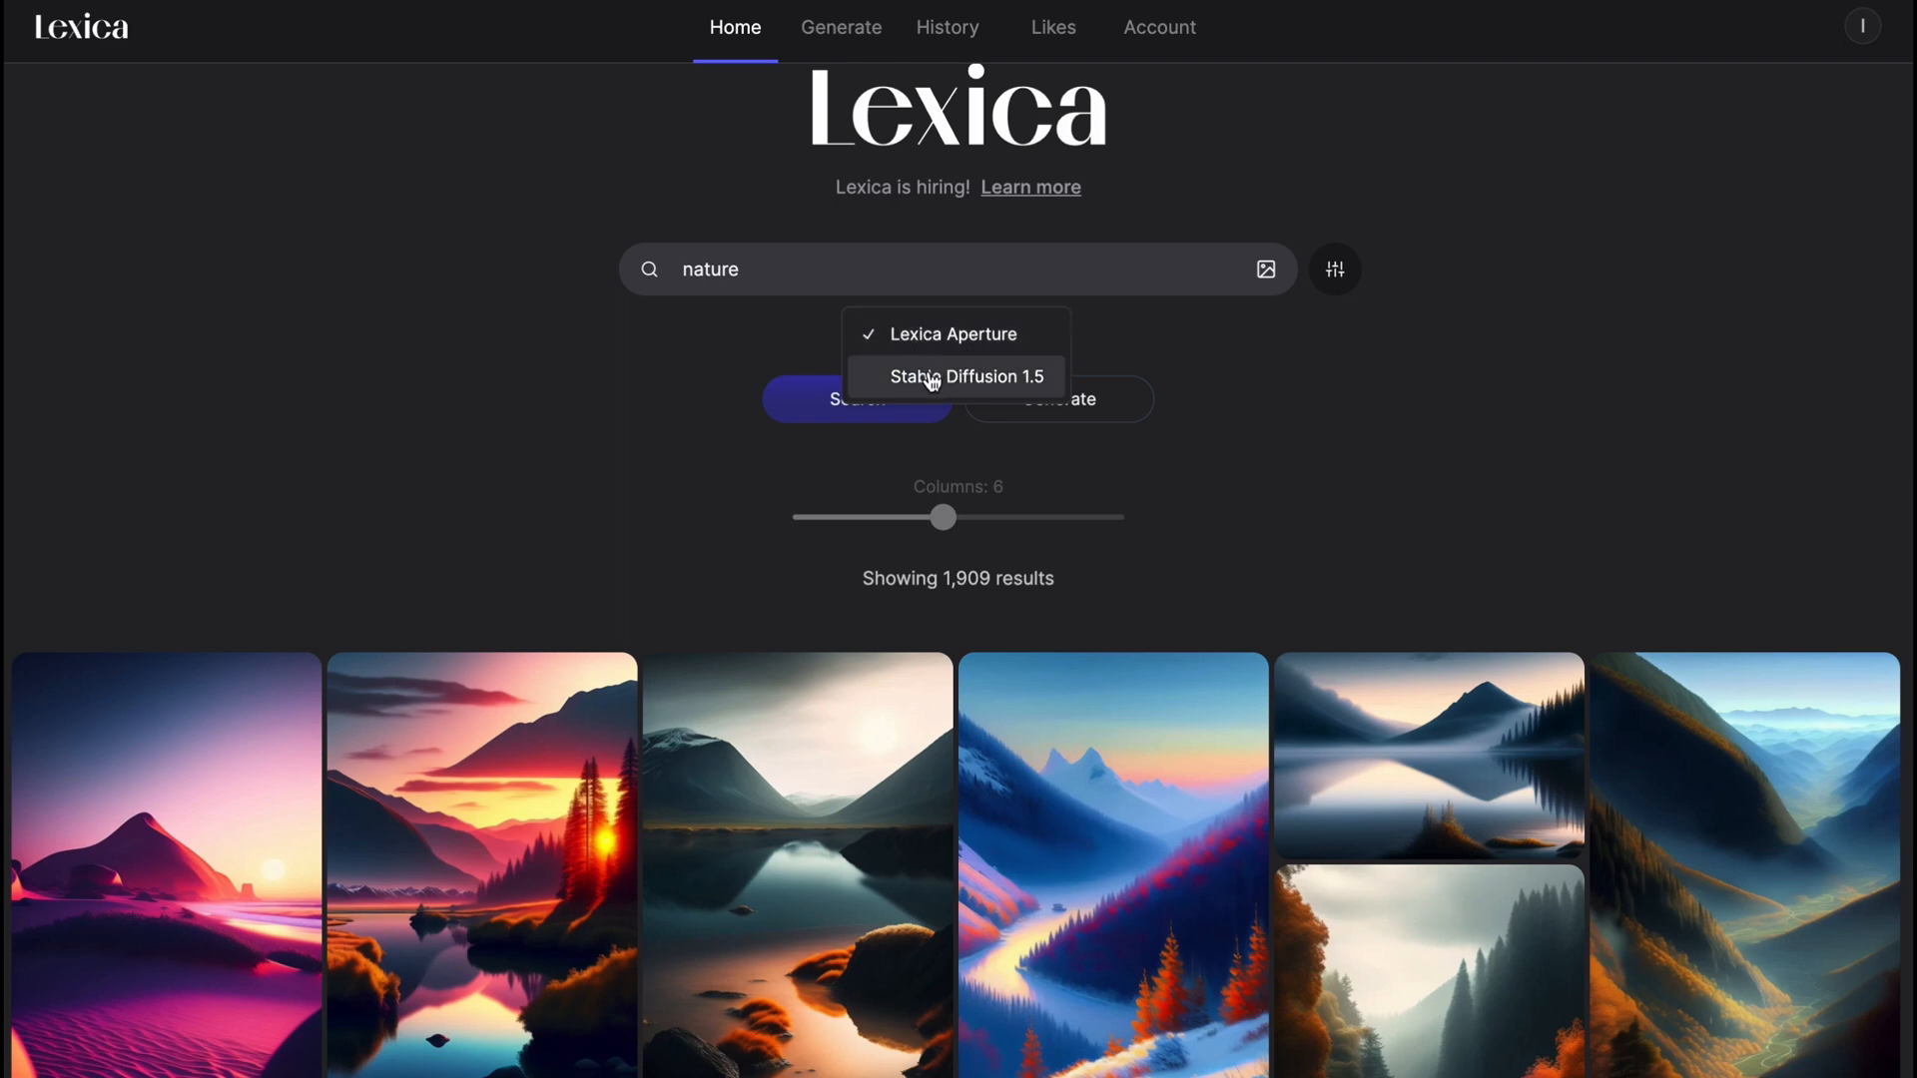
left_click(955, 376)
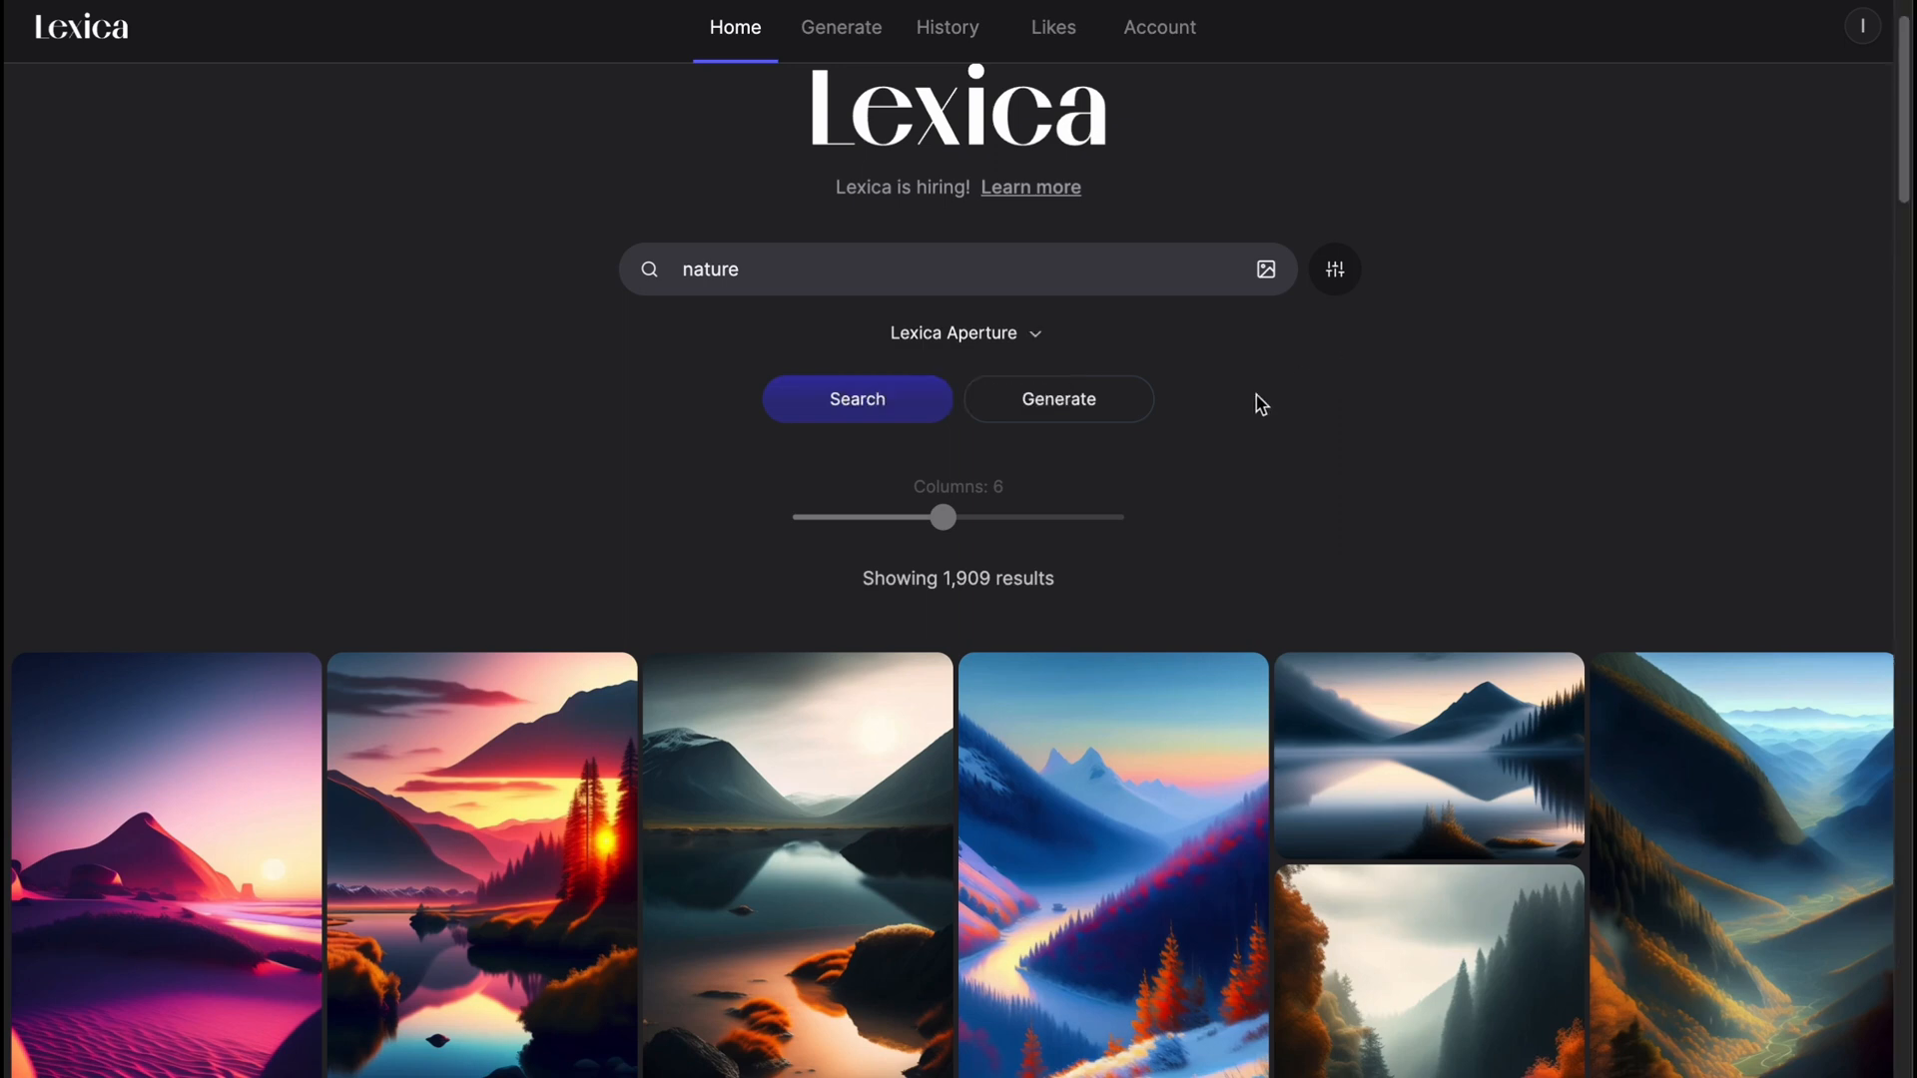
mouse_move(1258, 460)
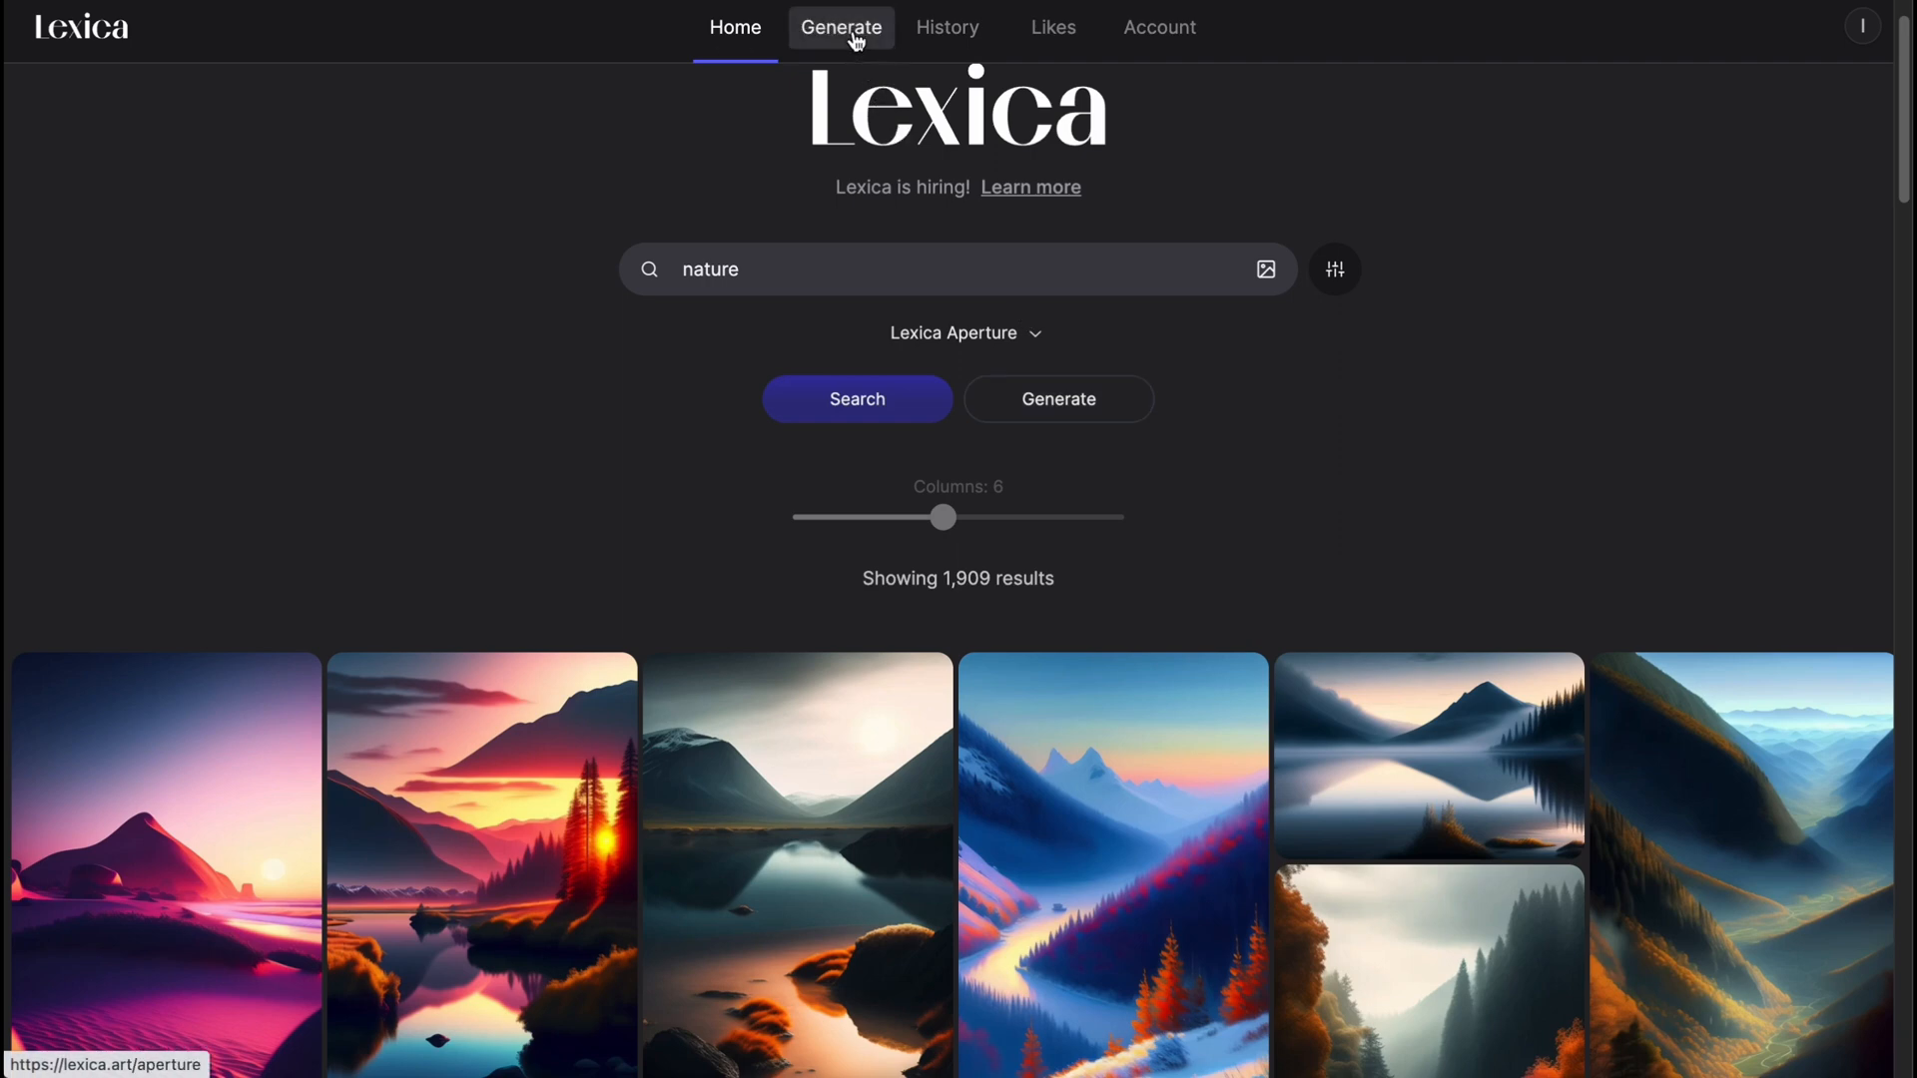
On the Generate page, describe the image as 'dog in glasses'.
left_click(839, 27)
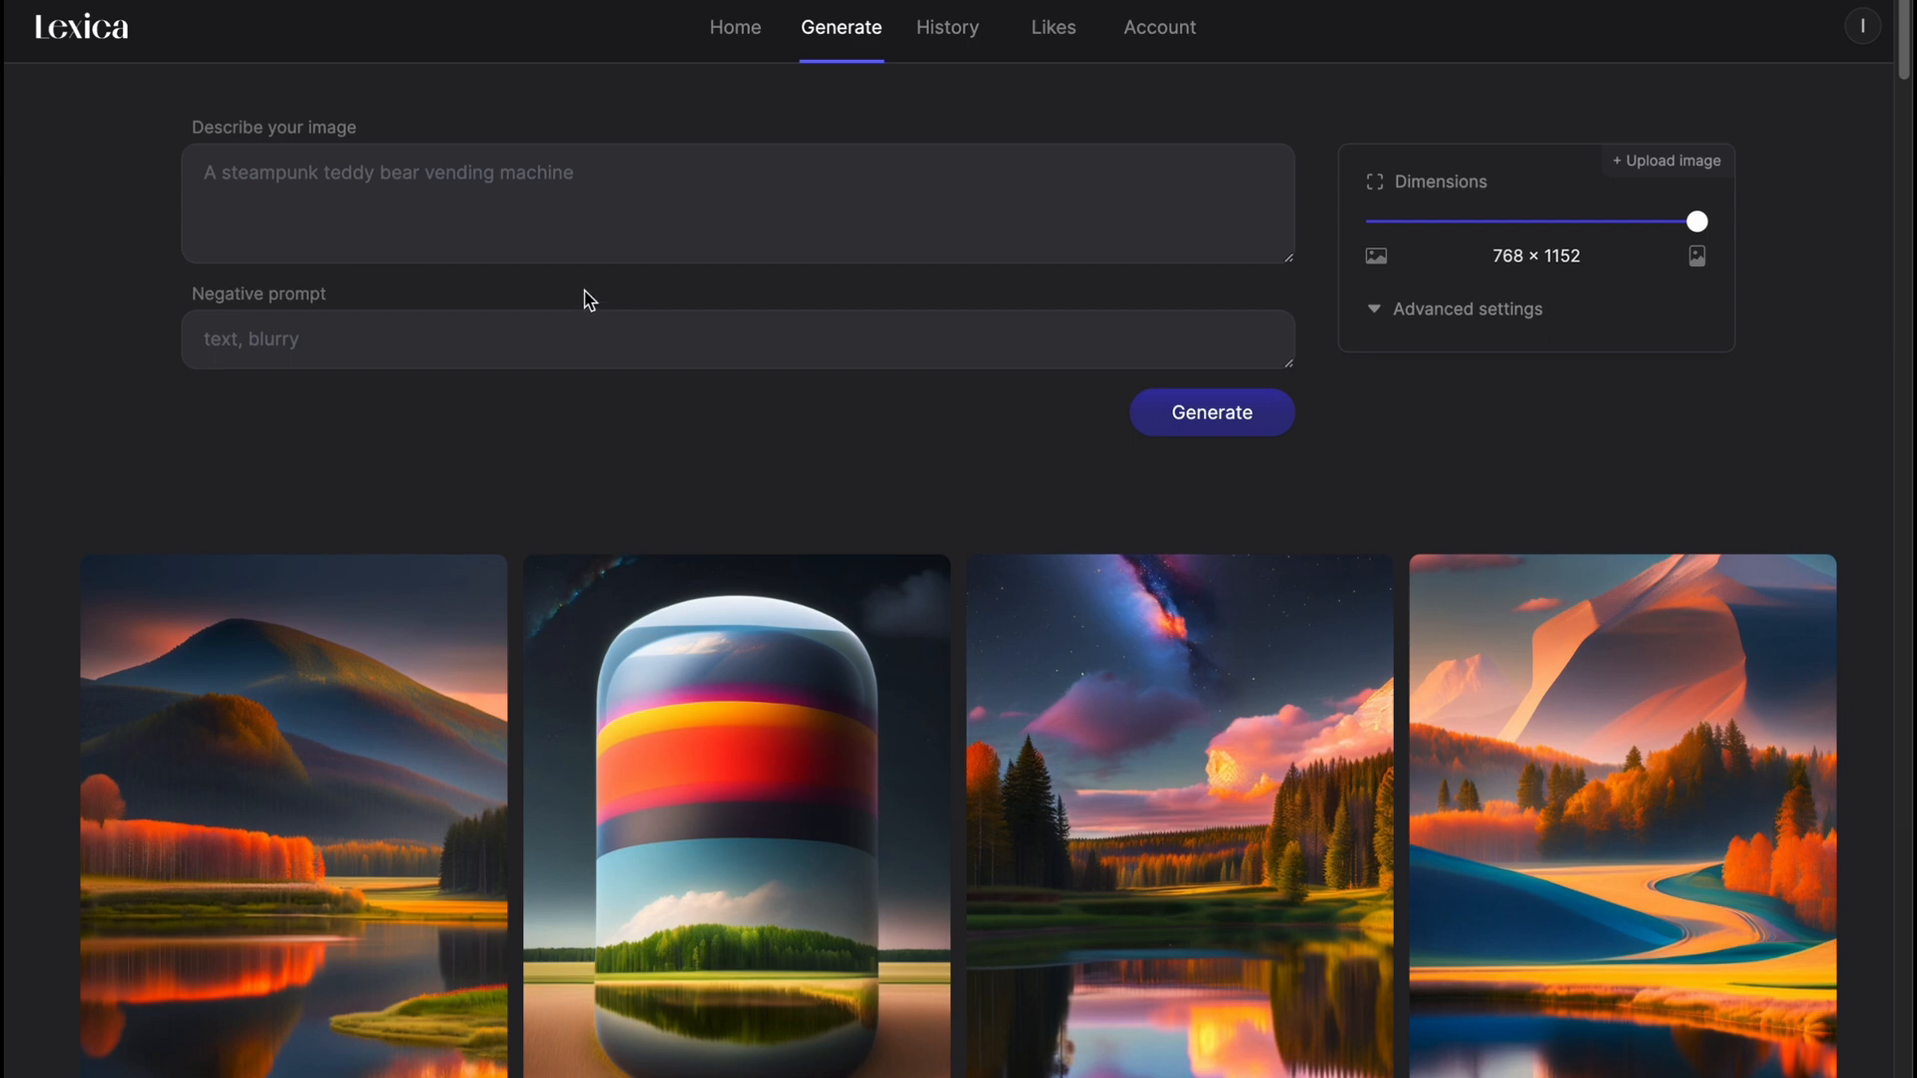
scroll("down", 3)
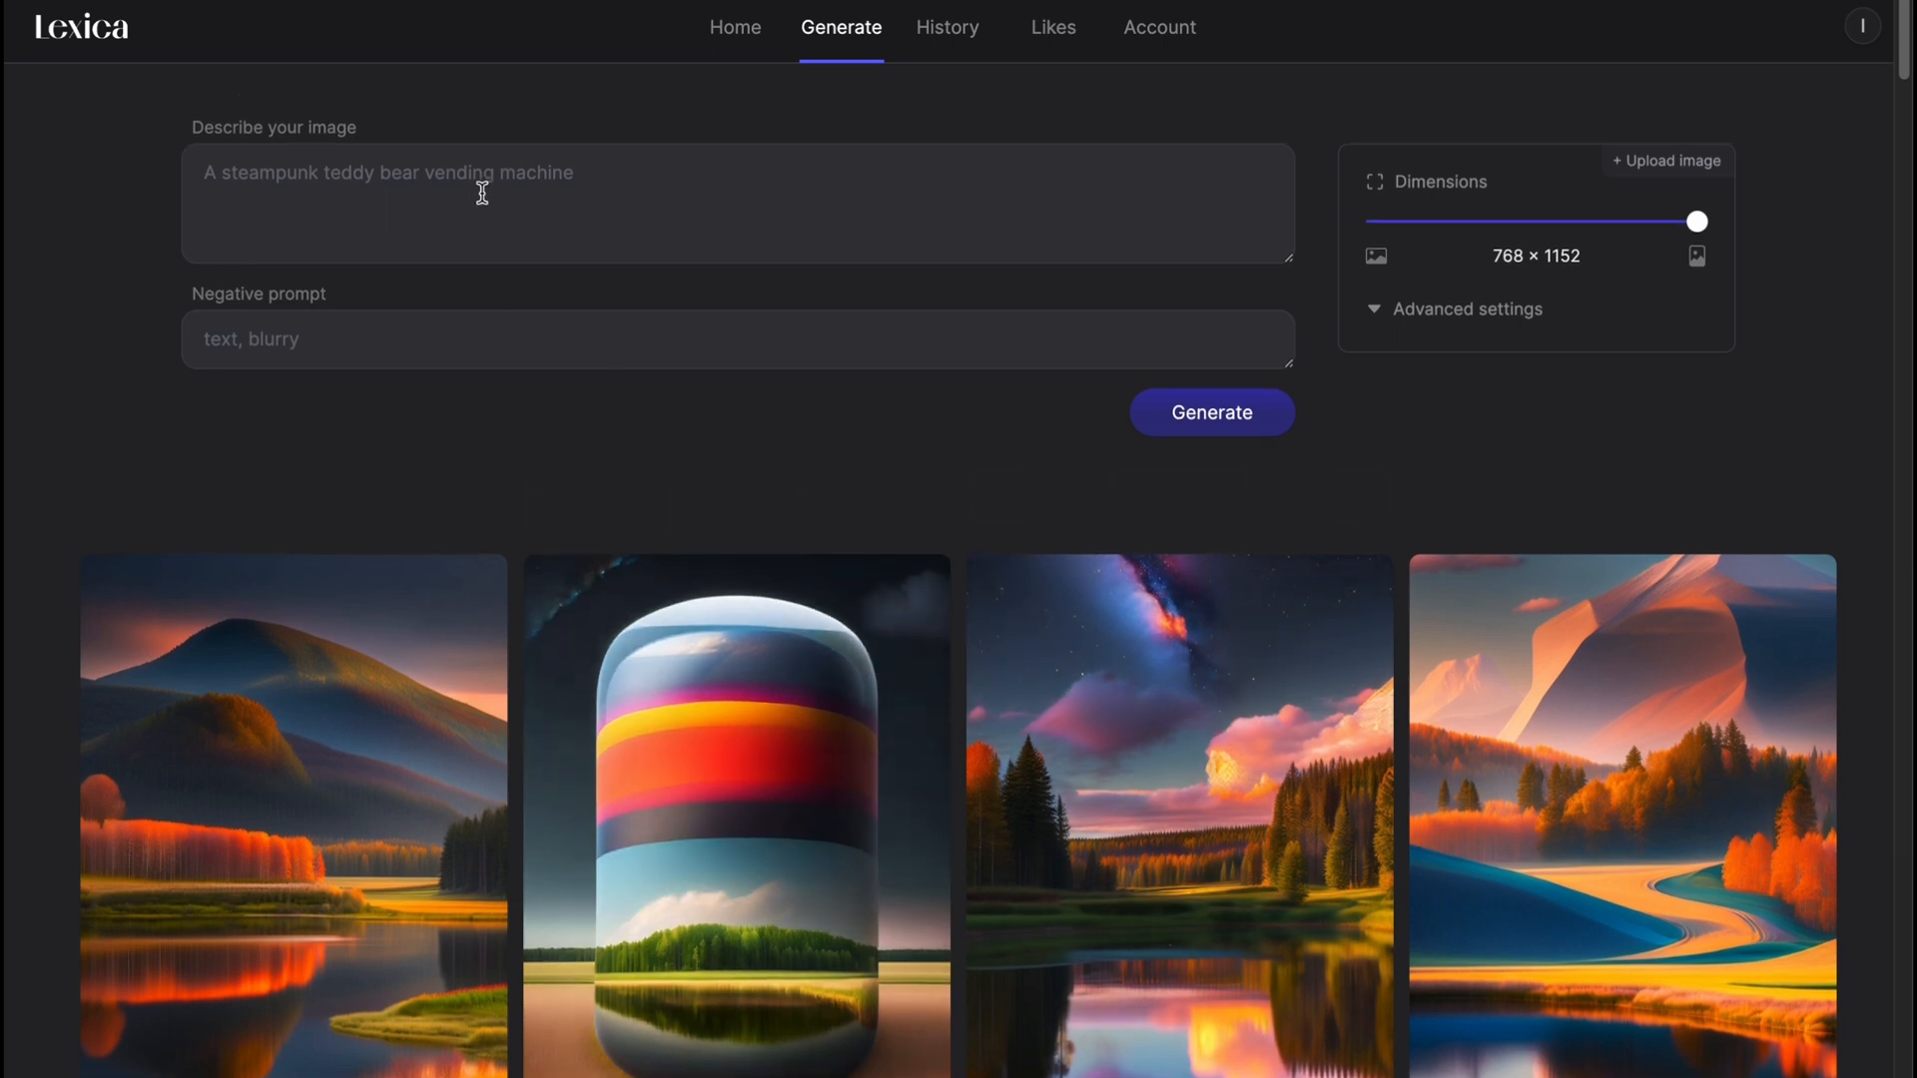
left_click(444, 196)
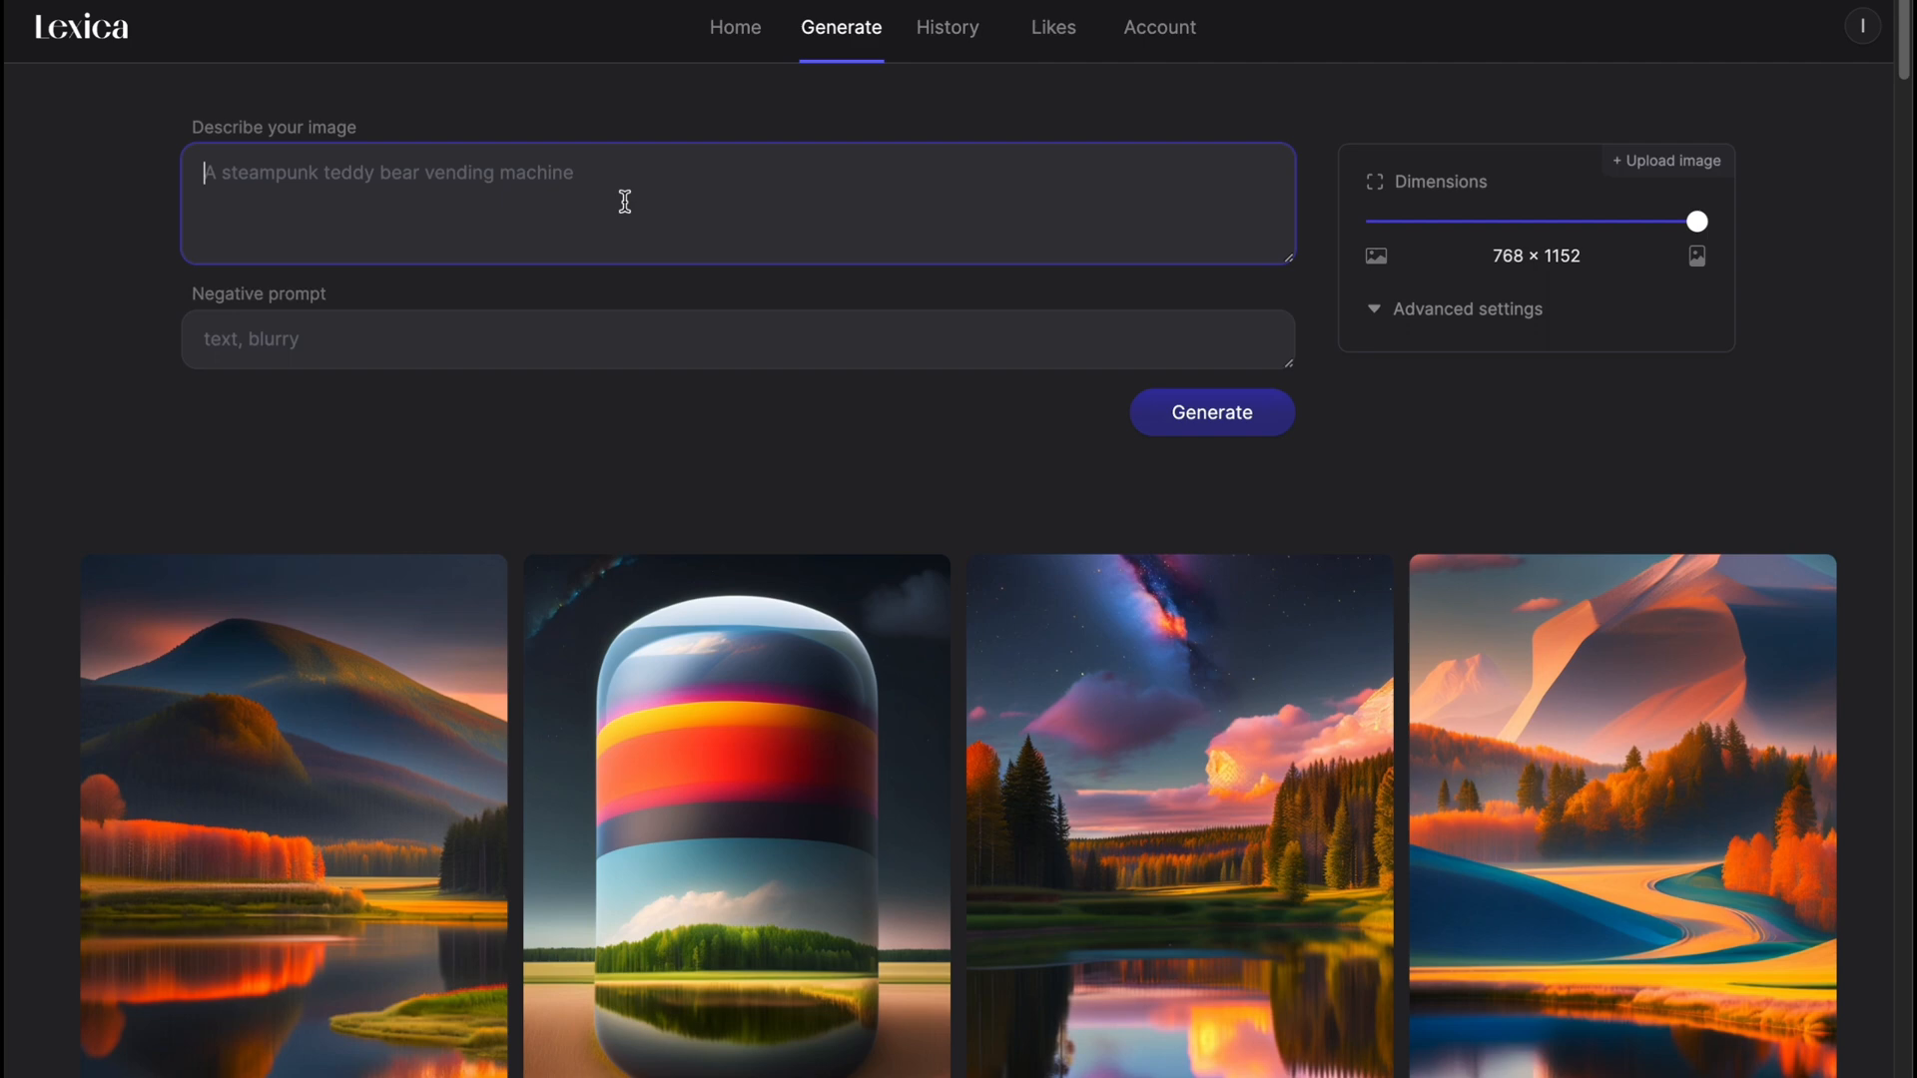
type("dog in")
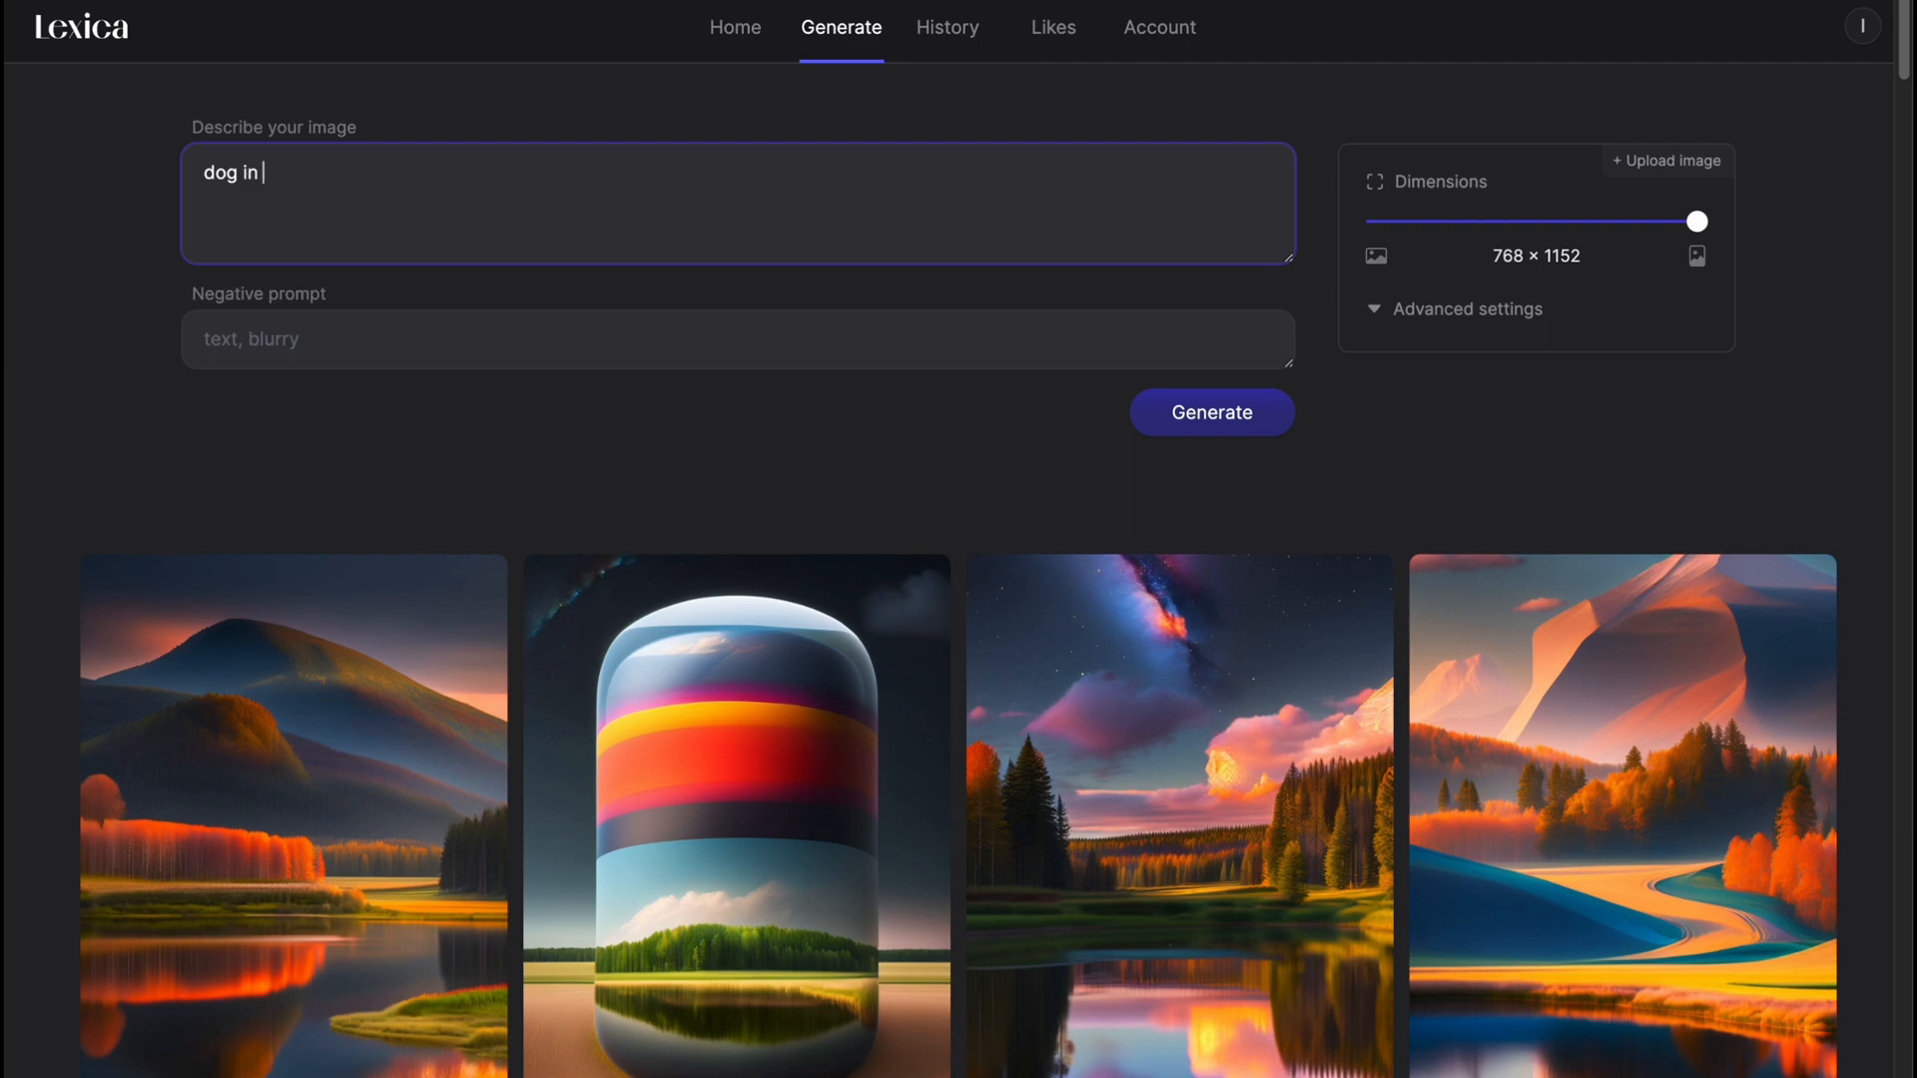
type("glasse")
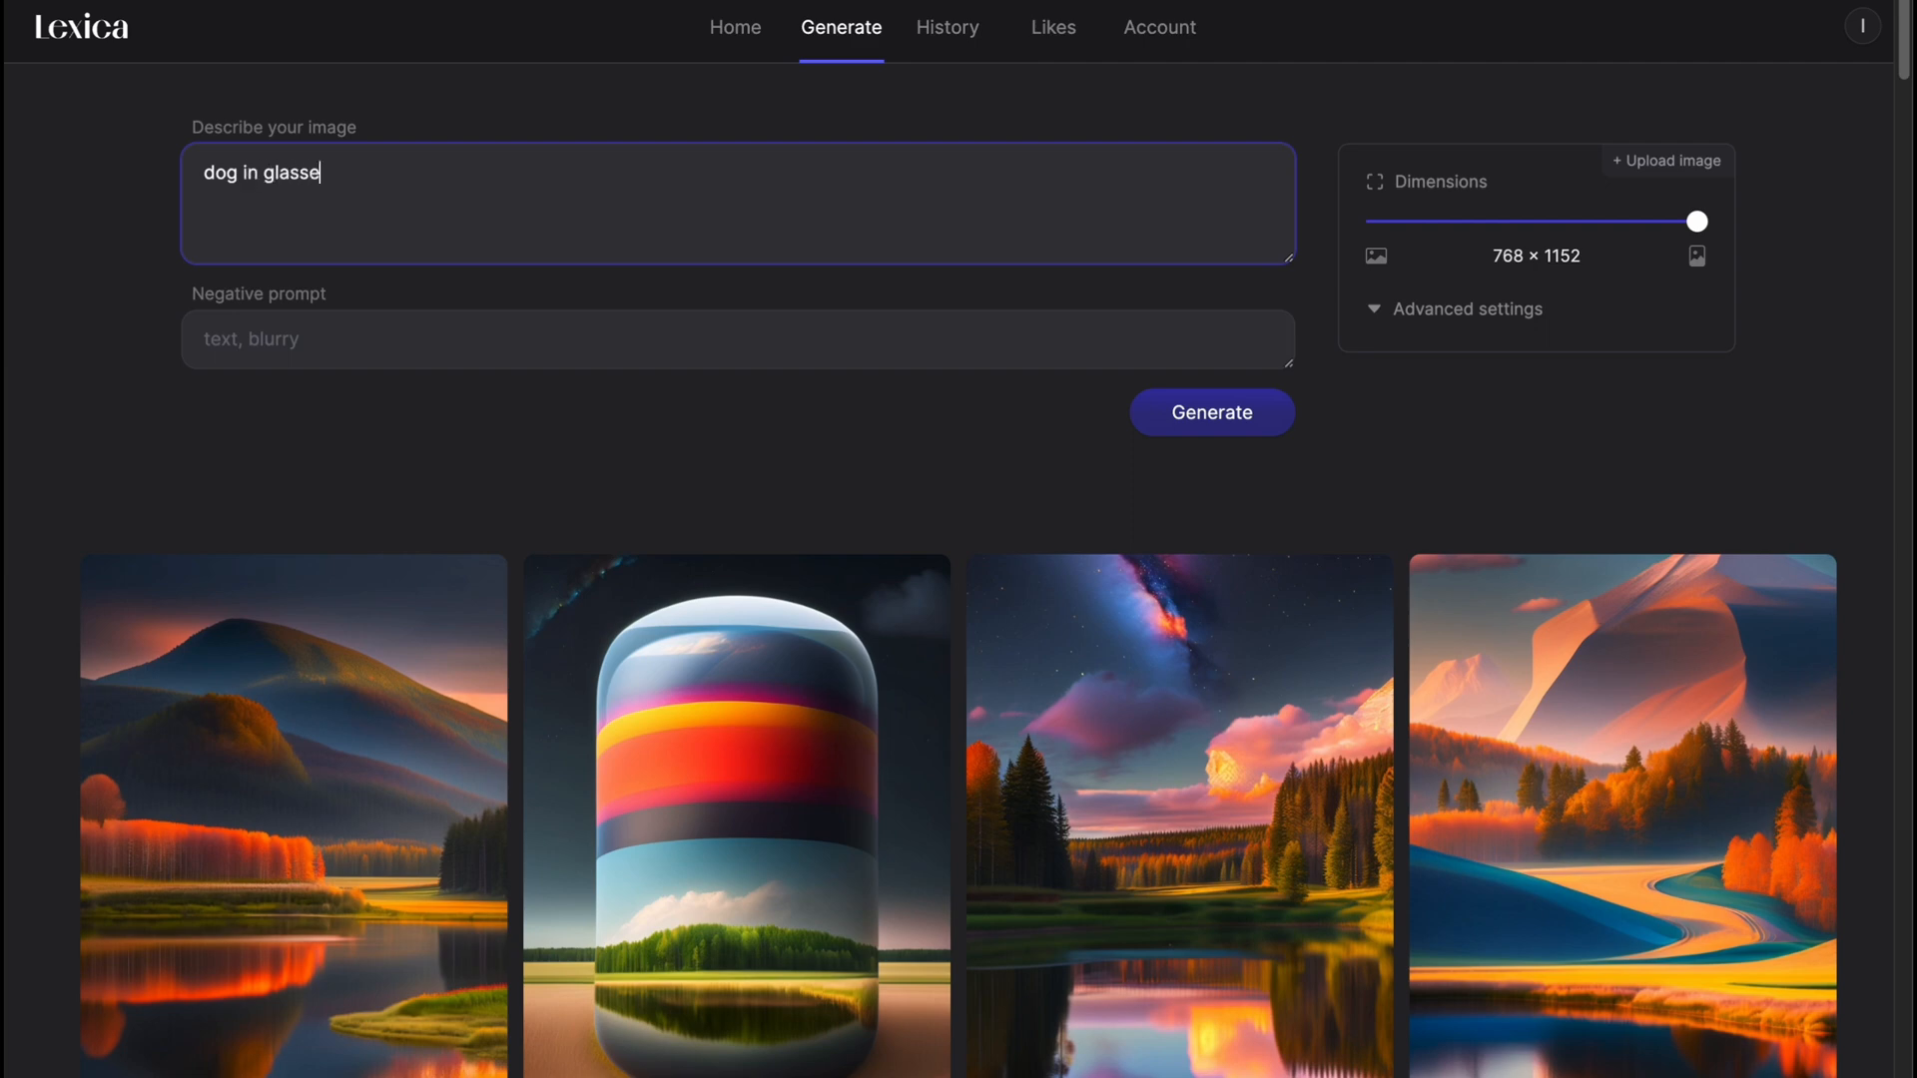
type("s")
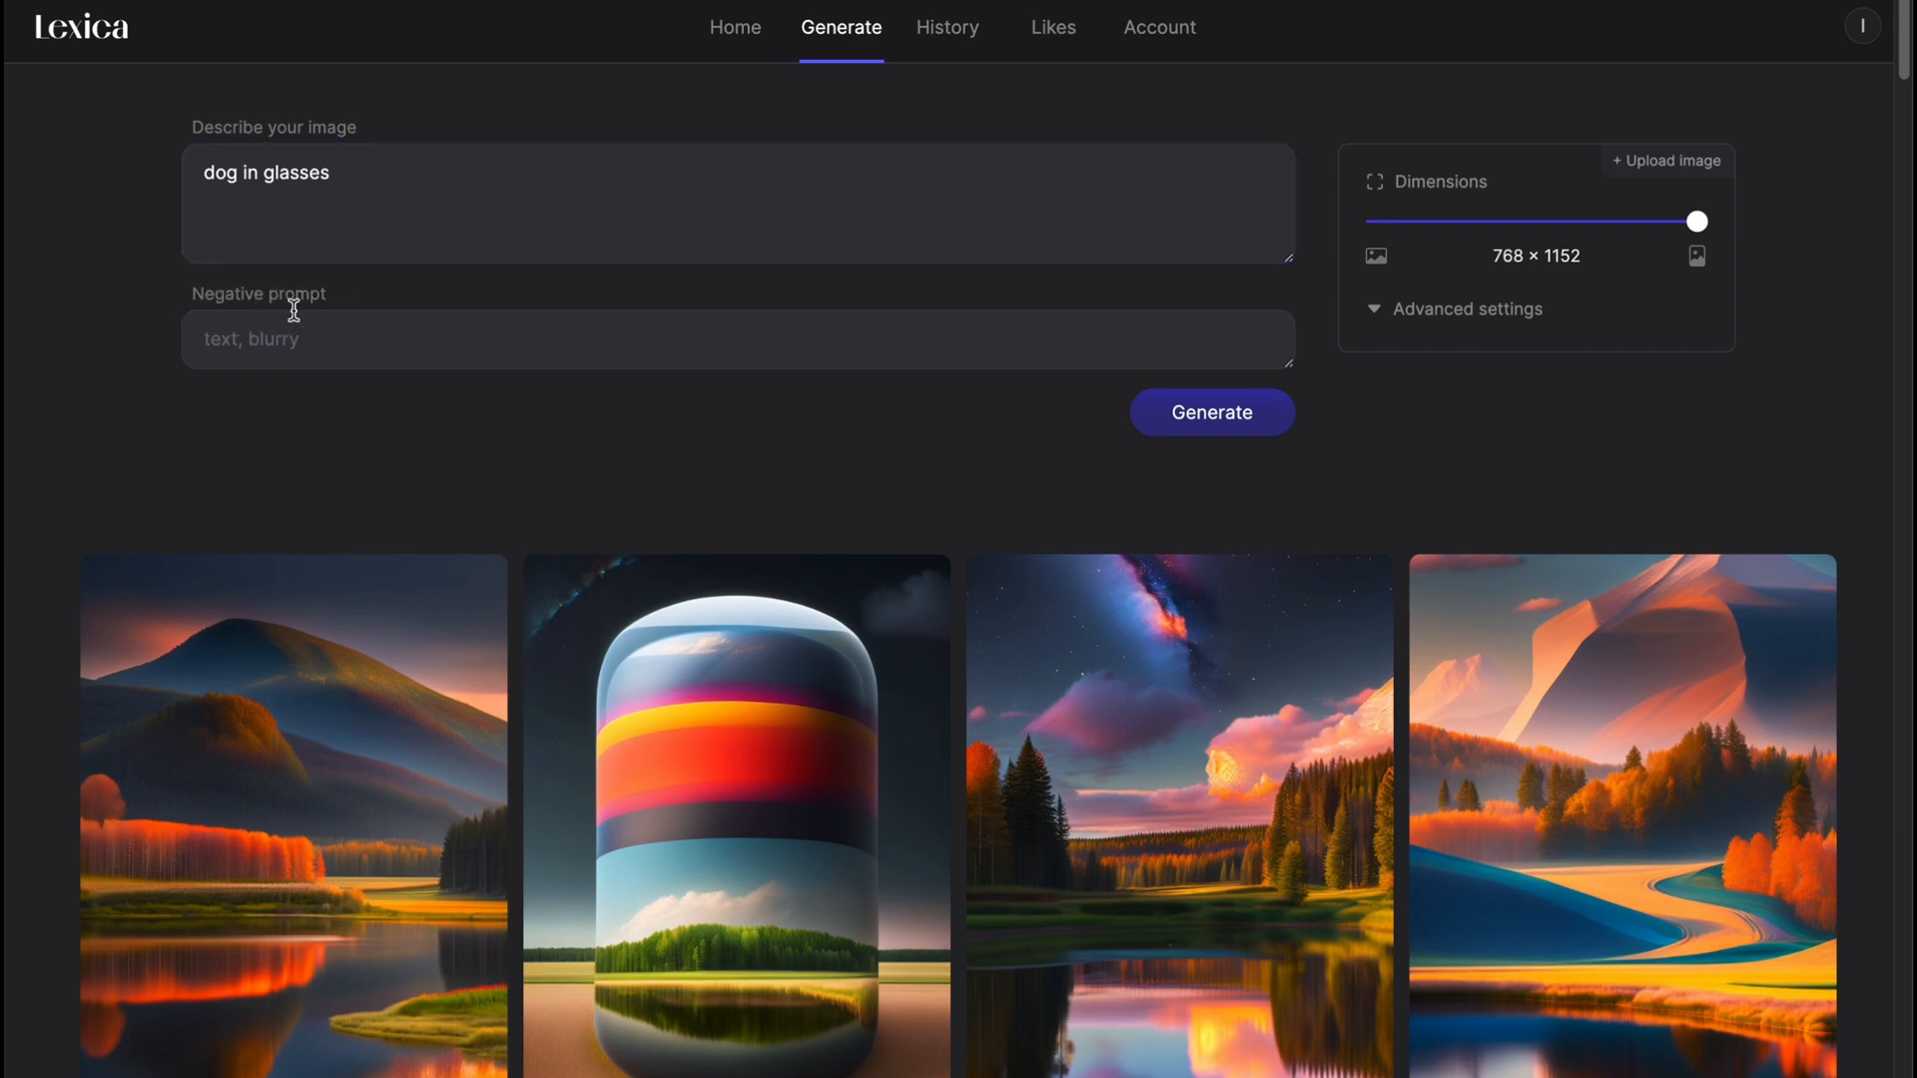
mouse_move(1380, 262)
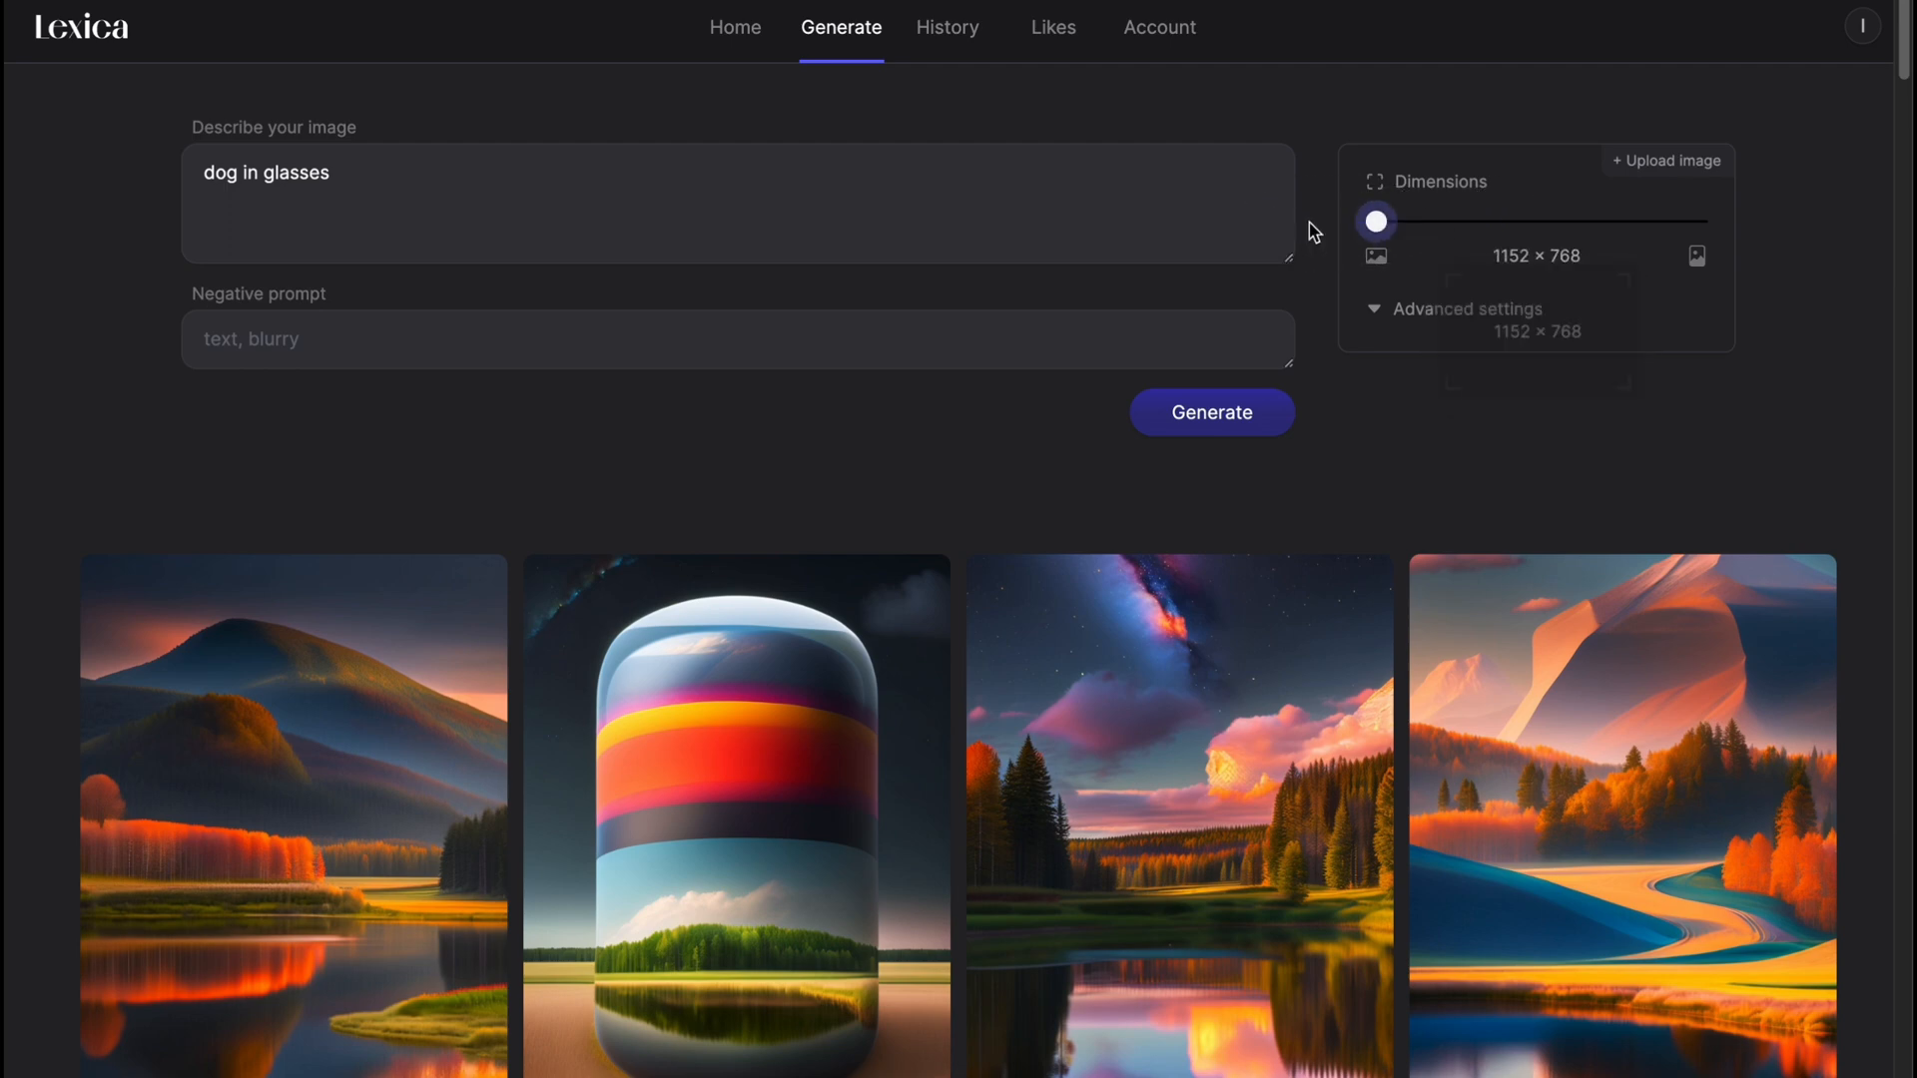
Generate four landscape dog-in-glasses images and hover the result tools.
left_click(1212, 411)
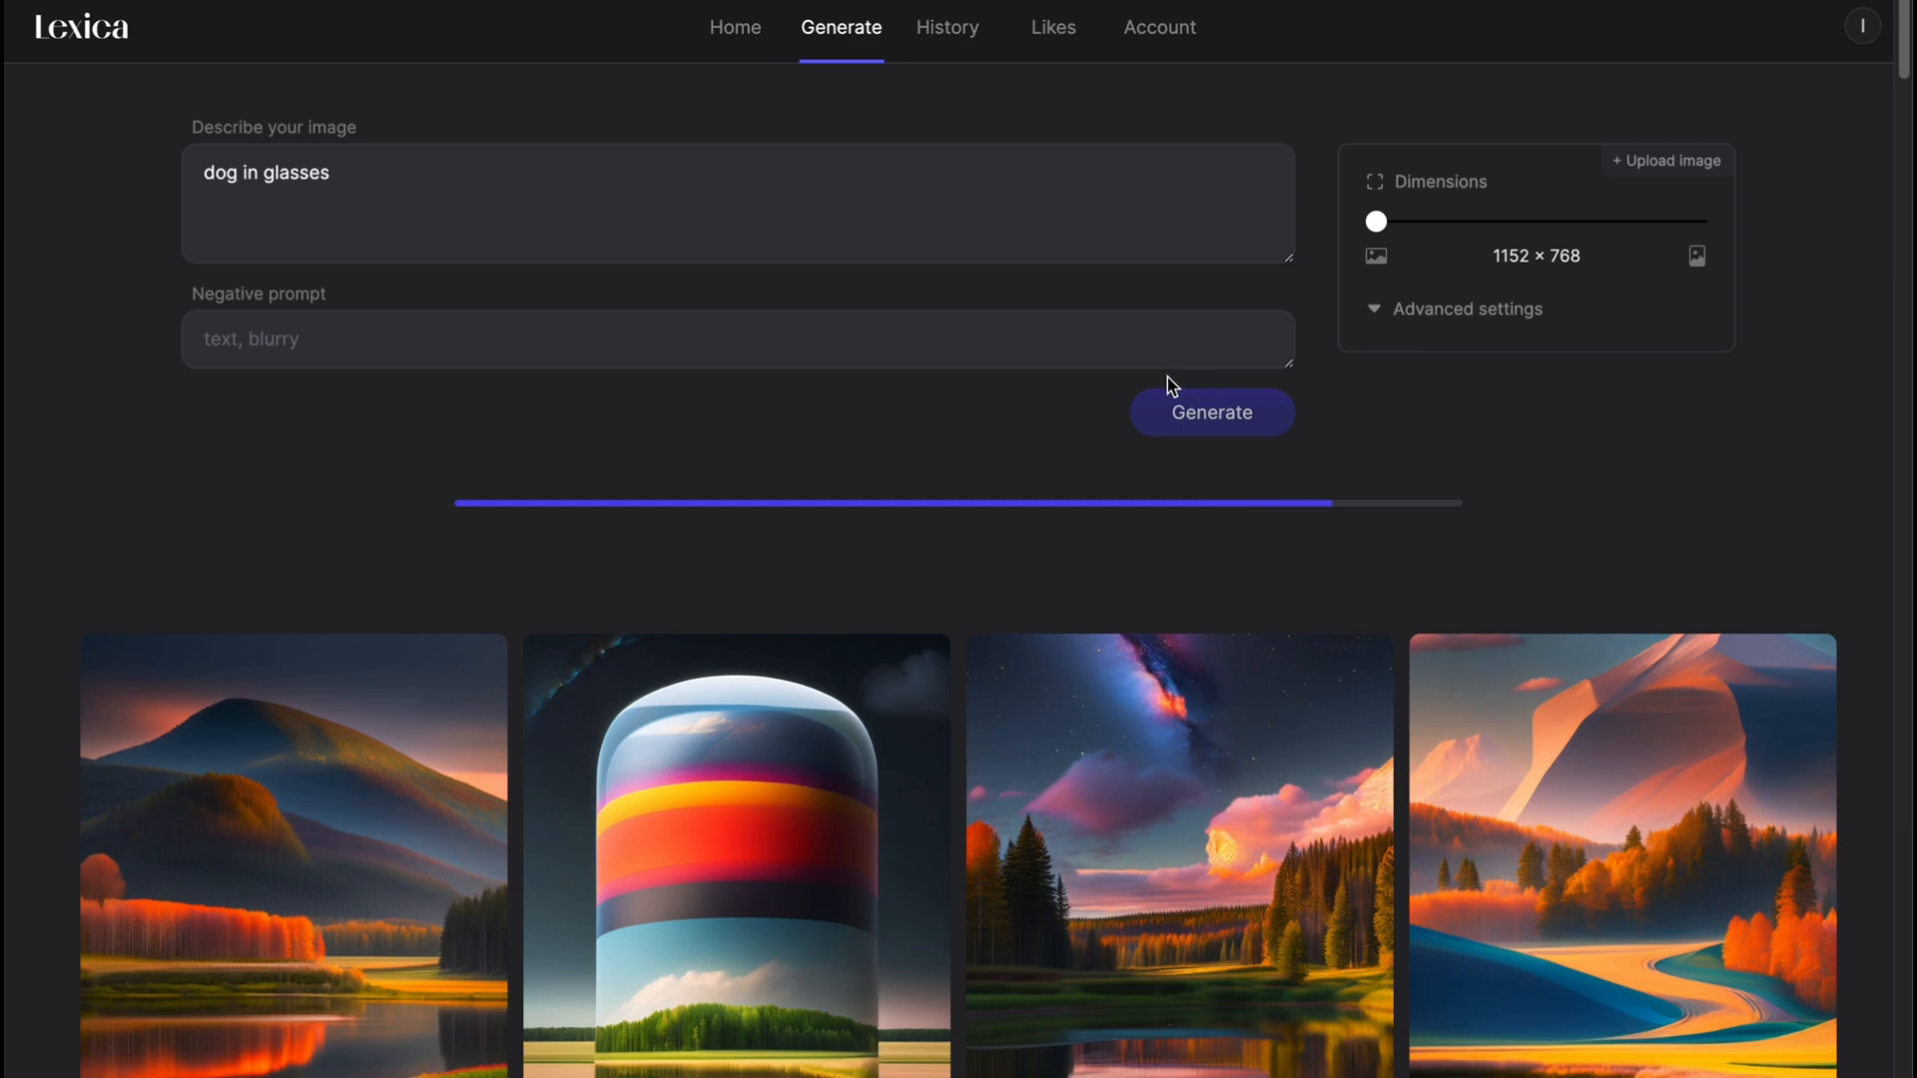
left_click(1210, 411)
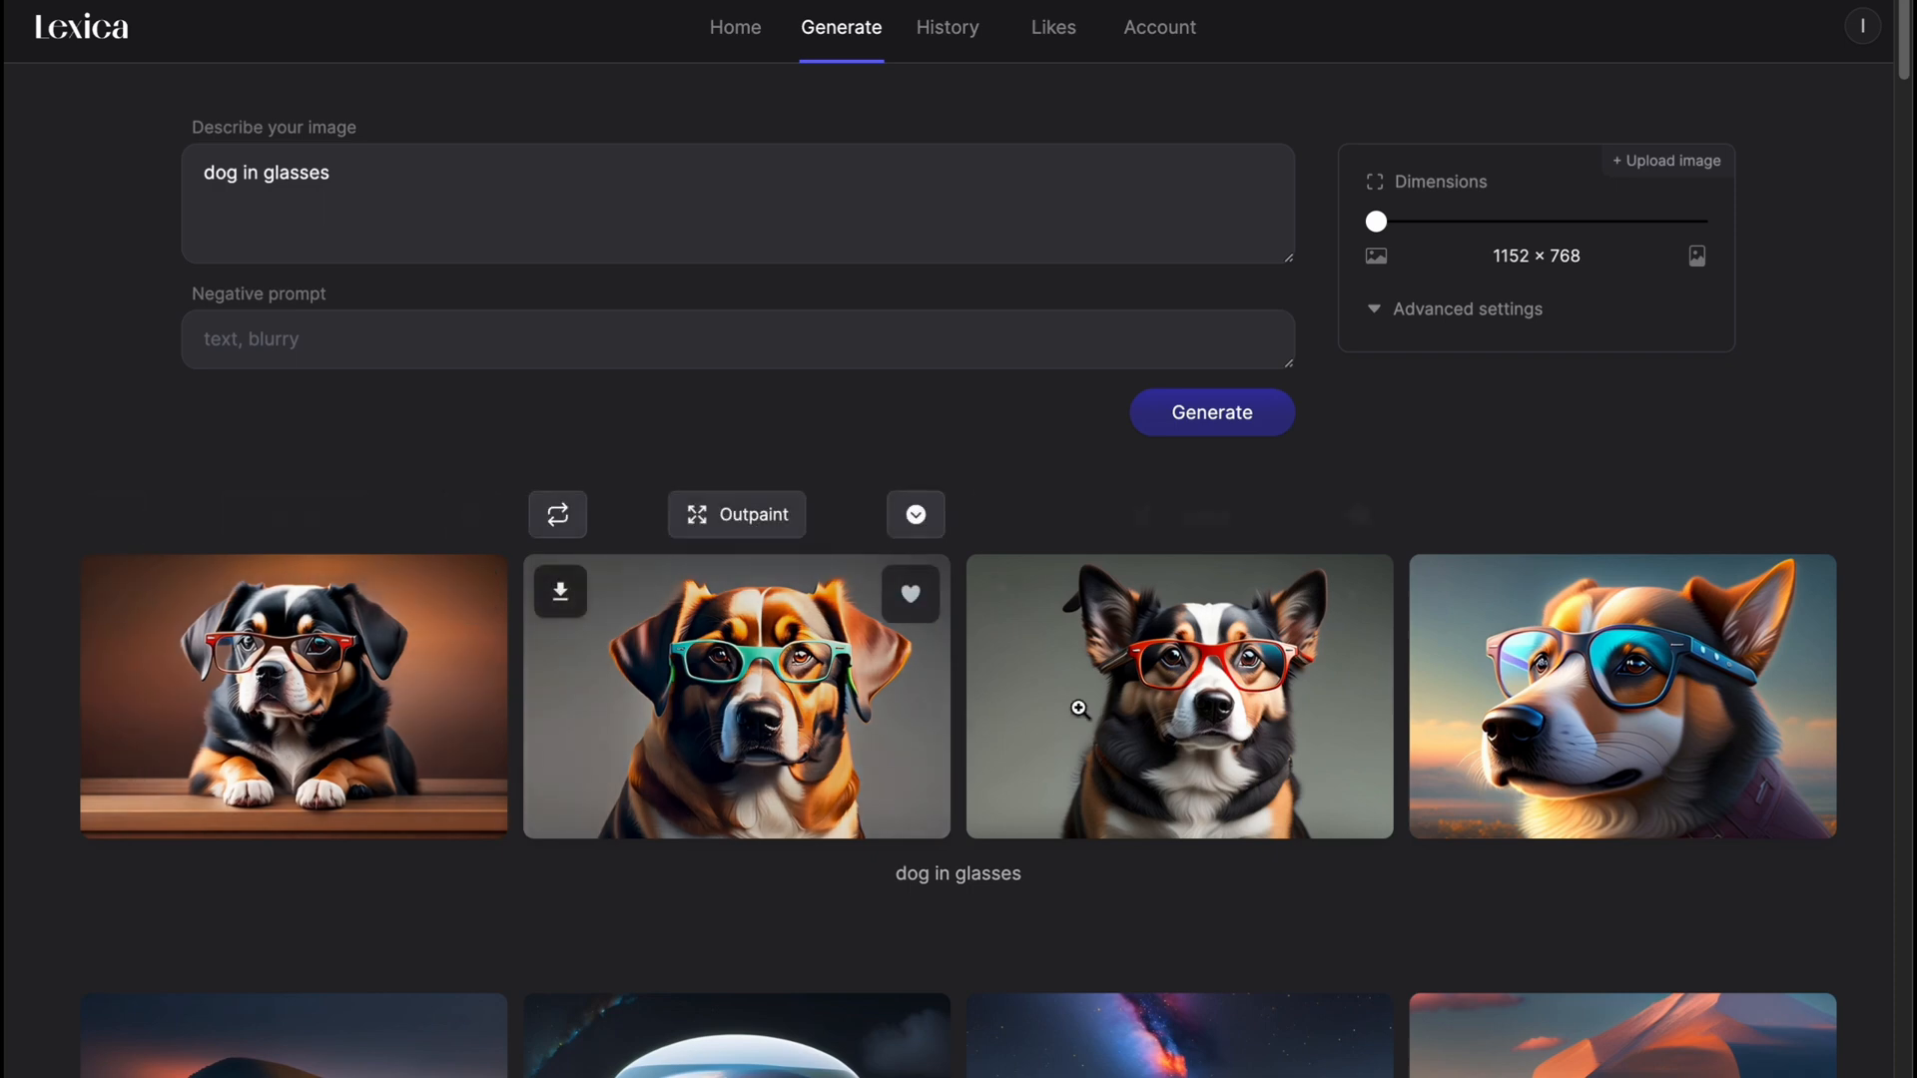
mouse_move(1173, 563)
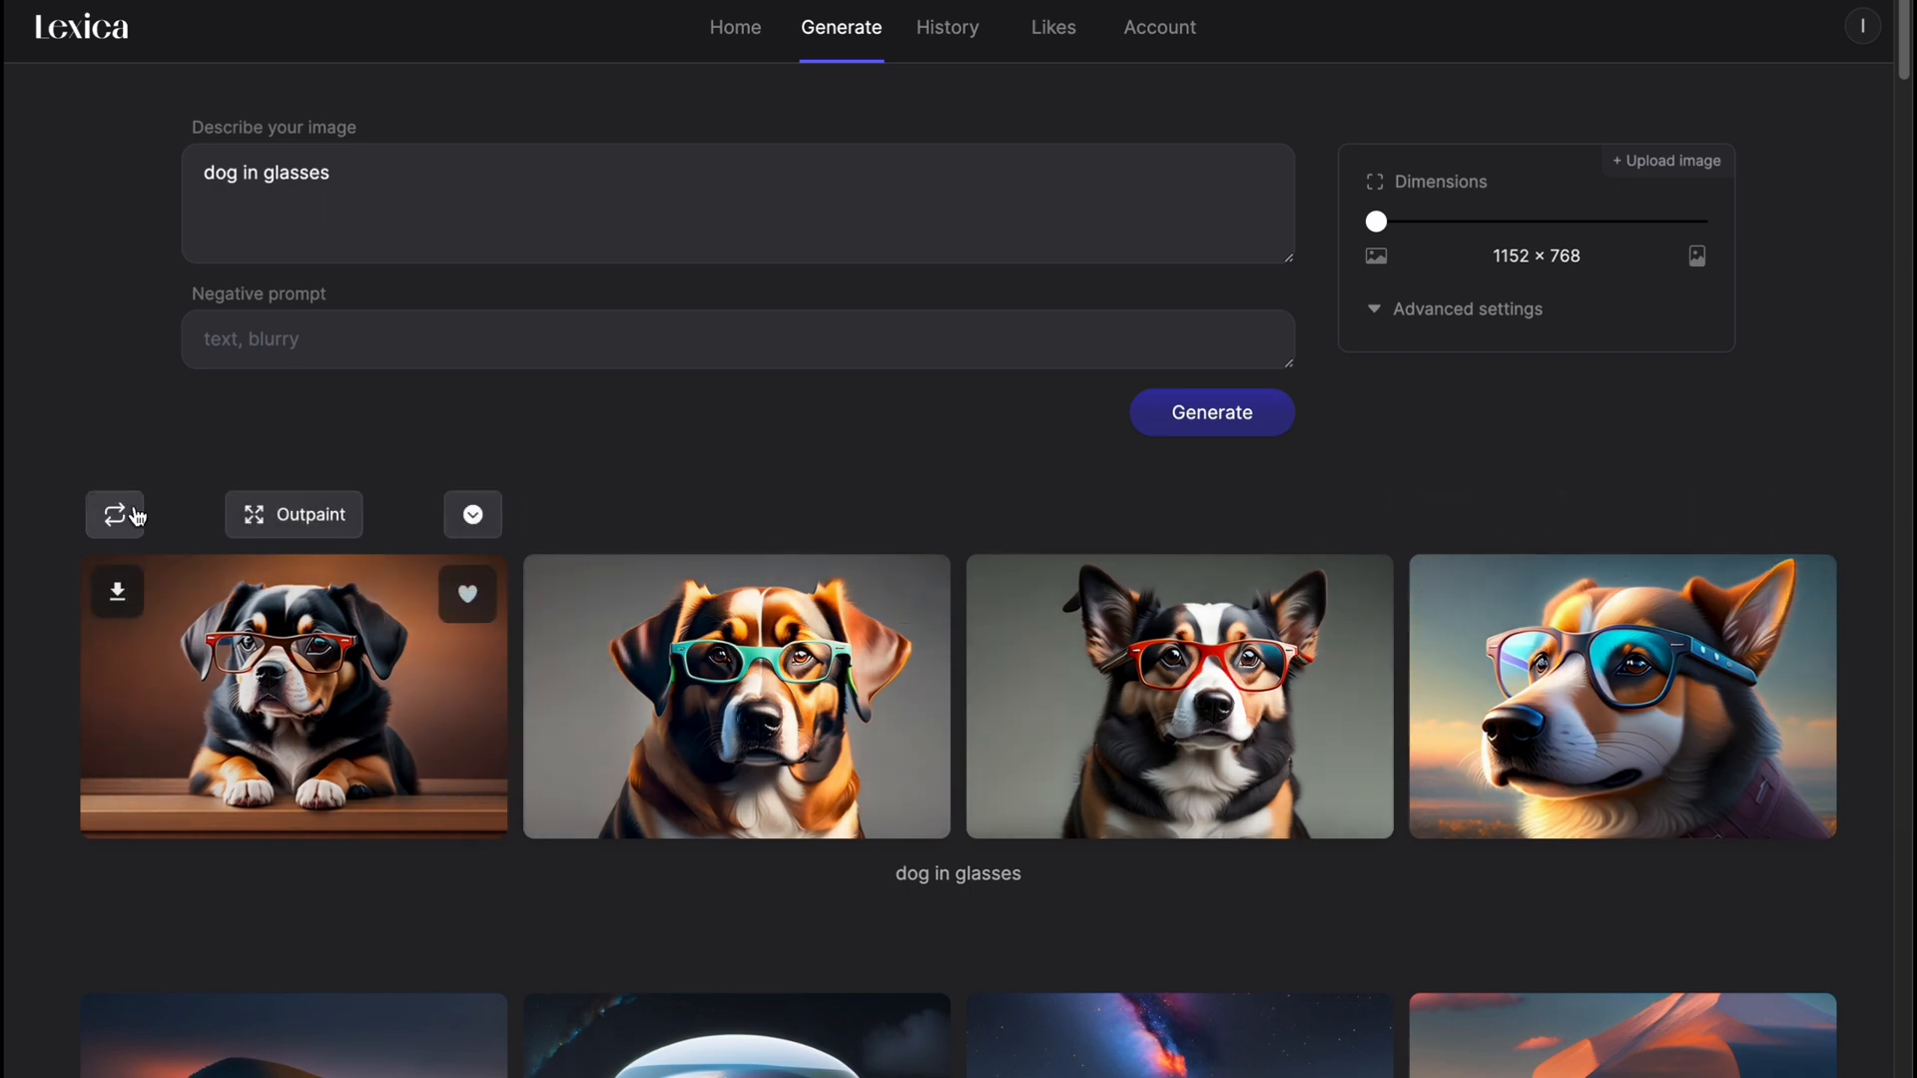
mouse_move(114, 515)
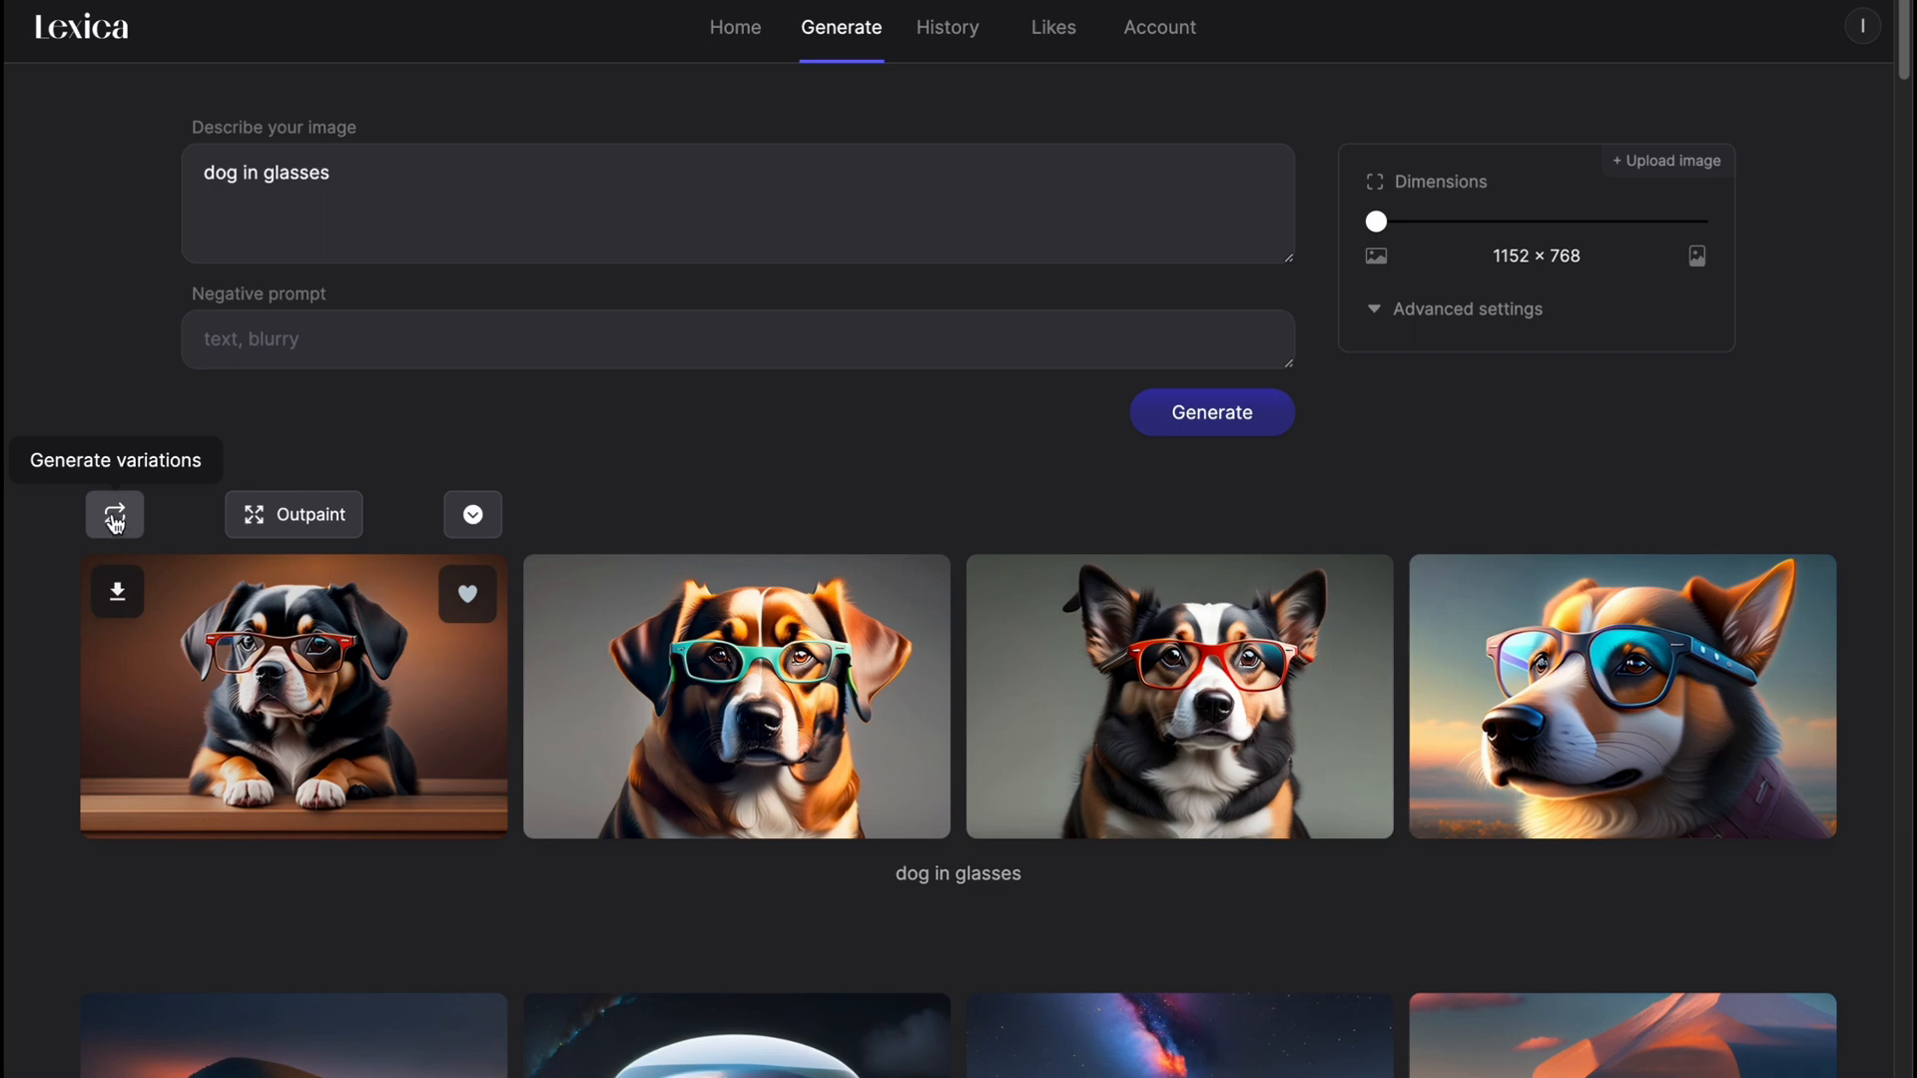
mouse_move(289, 519)
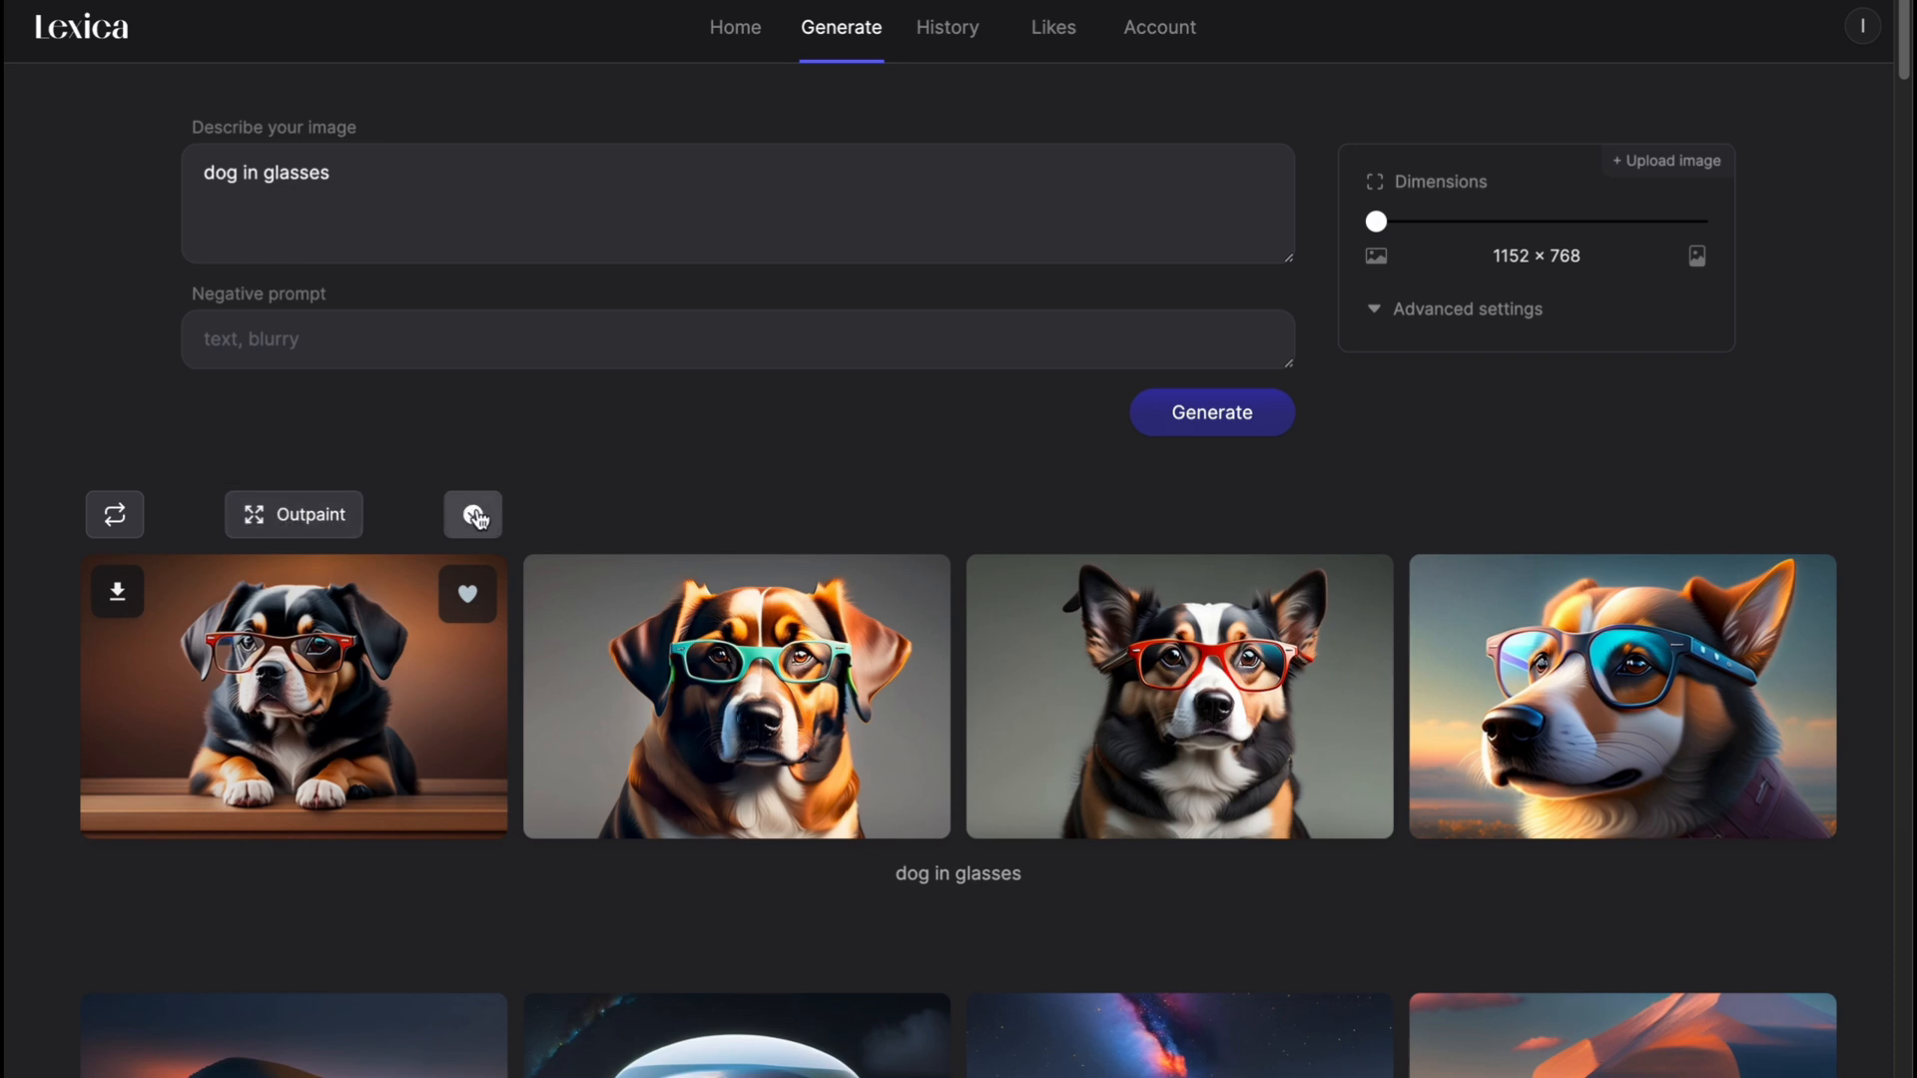
left_click(471, 515)
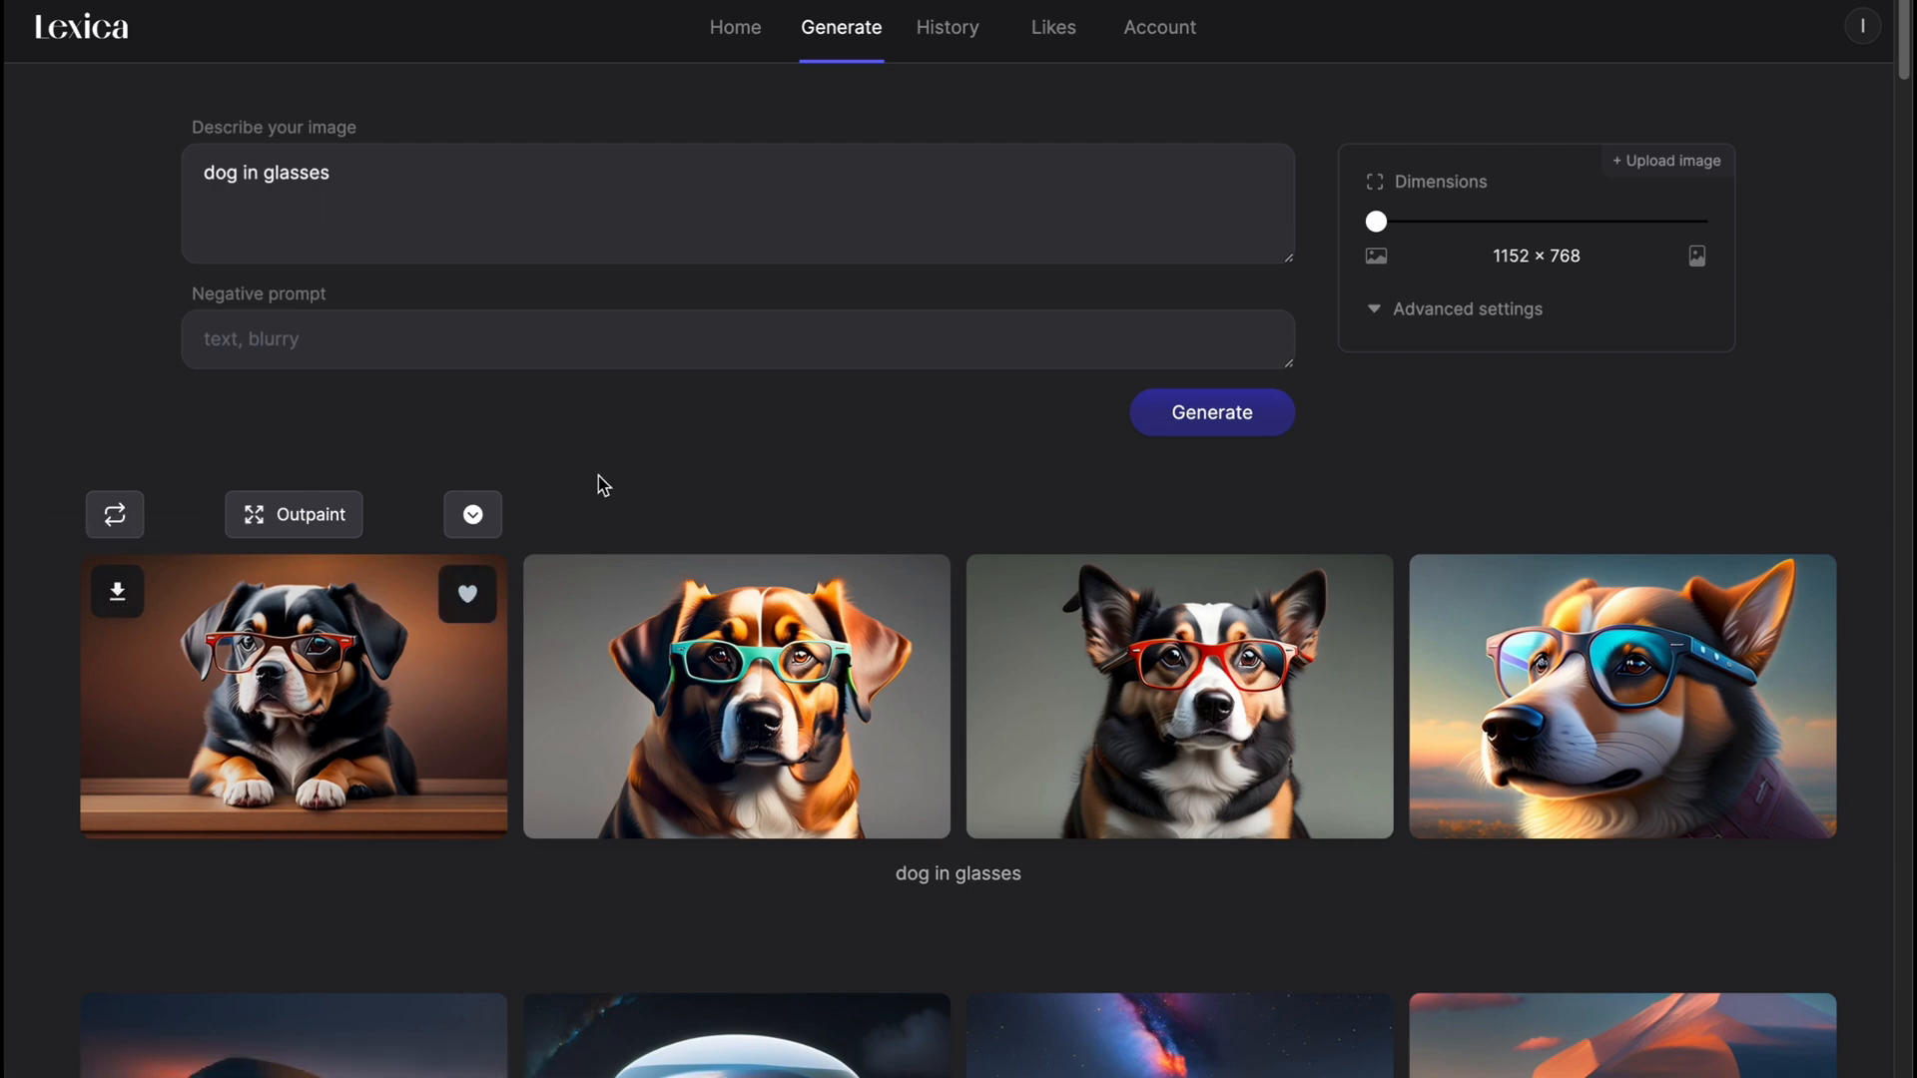
mouse_move(1162, 318)
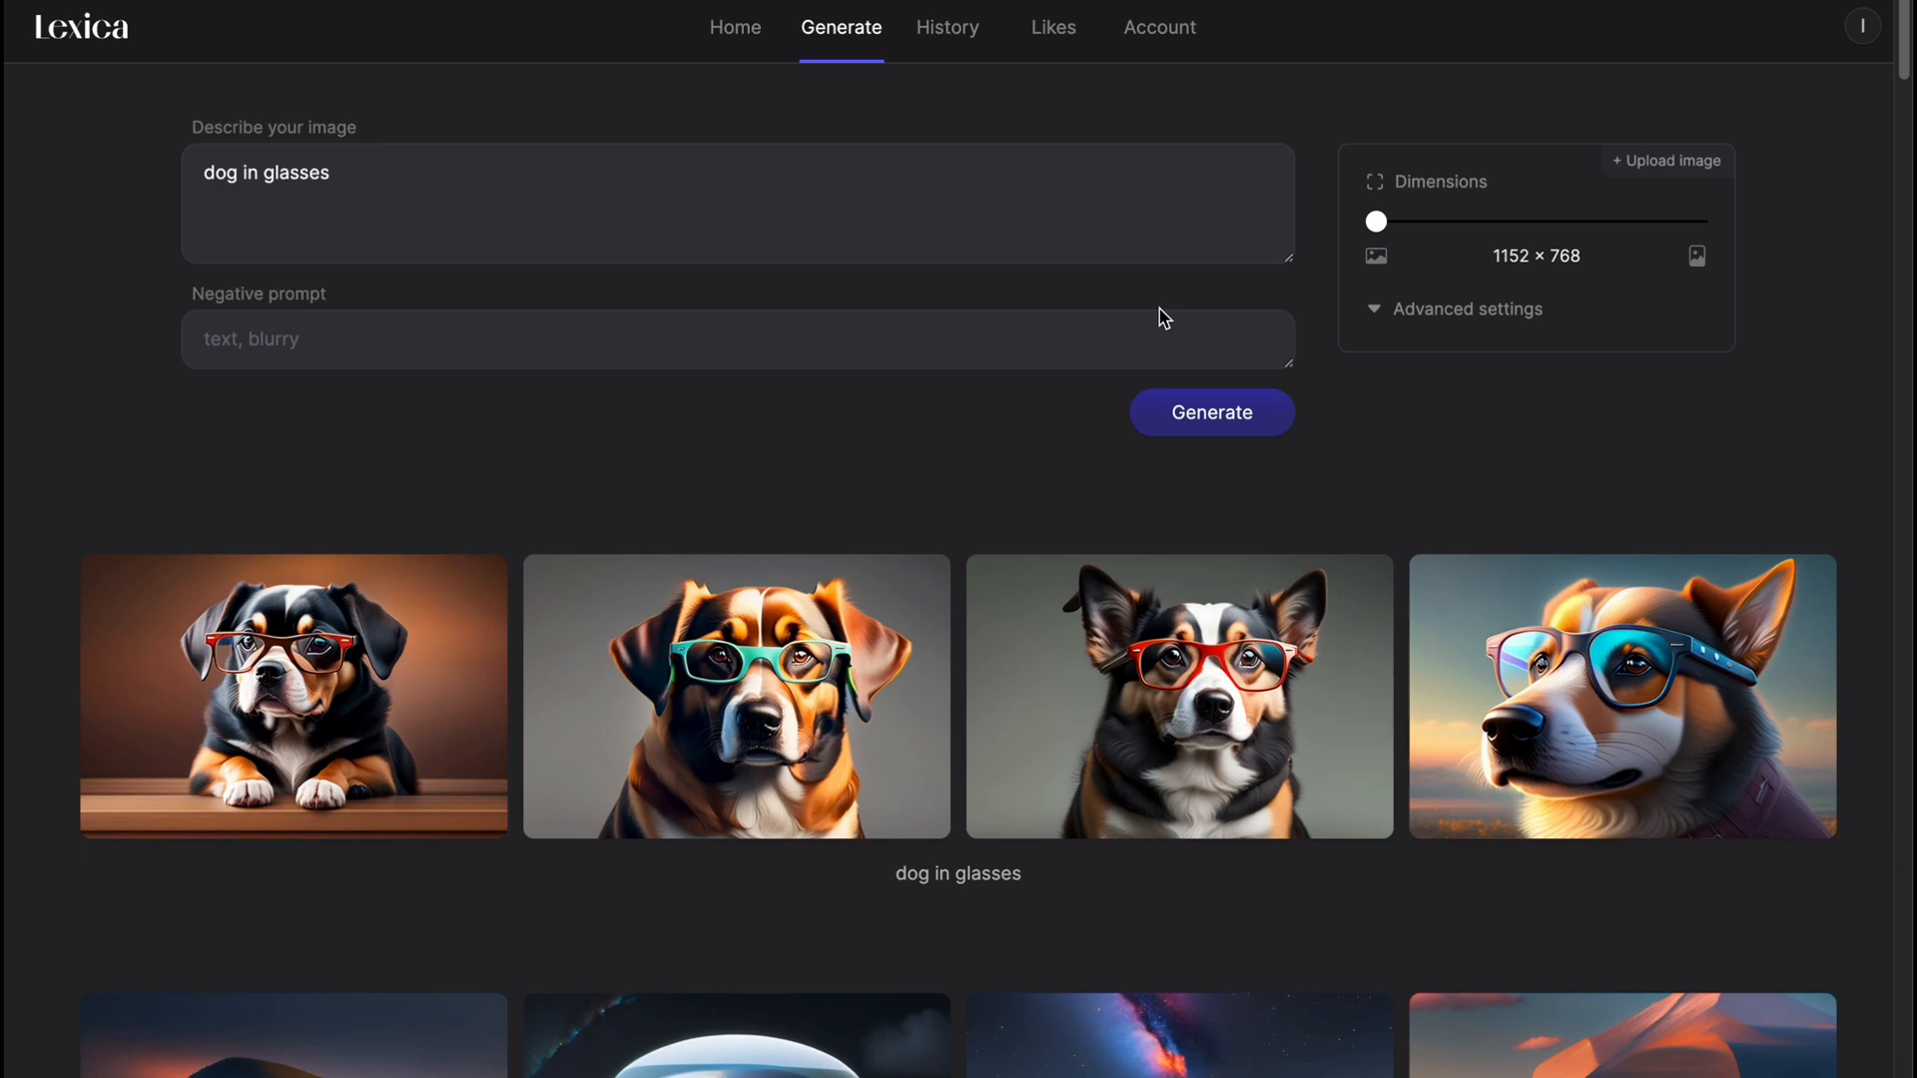
mouse_move(1038, 382)
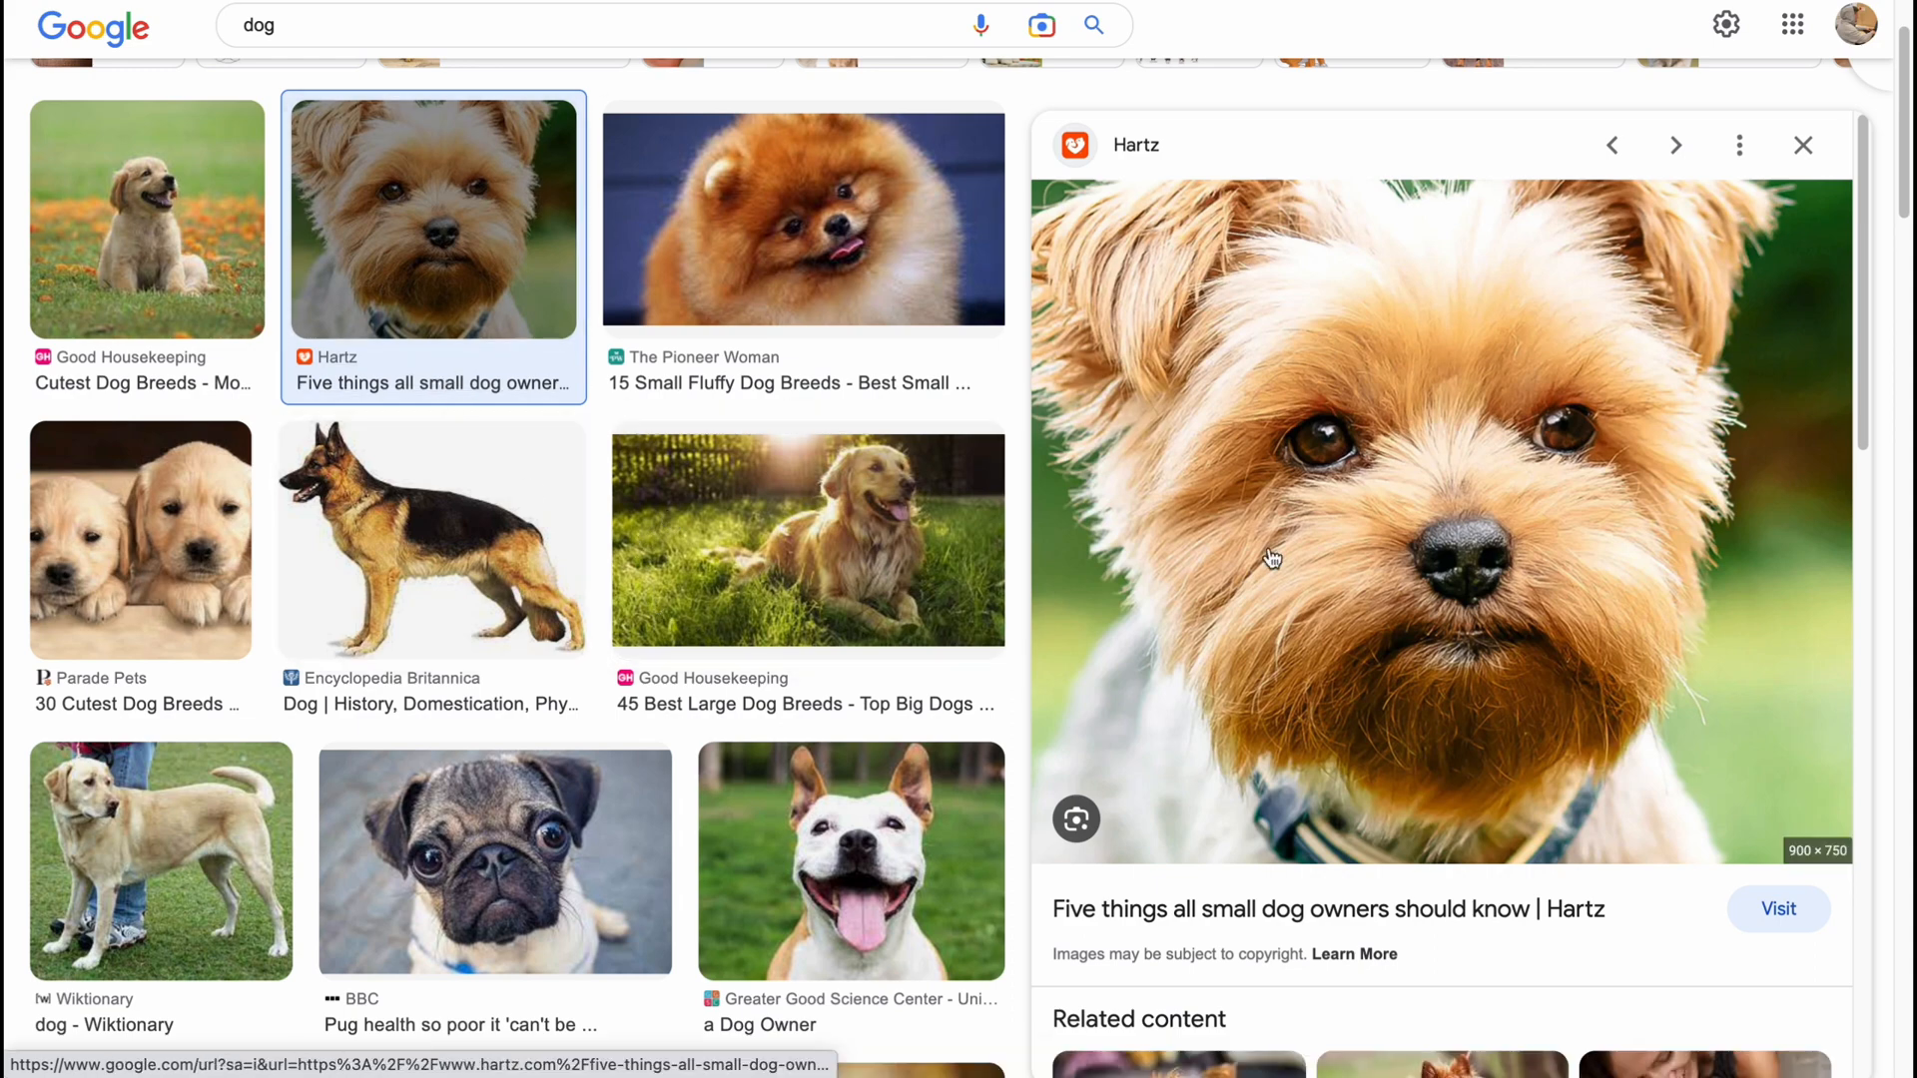
Copy the Yorkshire terrier photo from Google Images via Copy Image.
right_click(1268, 559)
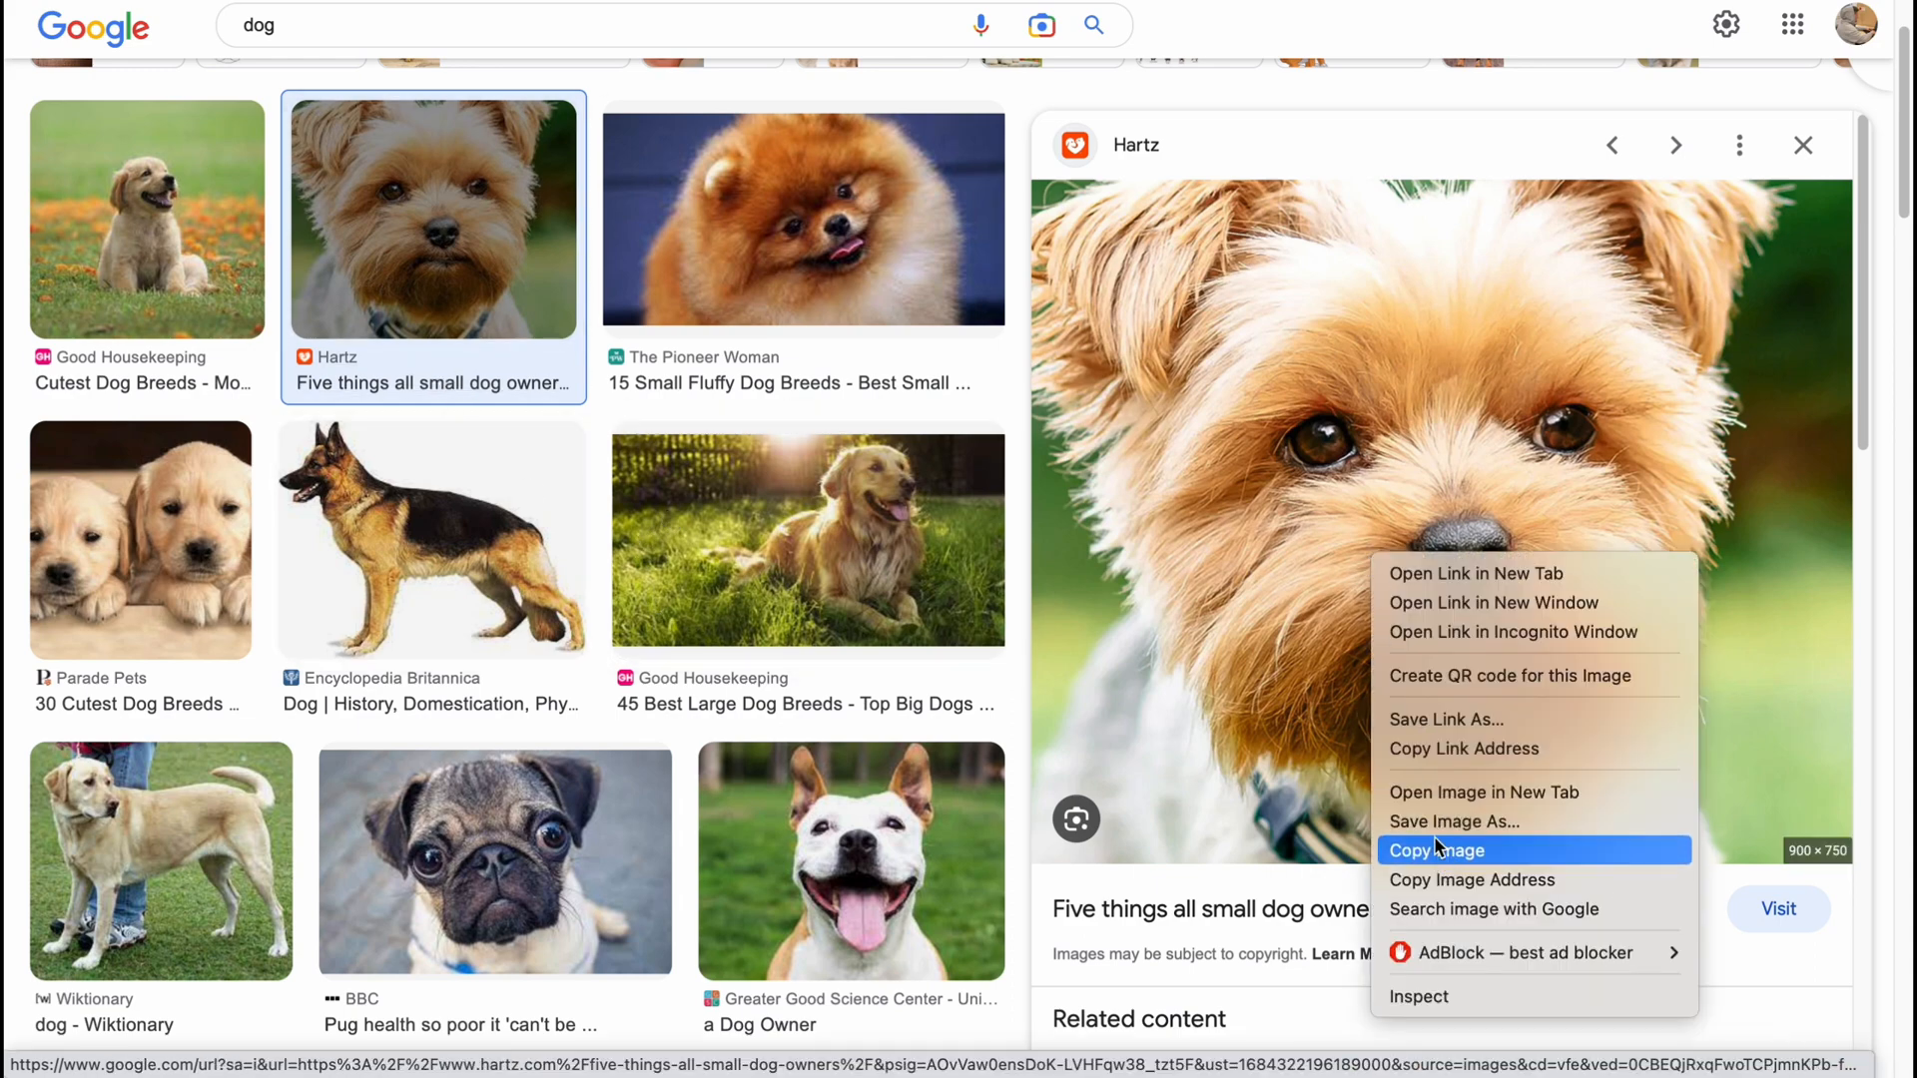
left_click(1454, 822)
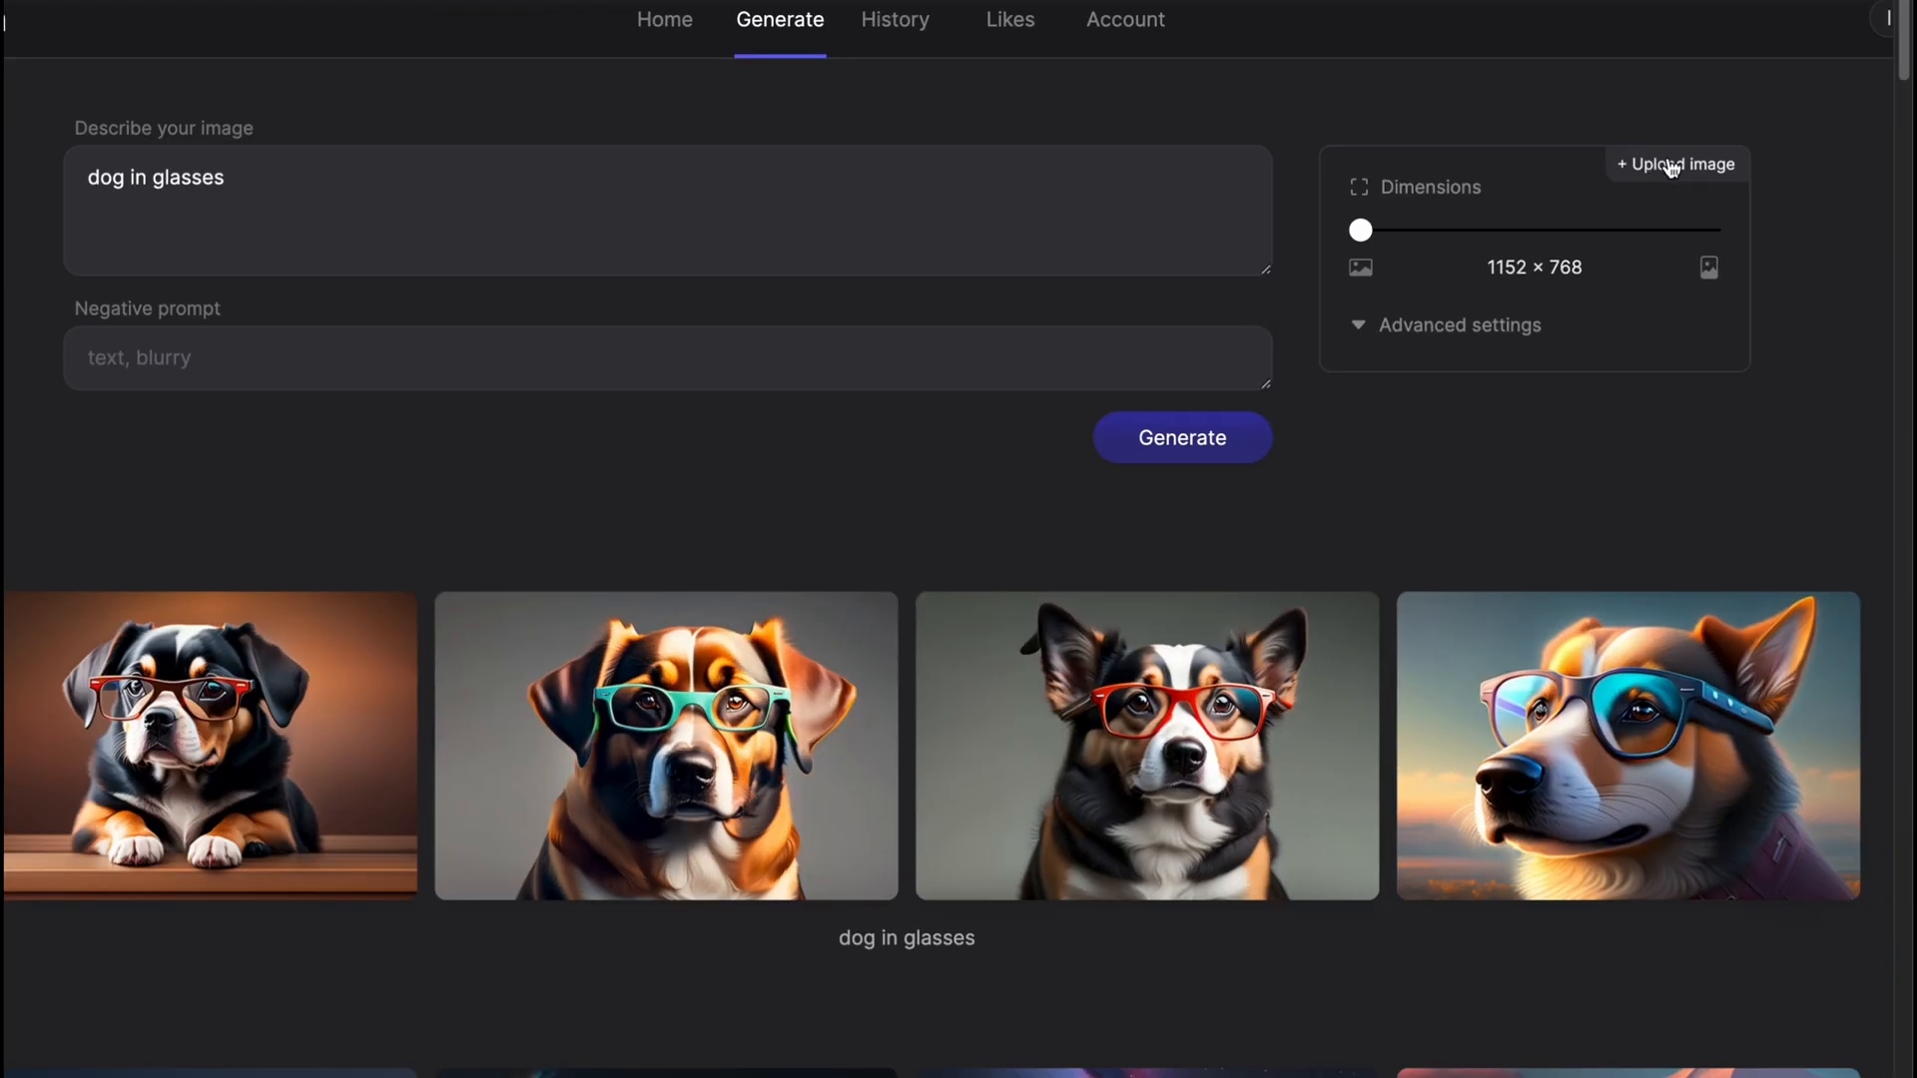
Upload dog.jpeg as Image to Image reference, set portrait 768 × 1152, and generate.
left_click(1677, 164)
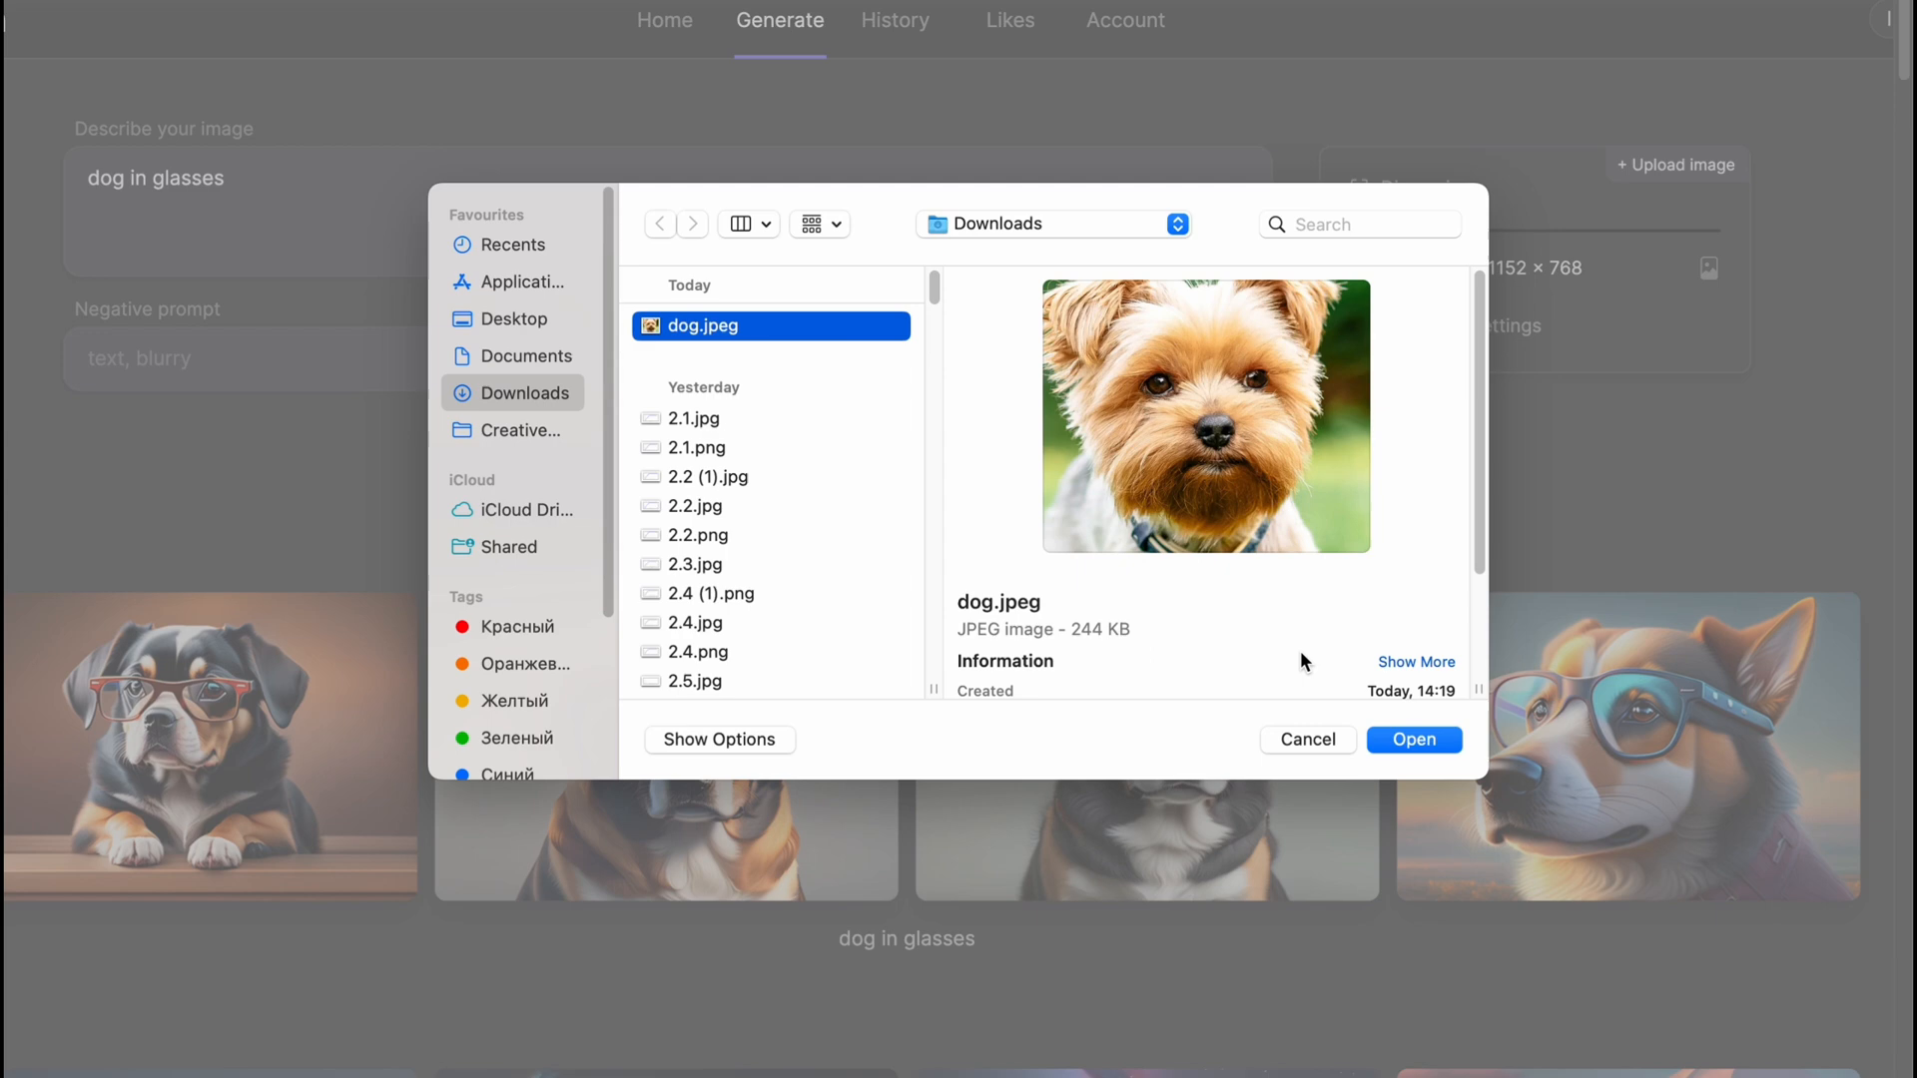
left_click(1414, 738)
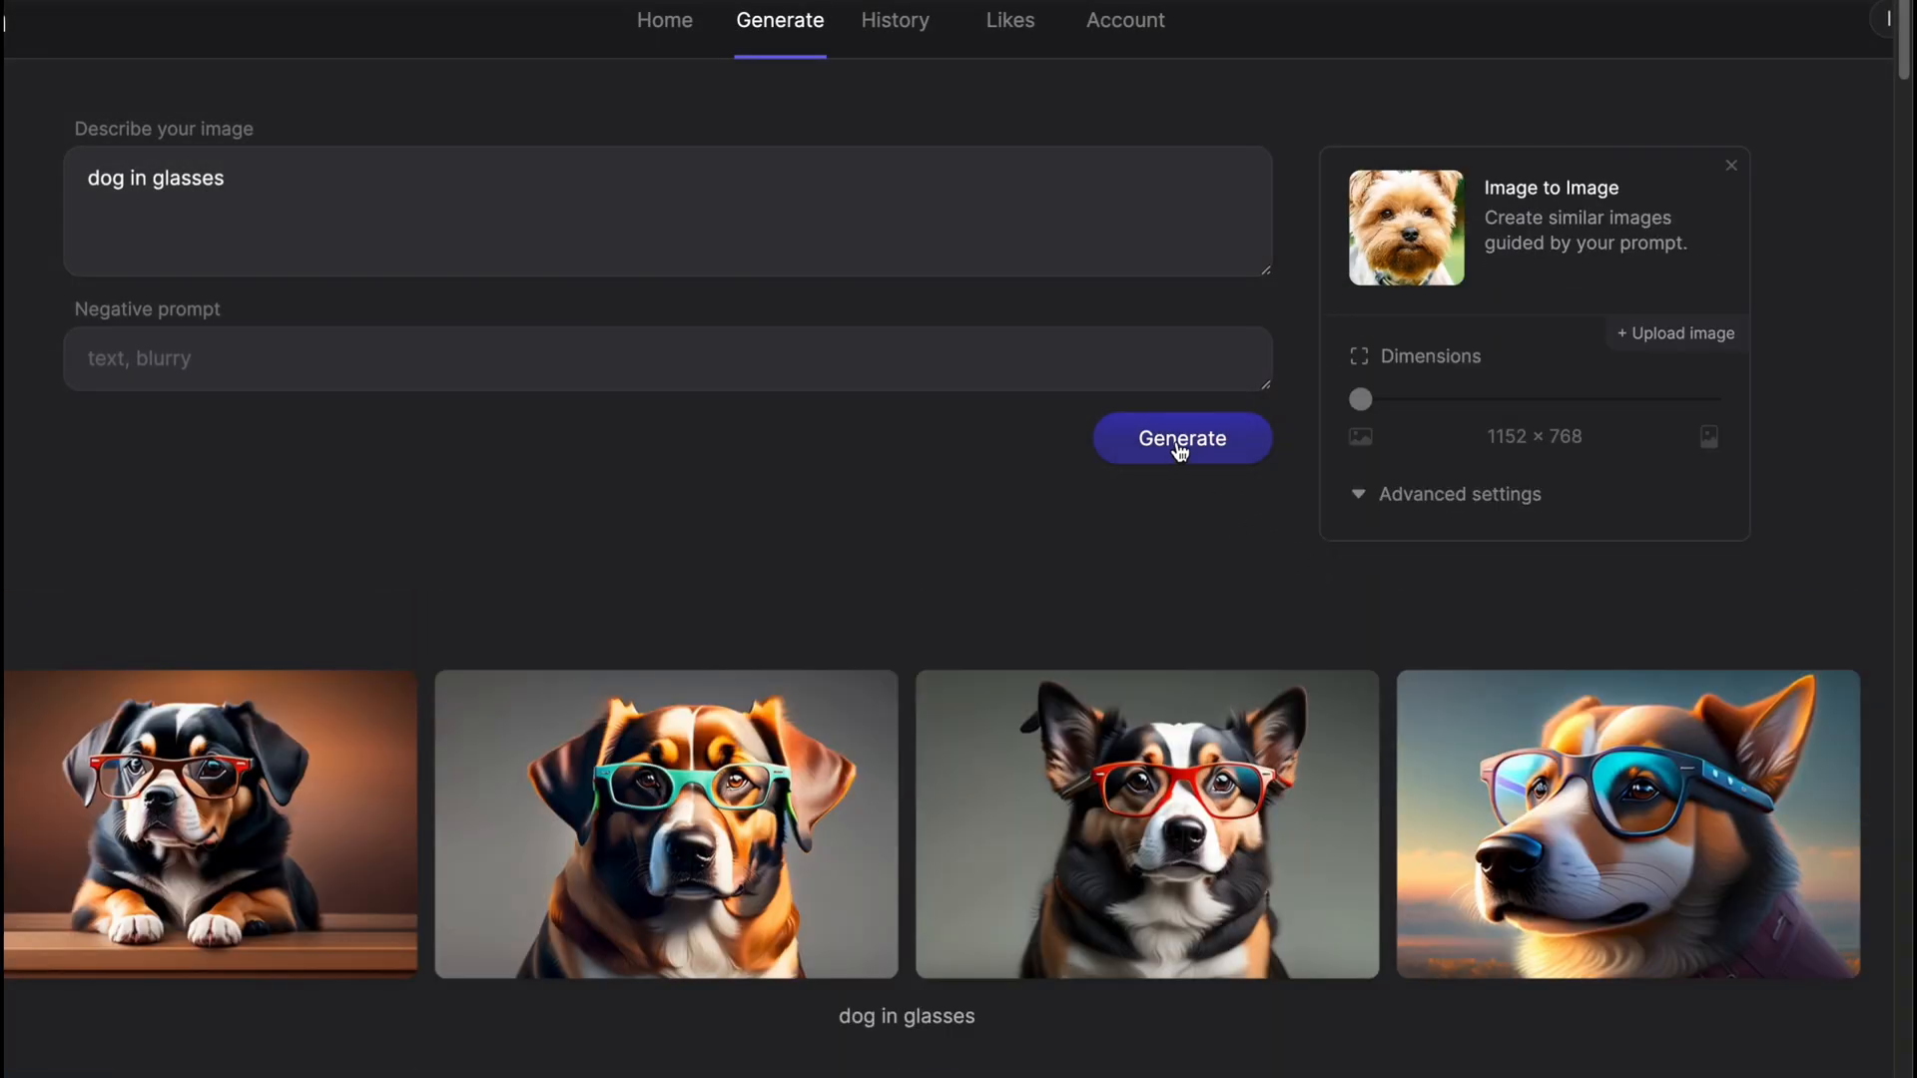
mouse_move(1477, 224)
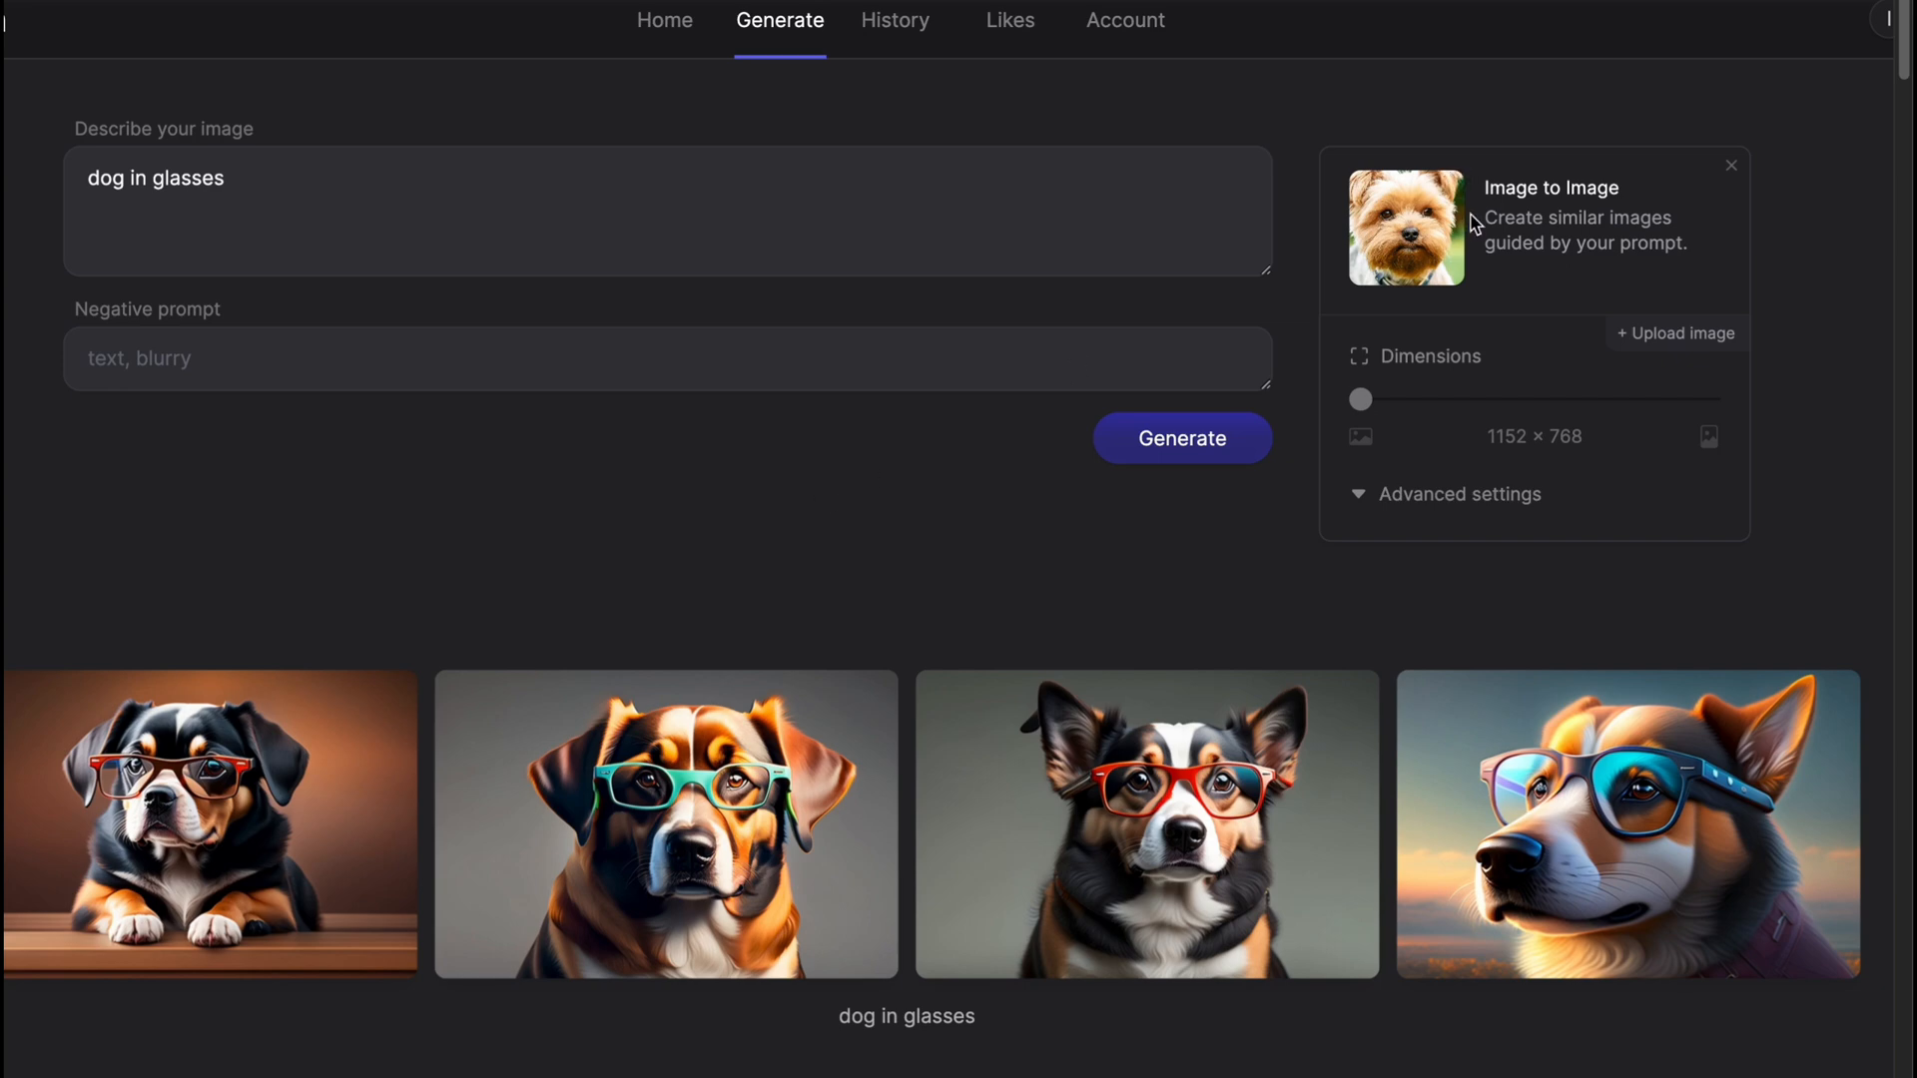
mouse_move(19, 136)
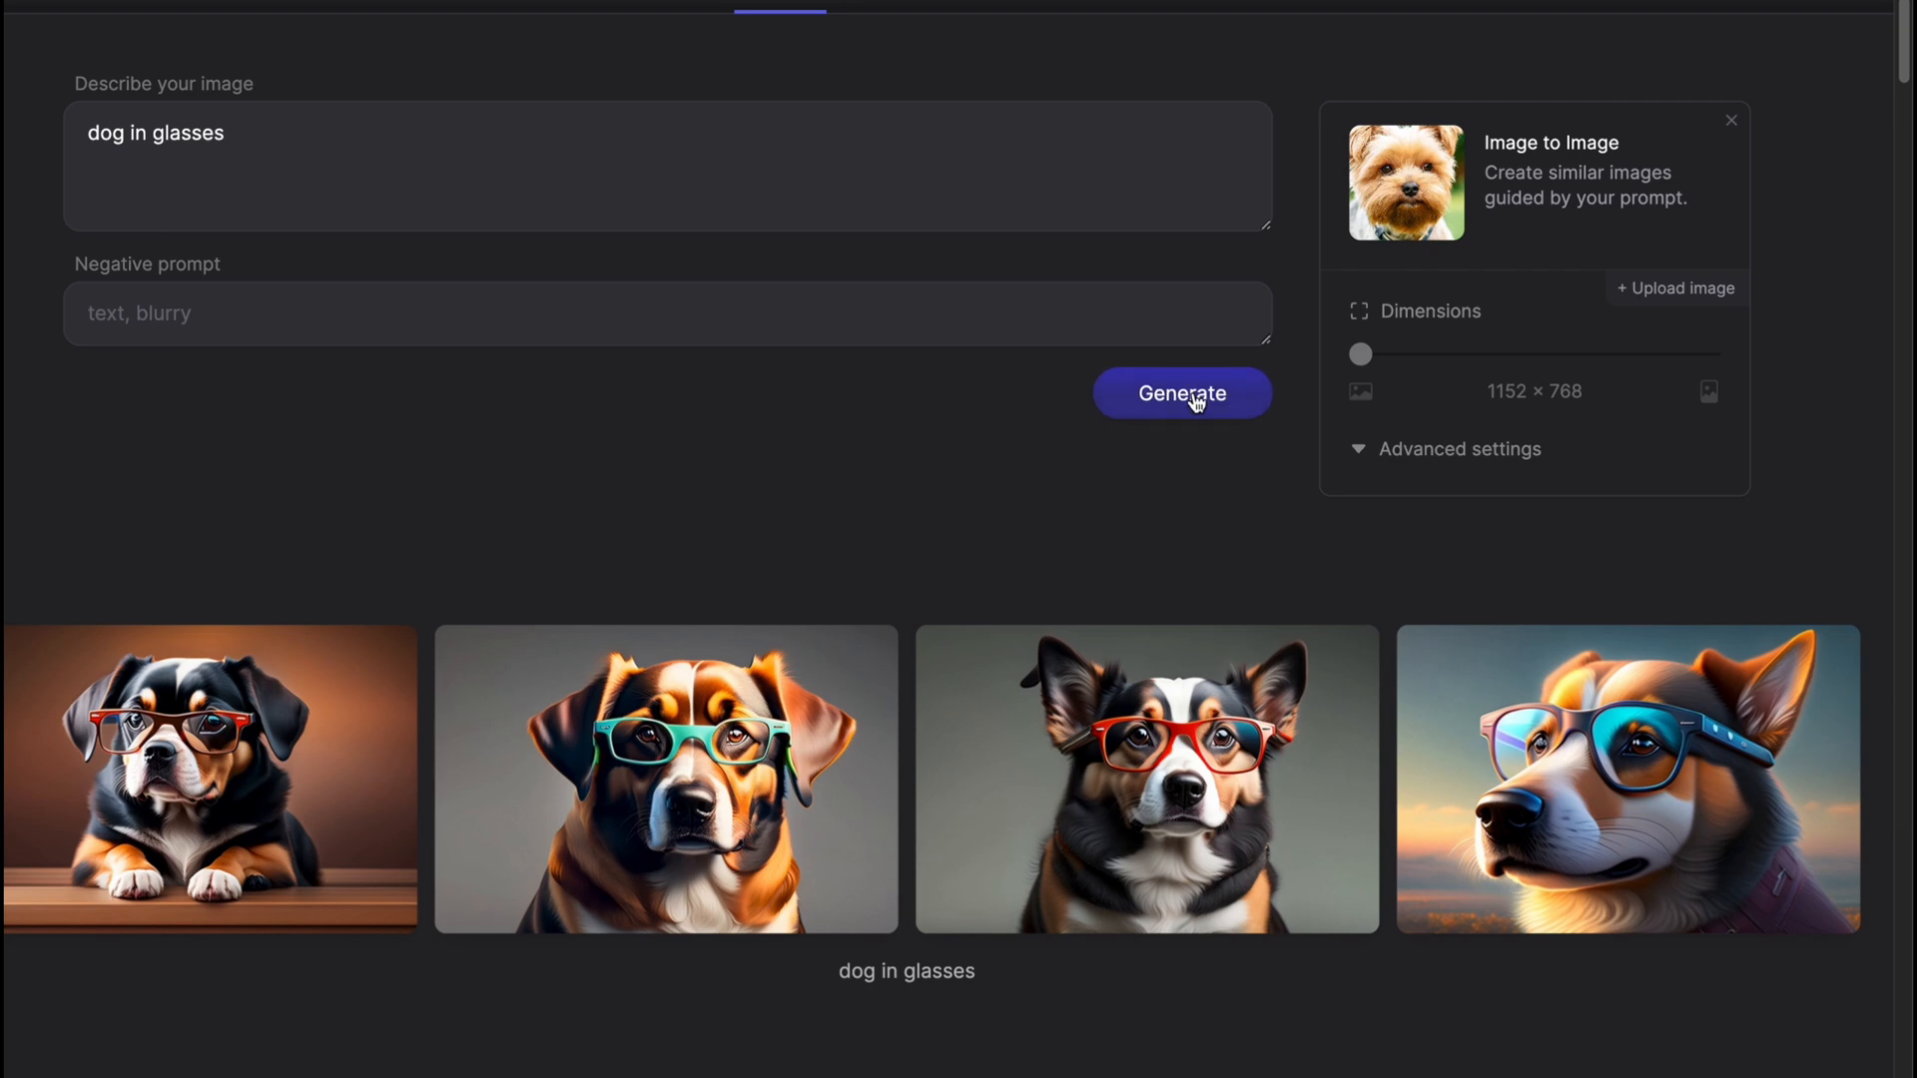
mouse_move(1166, 360)
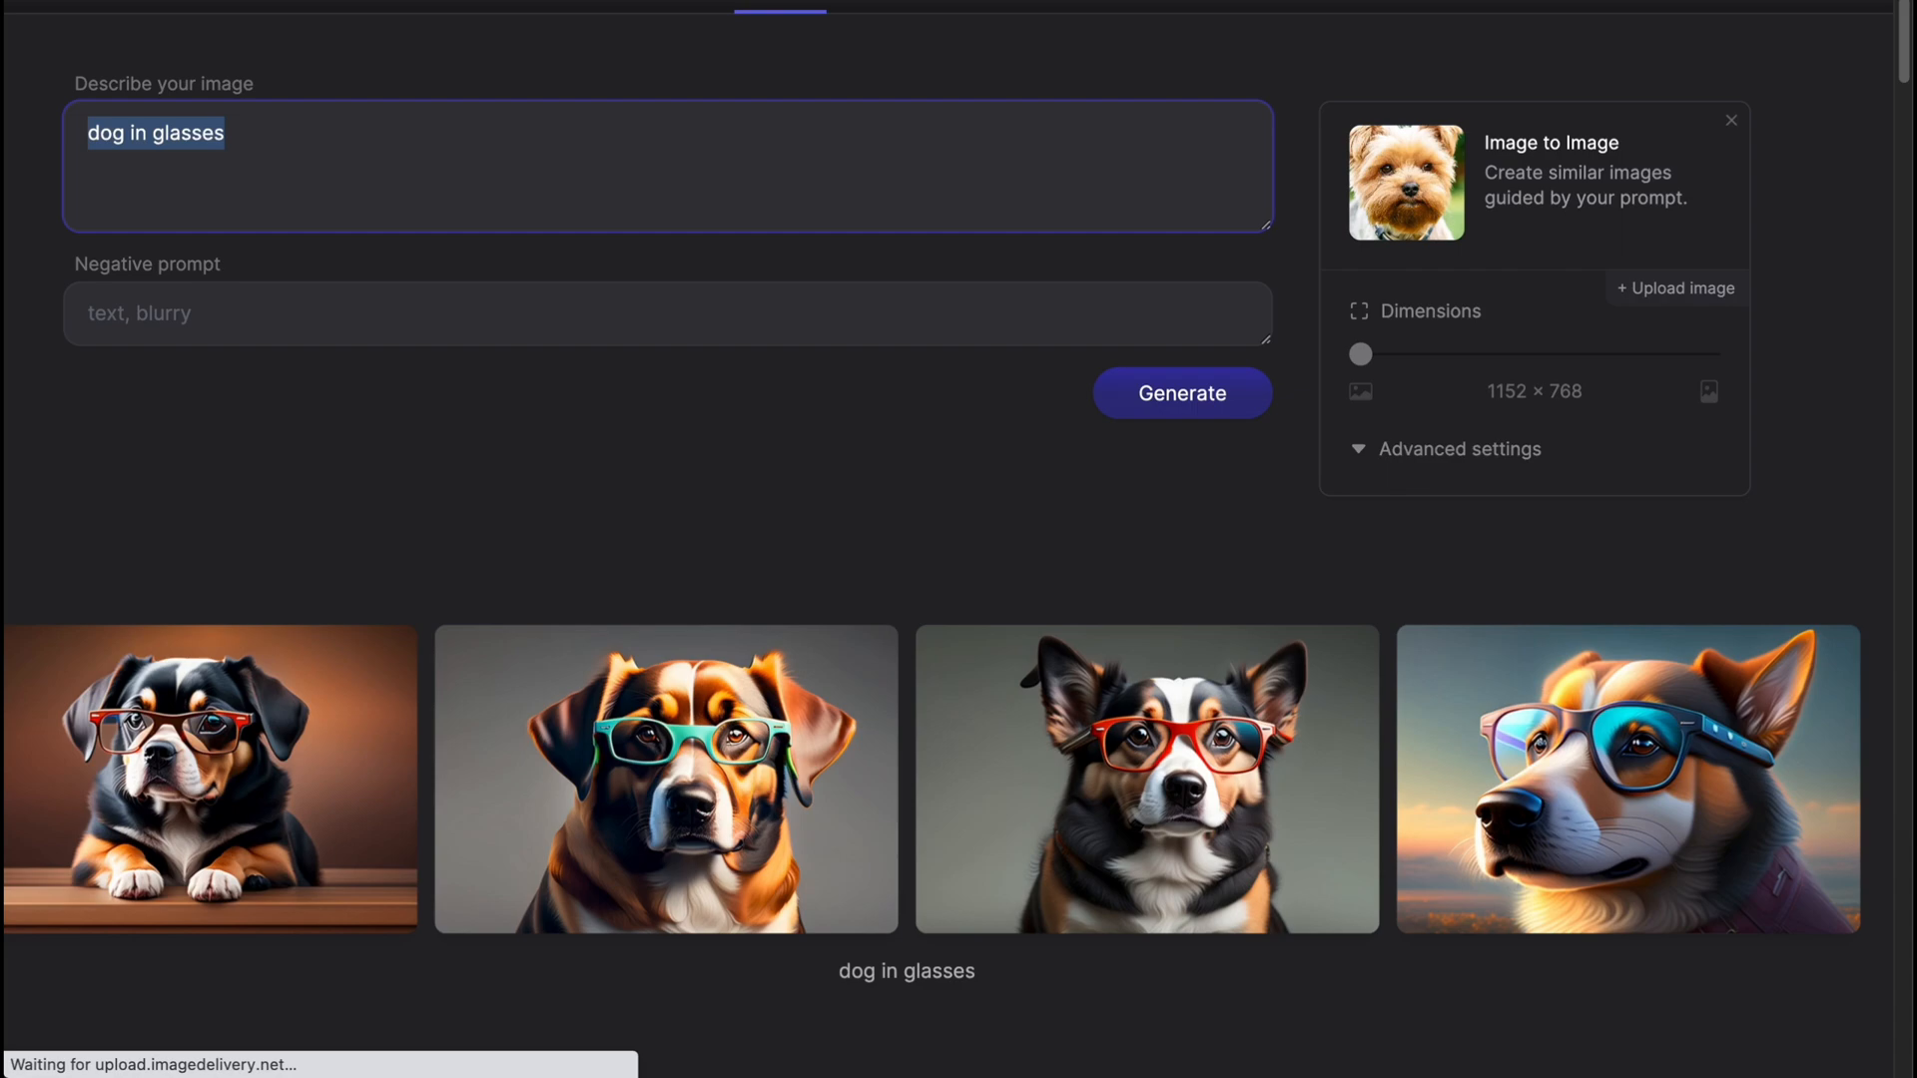
left_click(1677, 287)
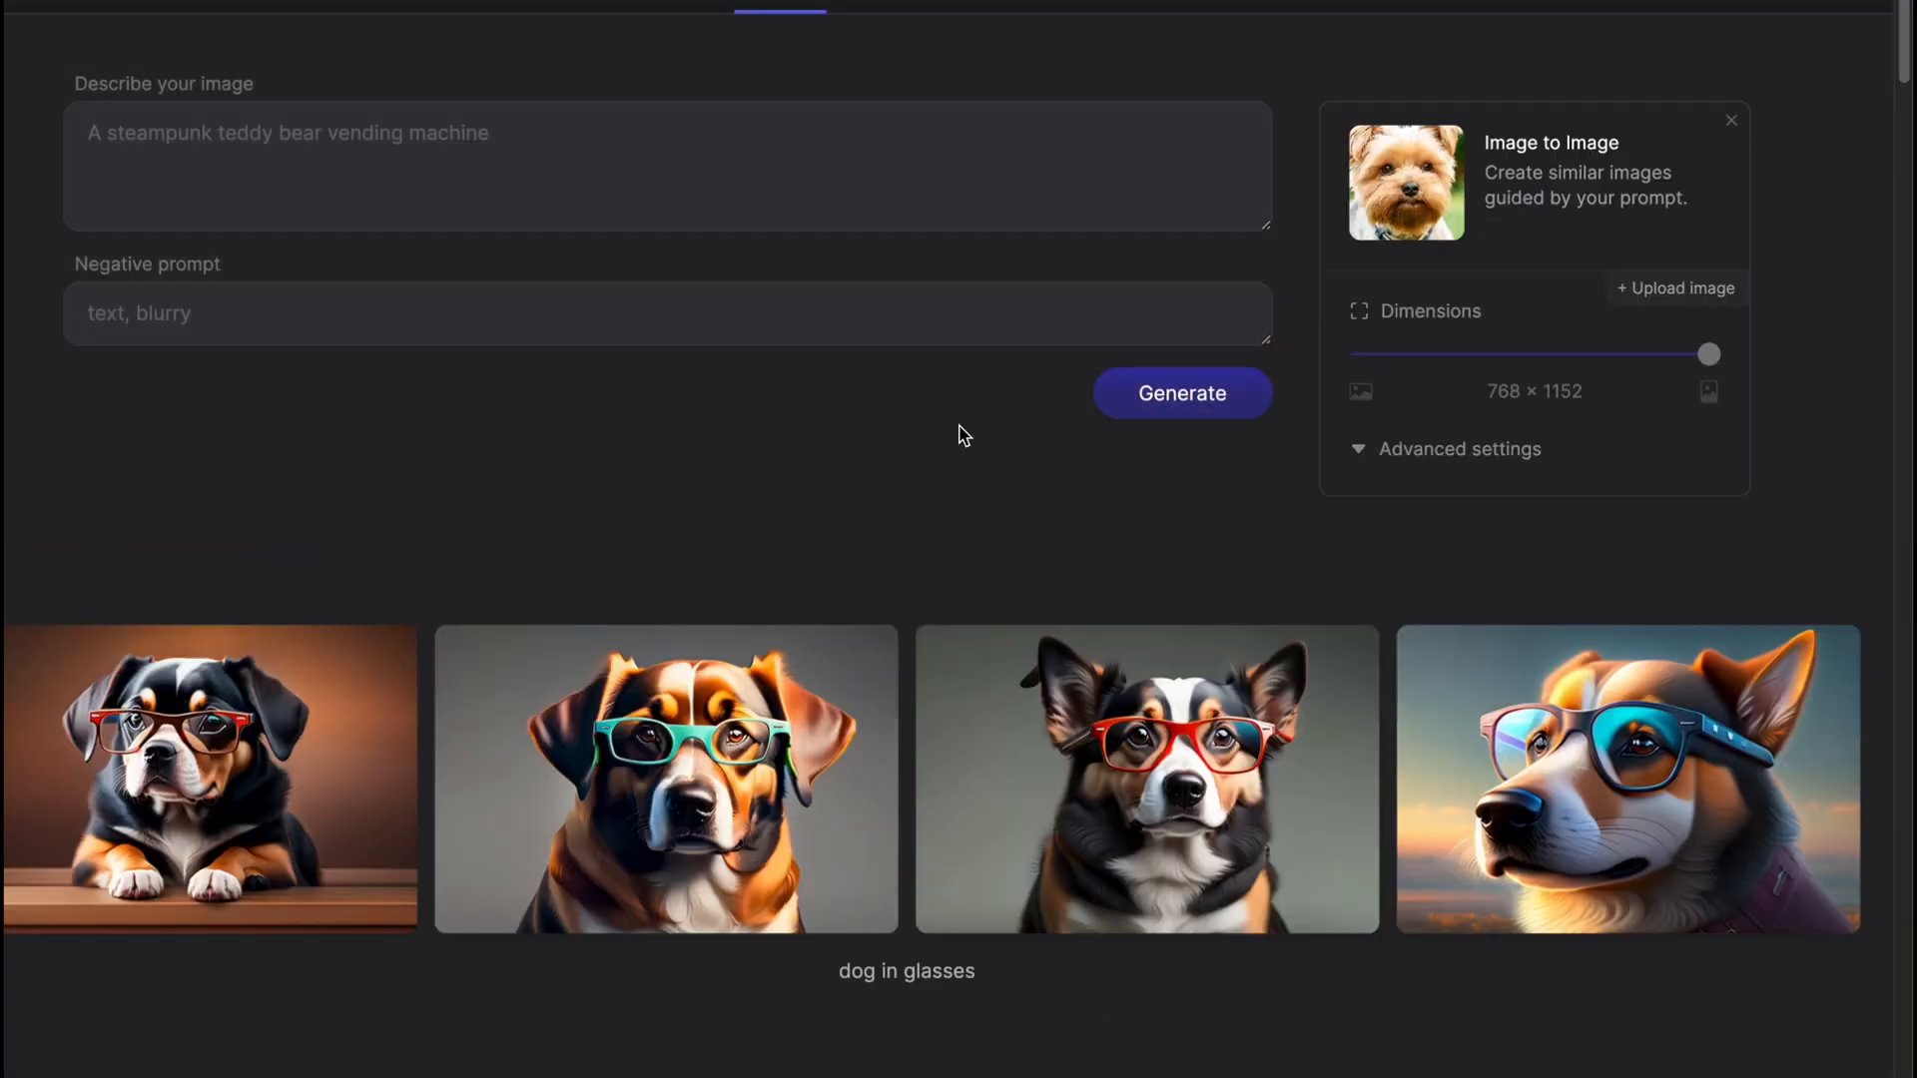
left_click(434, 164)
type("dog in glasses")
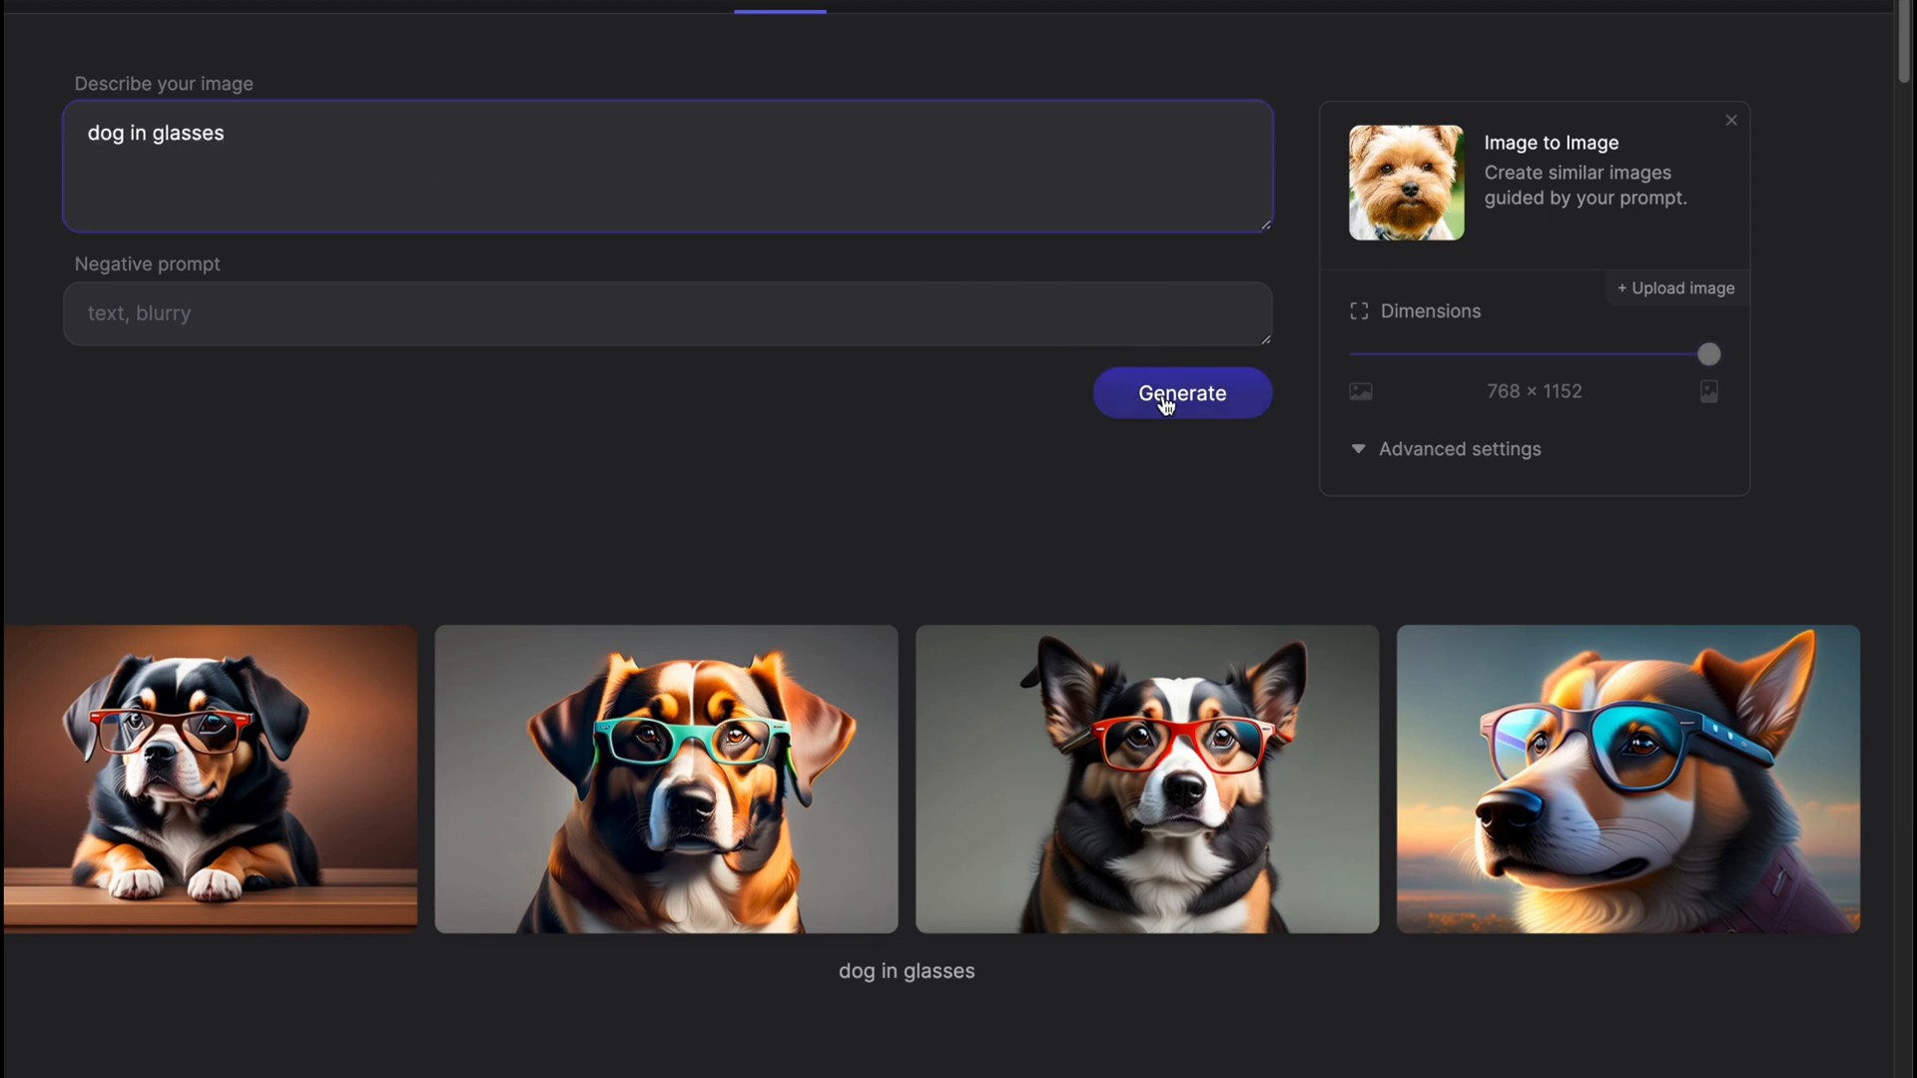
View the four generated portrait Yorkie-in-glasses variations.
scroll("down", 3)
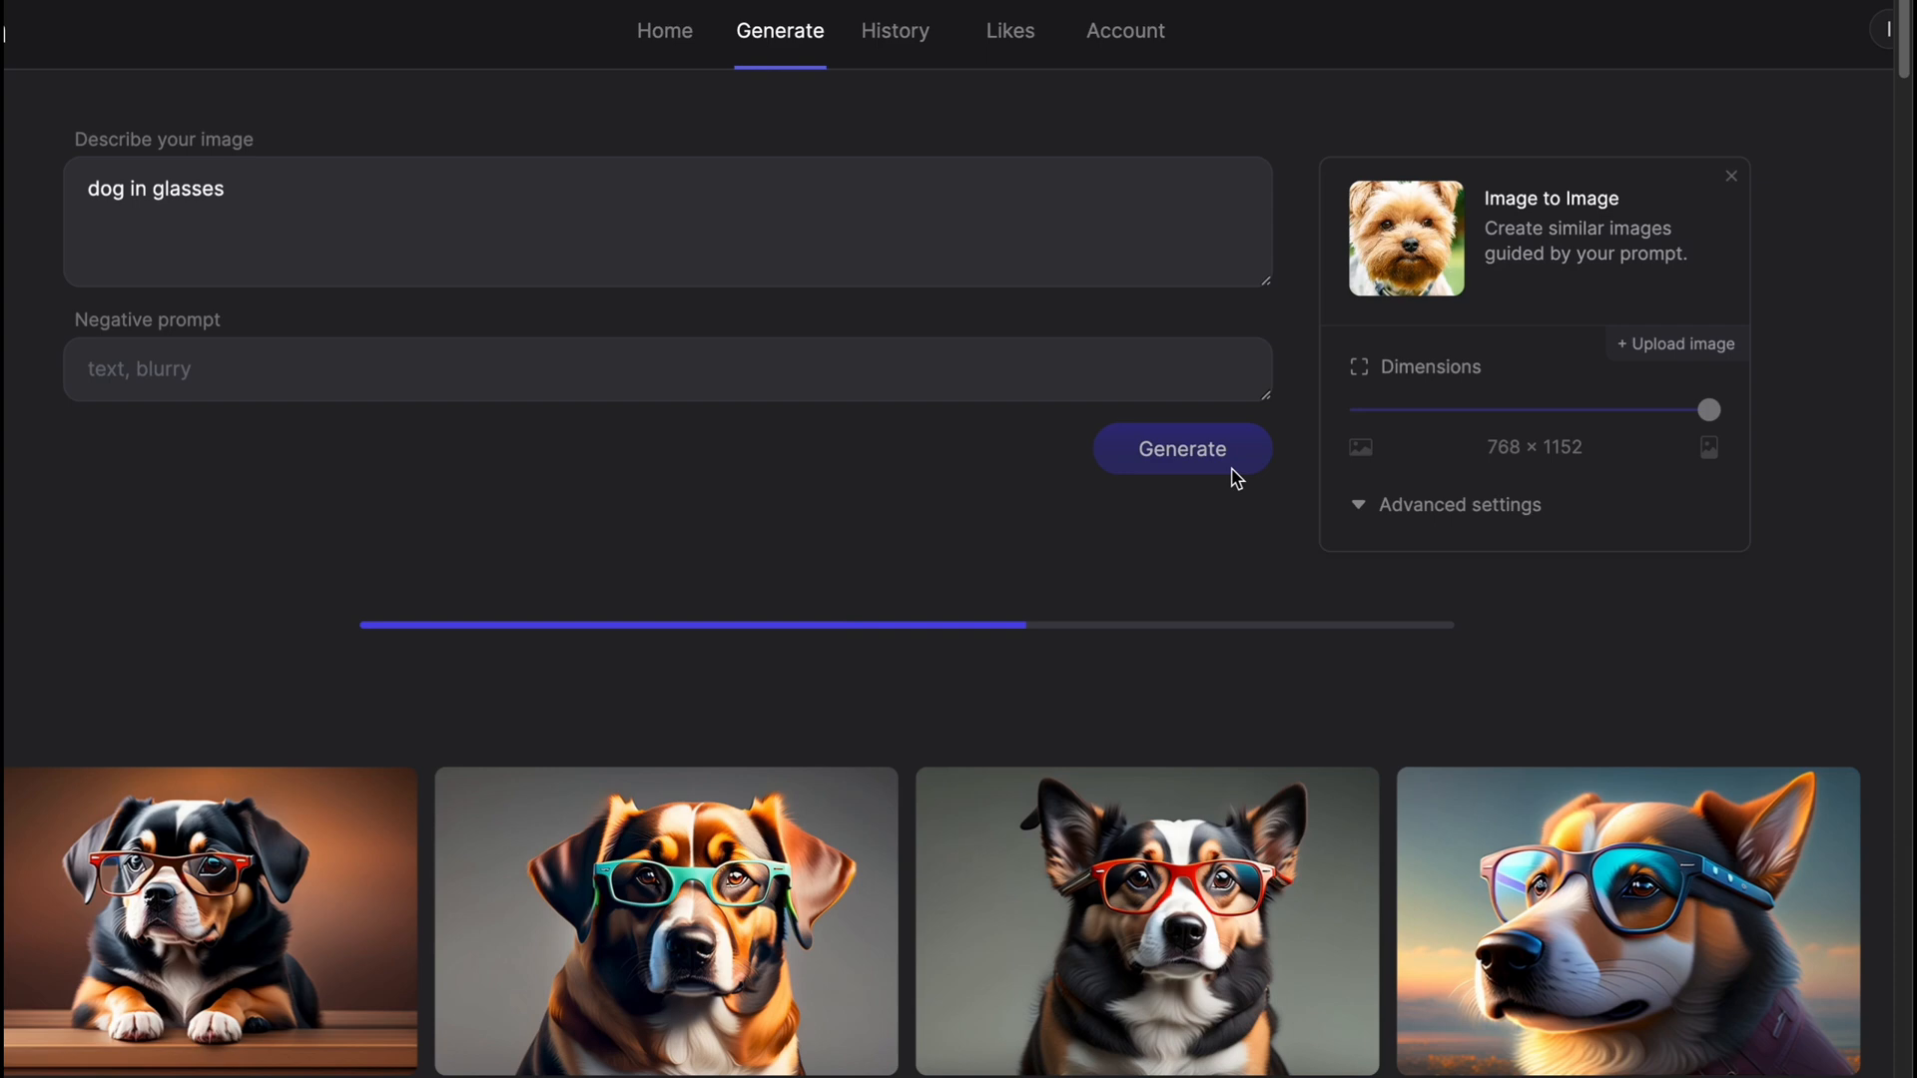
mouse_move(1215, 493)
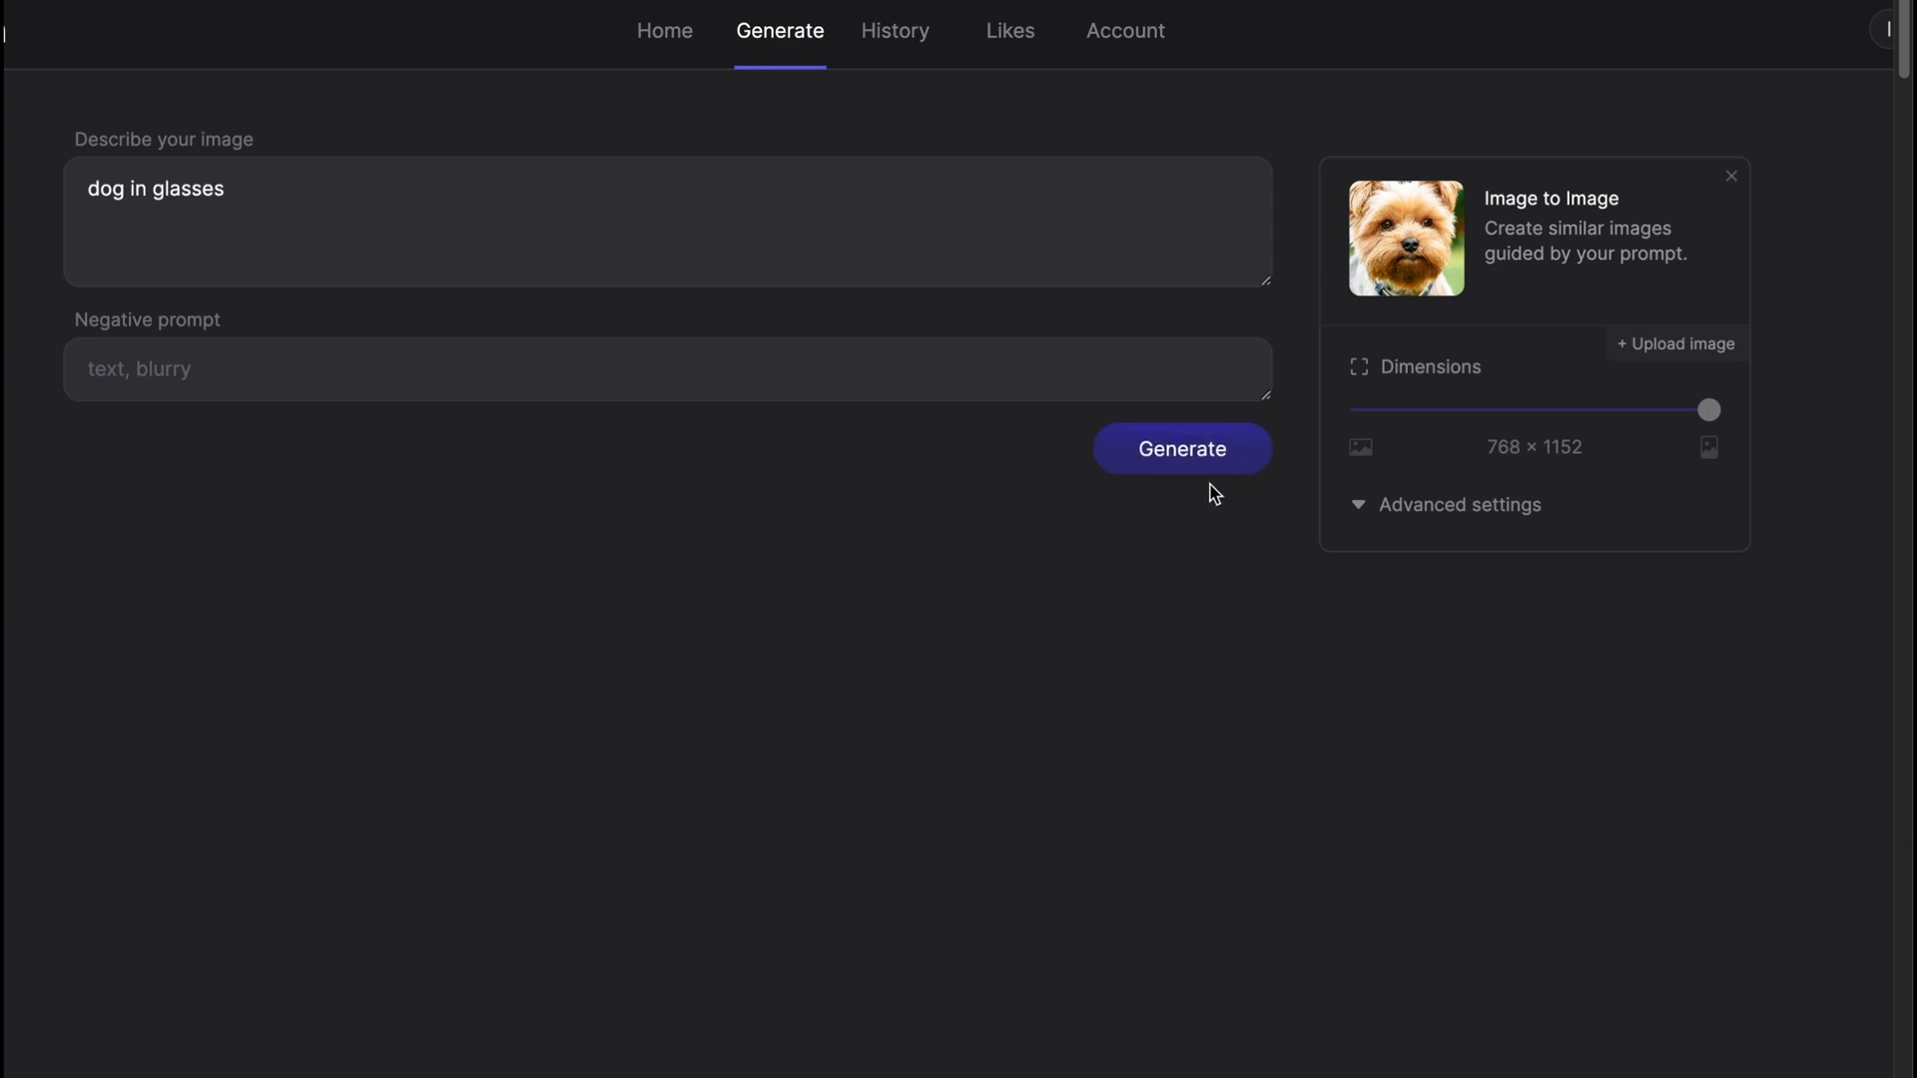
left_click(1182, 447)
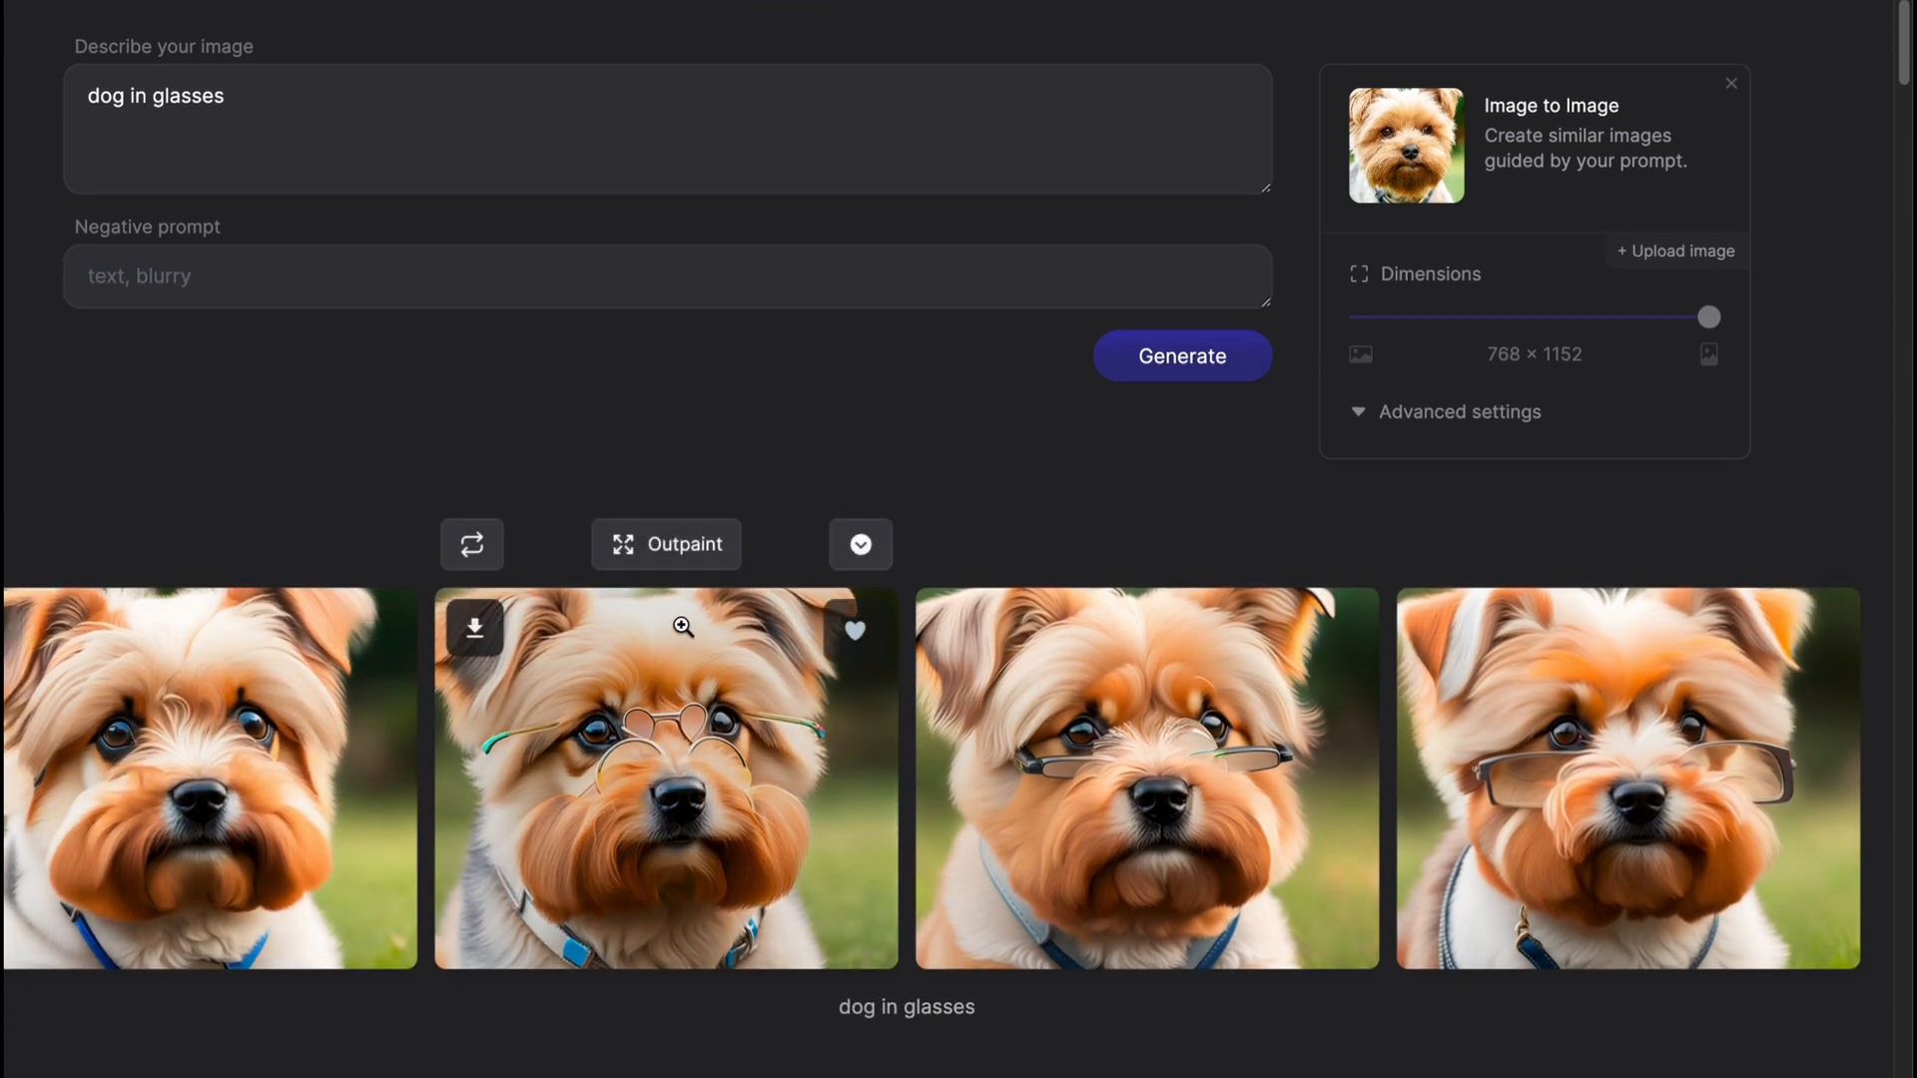
scroll("down", 3)
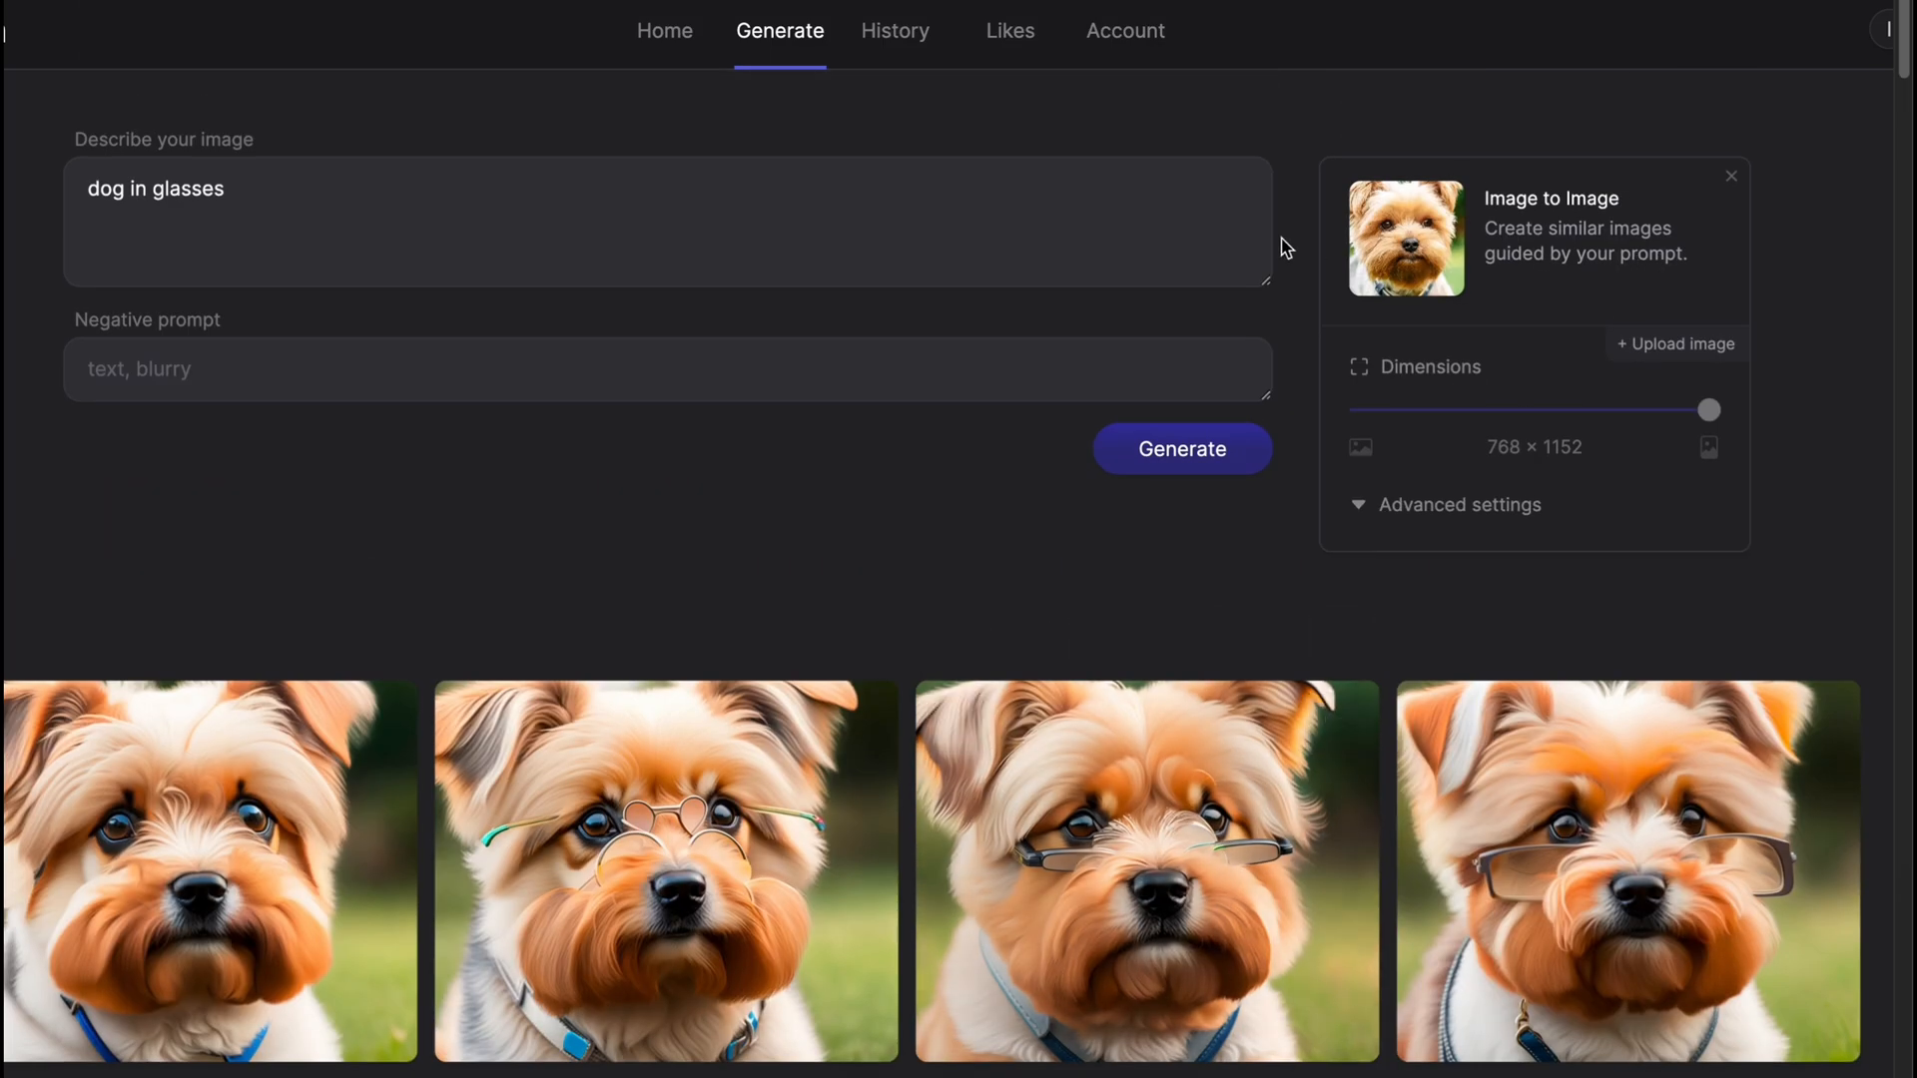
mouse_move(1090, 119)
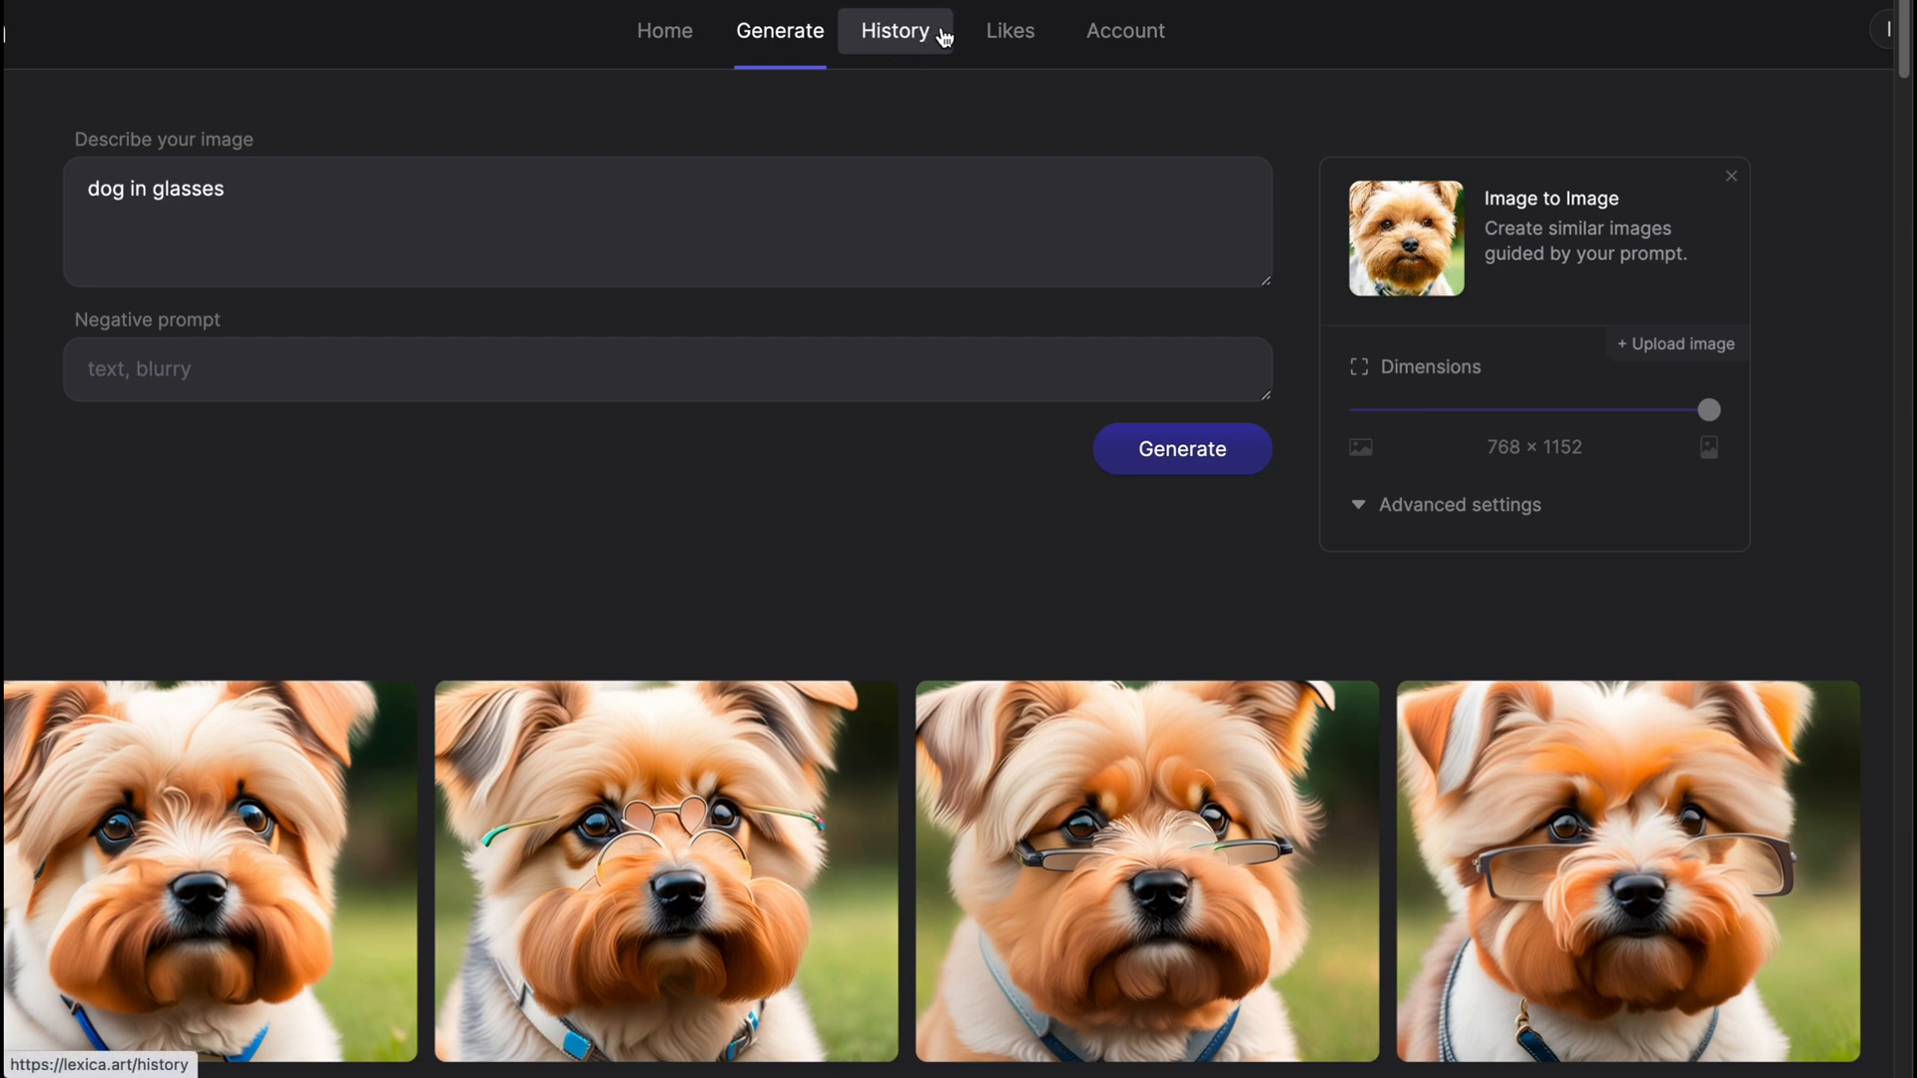
In History, try Select Multiple on the Yorkie variations, then leave selection unchanged.
left_click(894, 32)
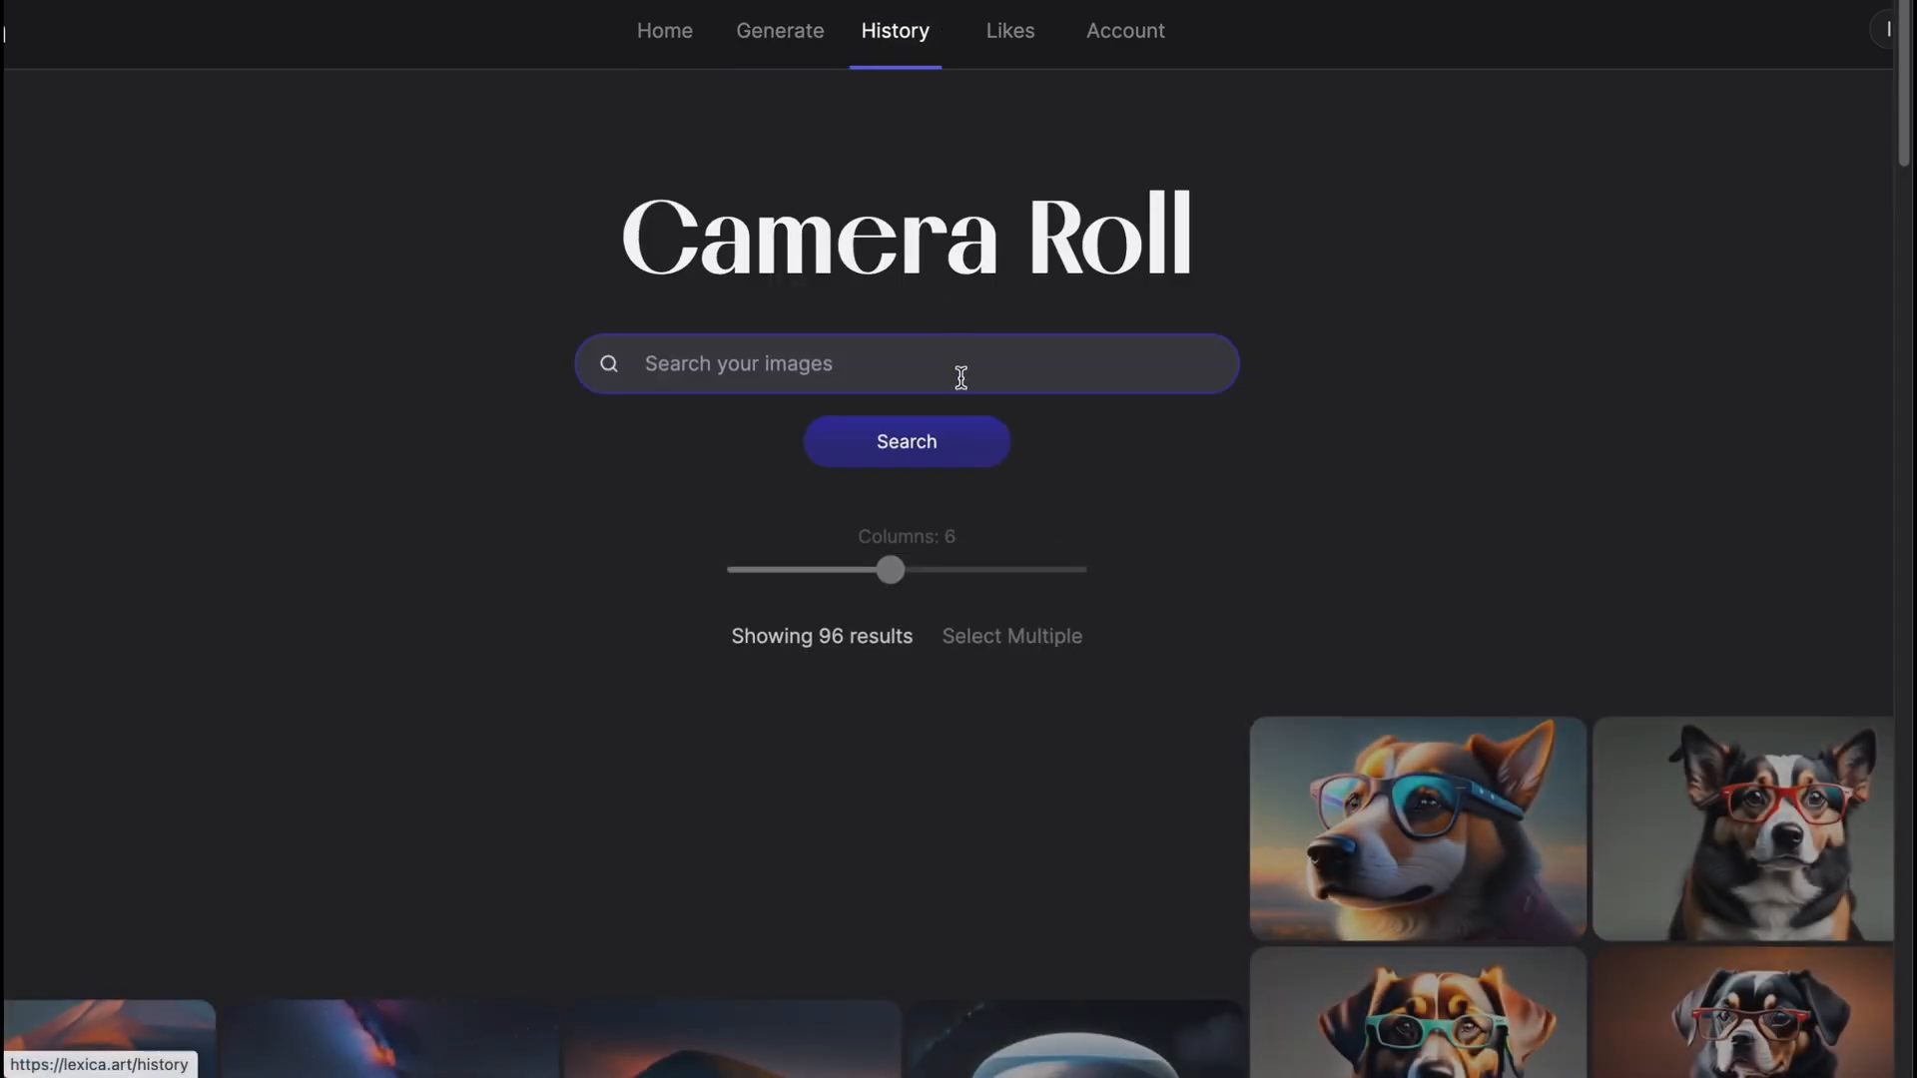
scroll("down", 3)
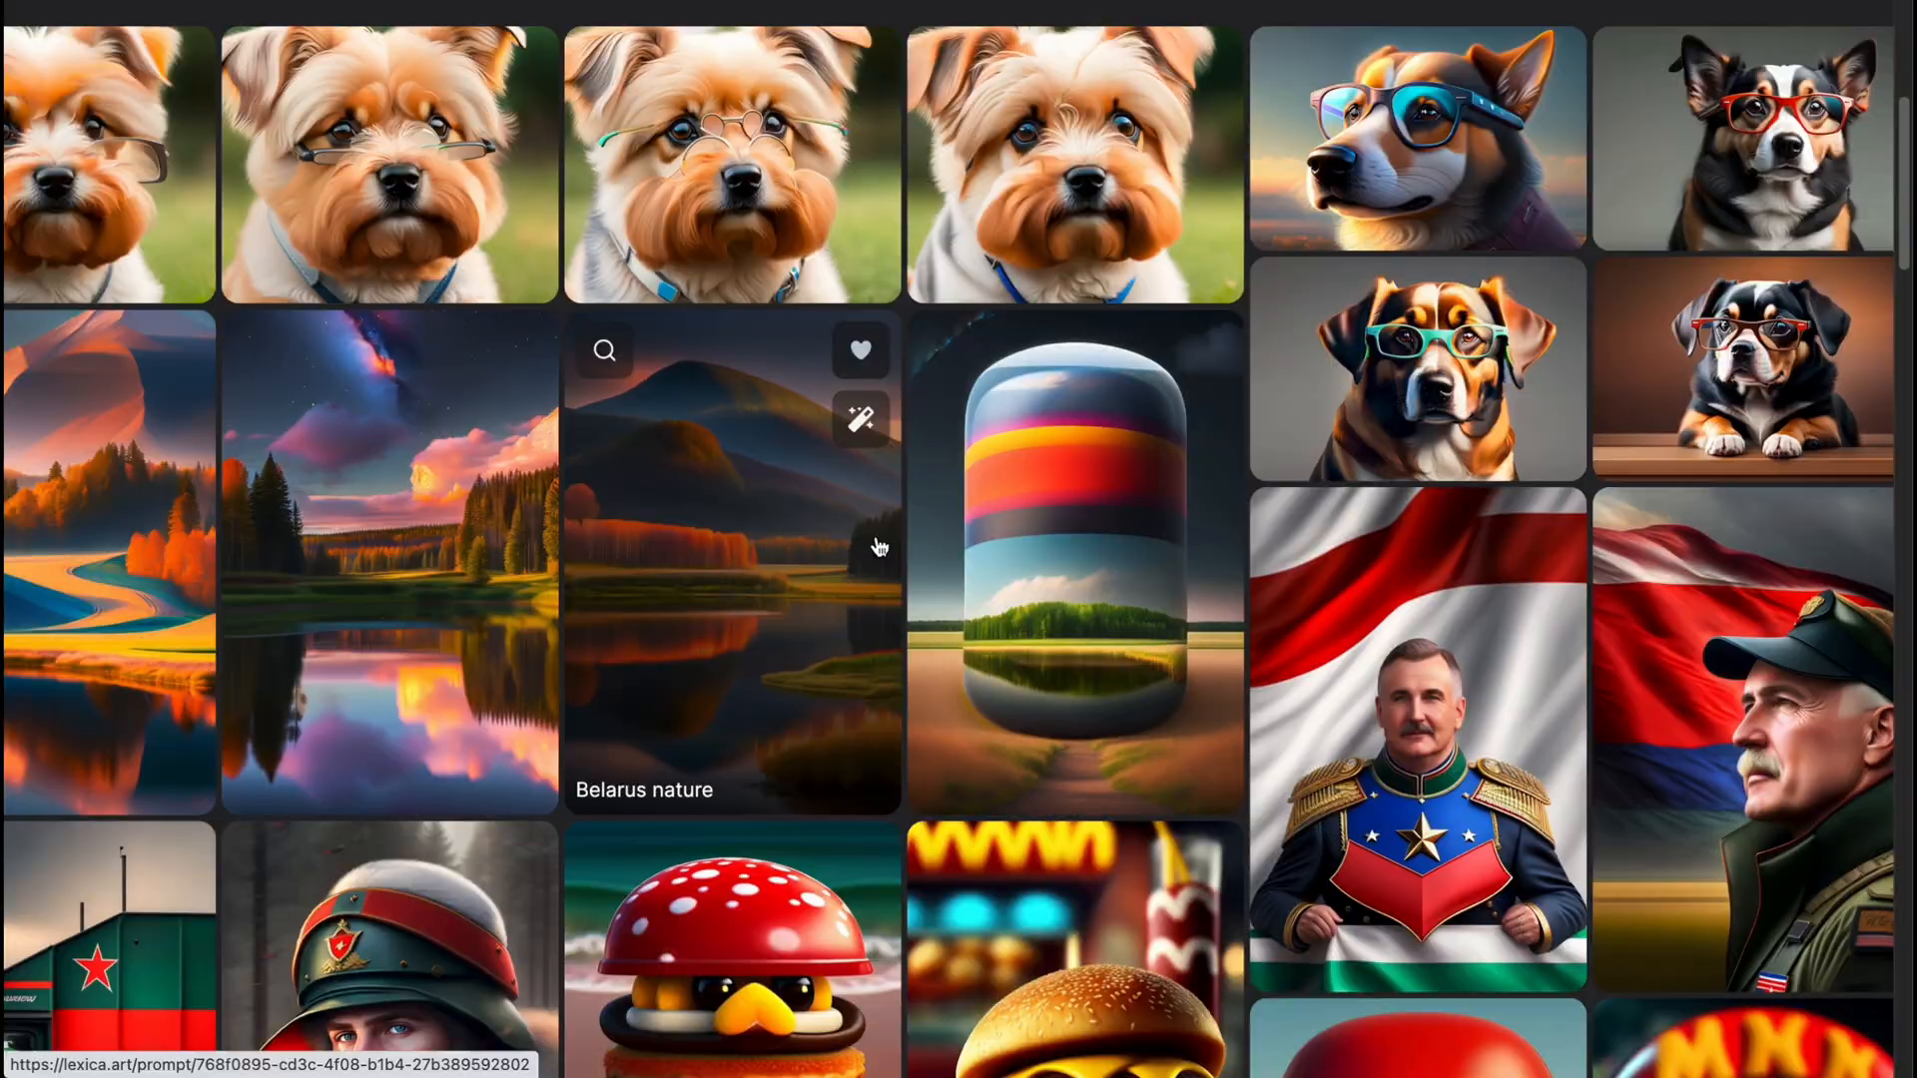
scroll("down", 3)
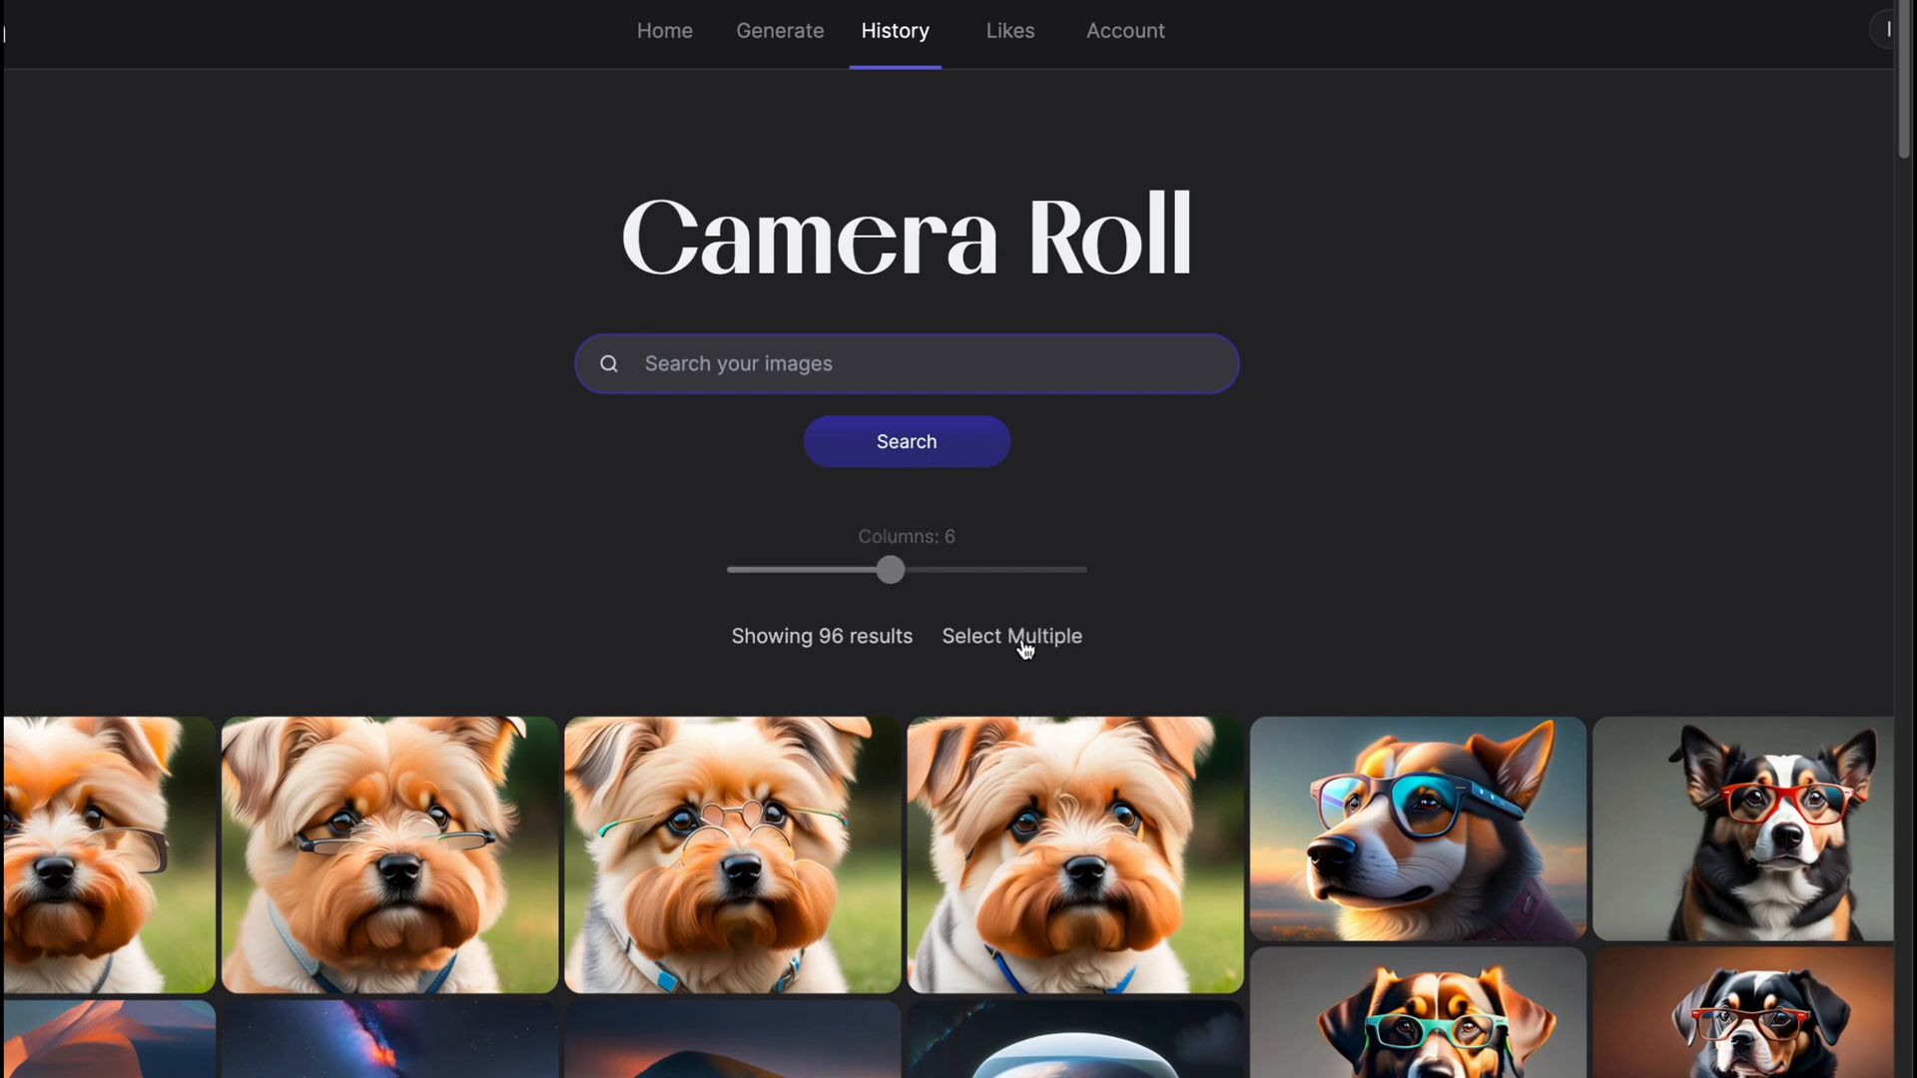
left_click(1012, 637)
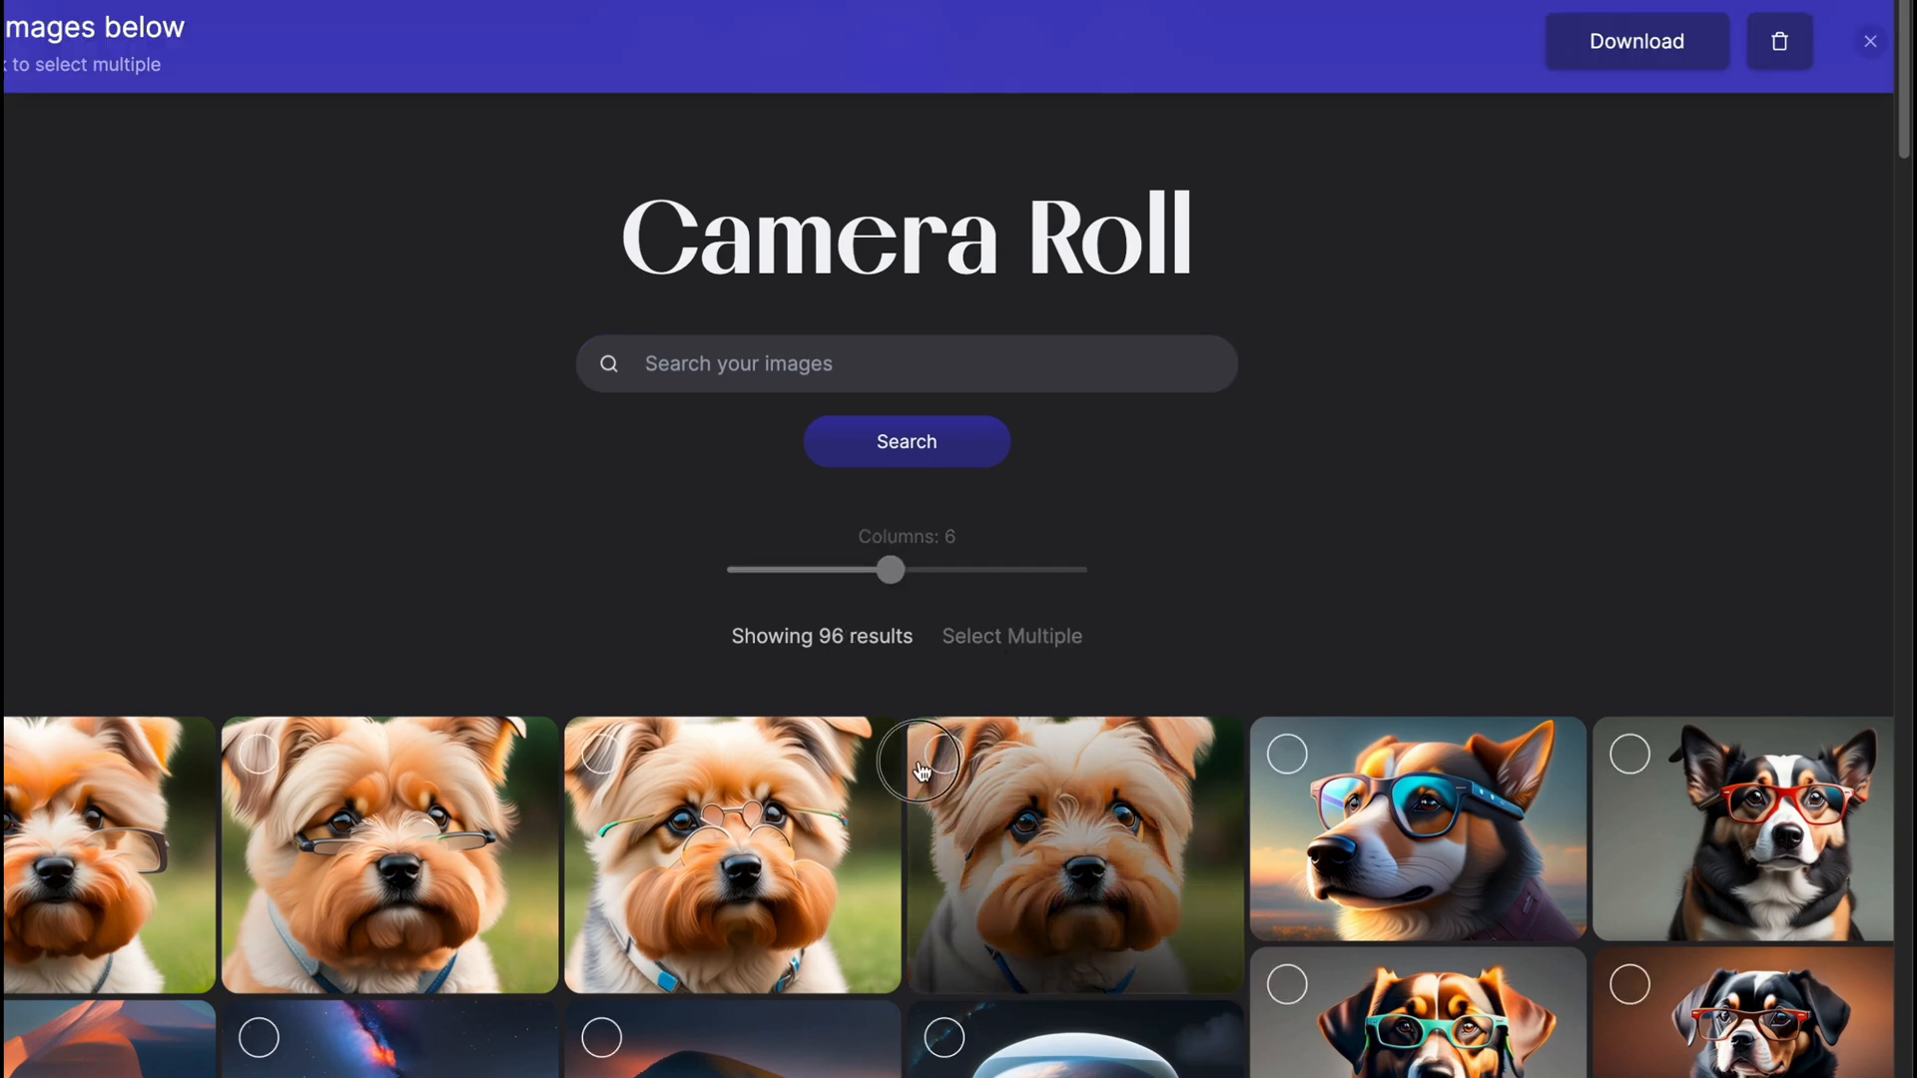
left_click(923, 771)
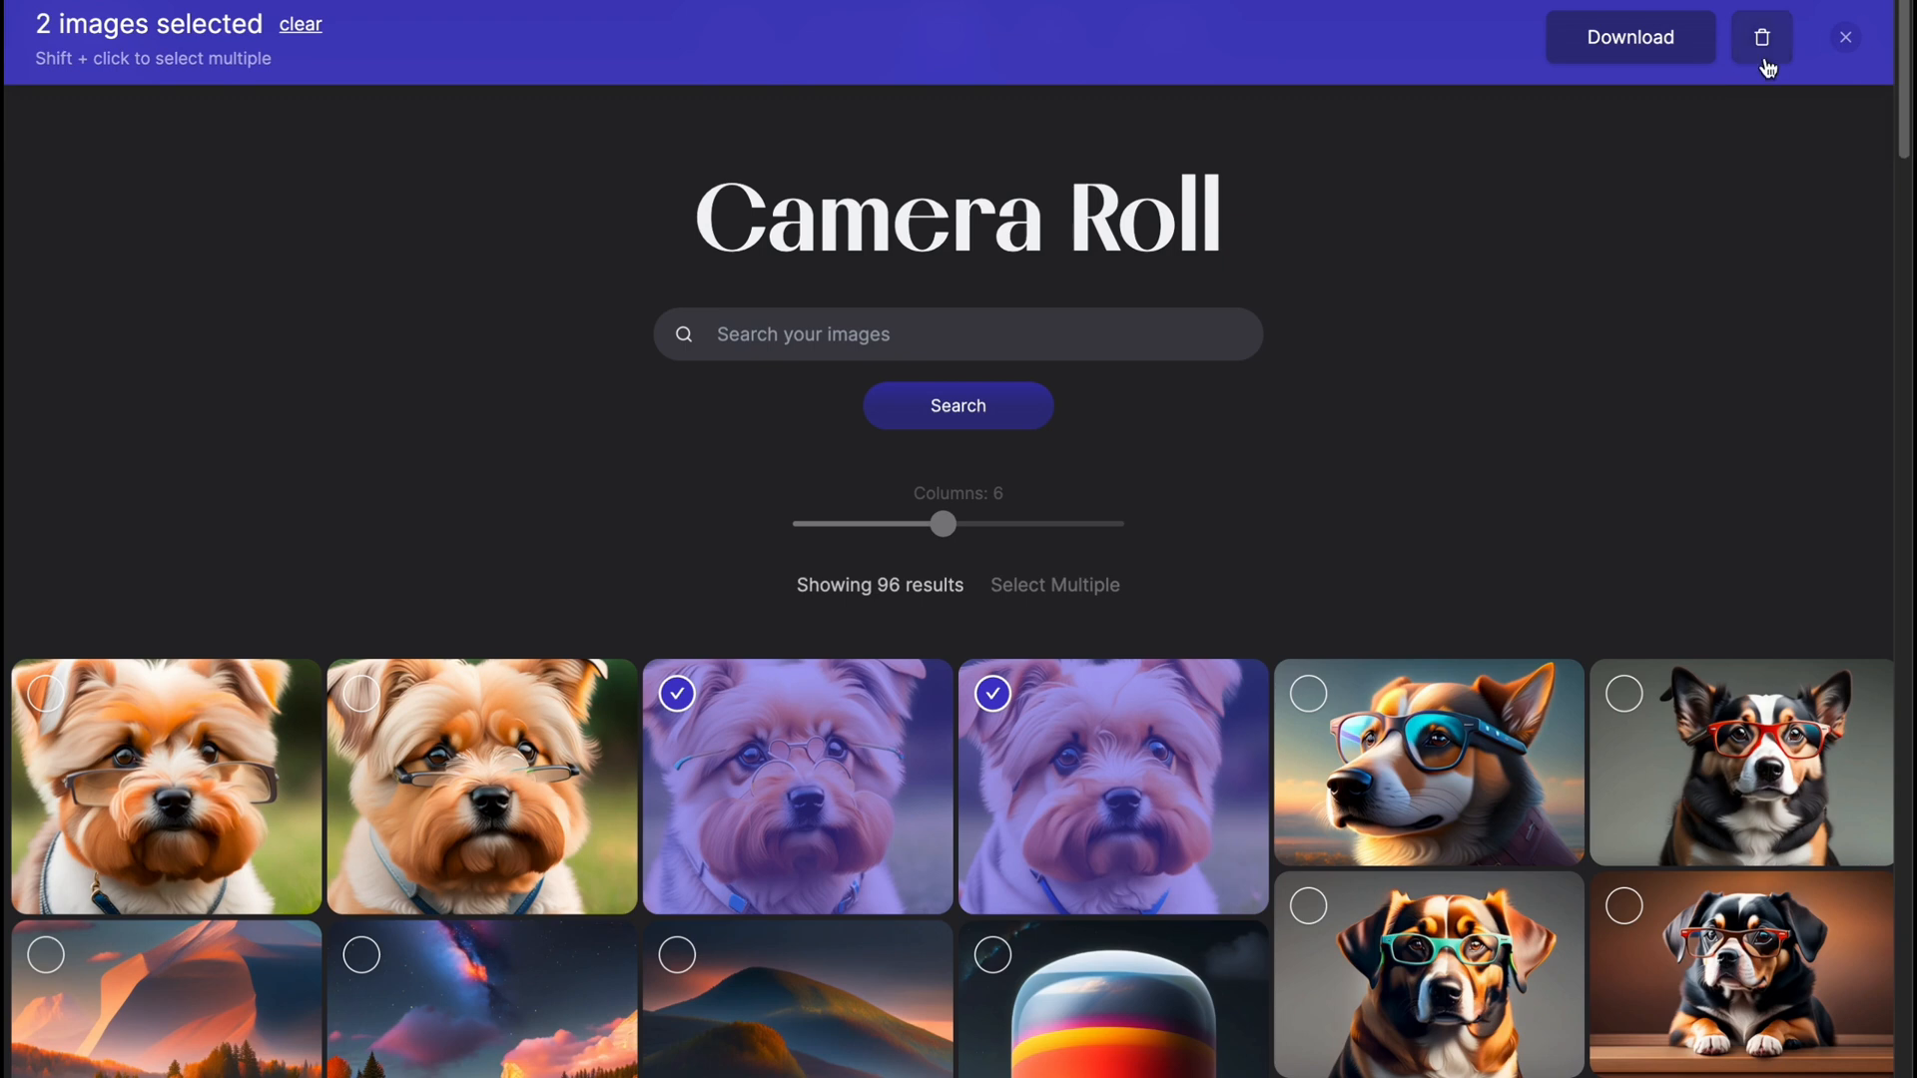
left_click(1761, 36)
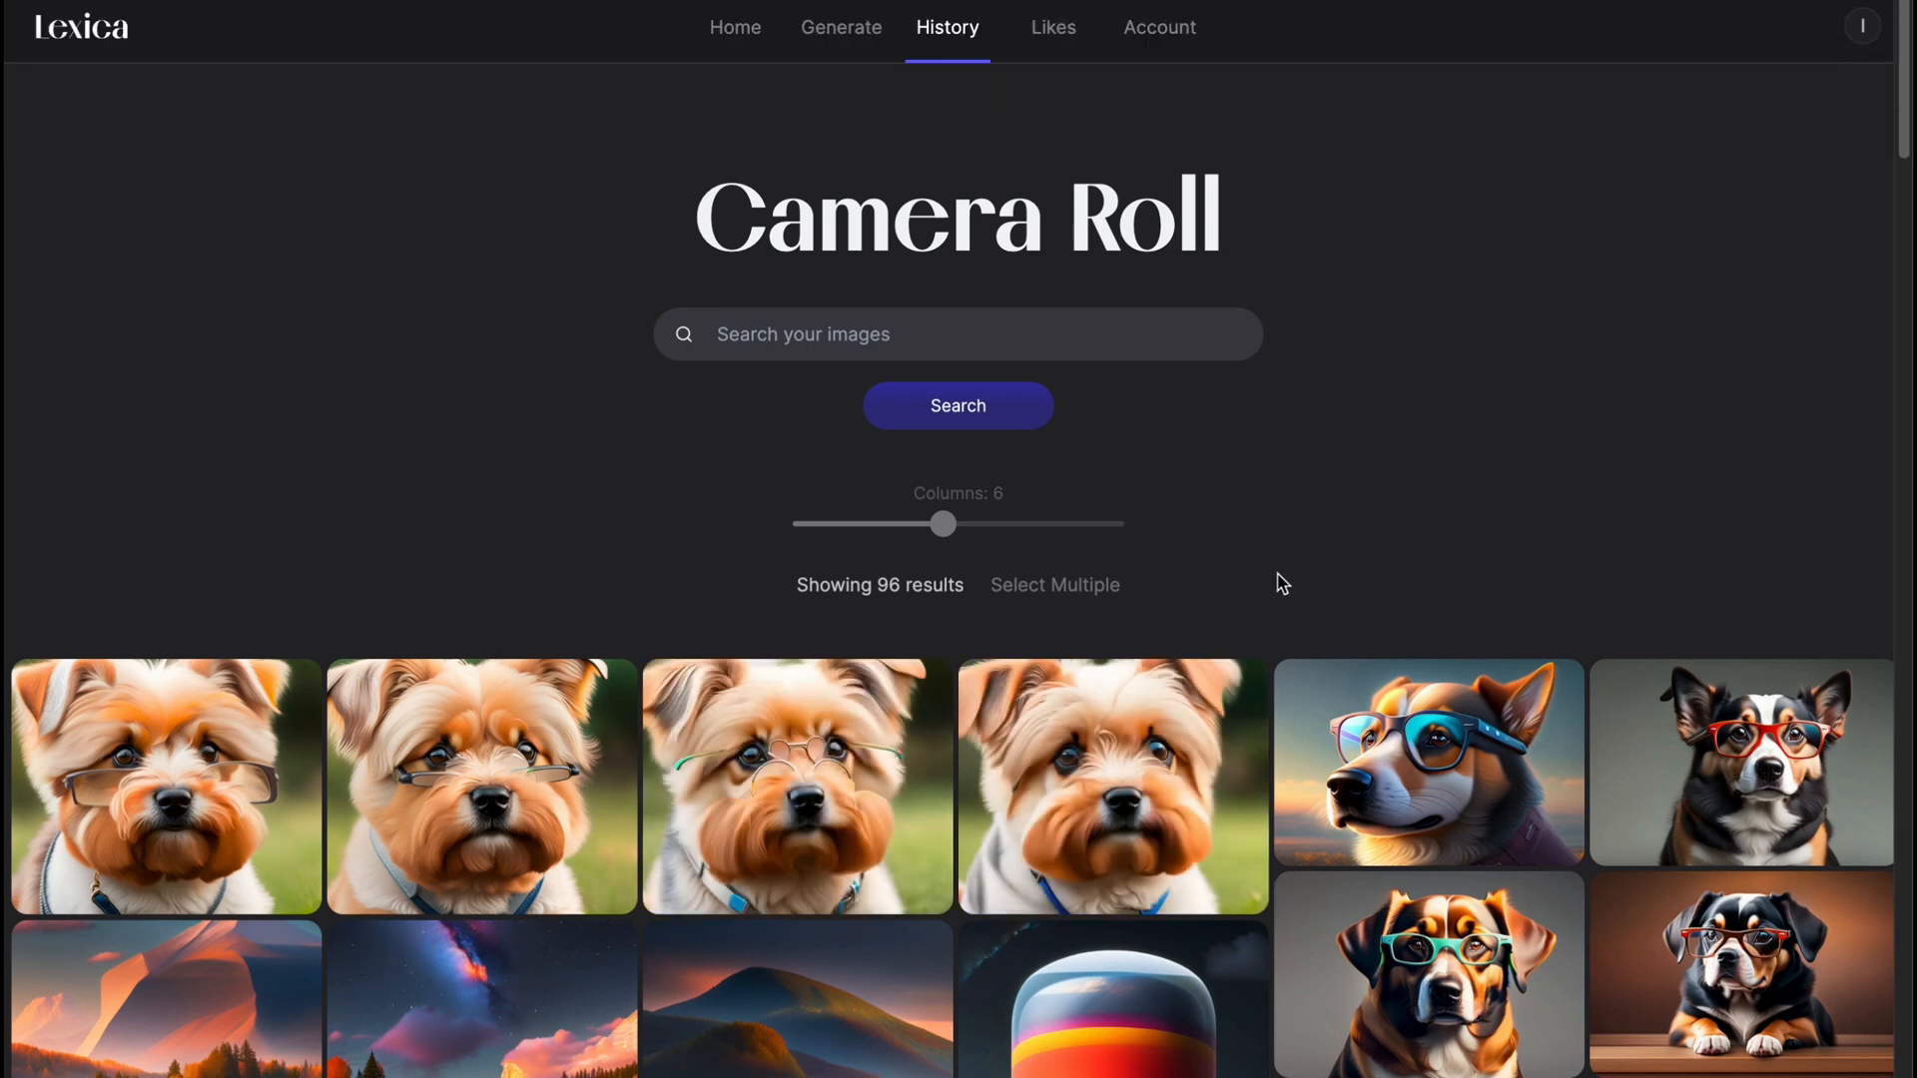
Scroll through the Camera Roll of 96 past generations.
scroll("down", 3)
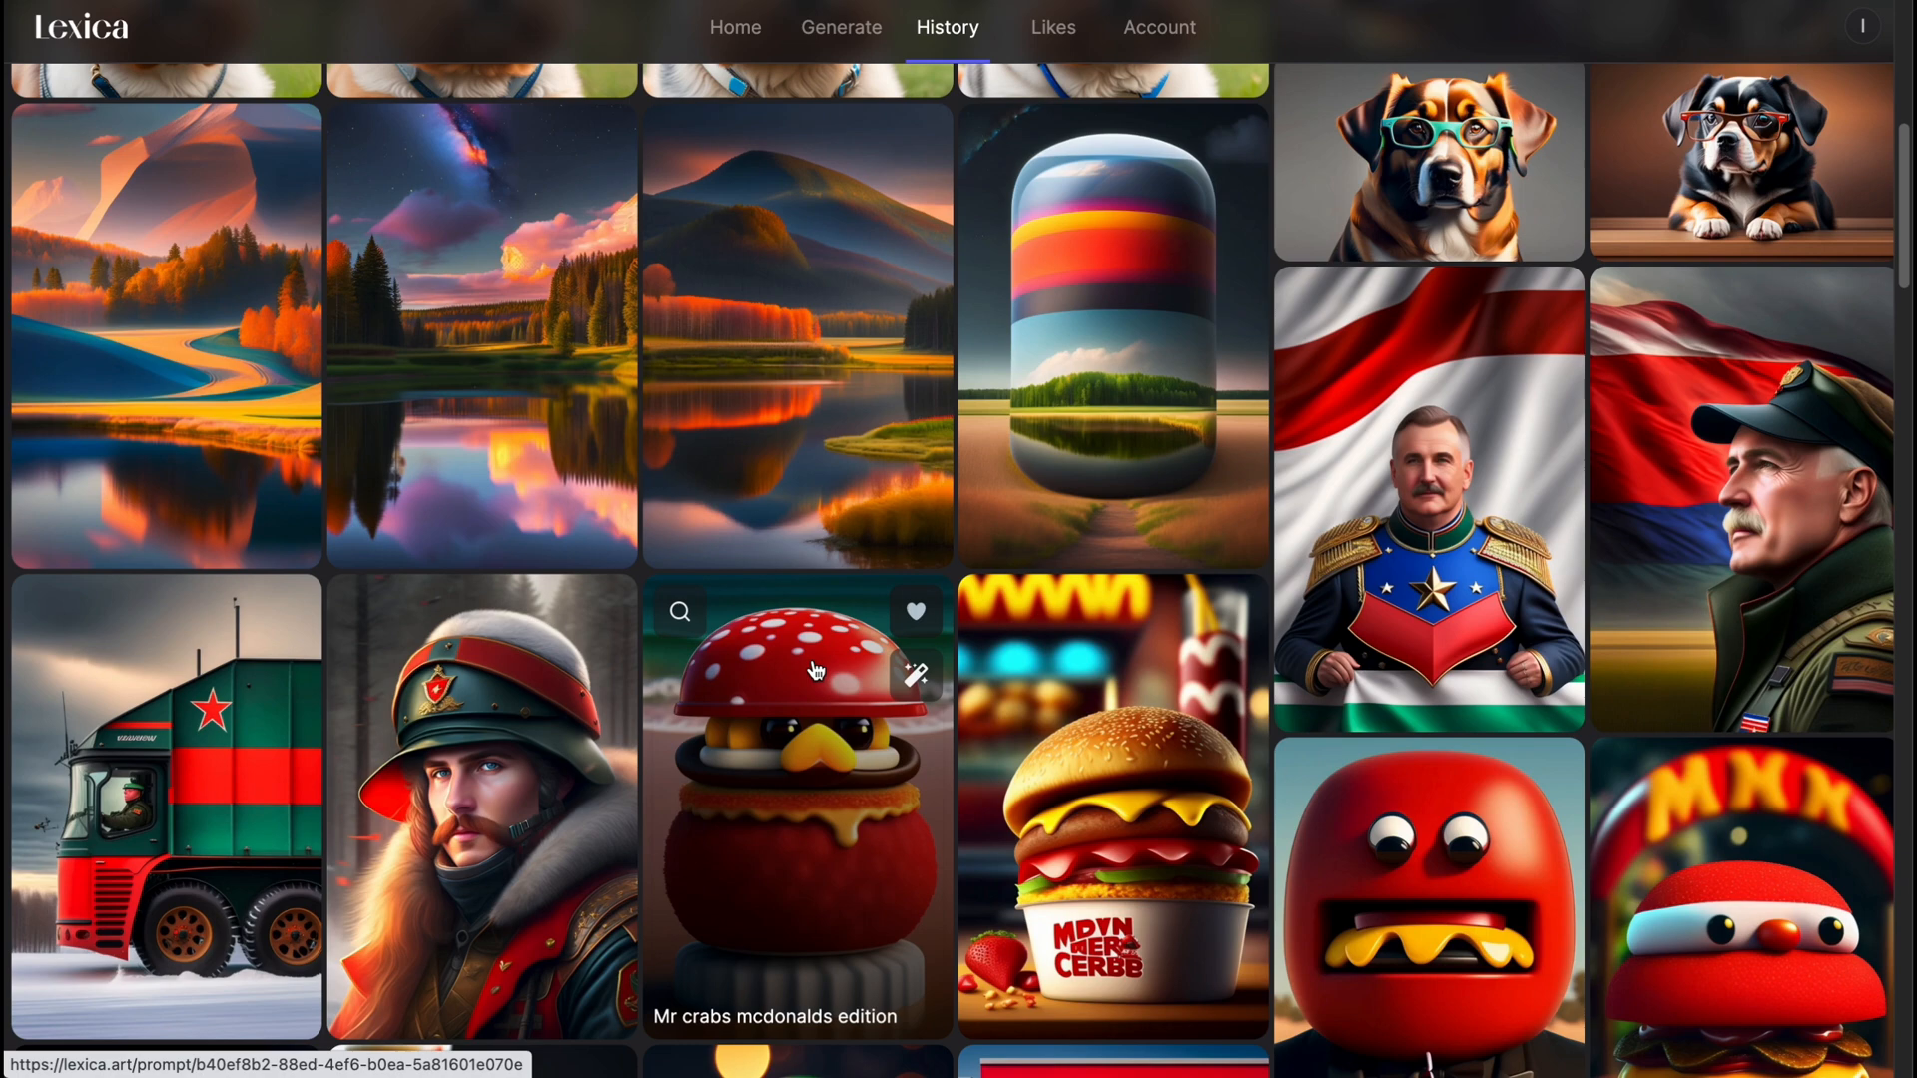
mouse_move(910, 613)
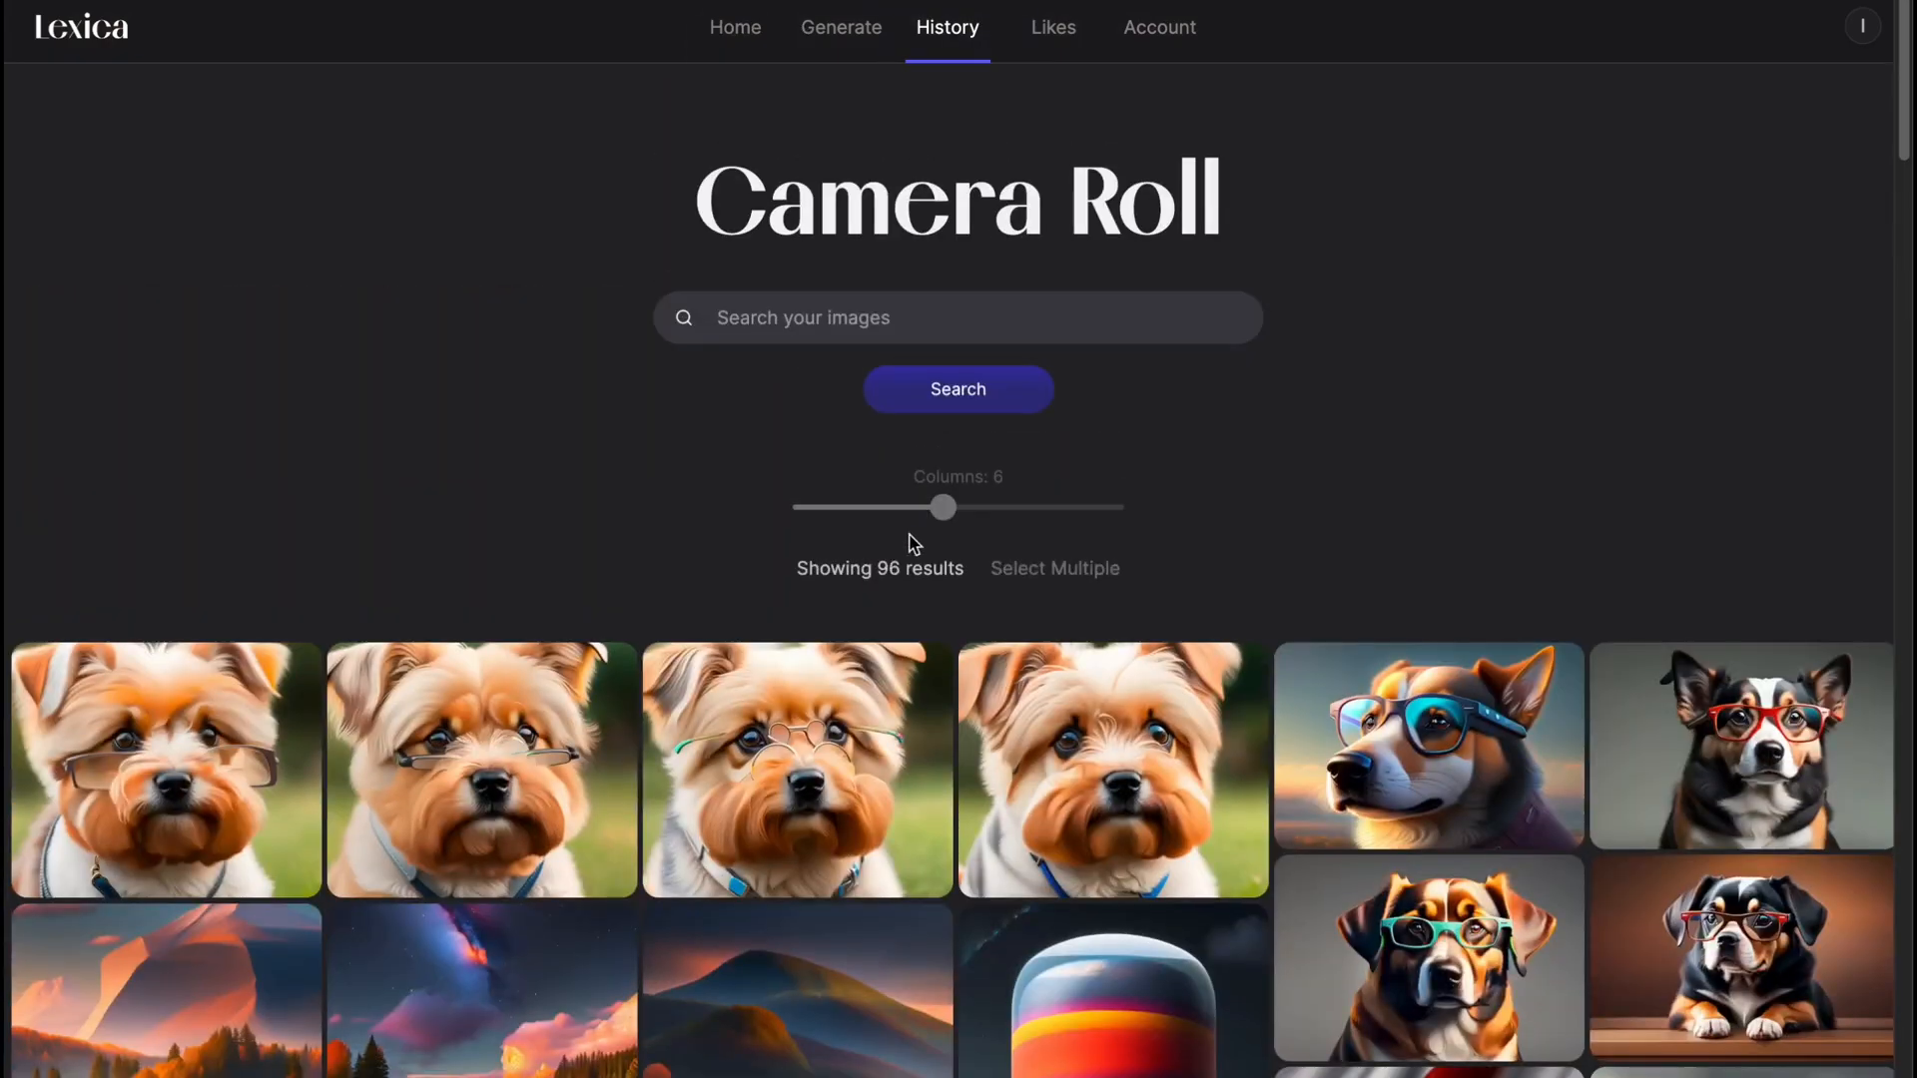
scroll("down", 3)
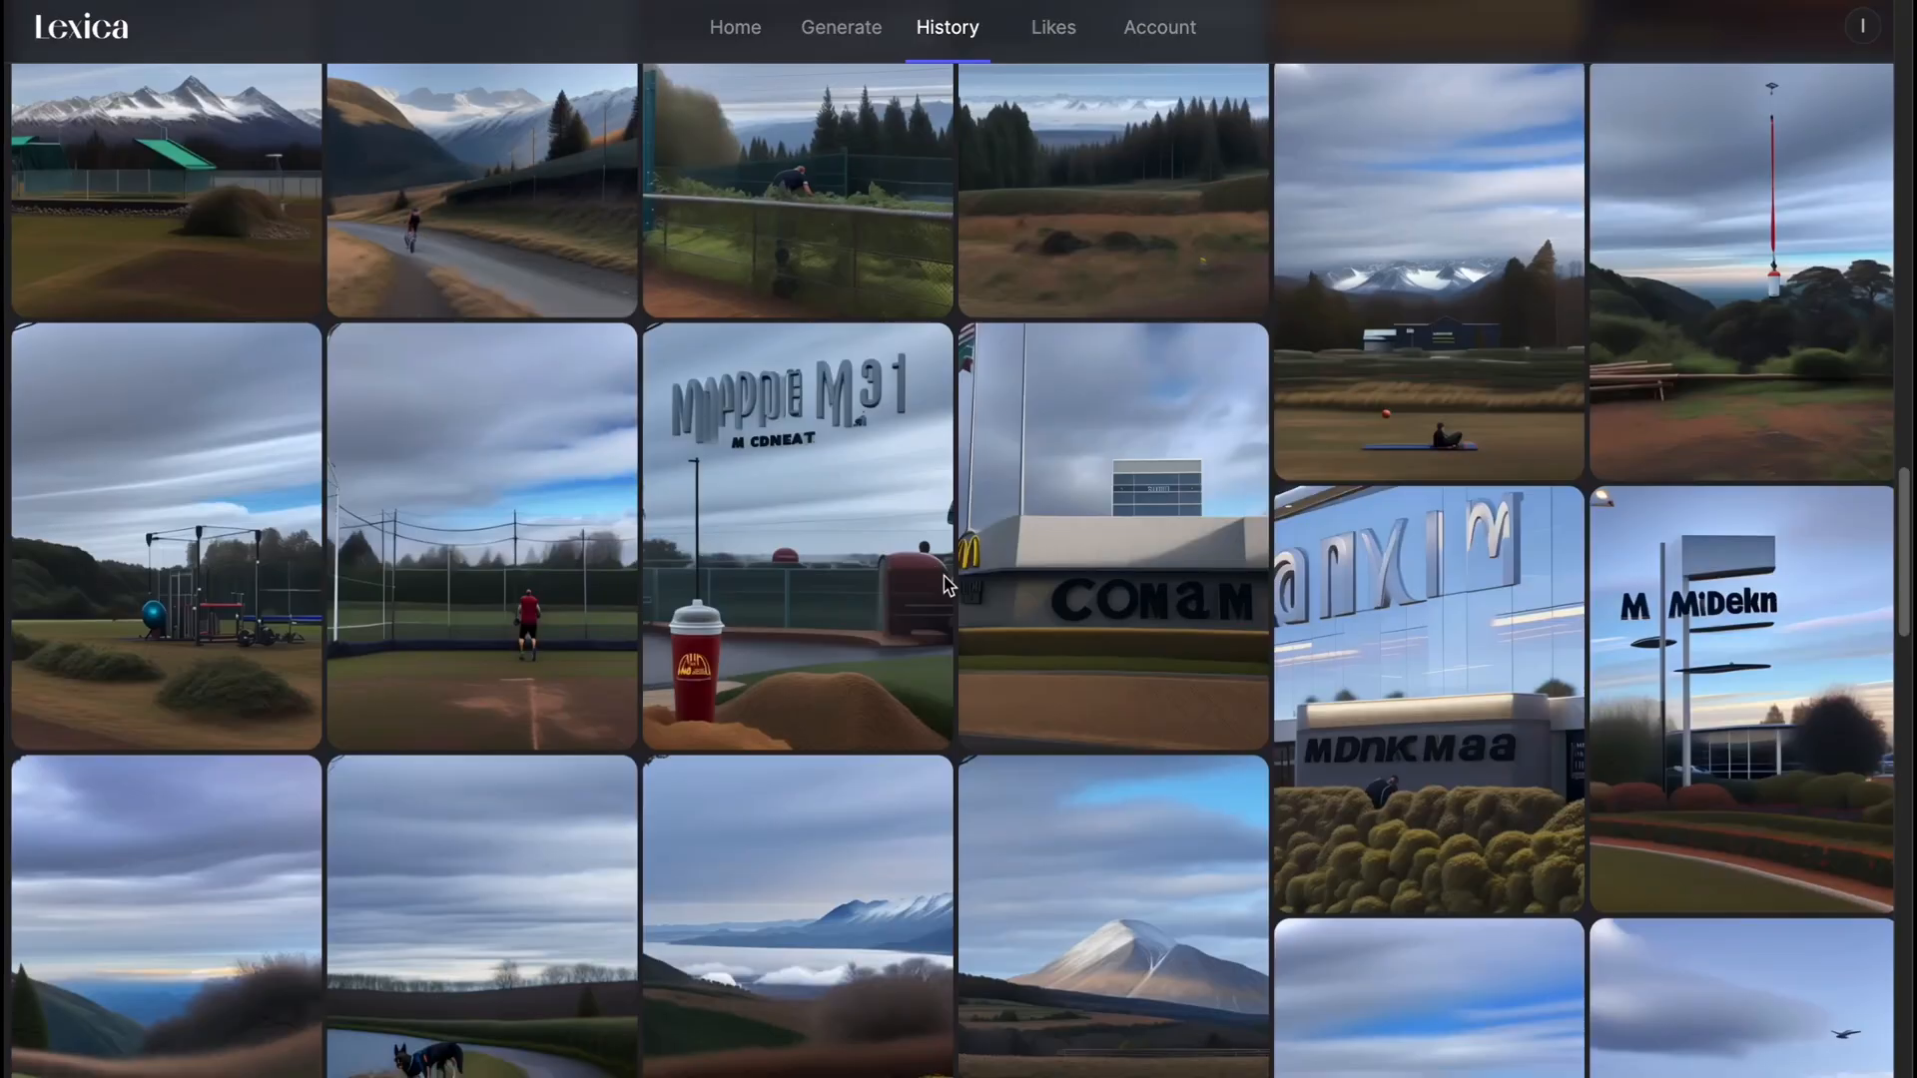
scroll("down", 3)
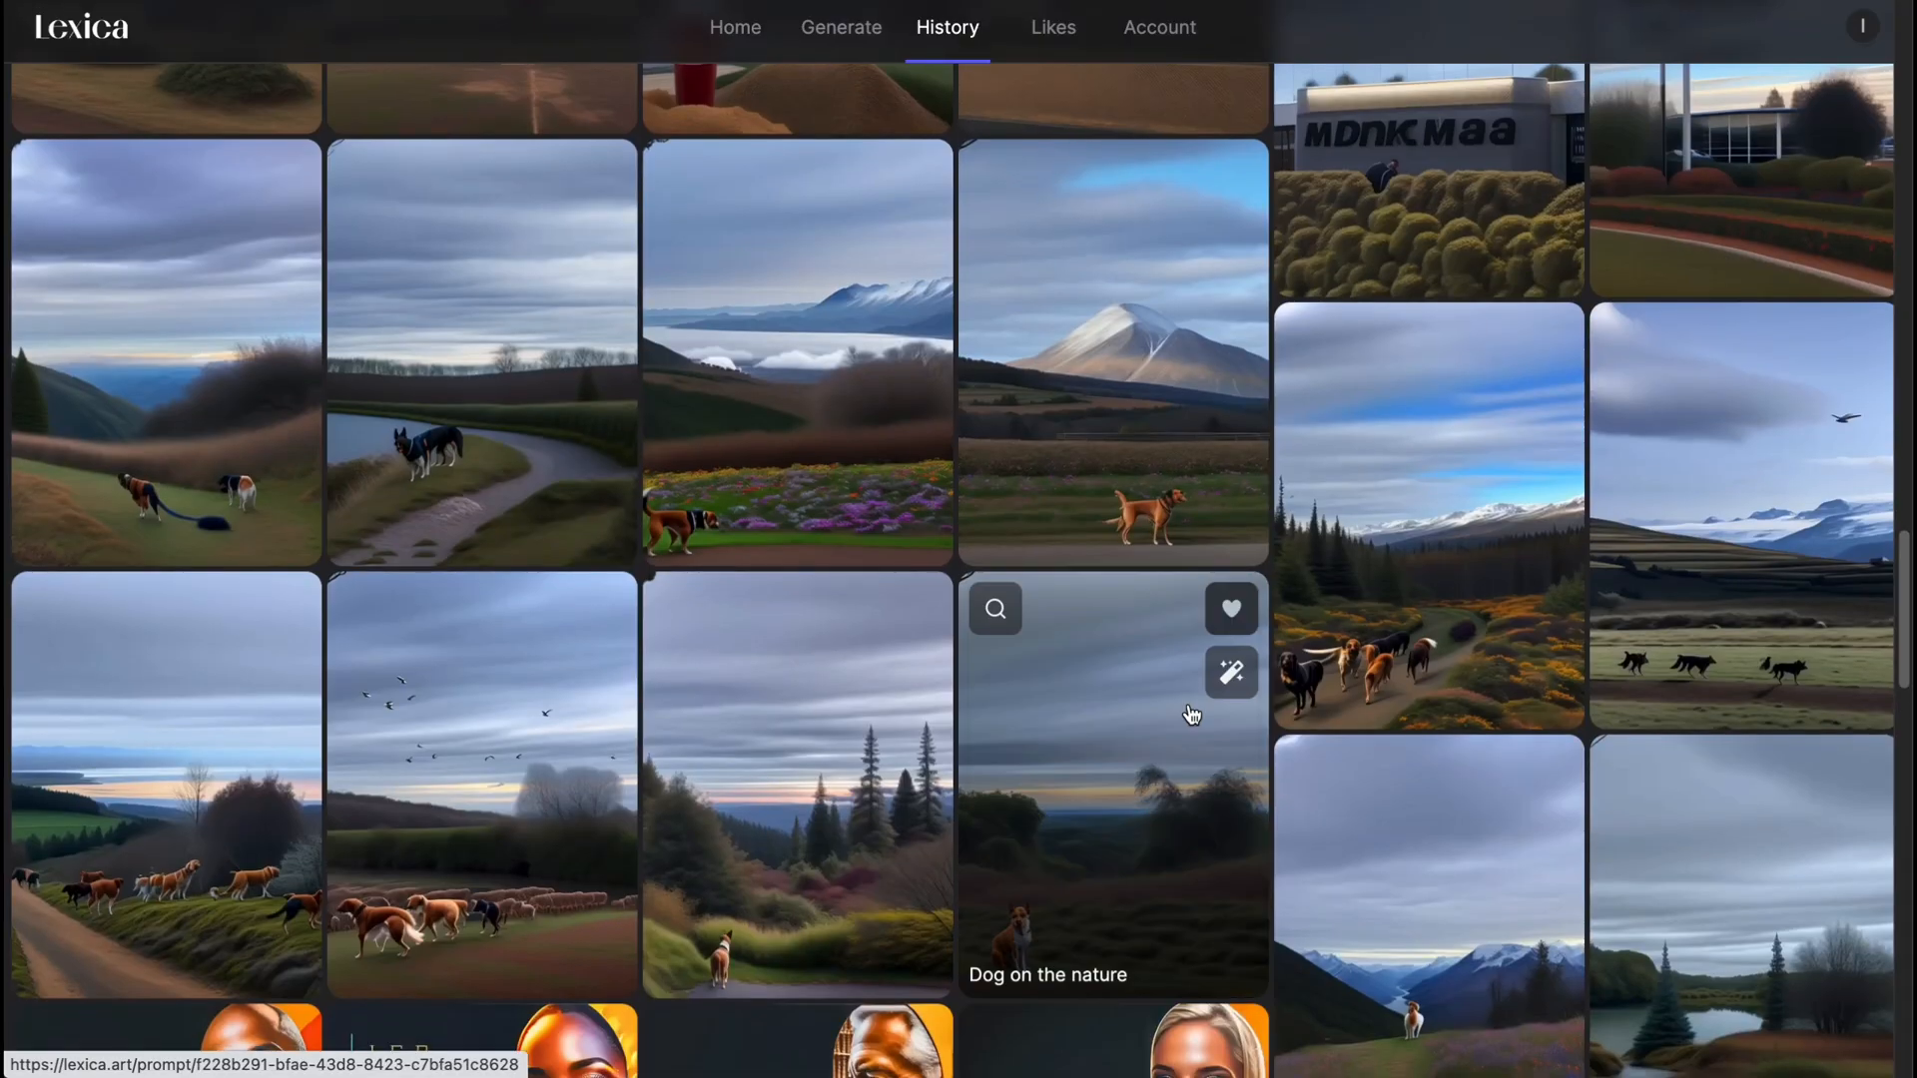
scroll("down", 3)
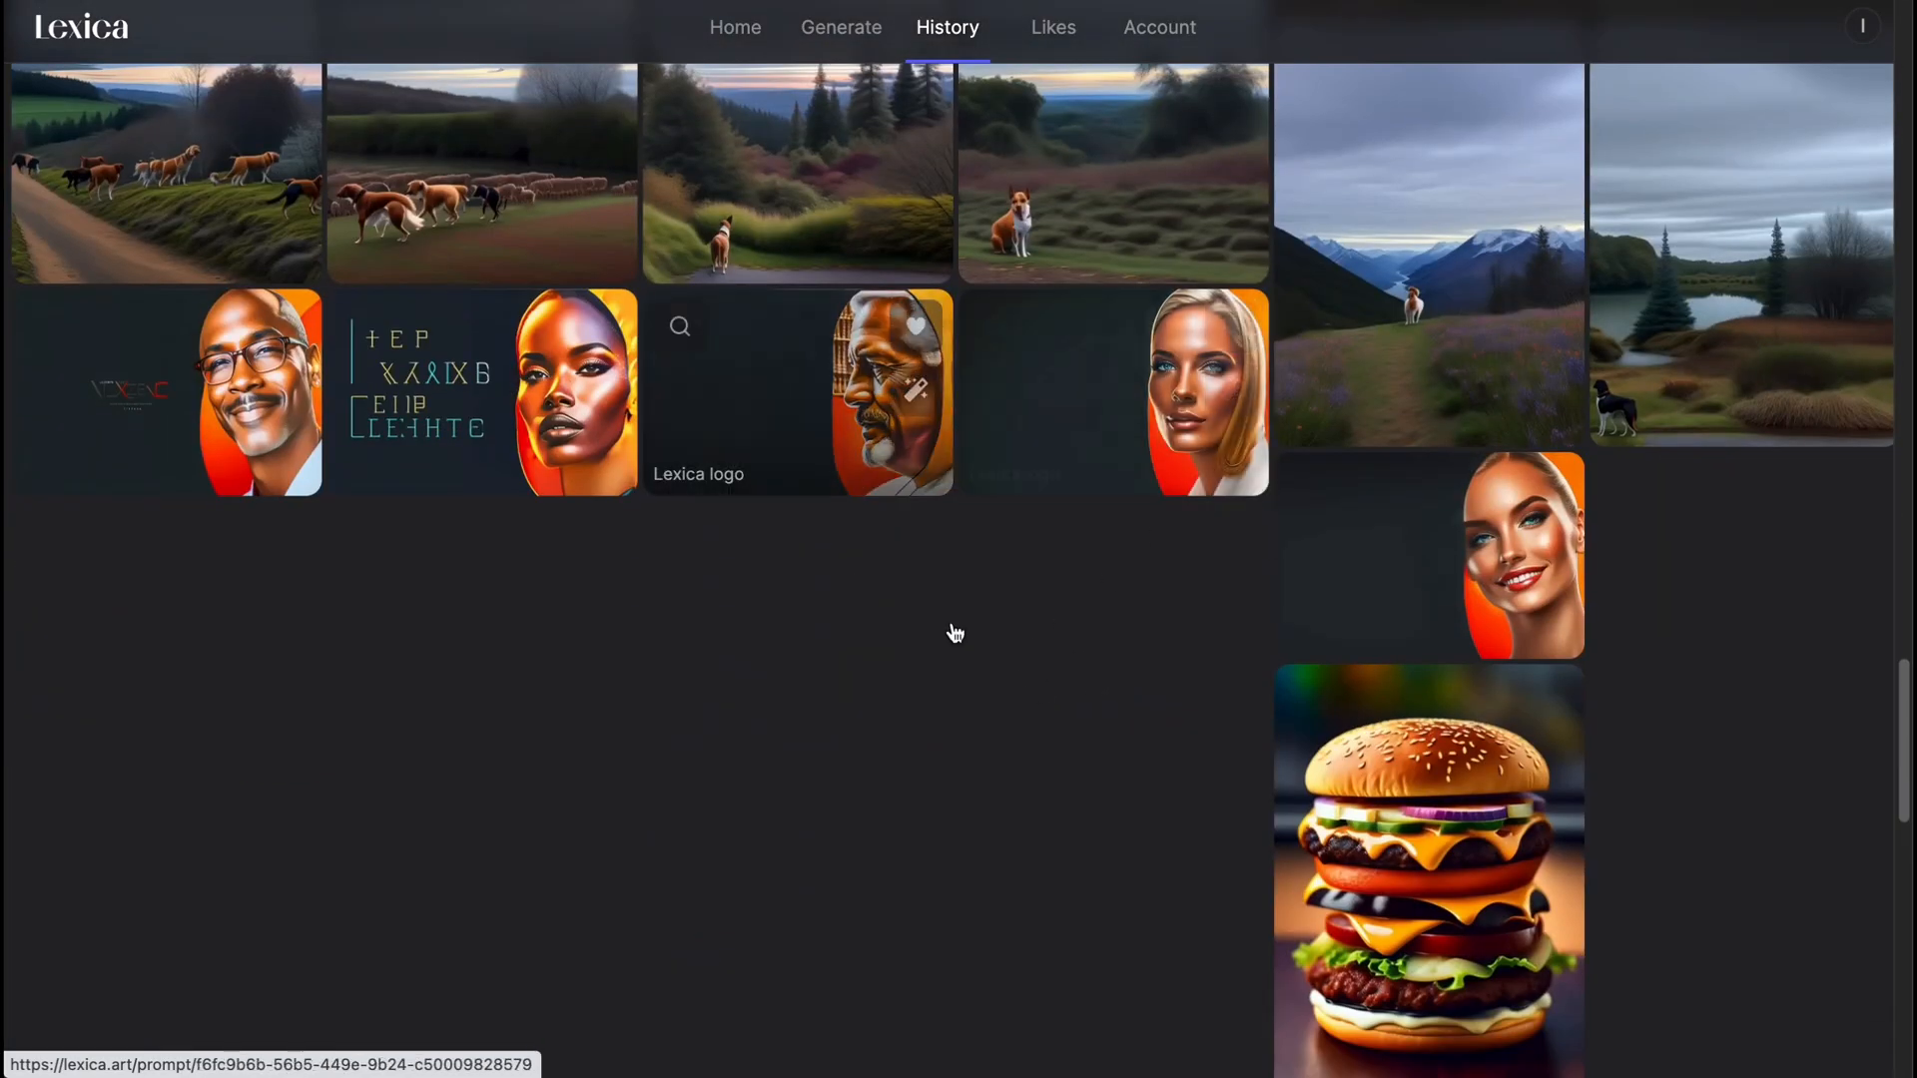
scroll("down", 3)
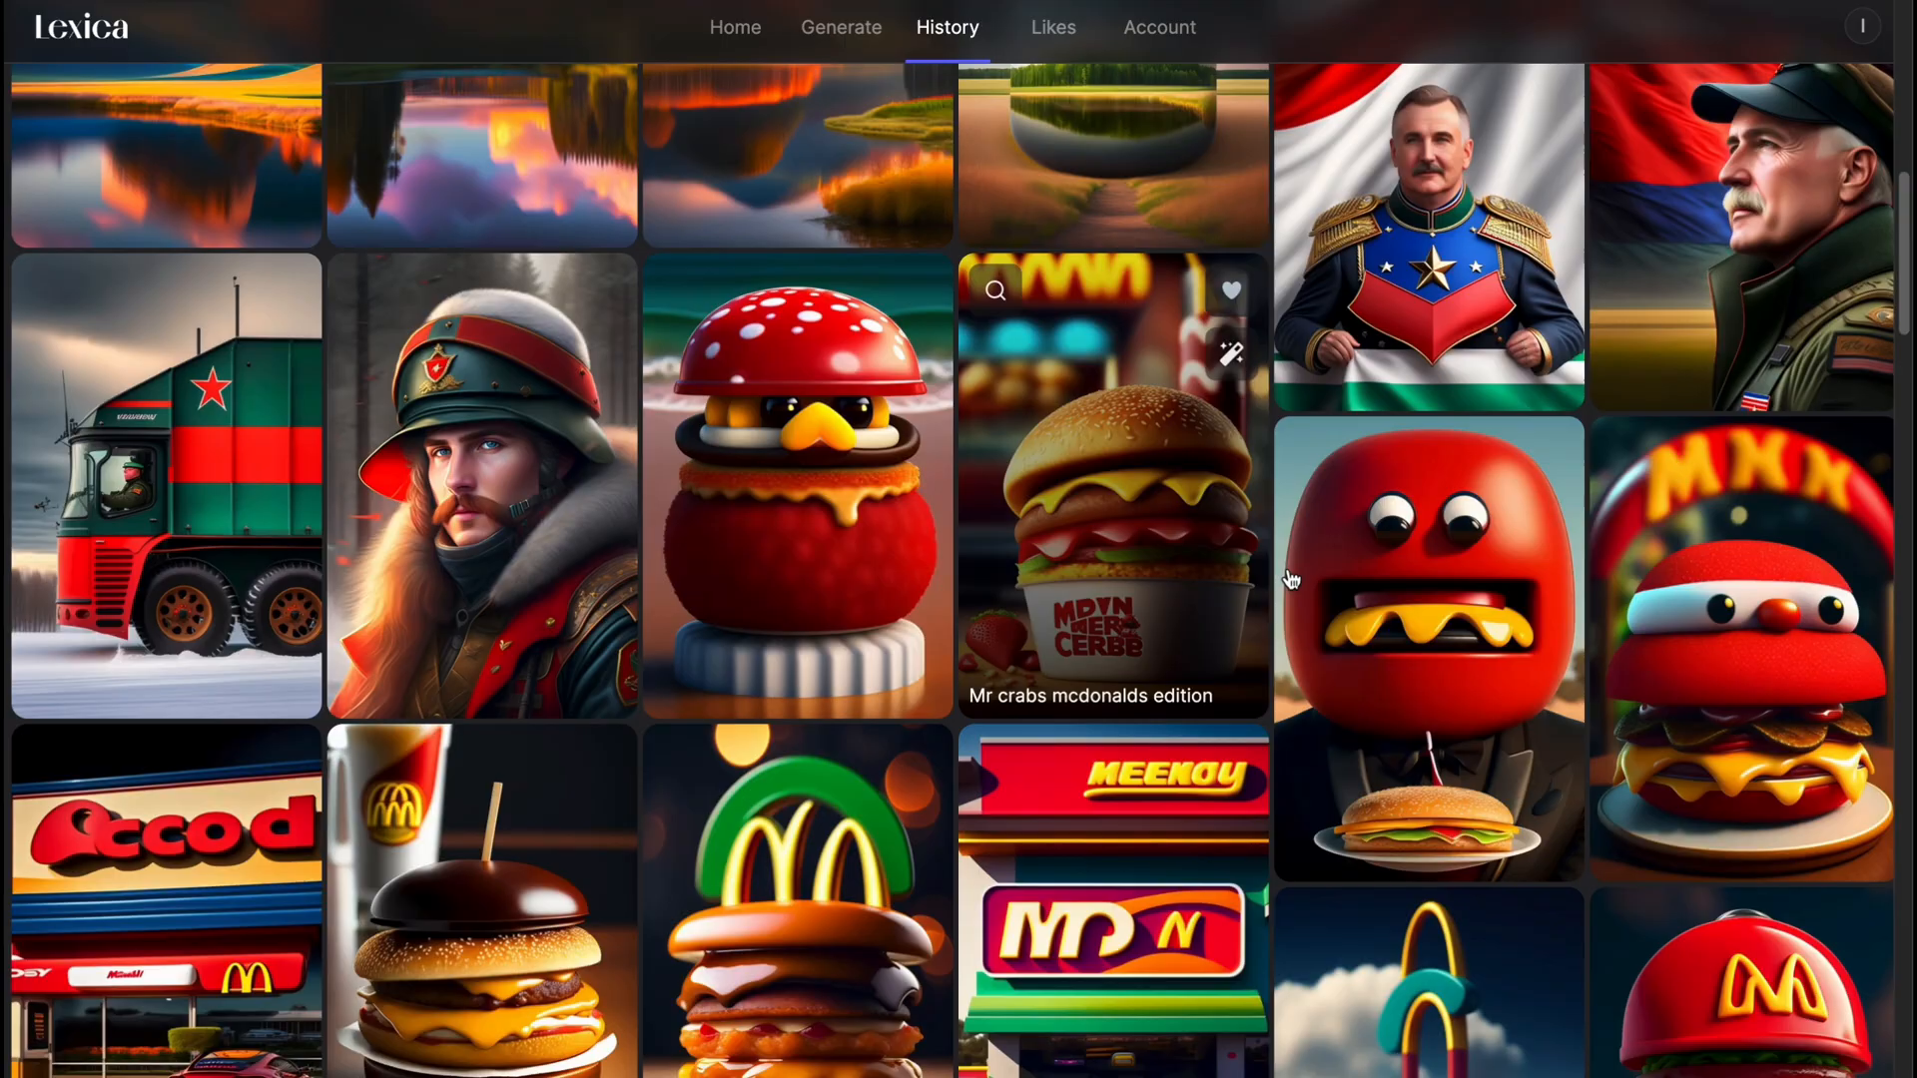
Show the Likes page with the two liked images in a three-column layout.
left_click(1052, 28)
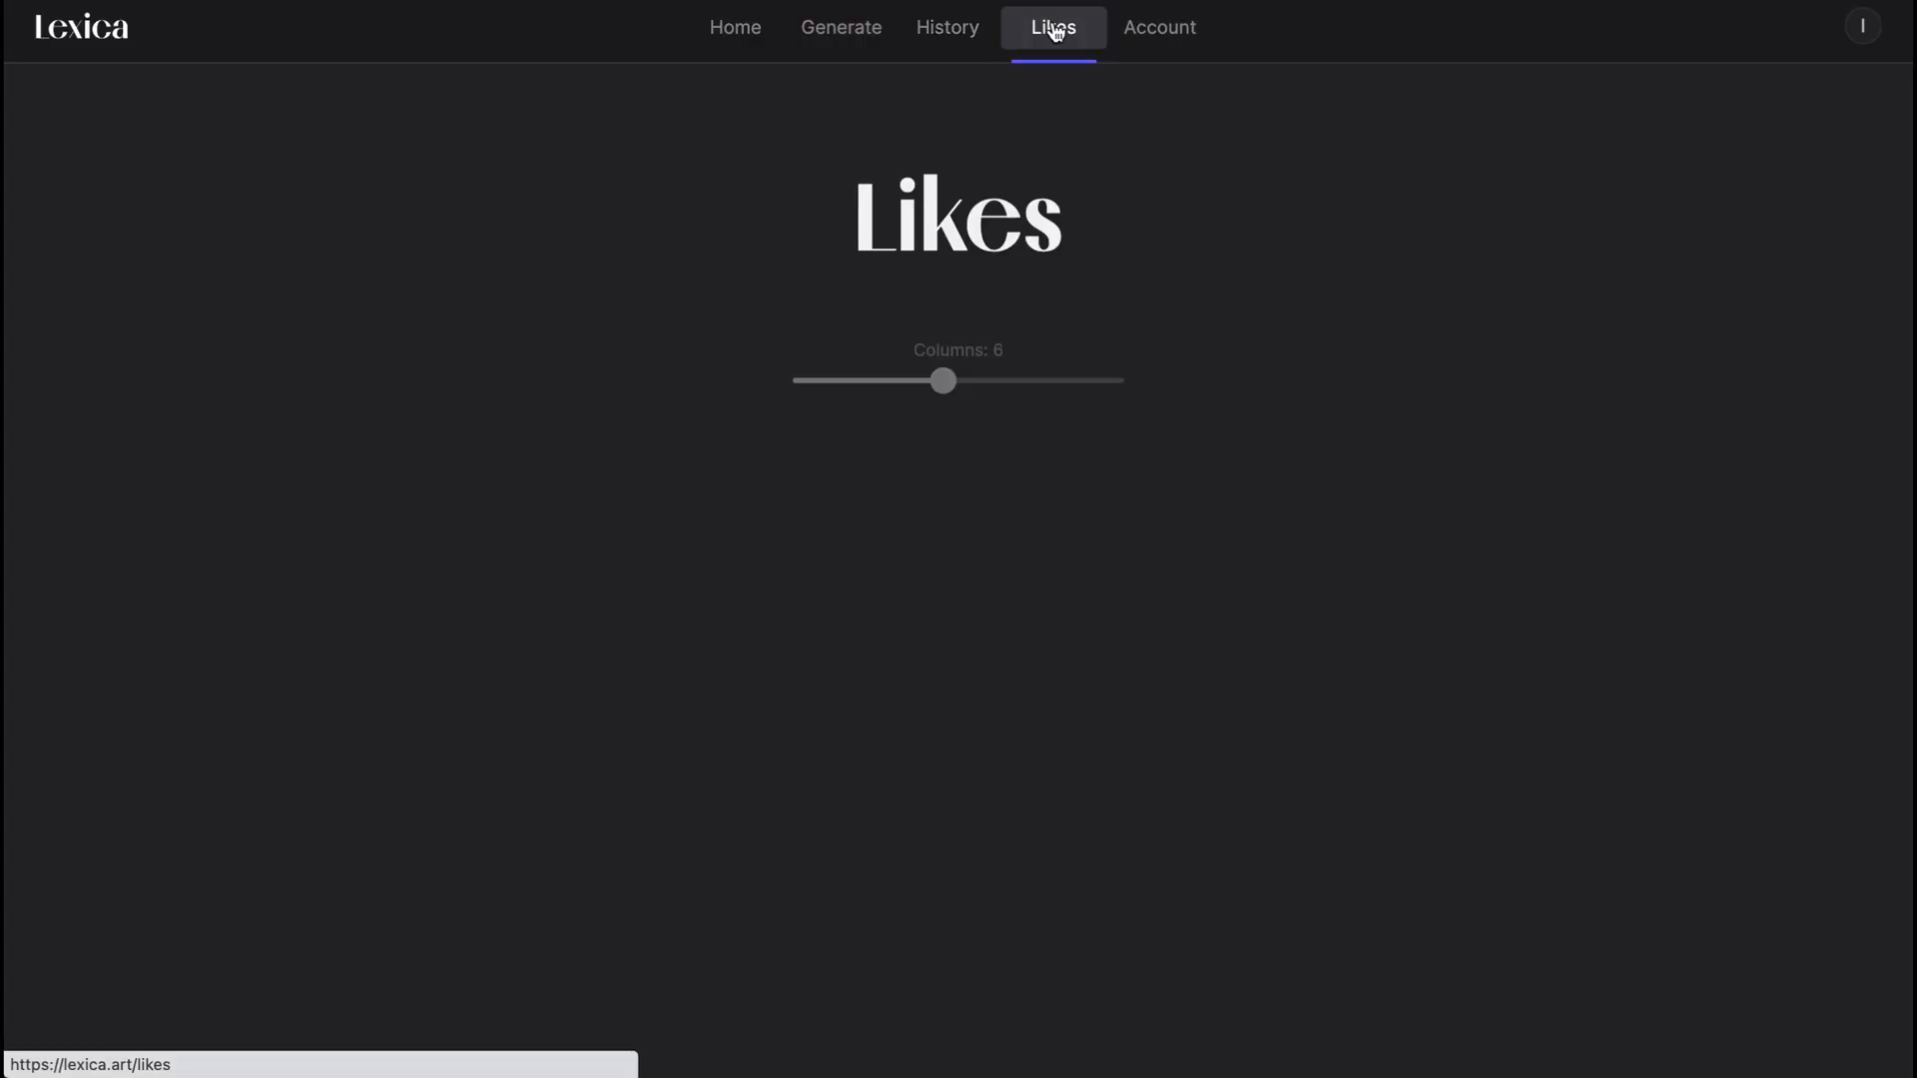
left_click_drag(942, 379, 850, 379)
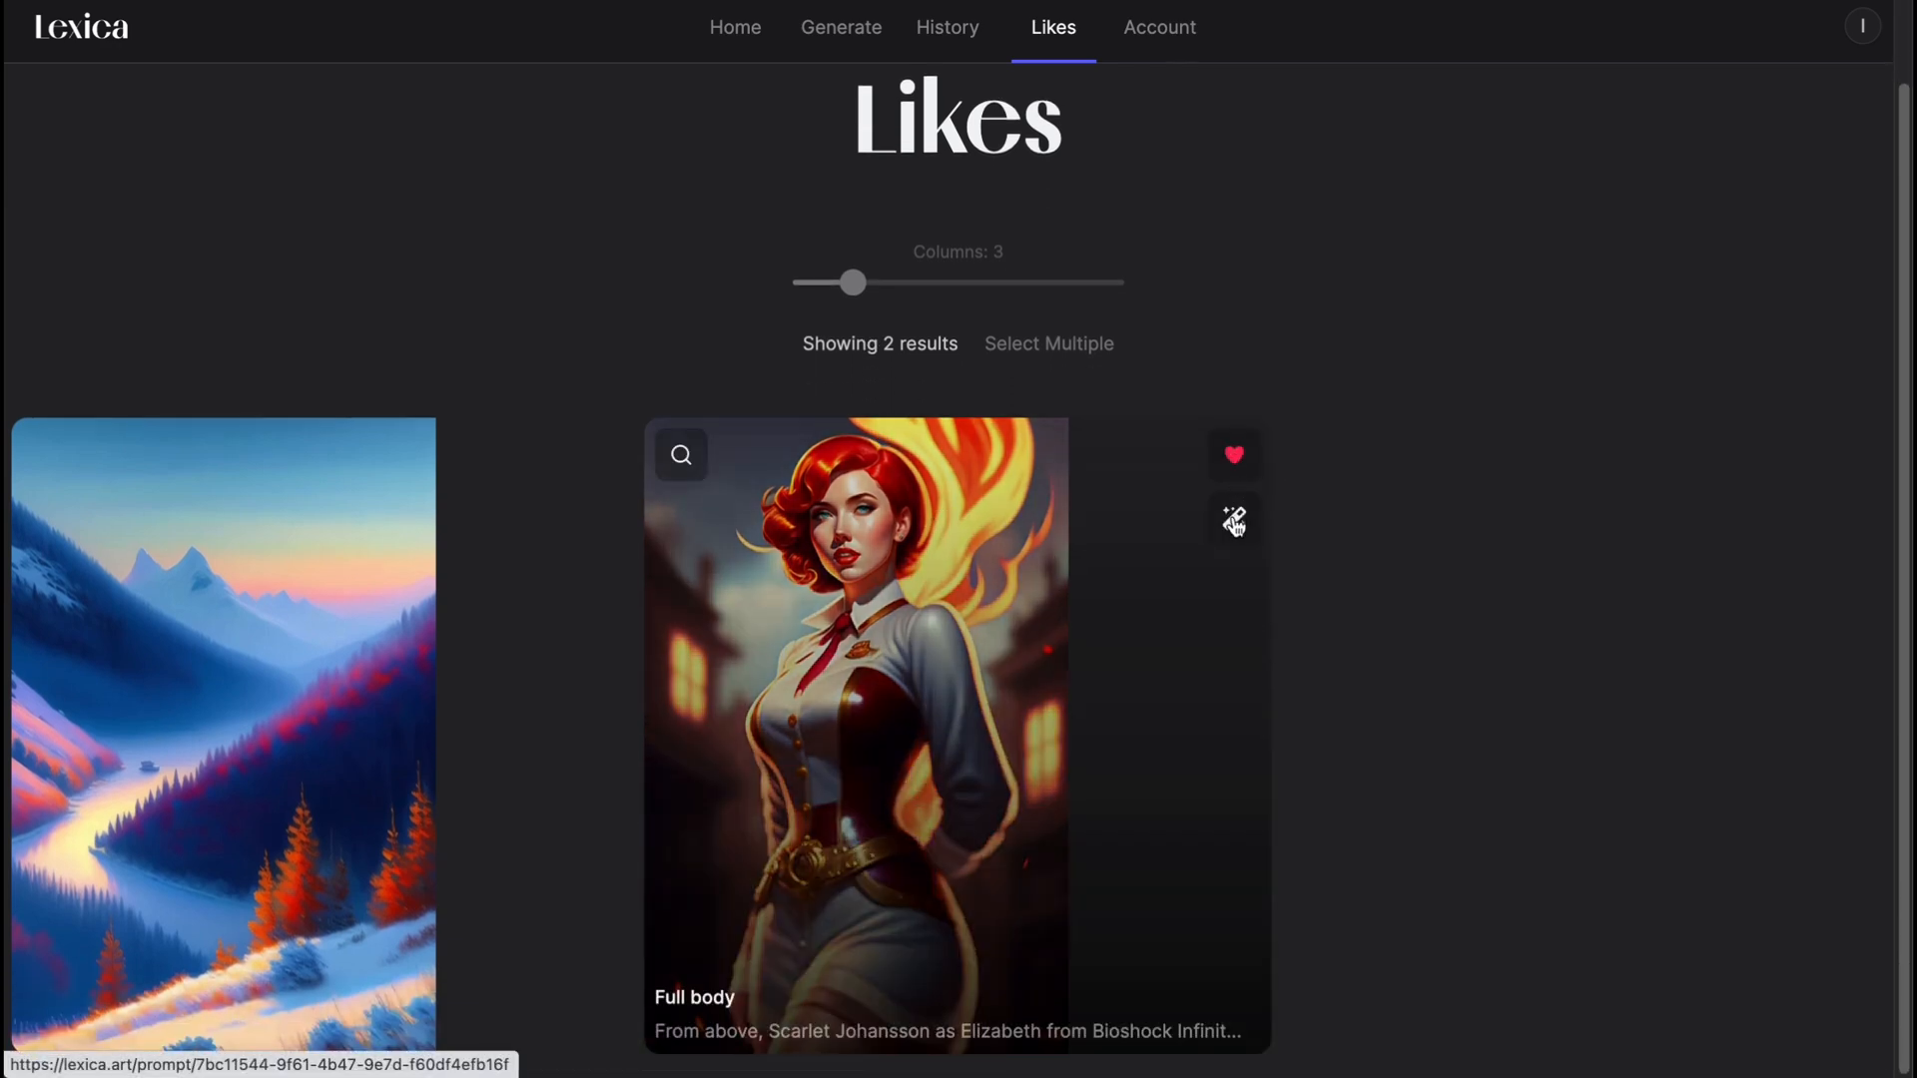
mouse_move(1158, 28)
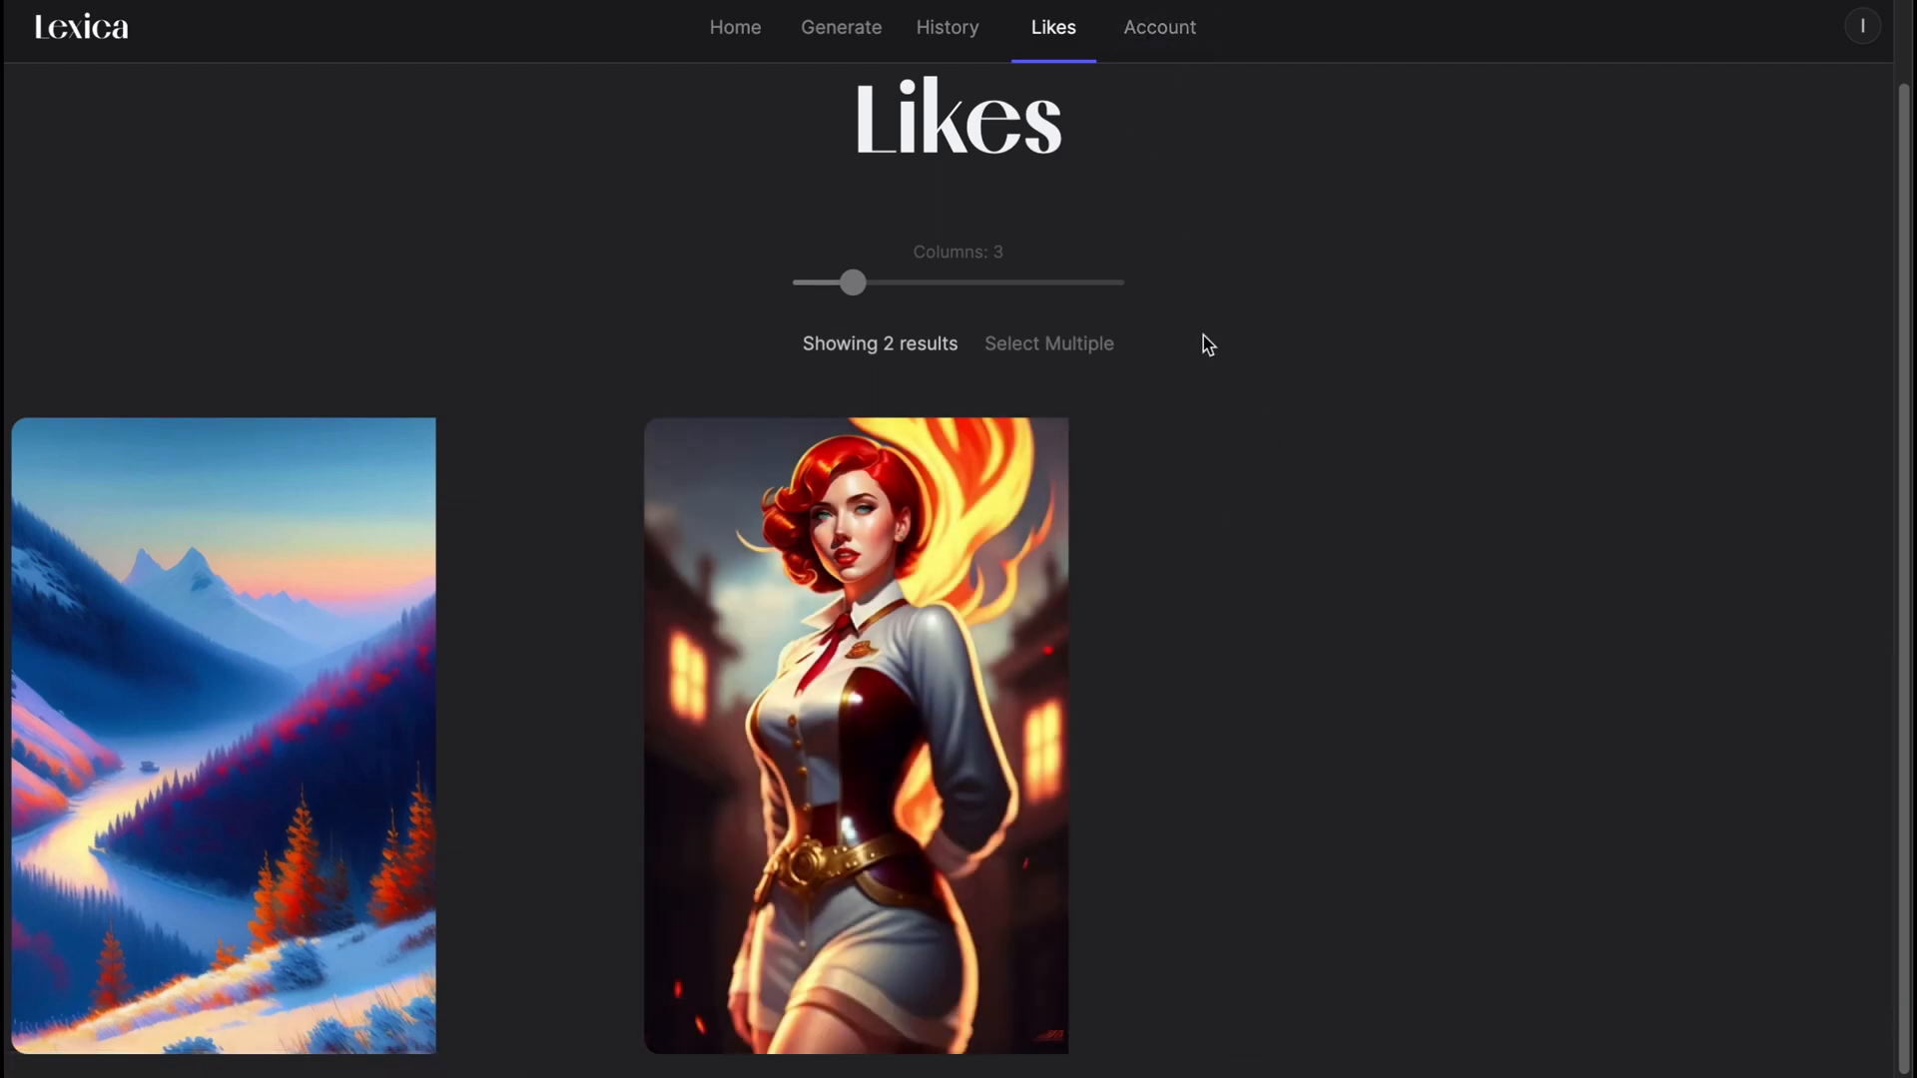
mouse_move(1155, 32)
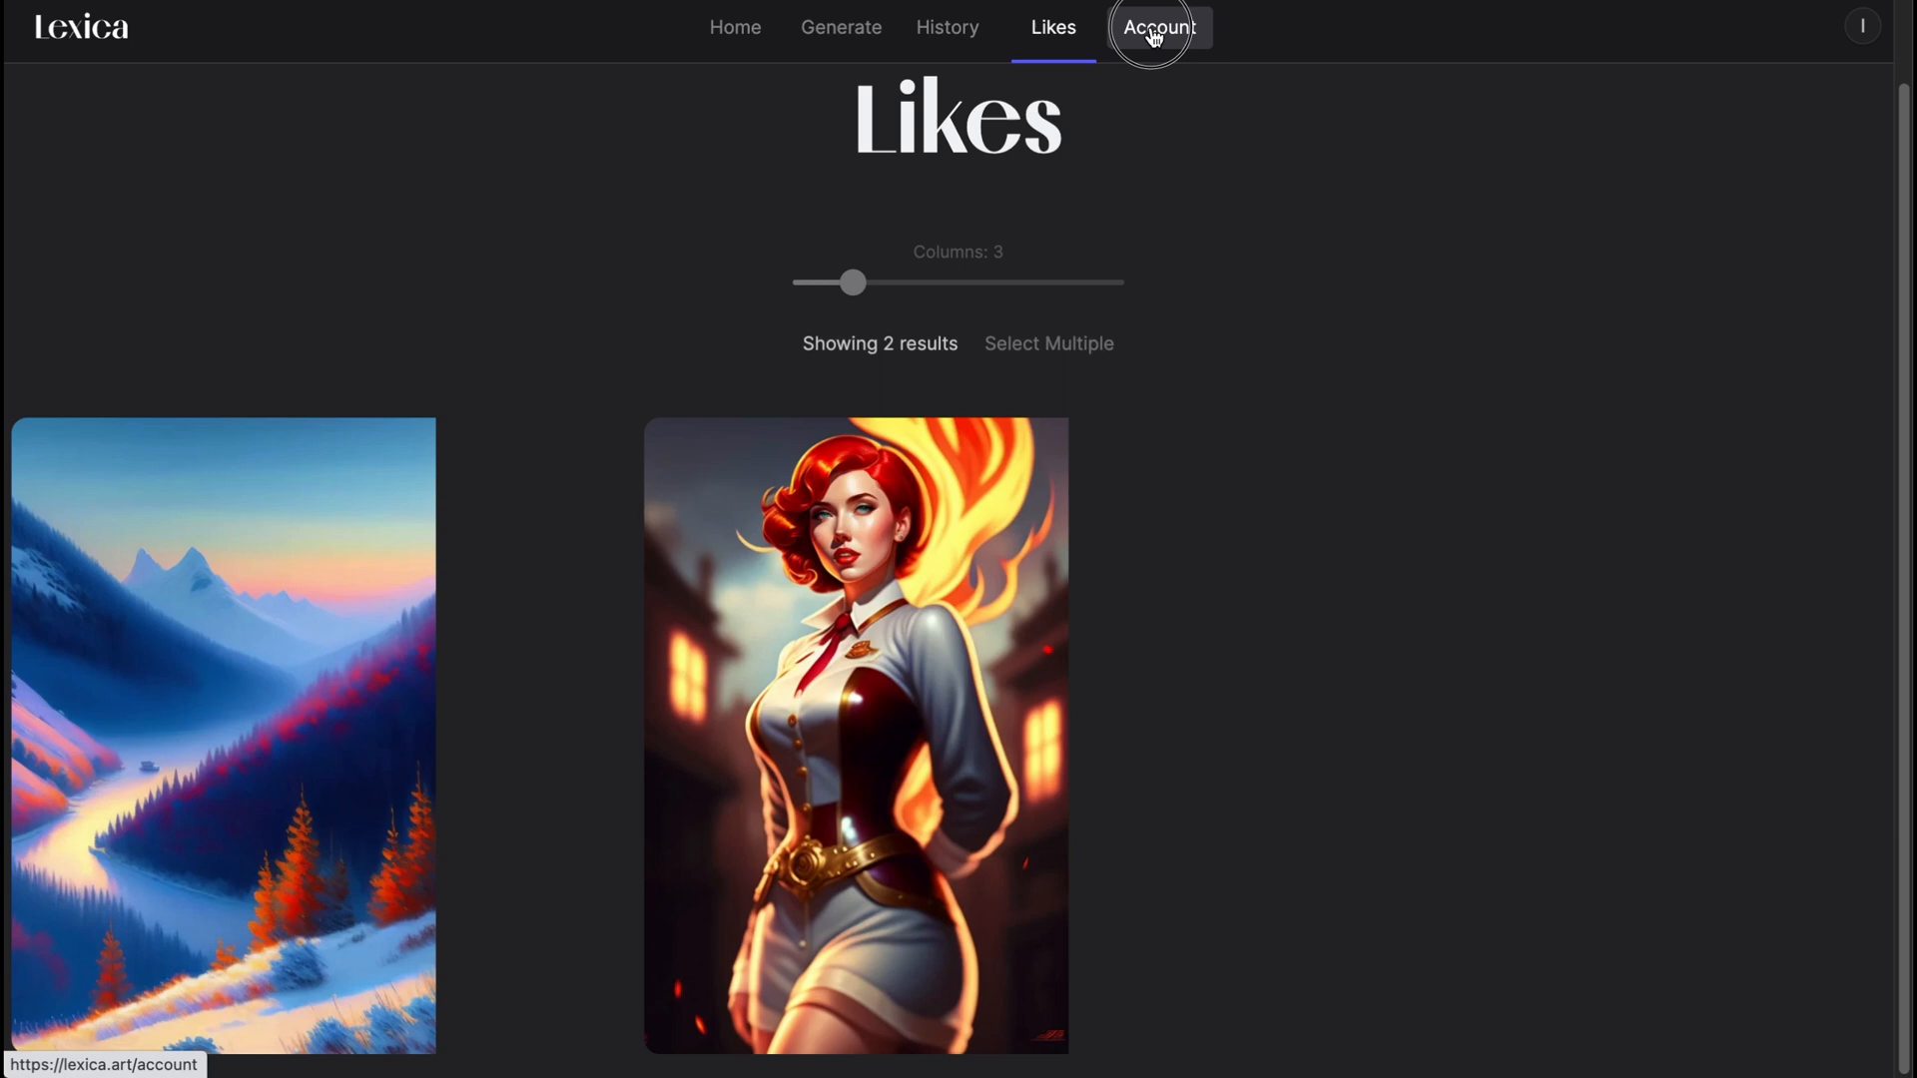
left_click(1158, 28)
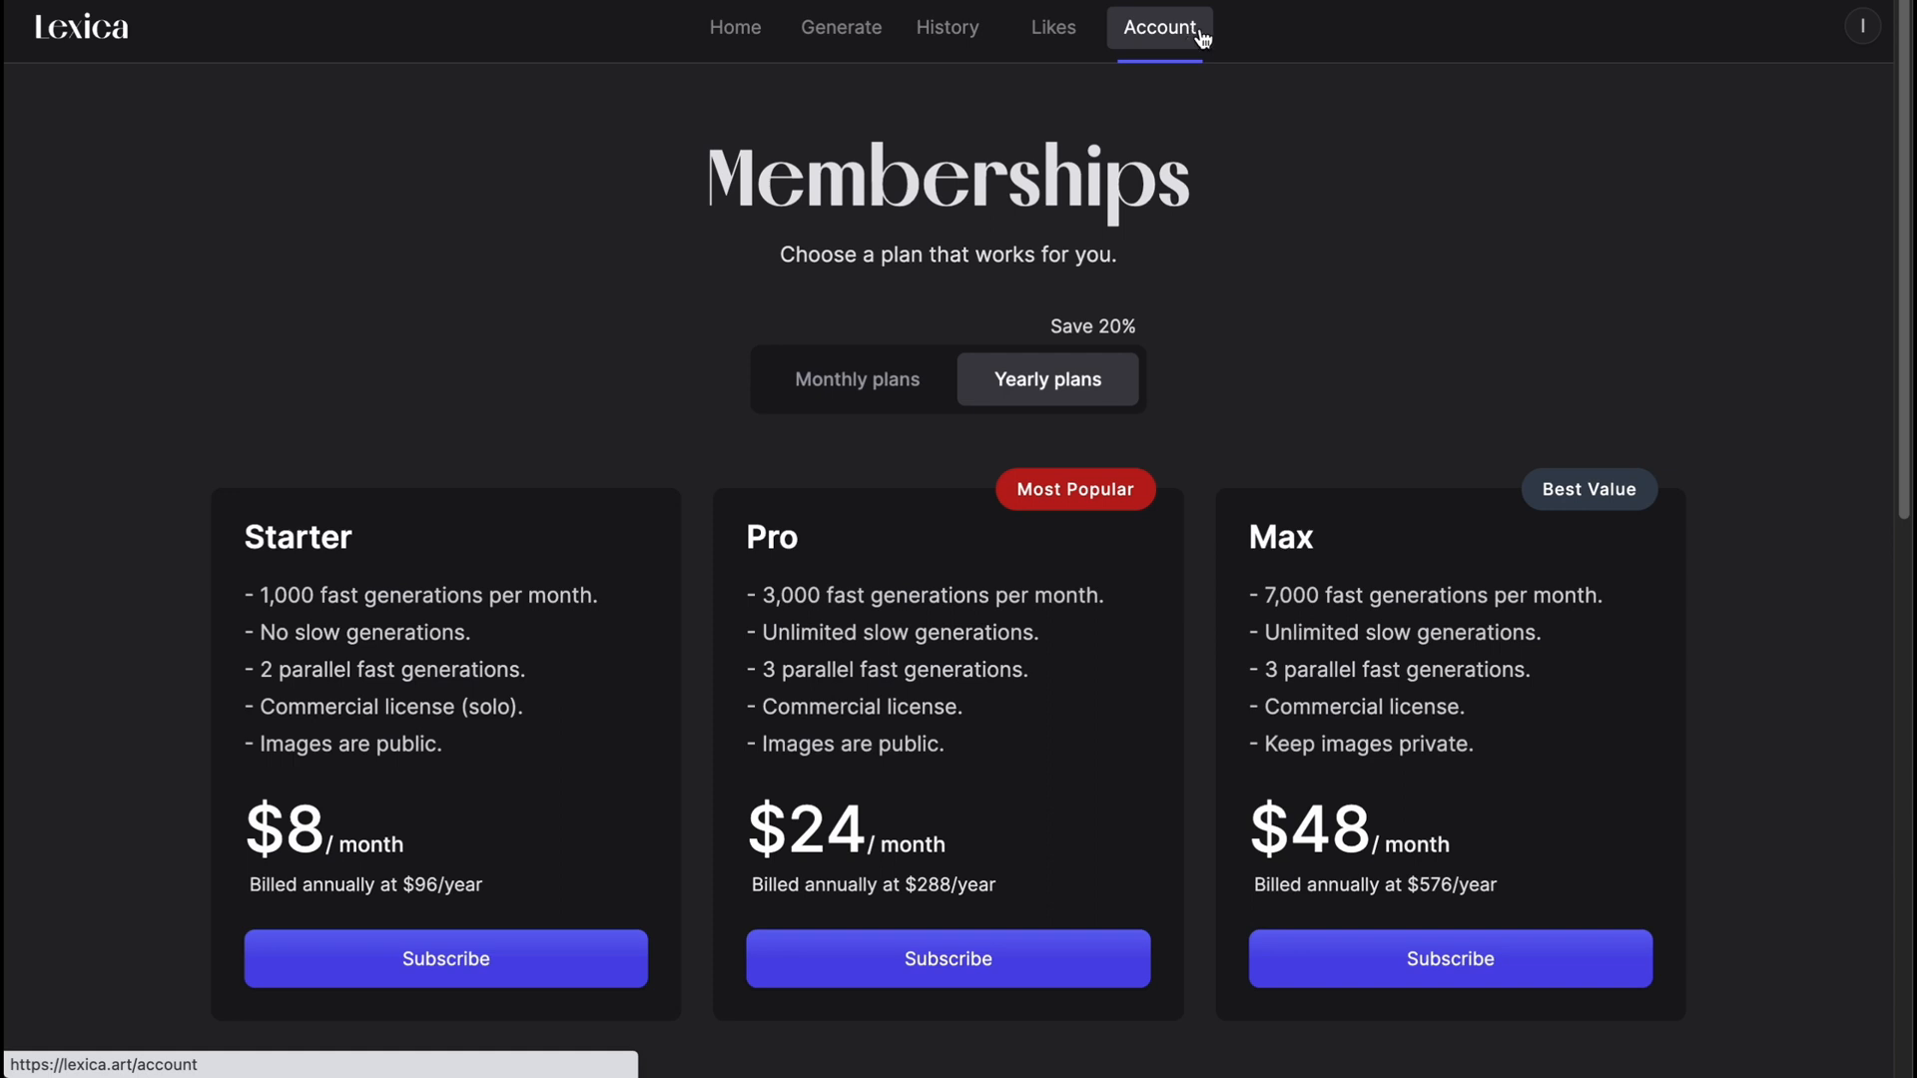
left_click(856, 379)
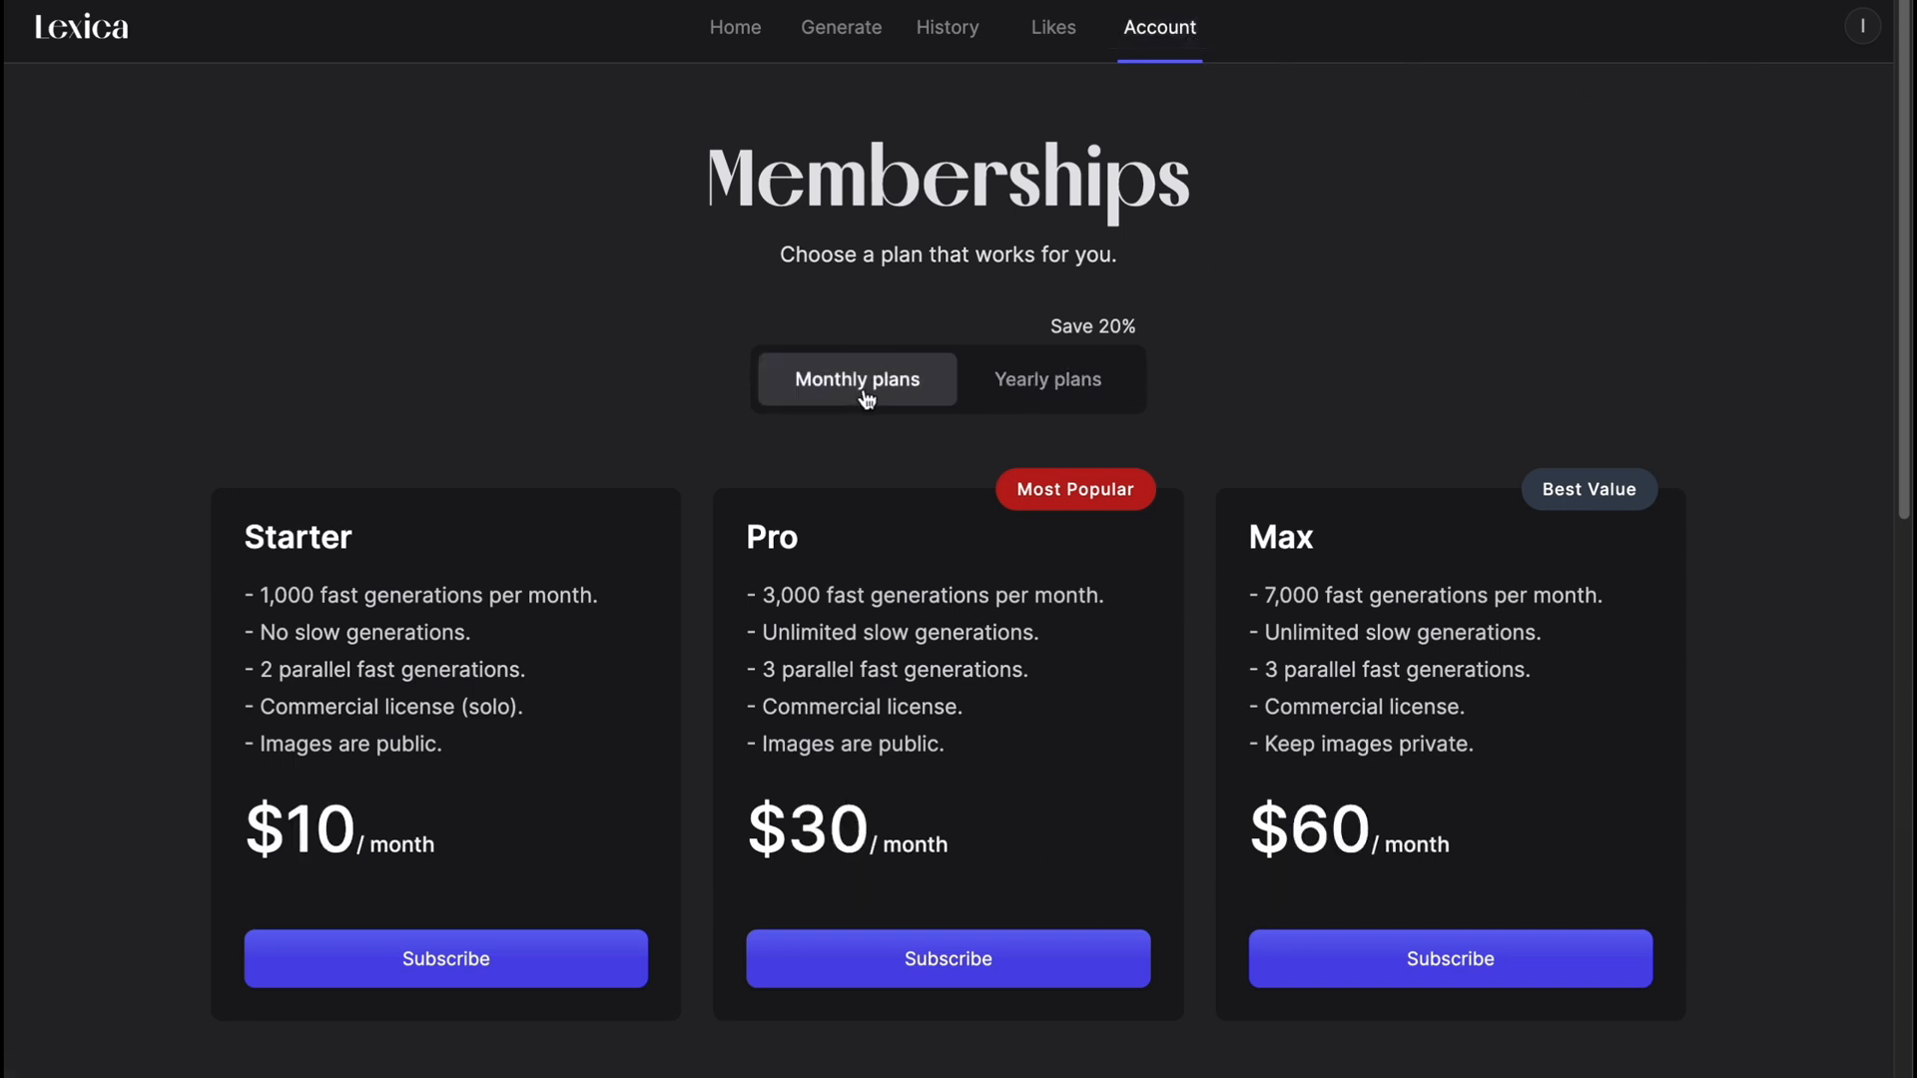
scroll("down", 3)
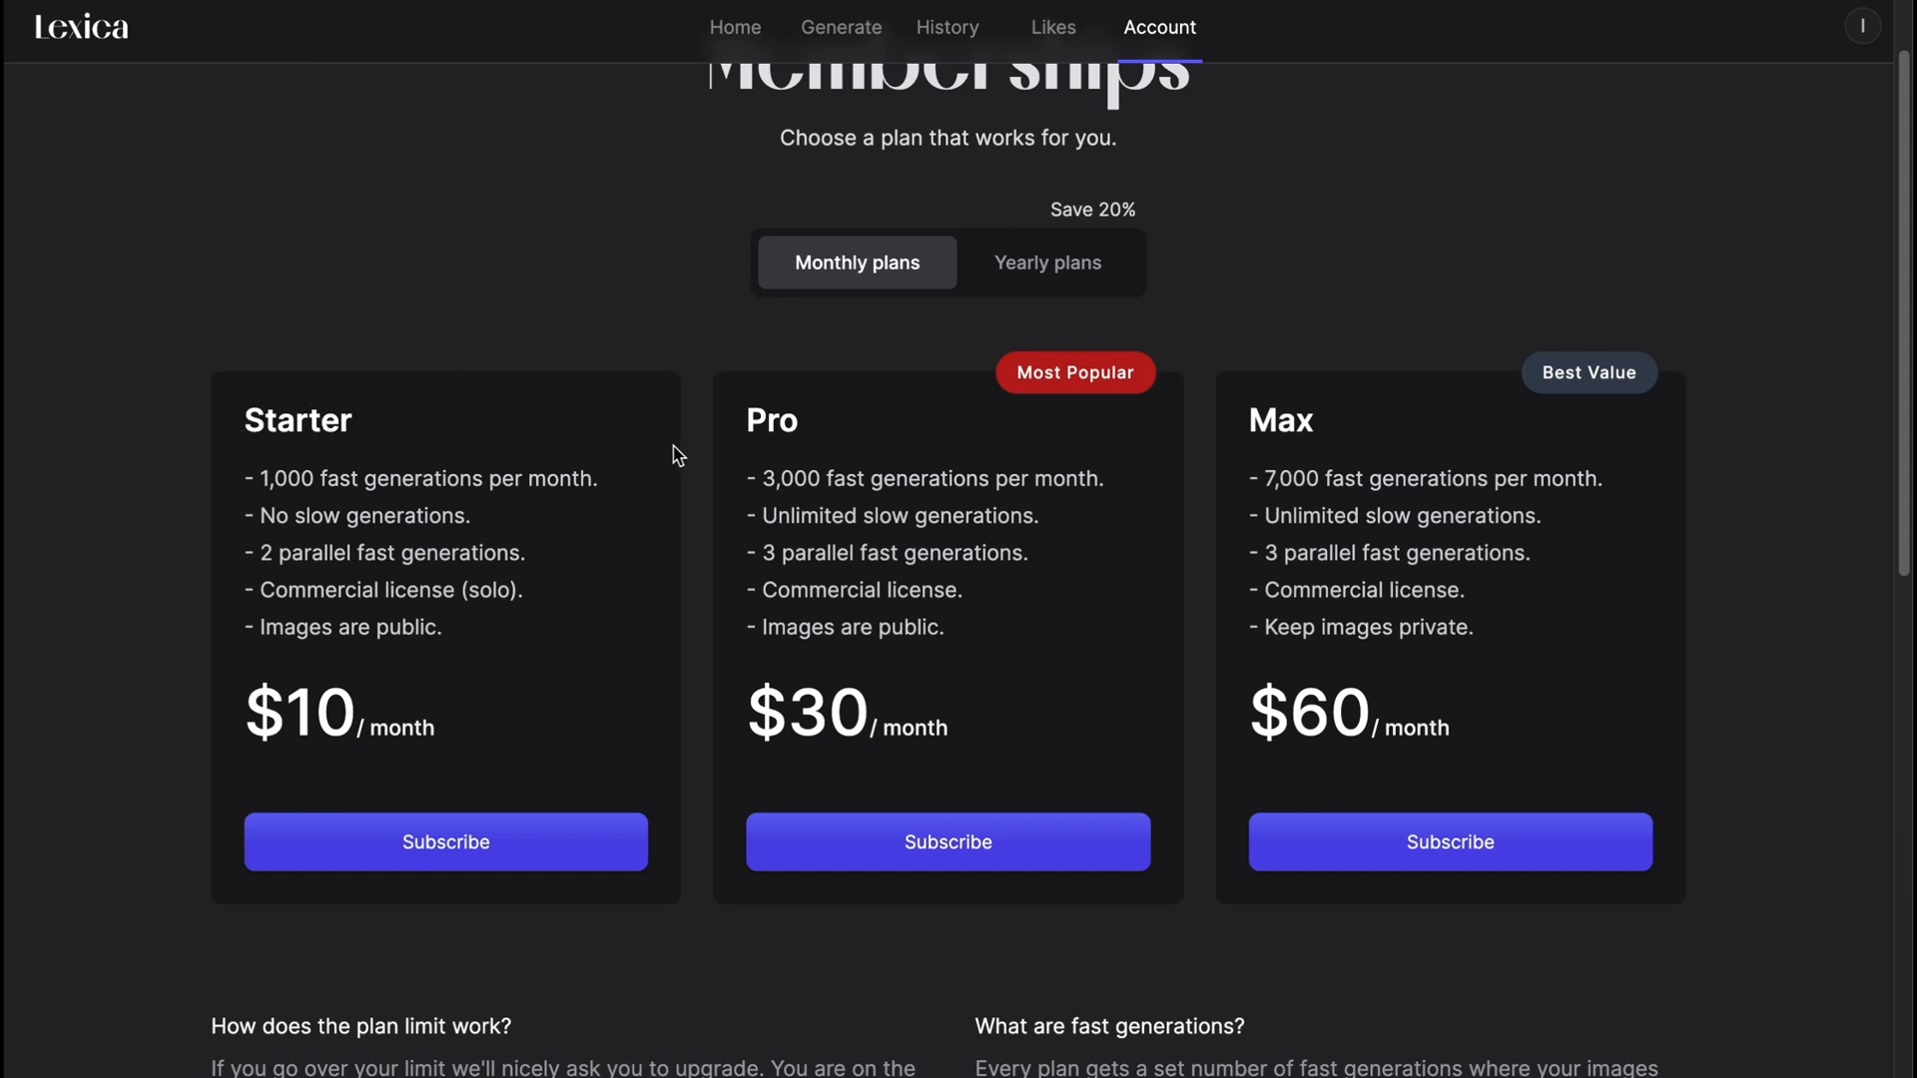
mouse_move(1003, 371)
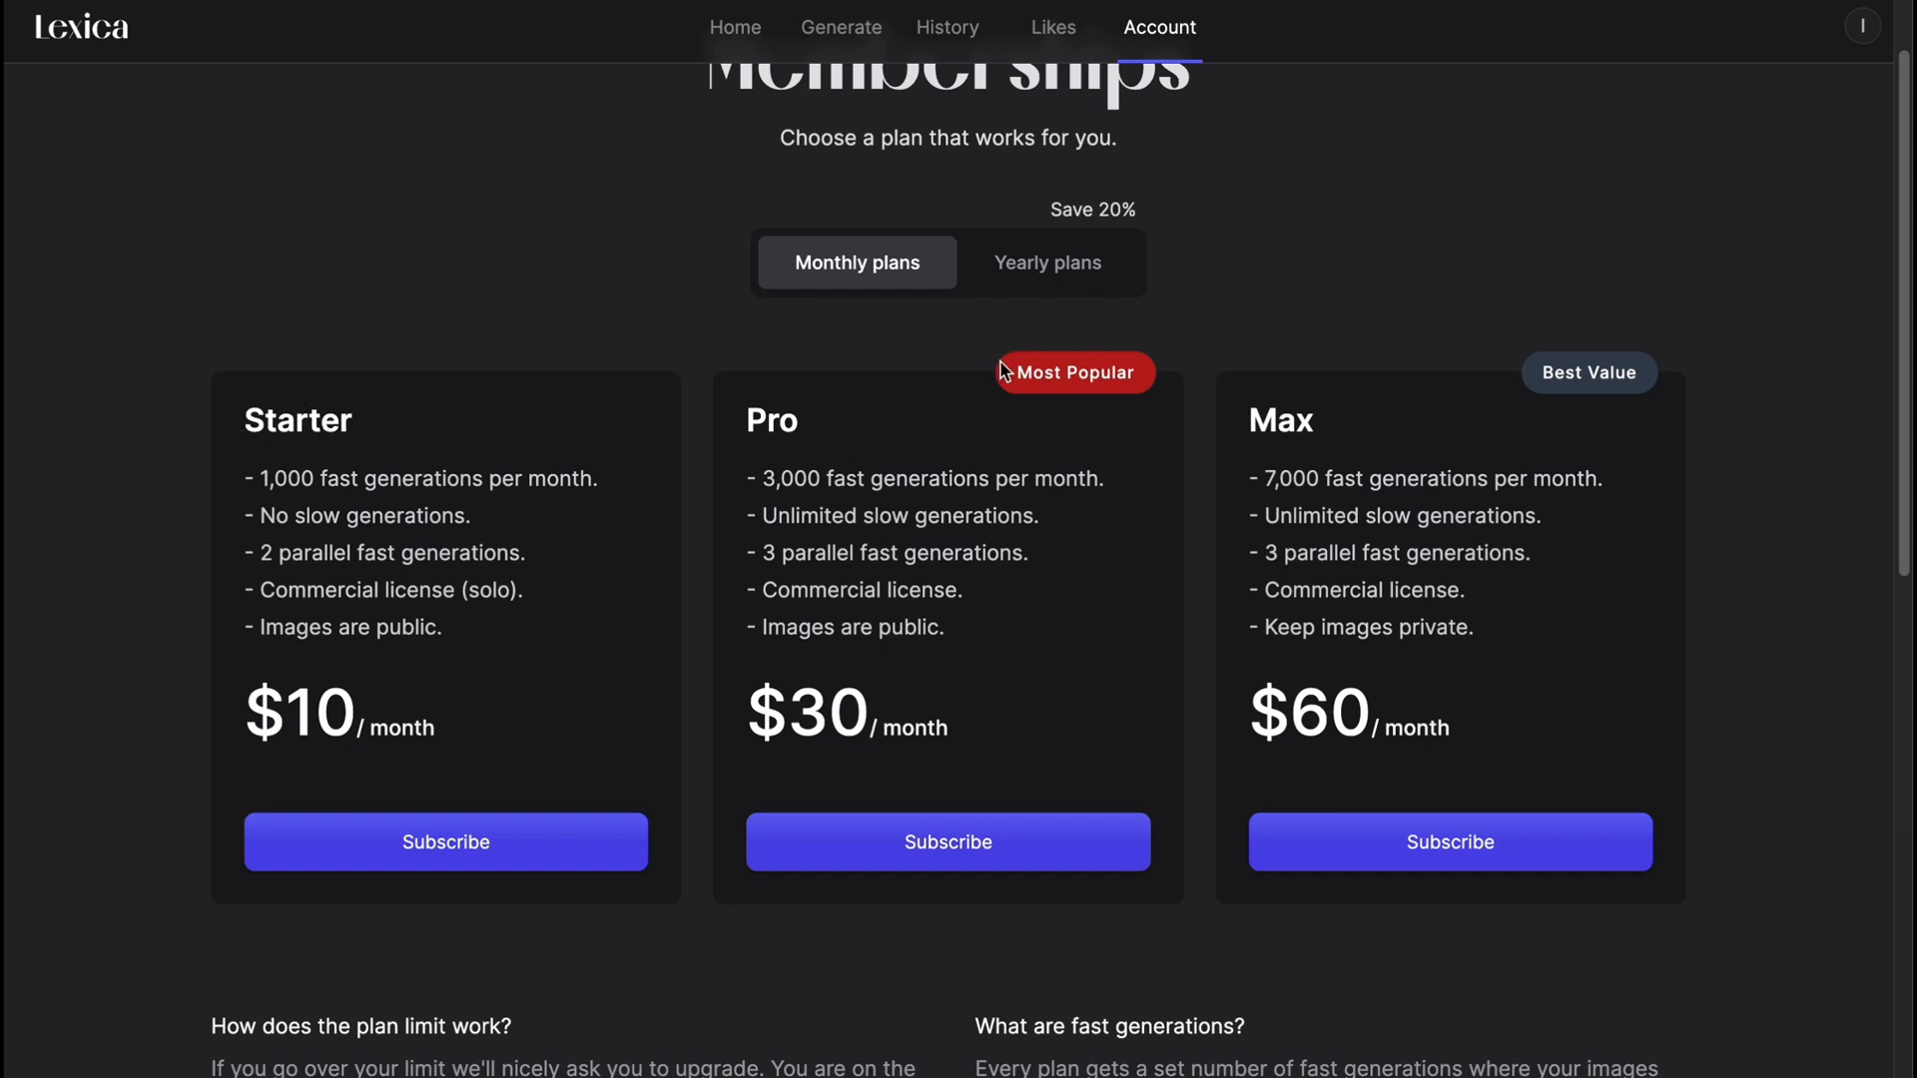
mouse_move(371, 695)
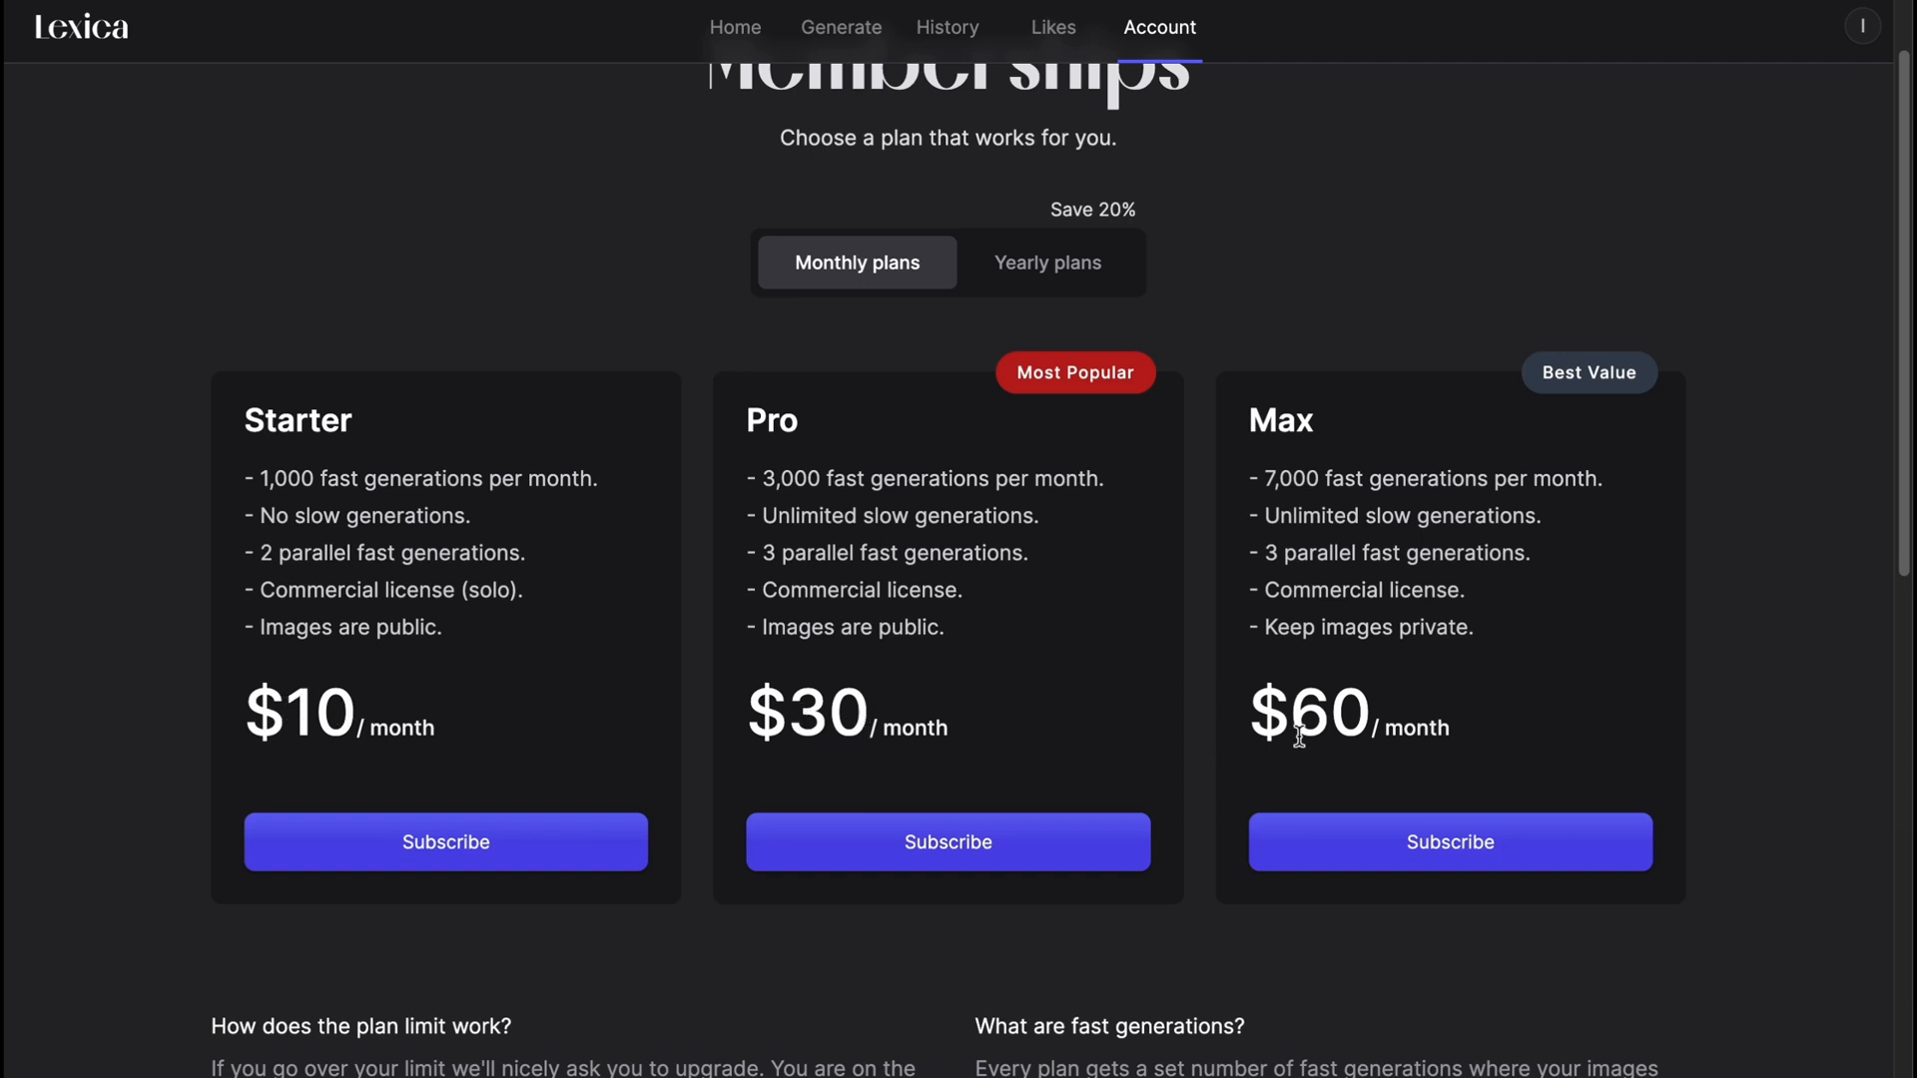
scroll("down", 3)
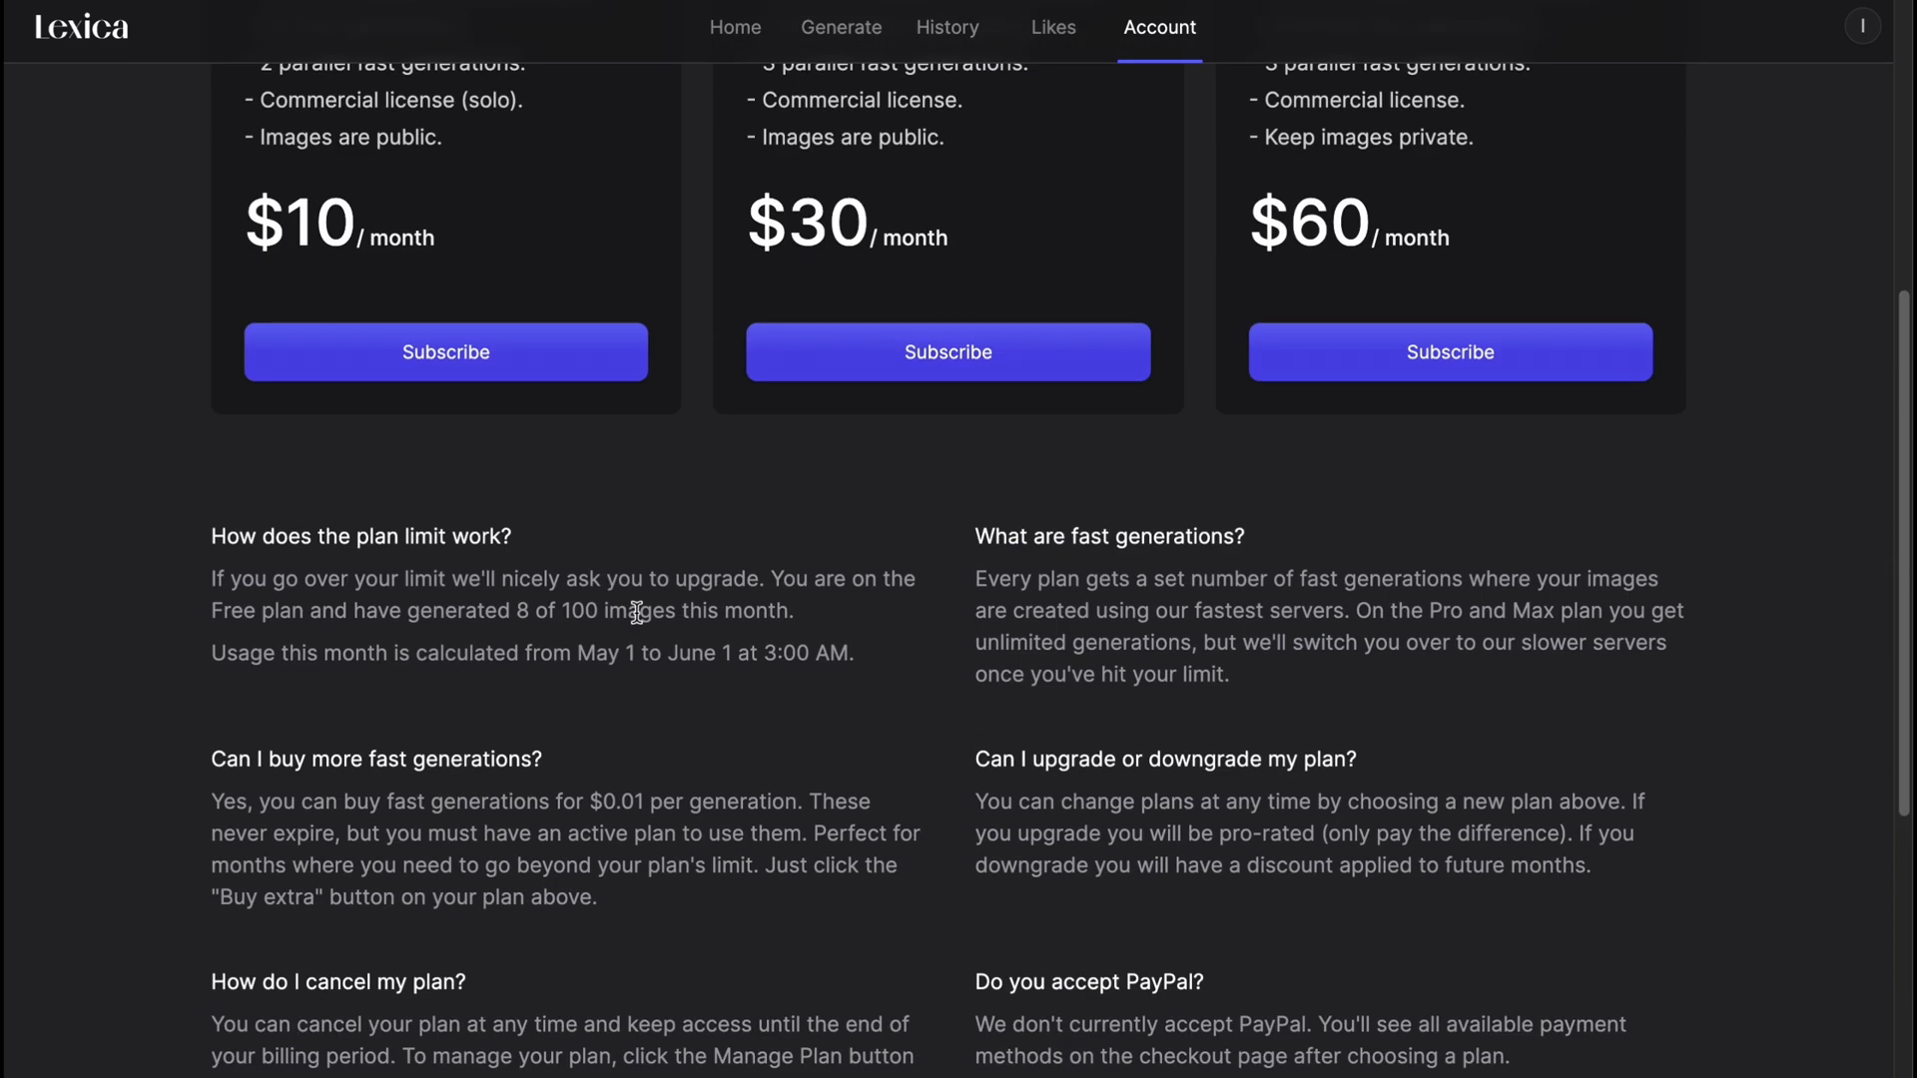
scroll("up", 3)
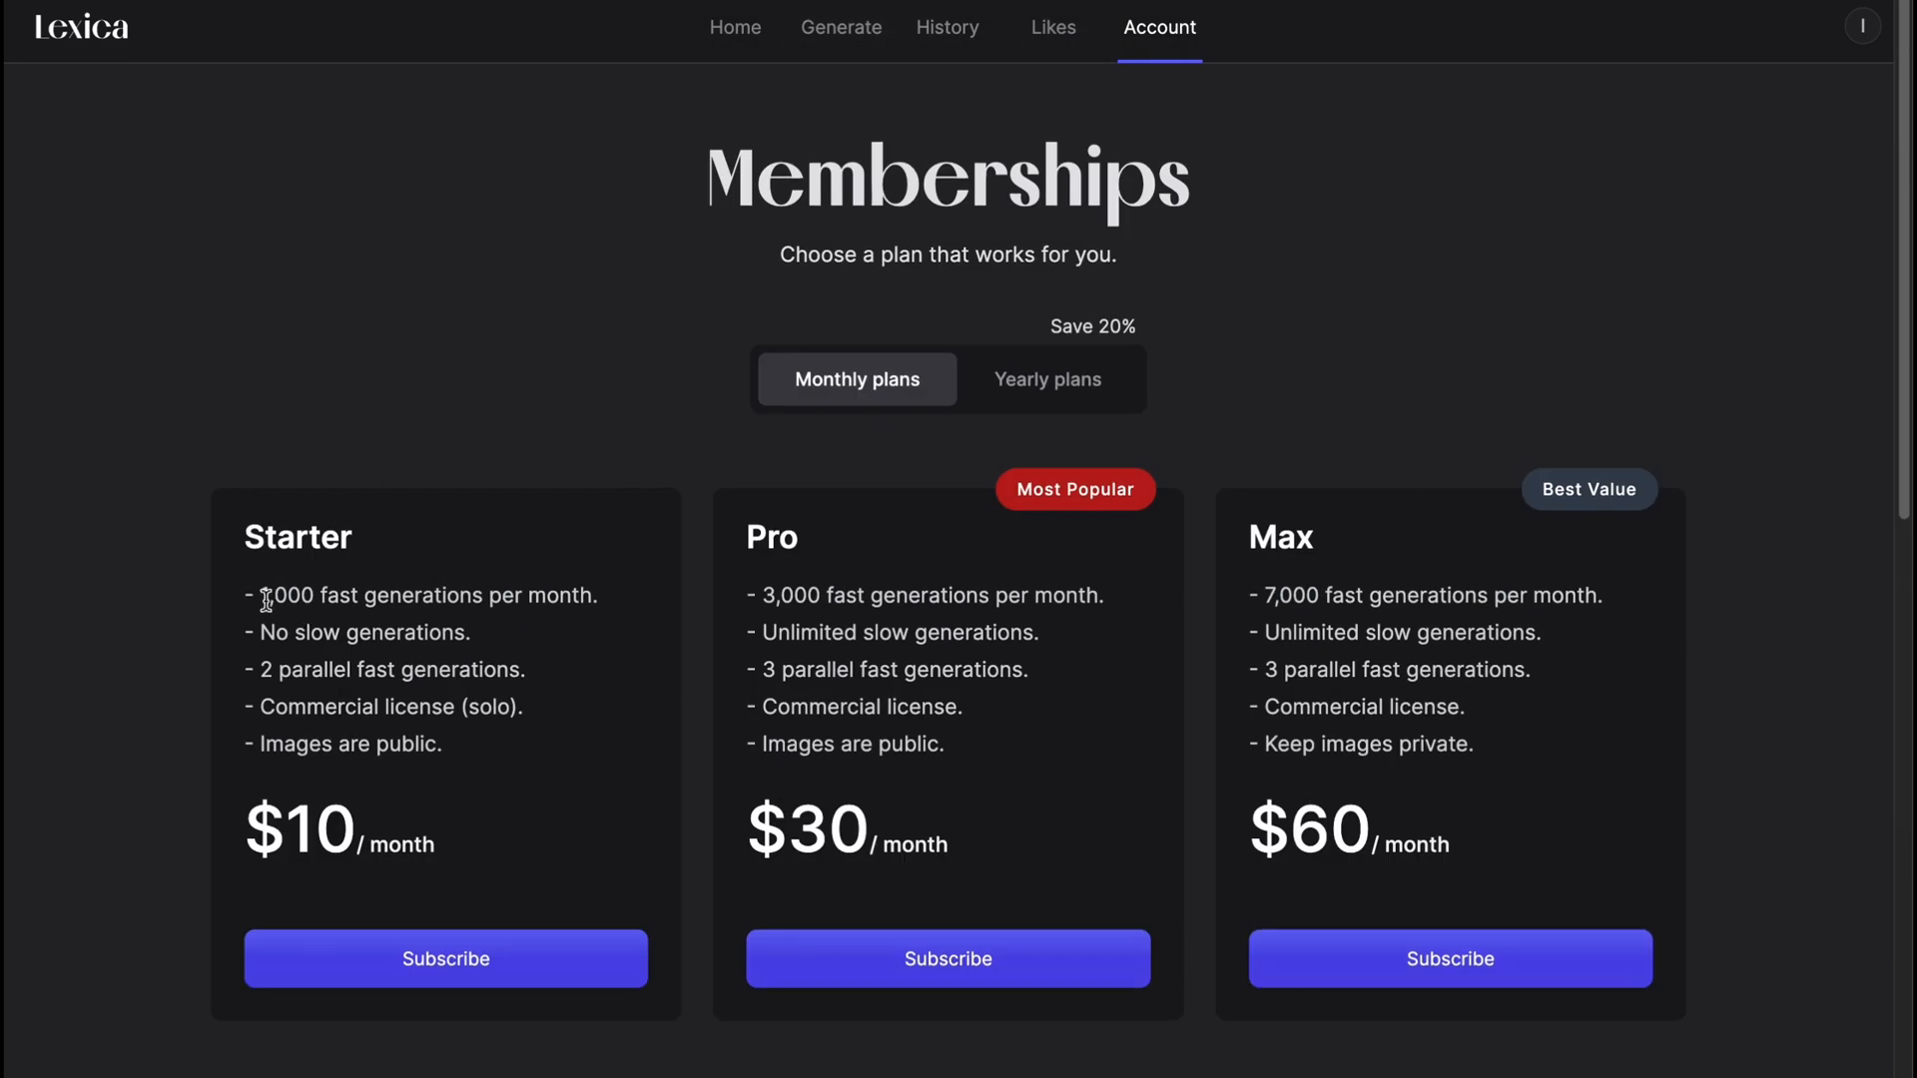
mouse_move(404, 595)
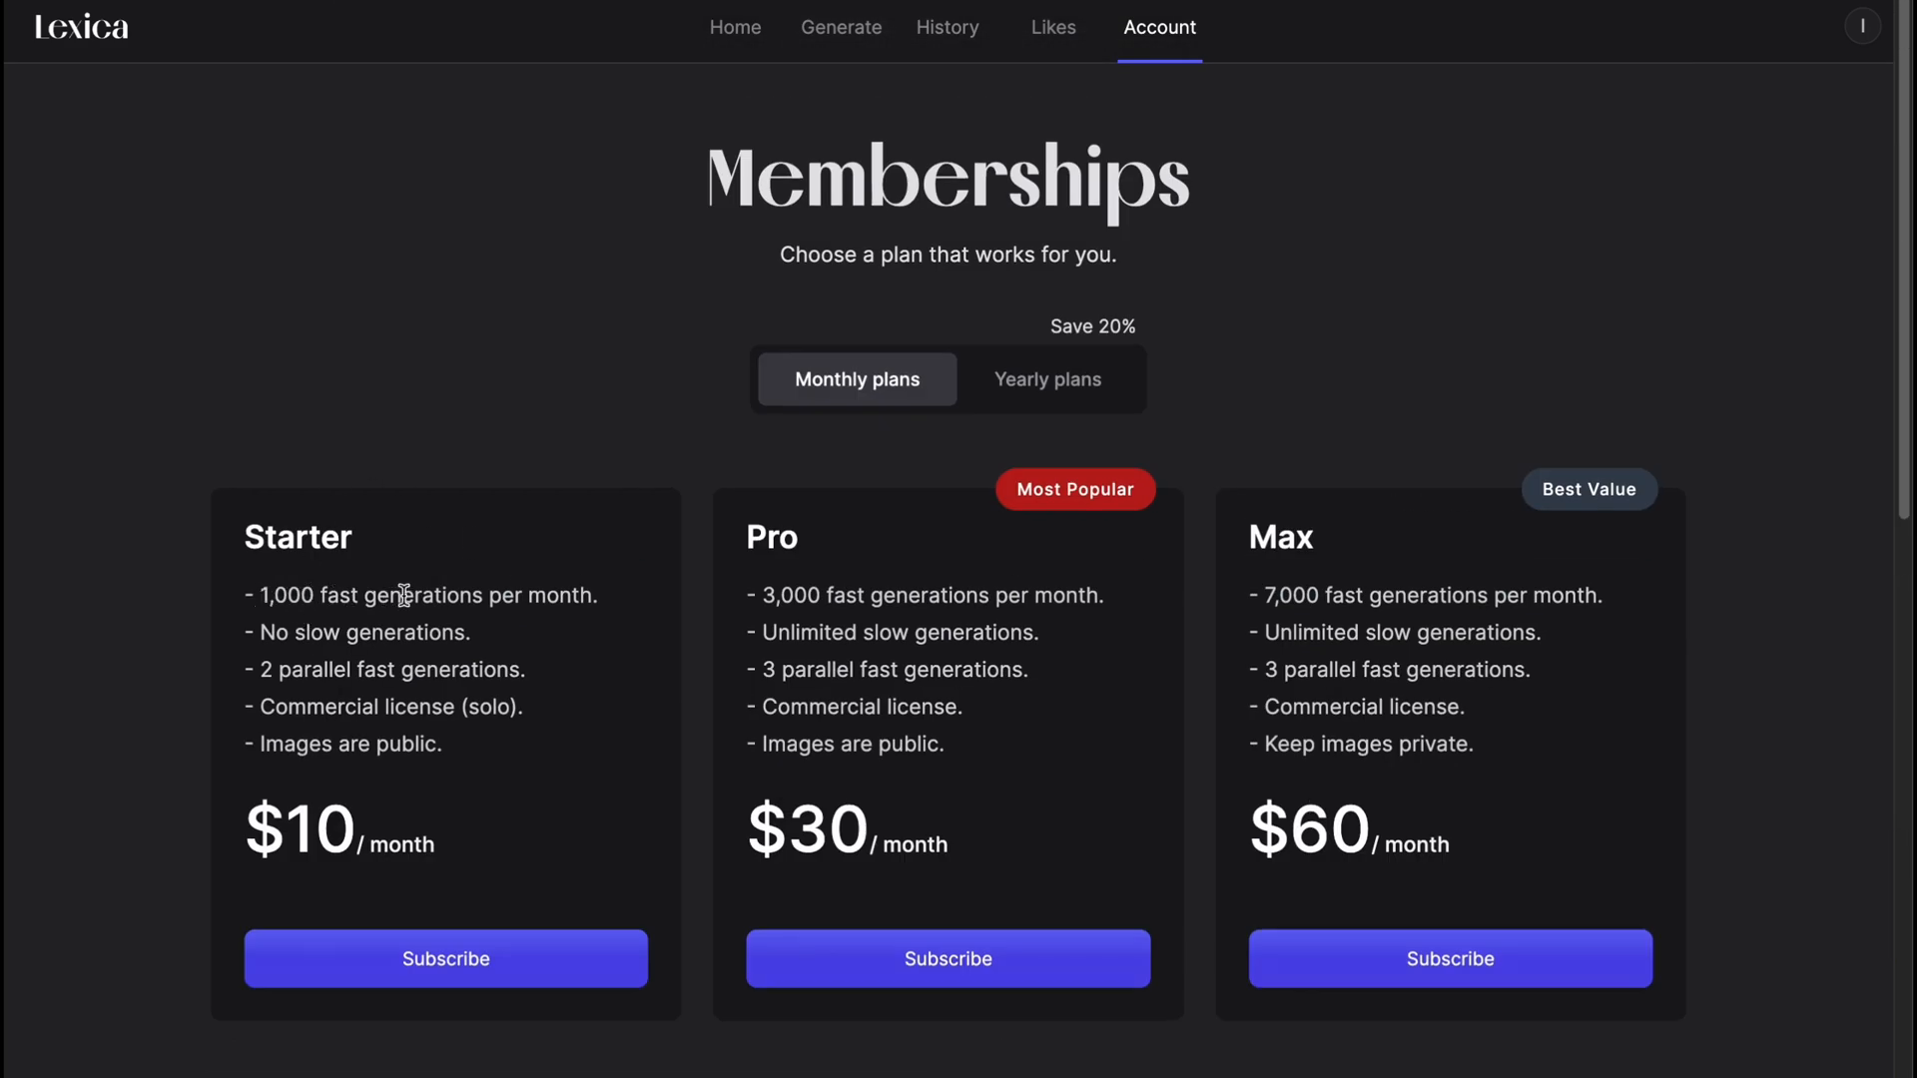
mouse_move(951, 595)
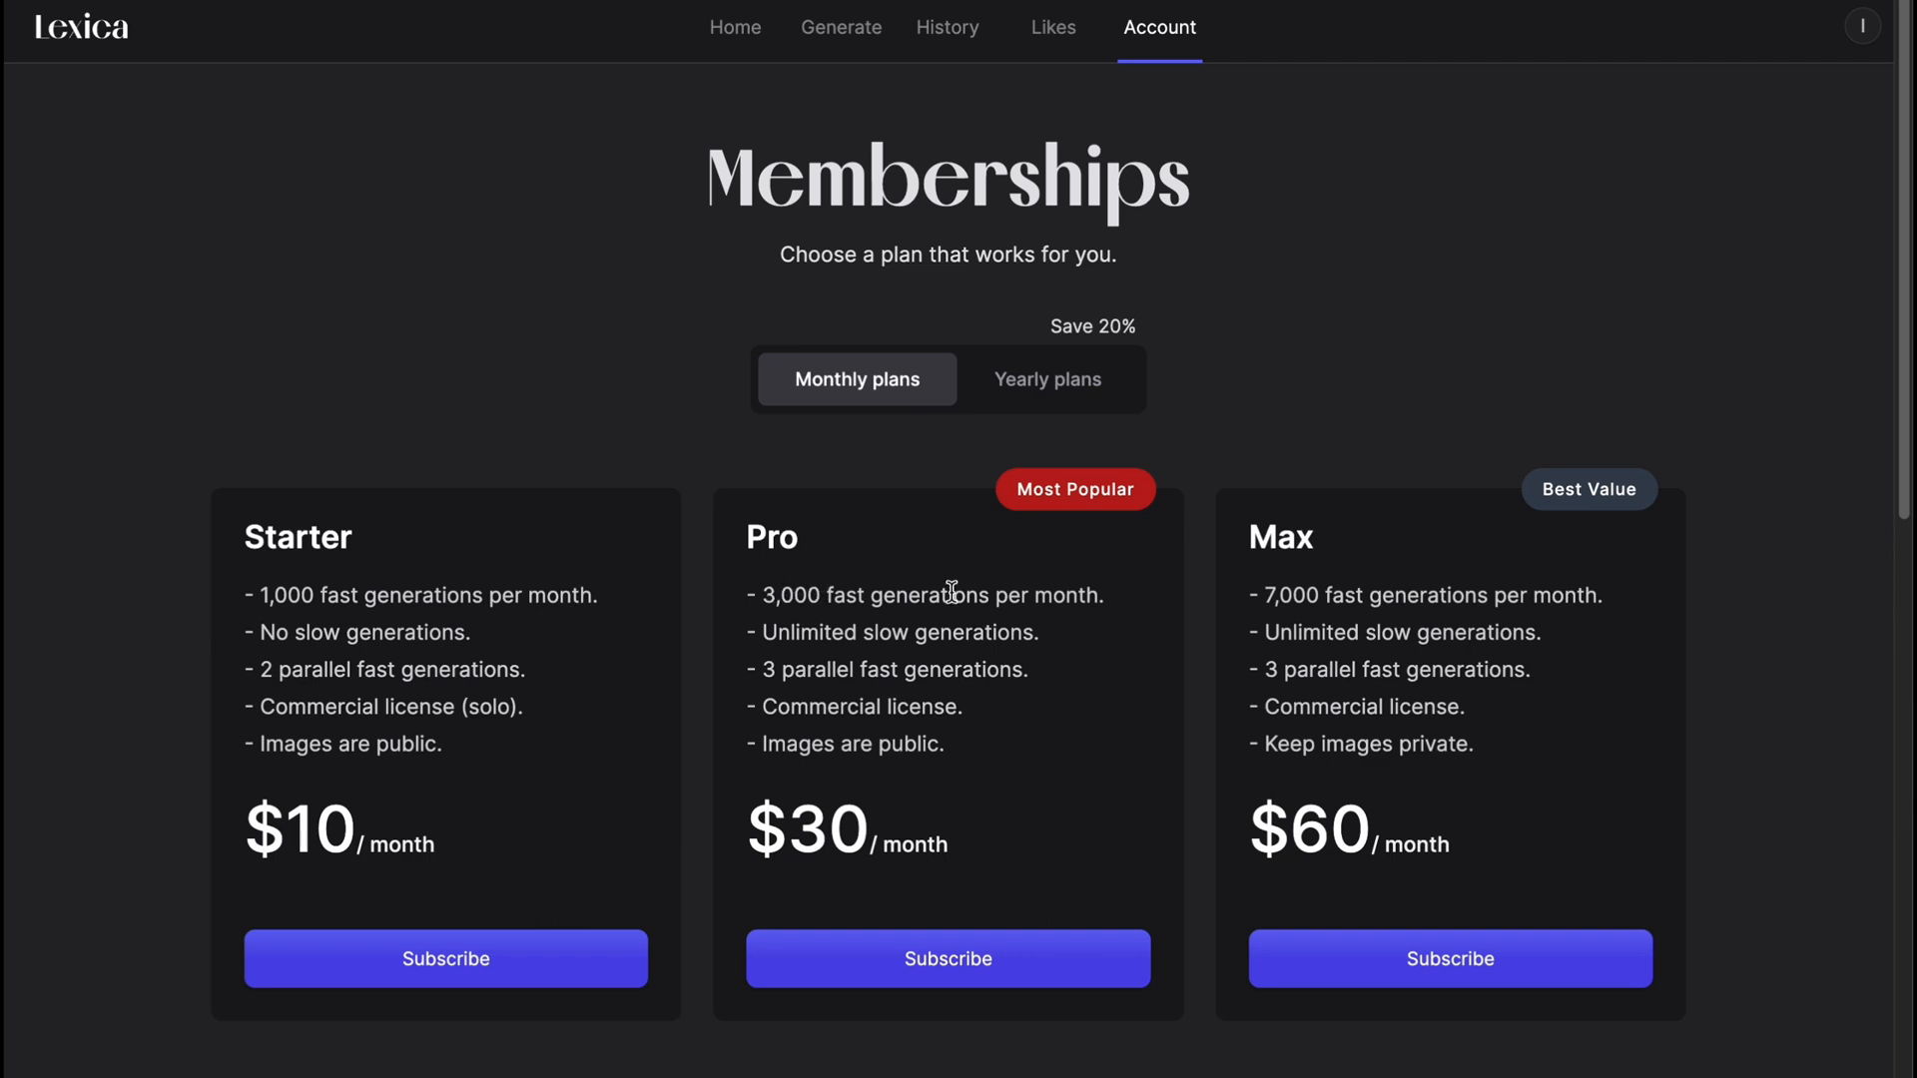
mouse_move(310, 631)
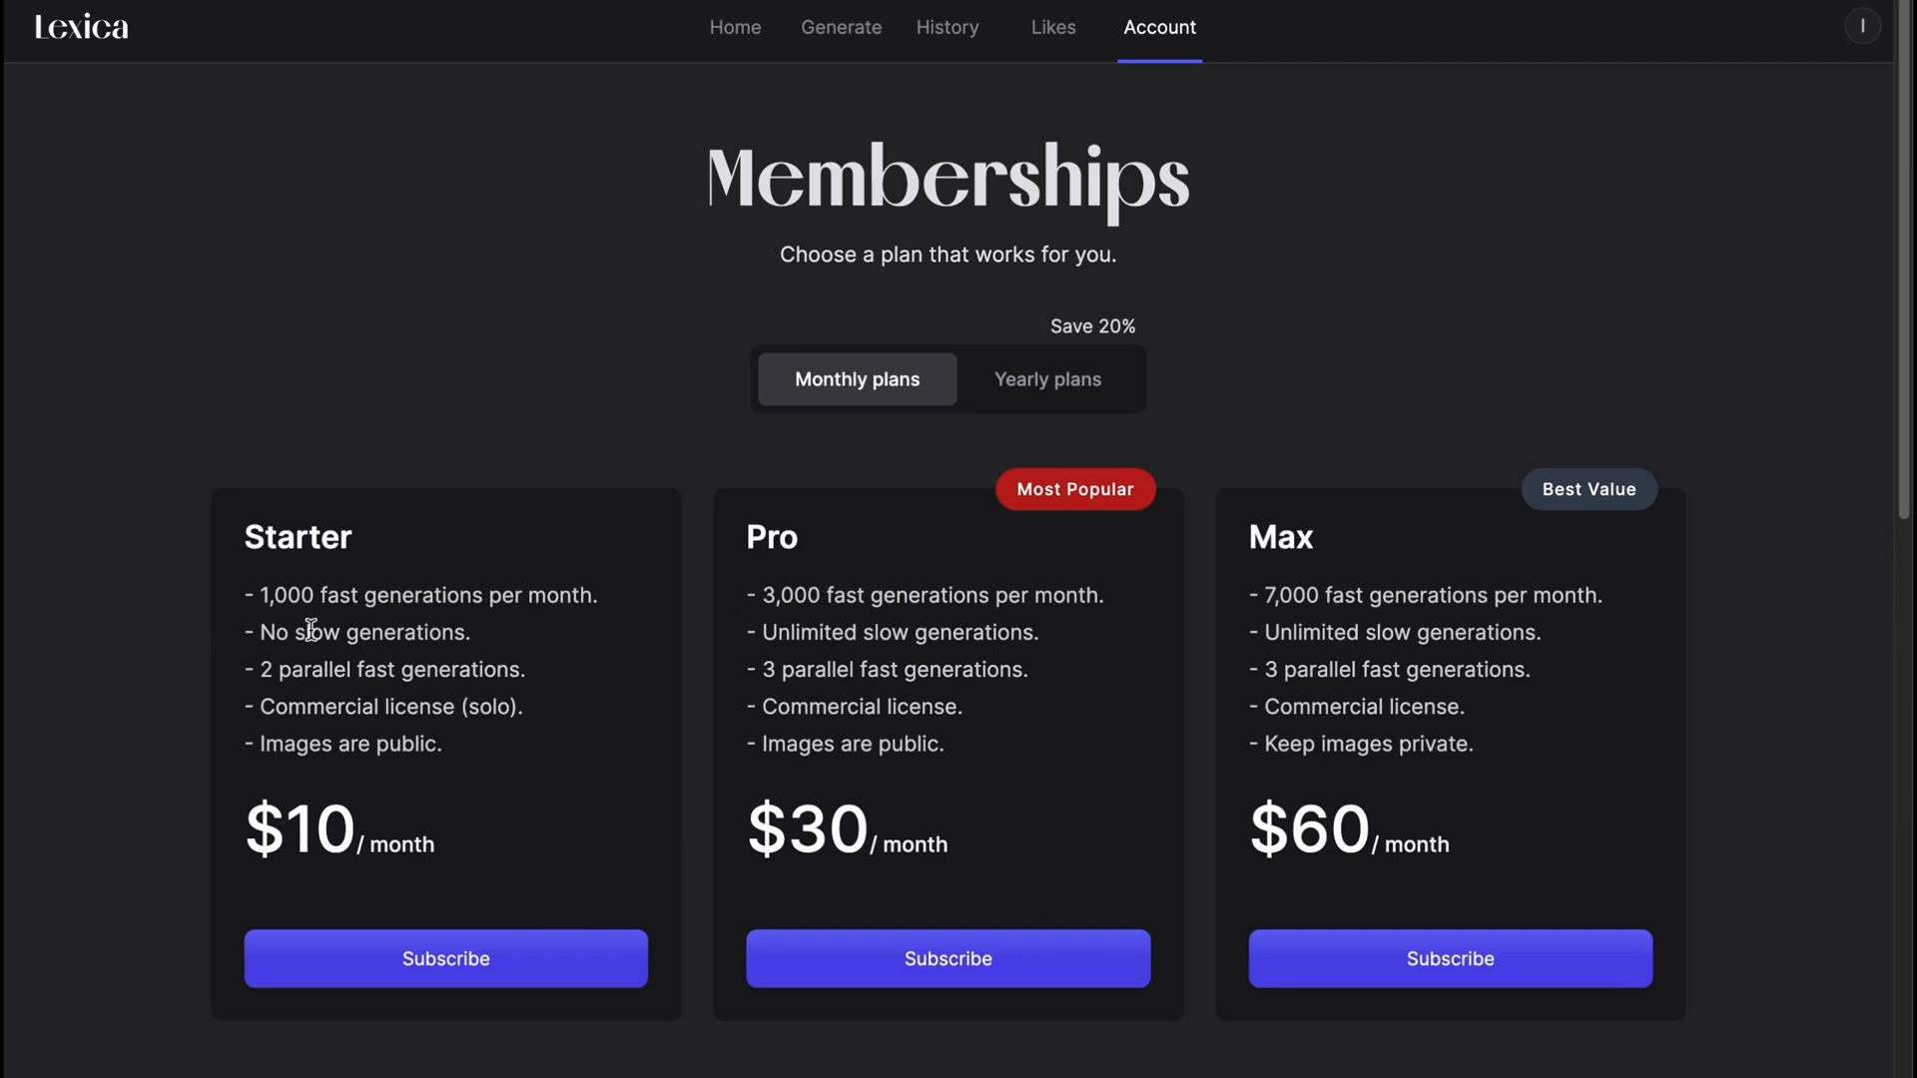
mouse_move(1262, 665)
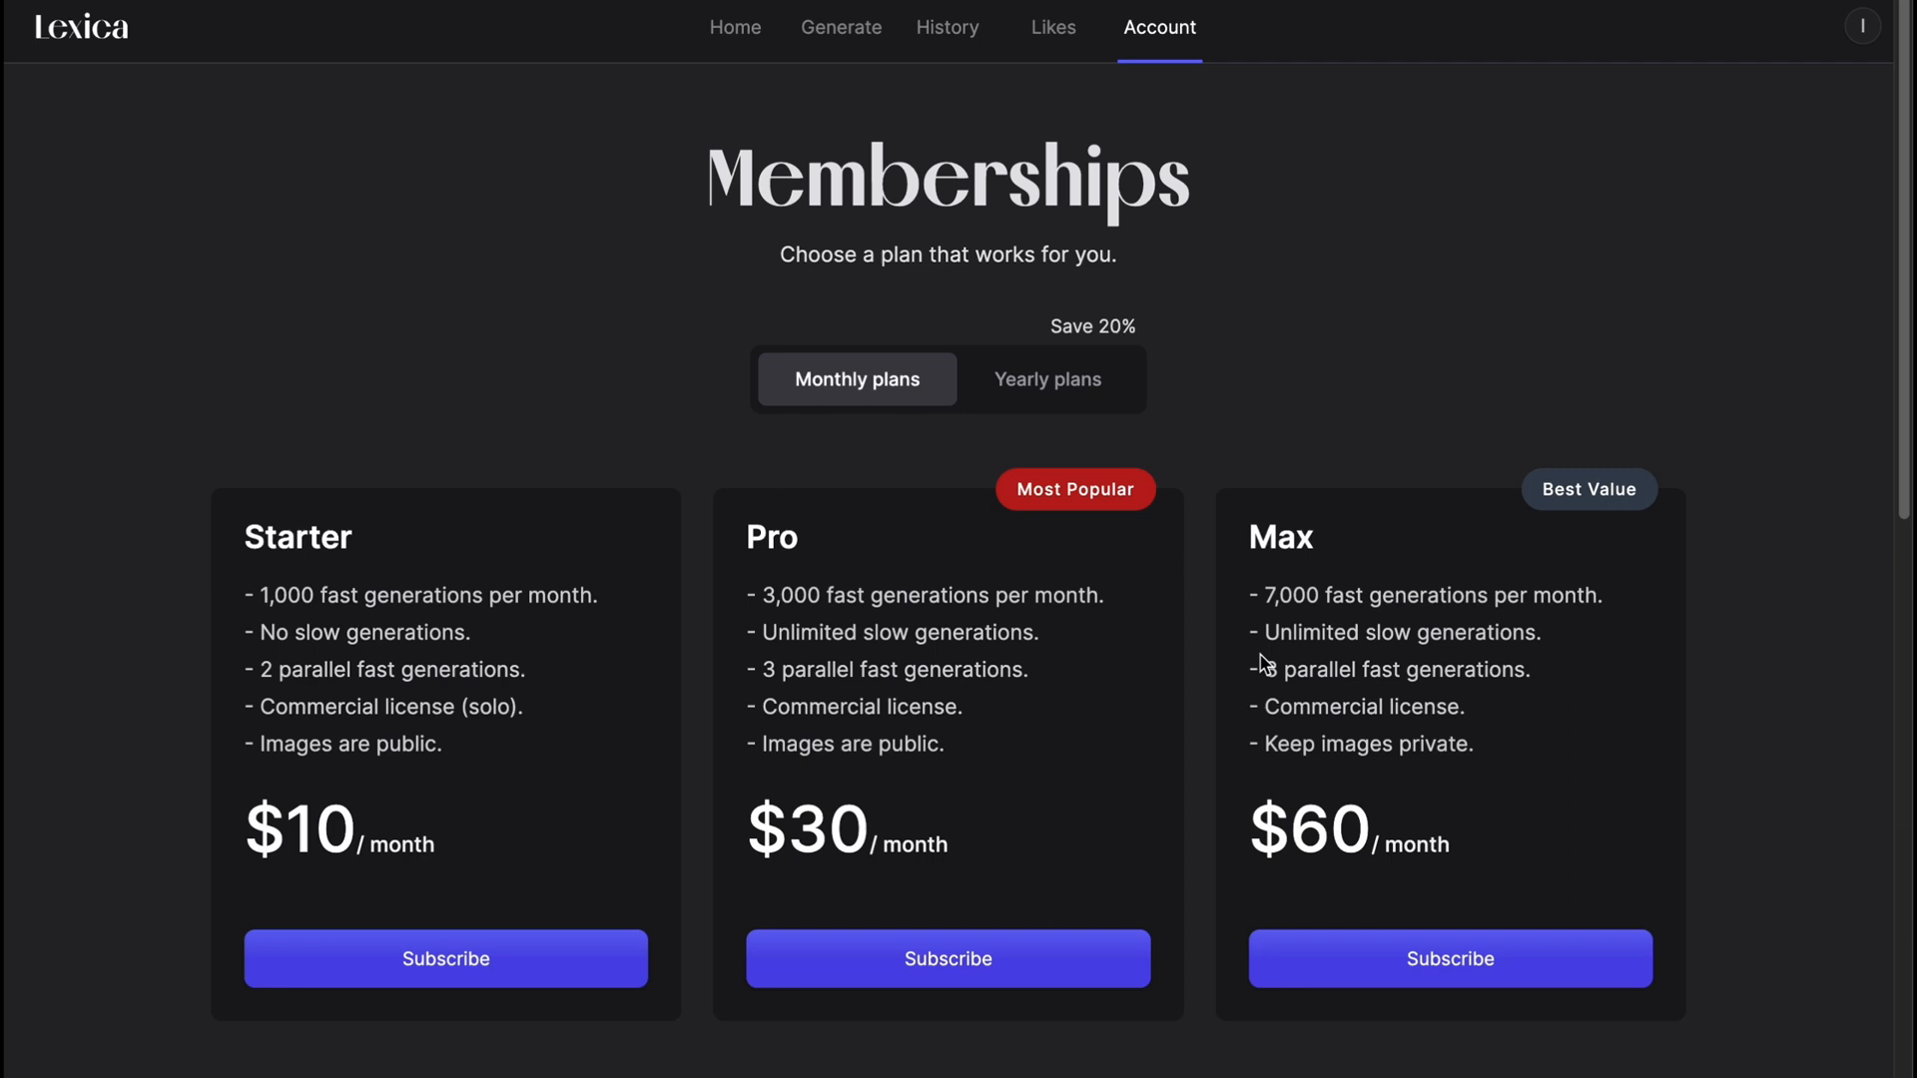
mouse_move(811, 639)
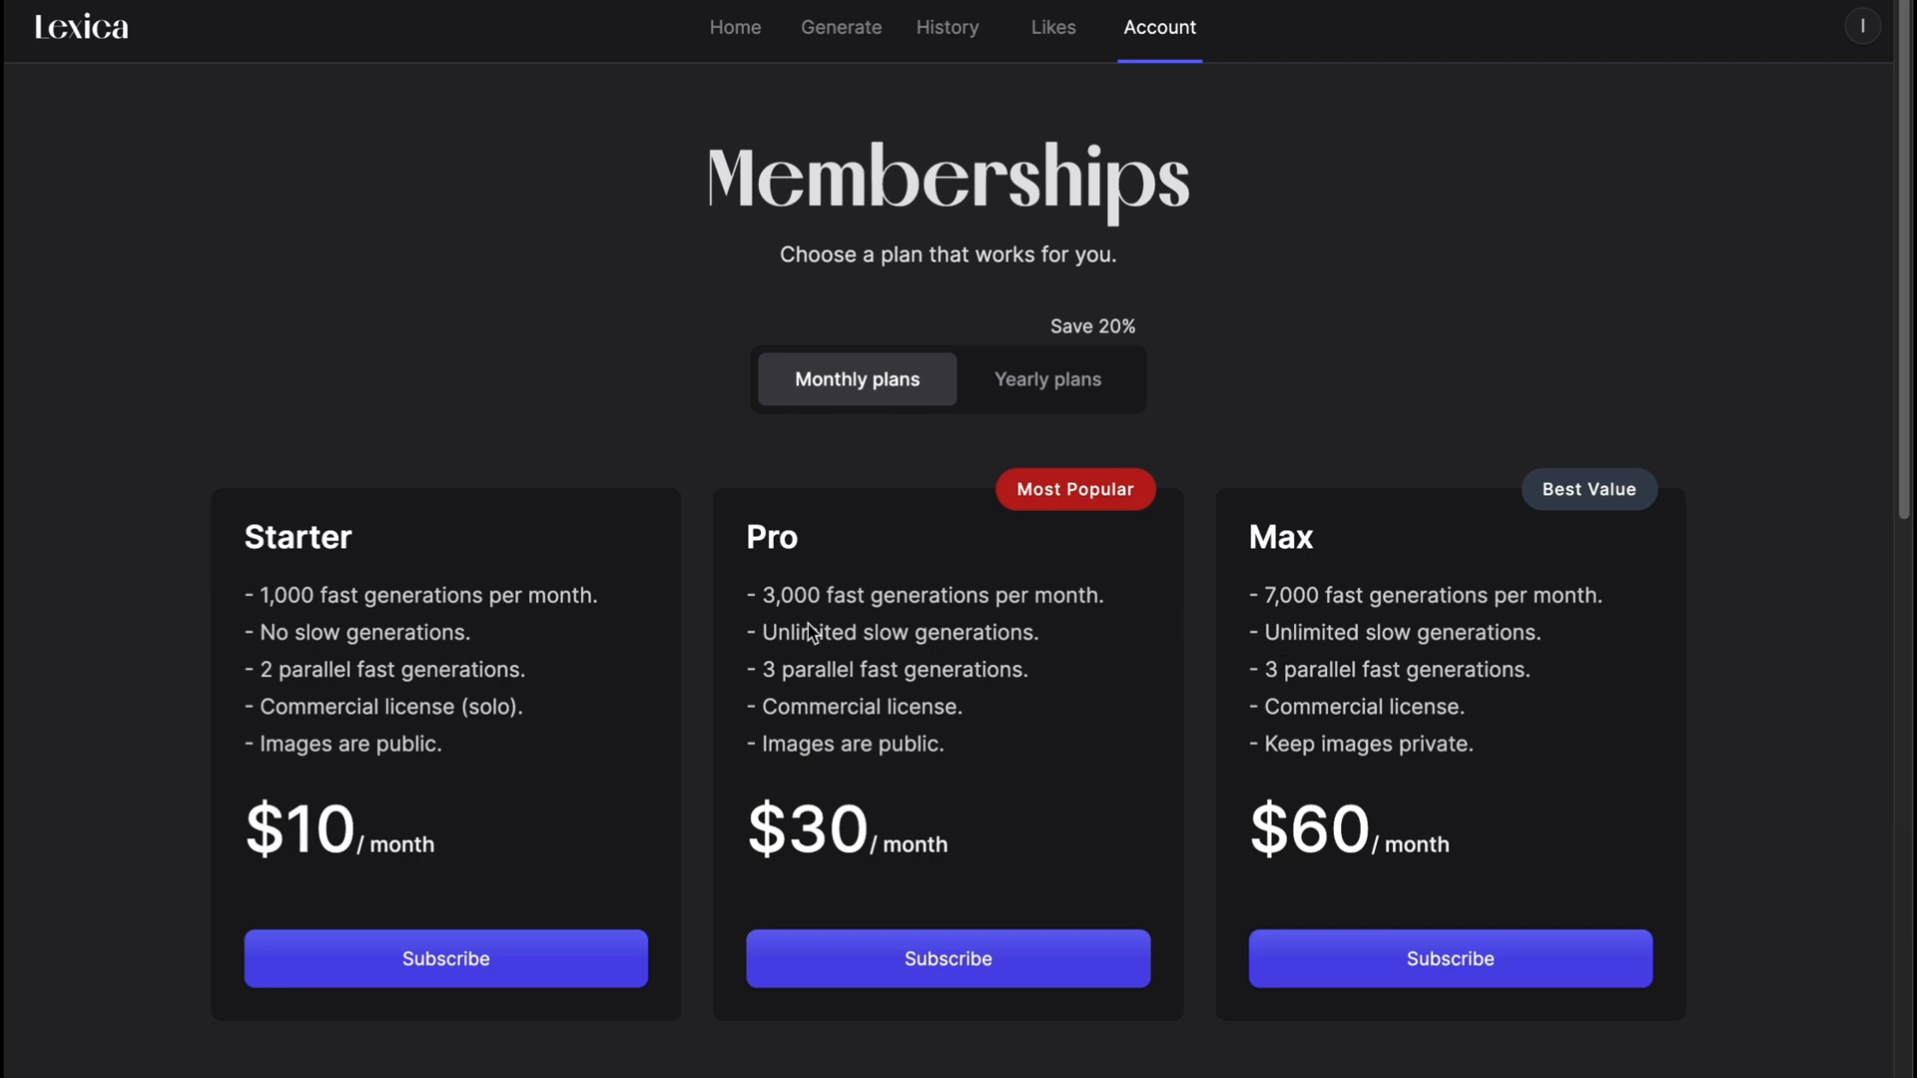
scroll("down", 3)
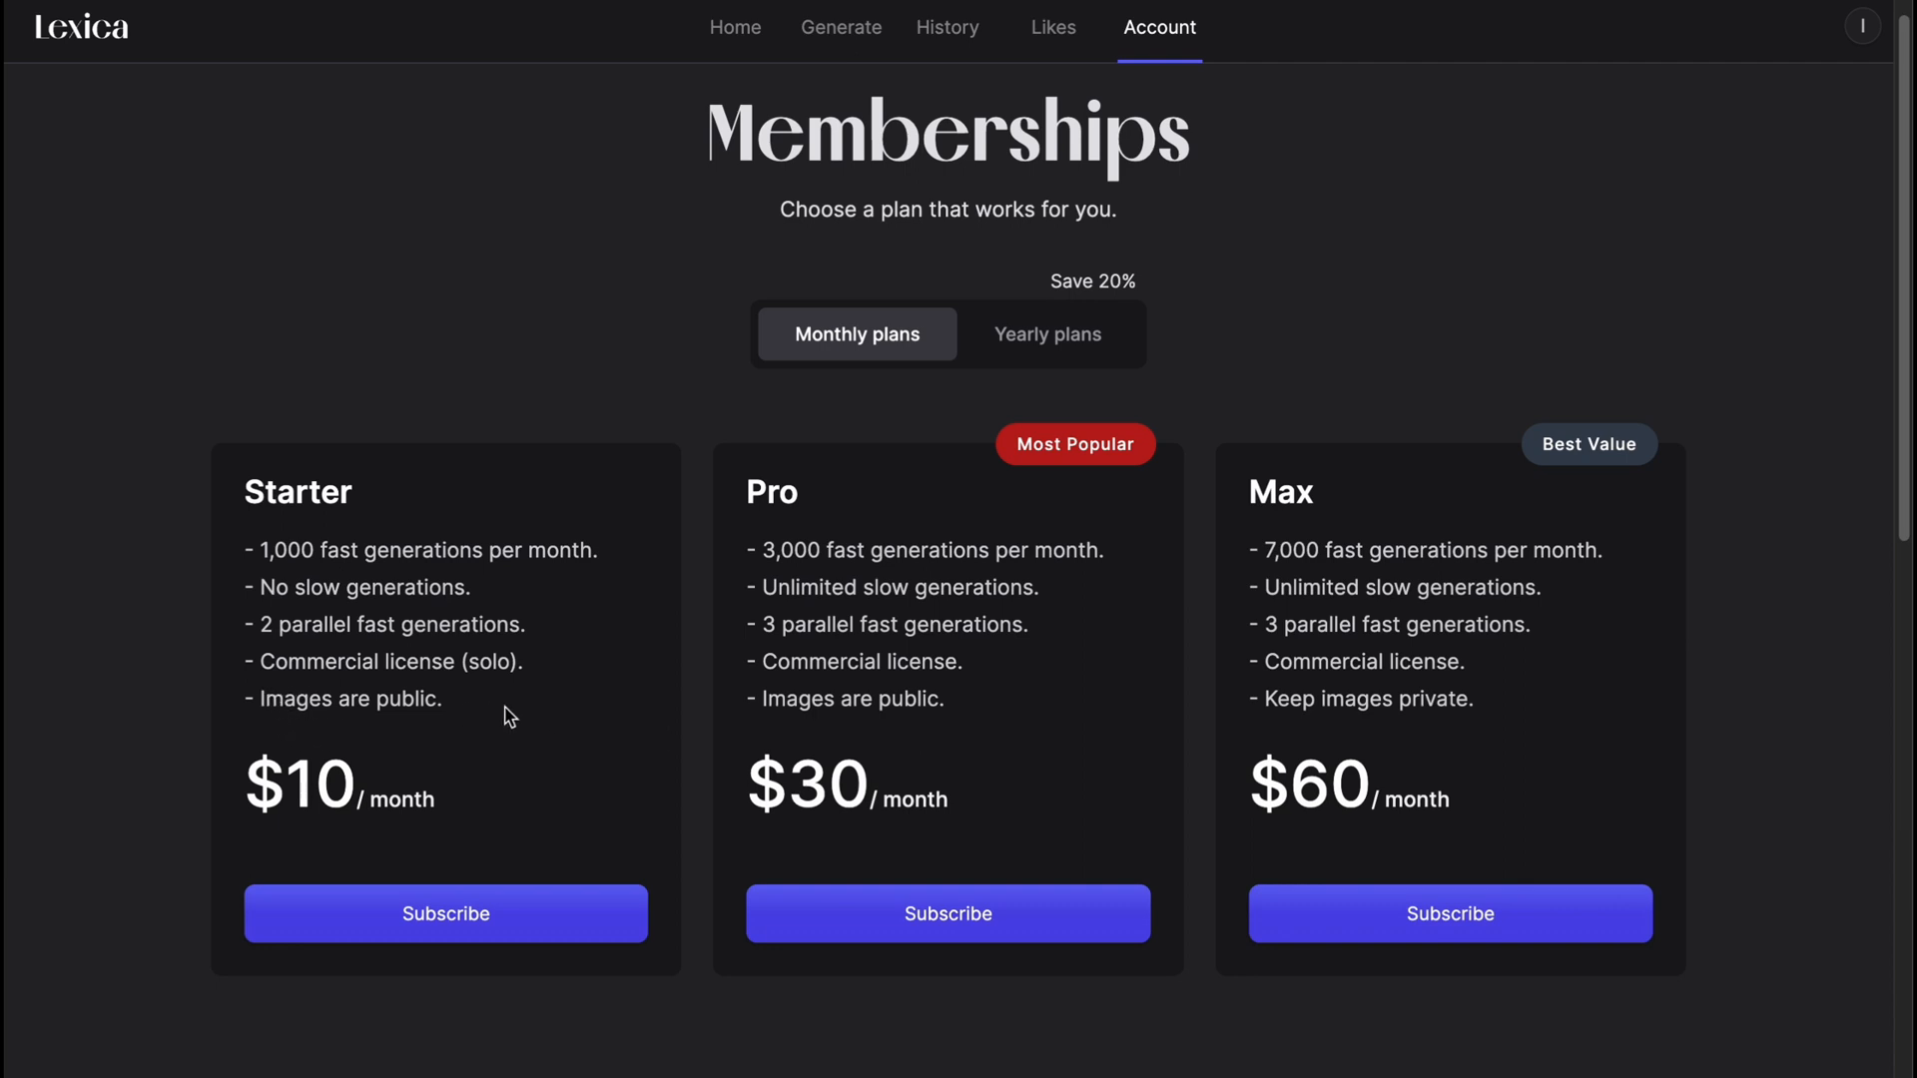
mouse_move(1310, 571)
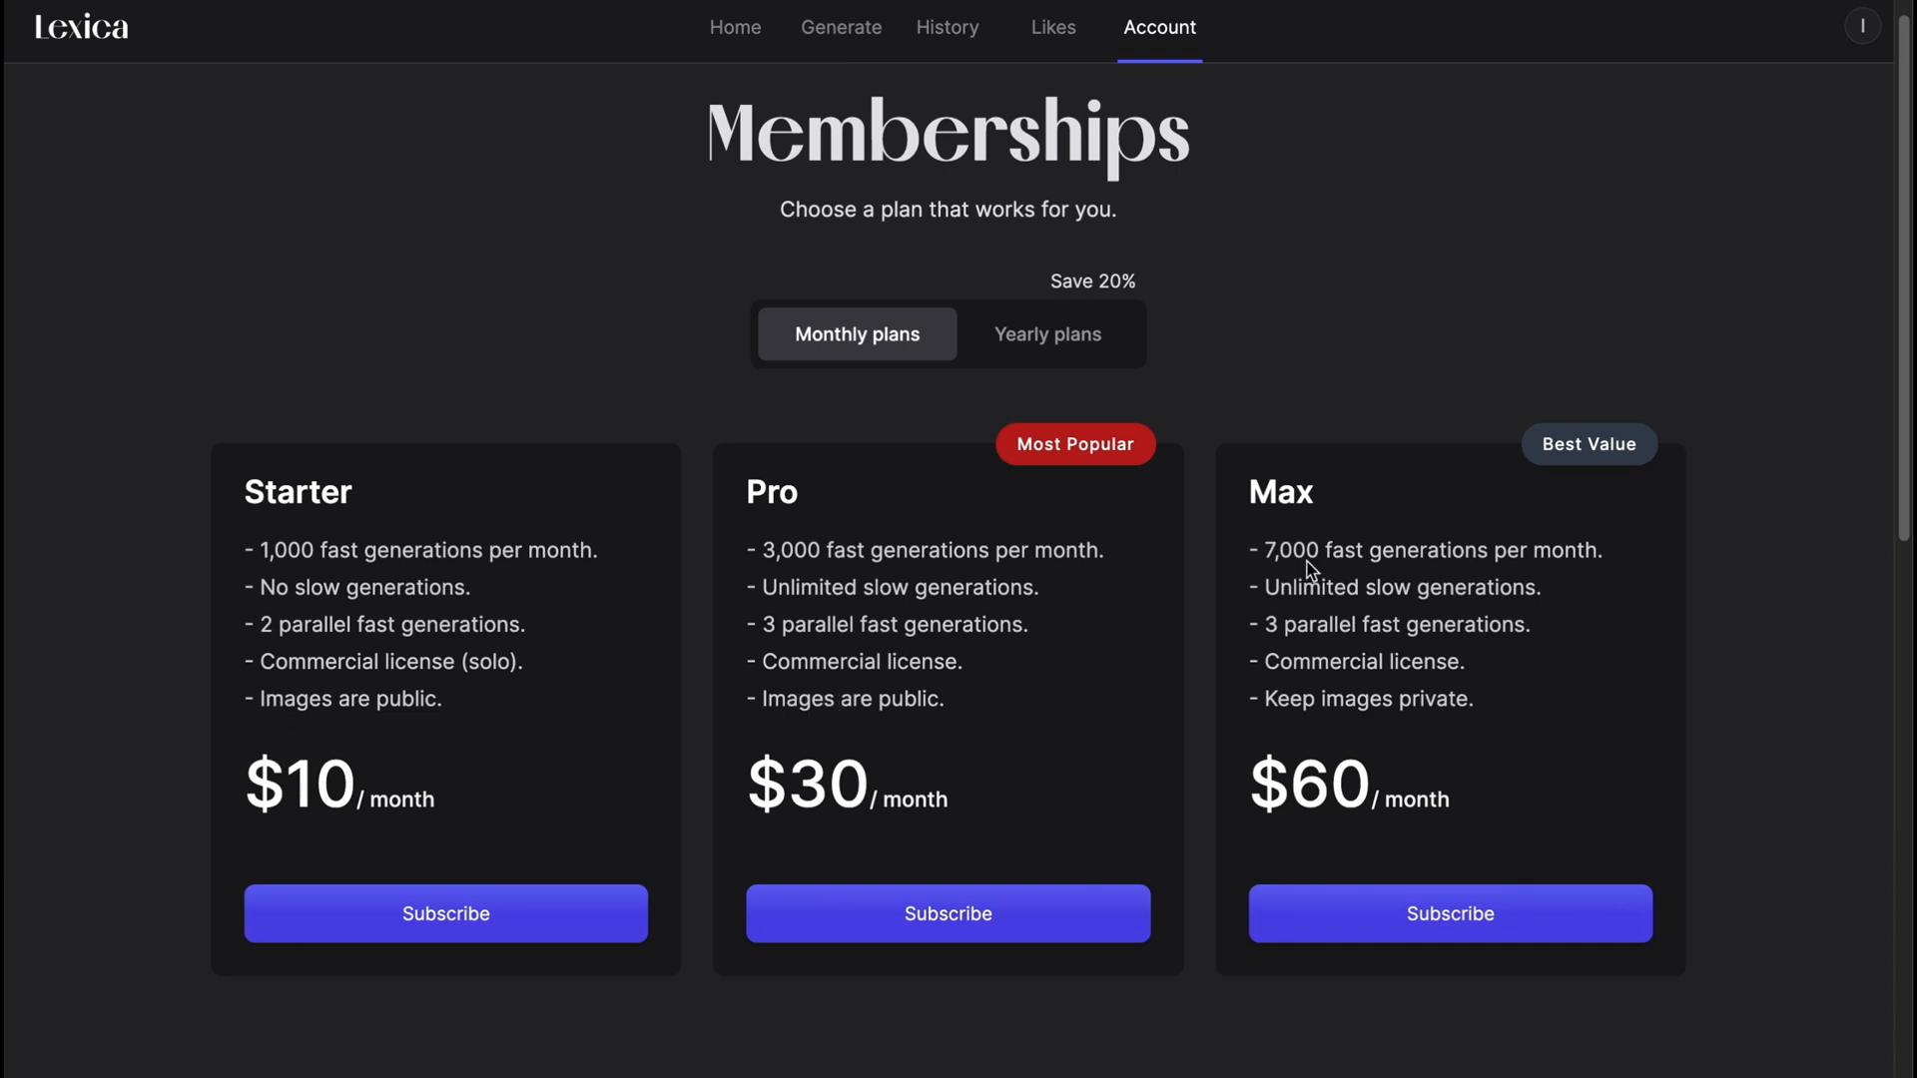
scroll("down", 3)
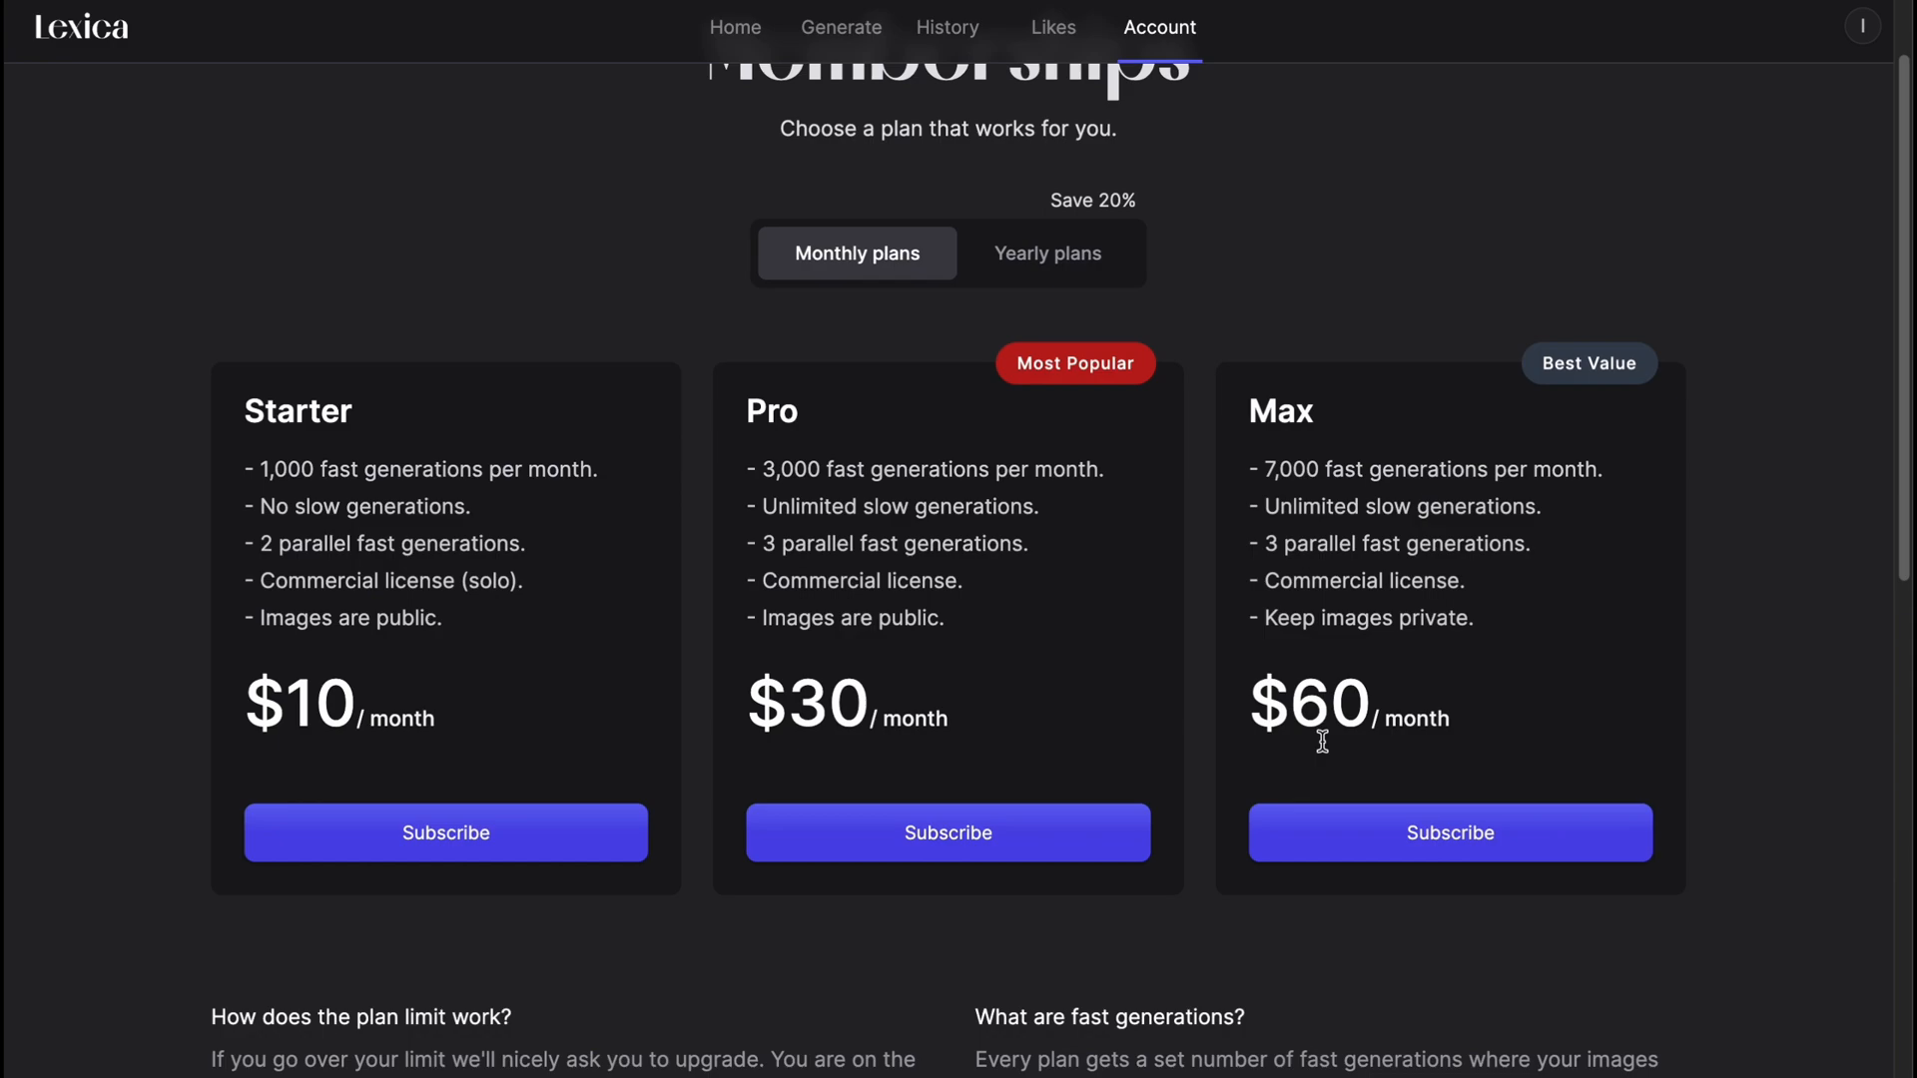
scroll("down", 3)
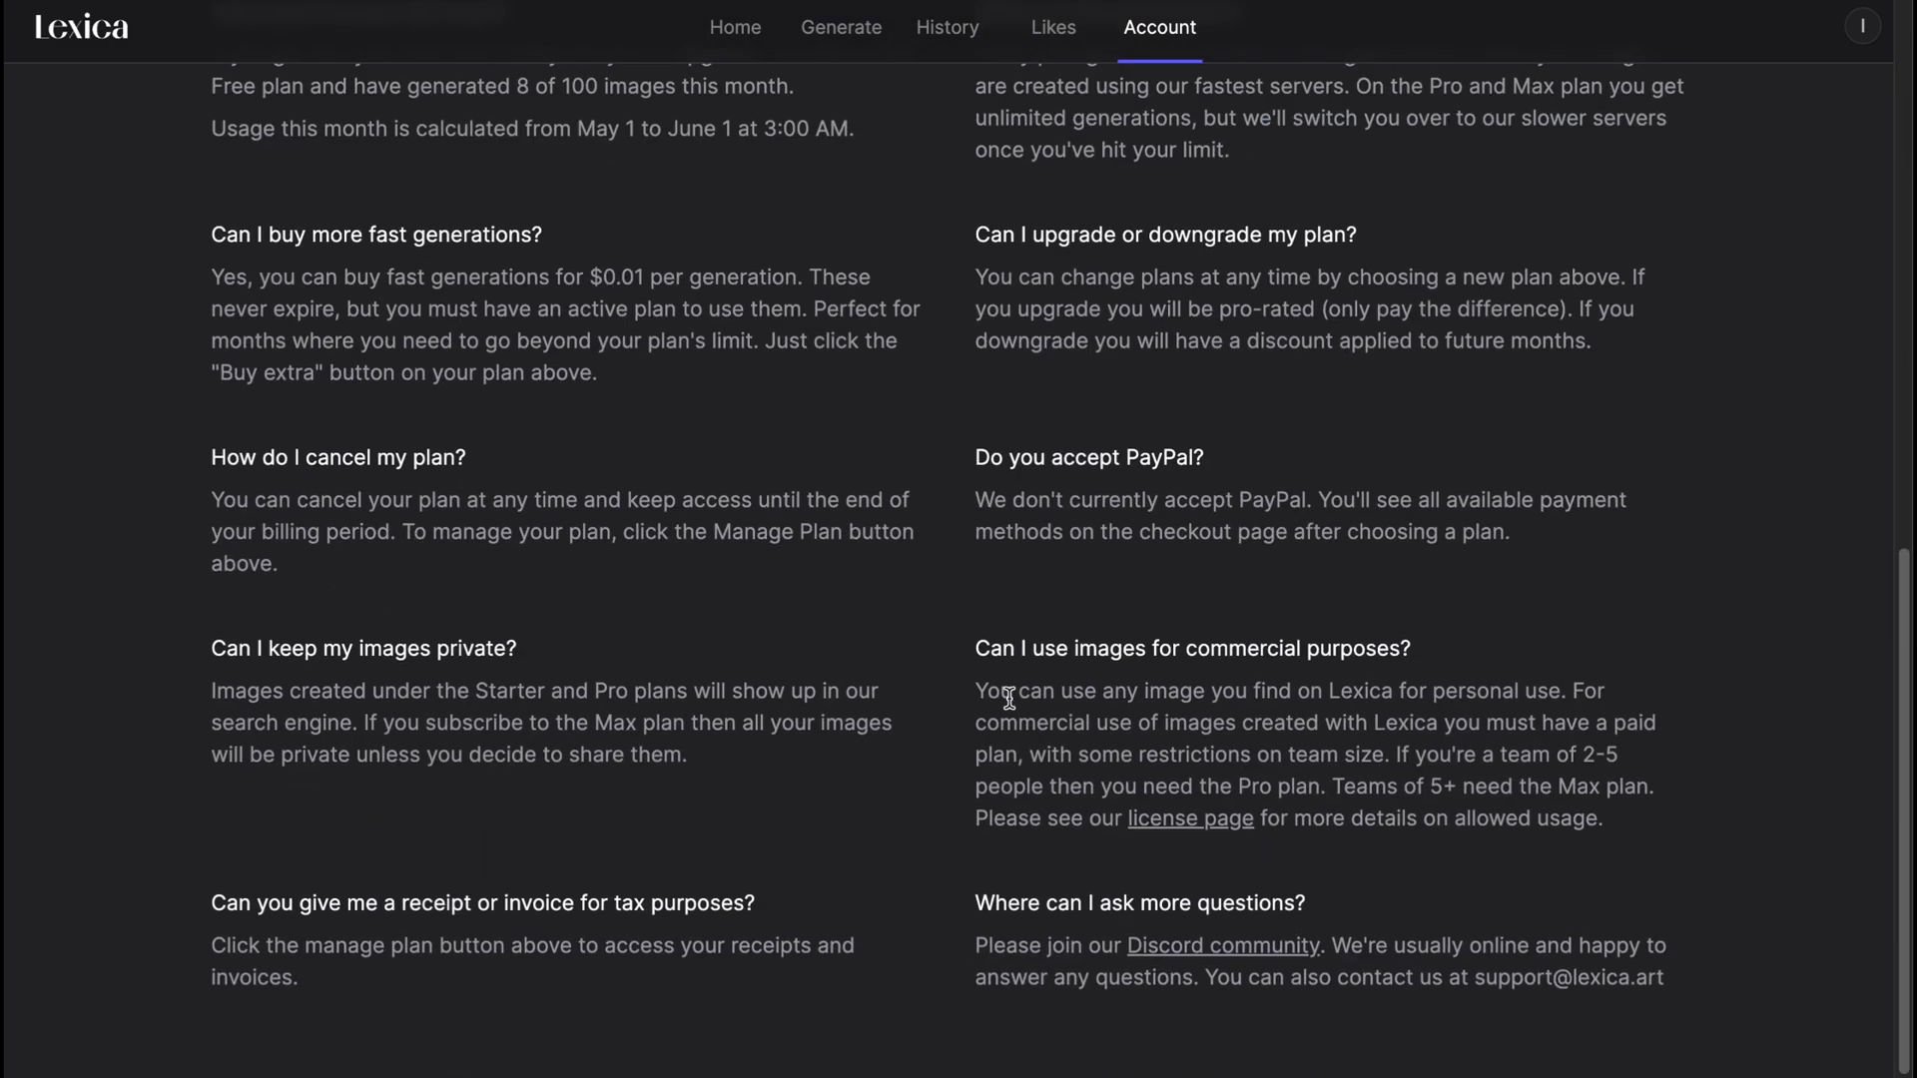
scroll("up", 3)
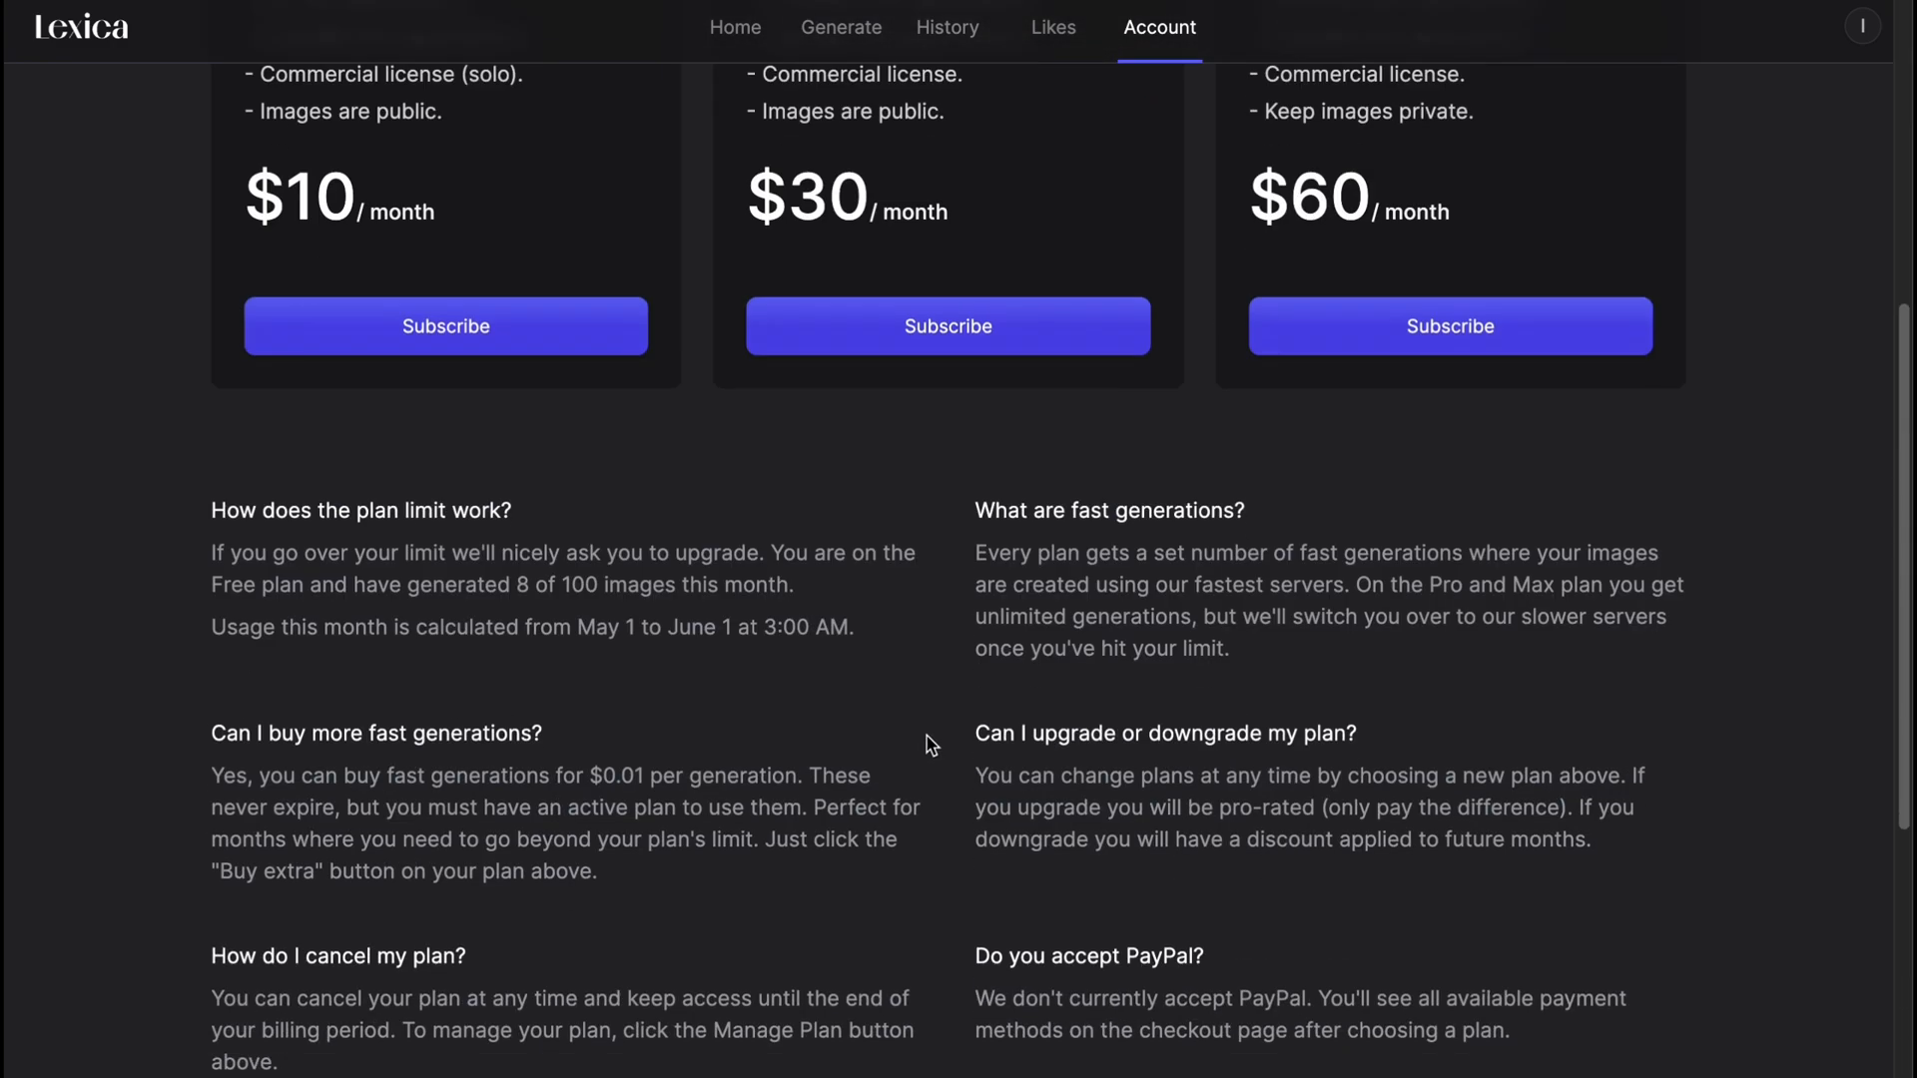
scroll("up", 3)
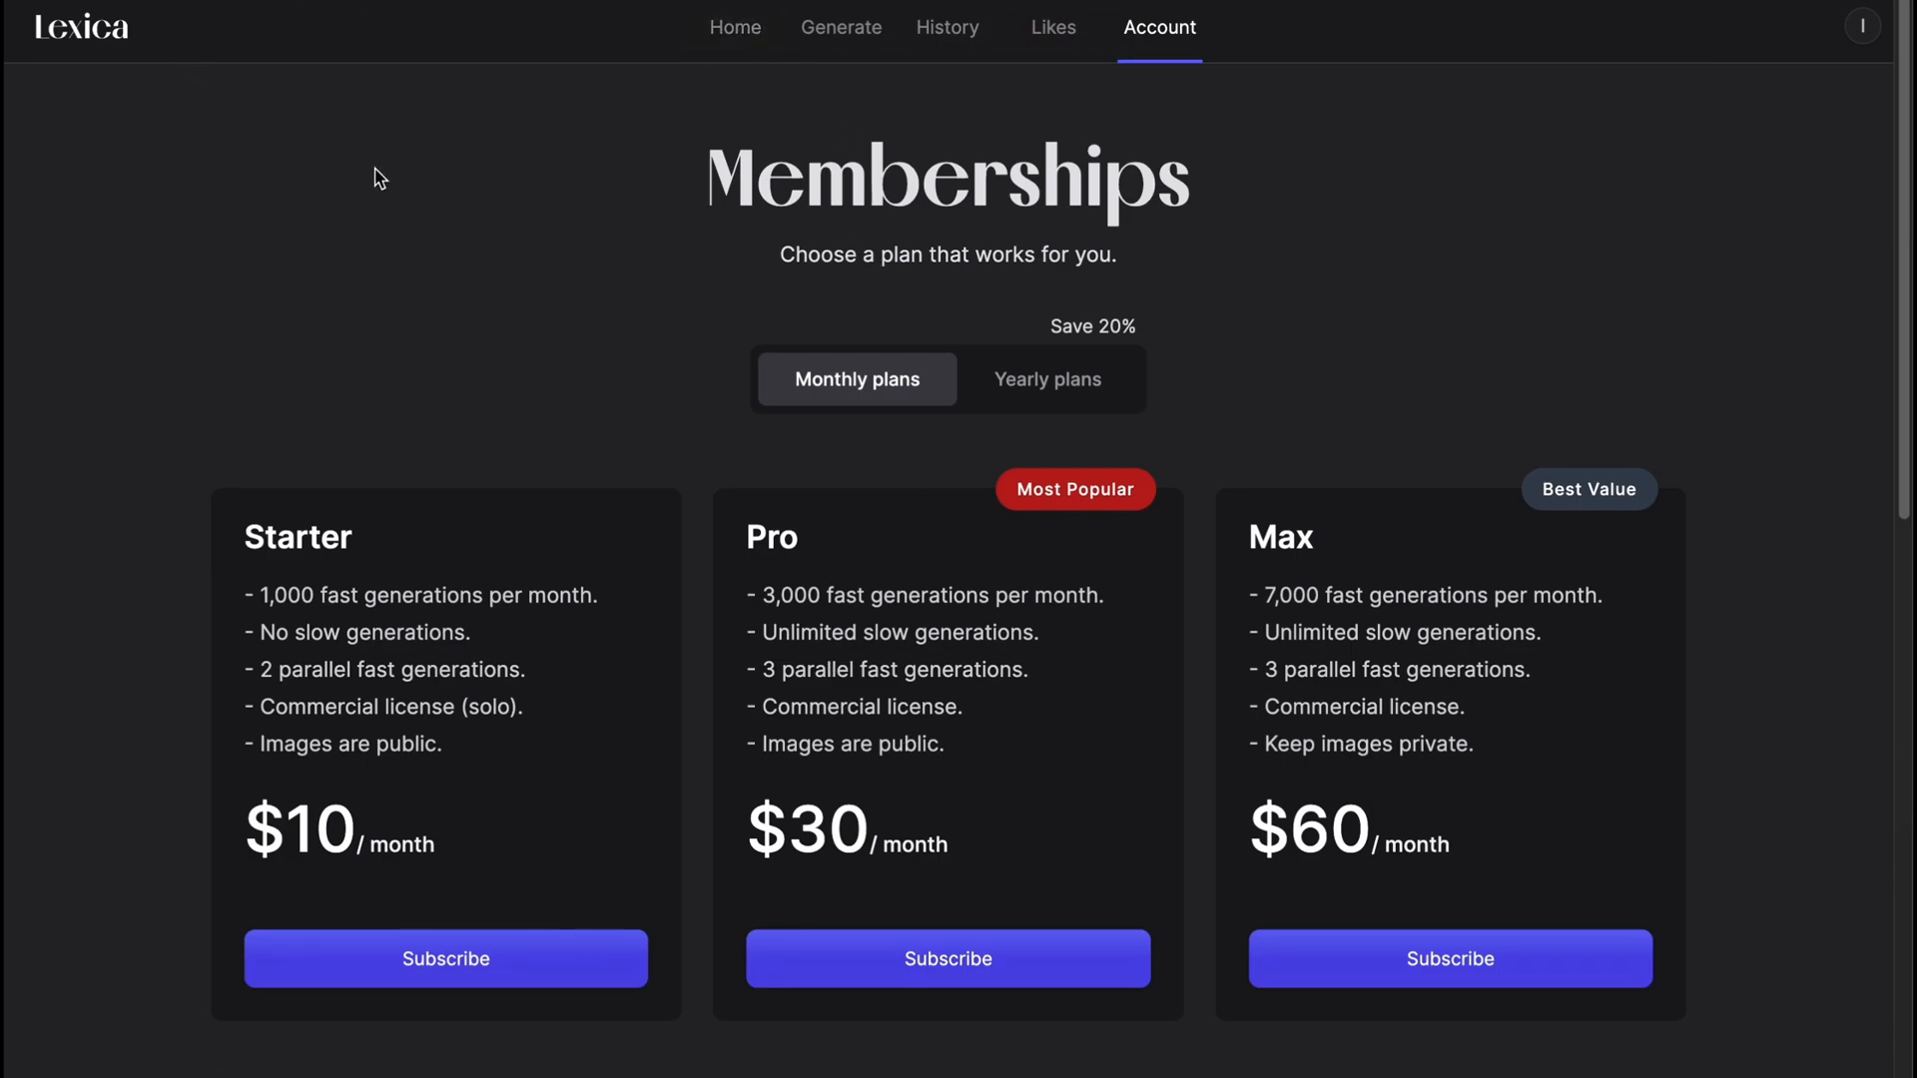
mouse_move(376, 203)
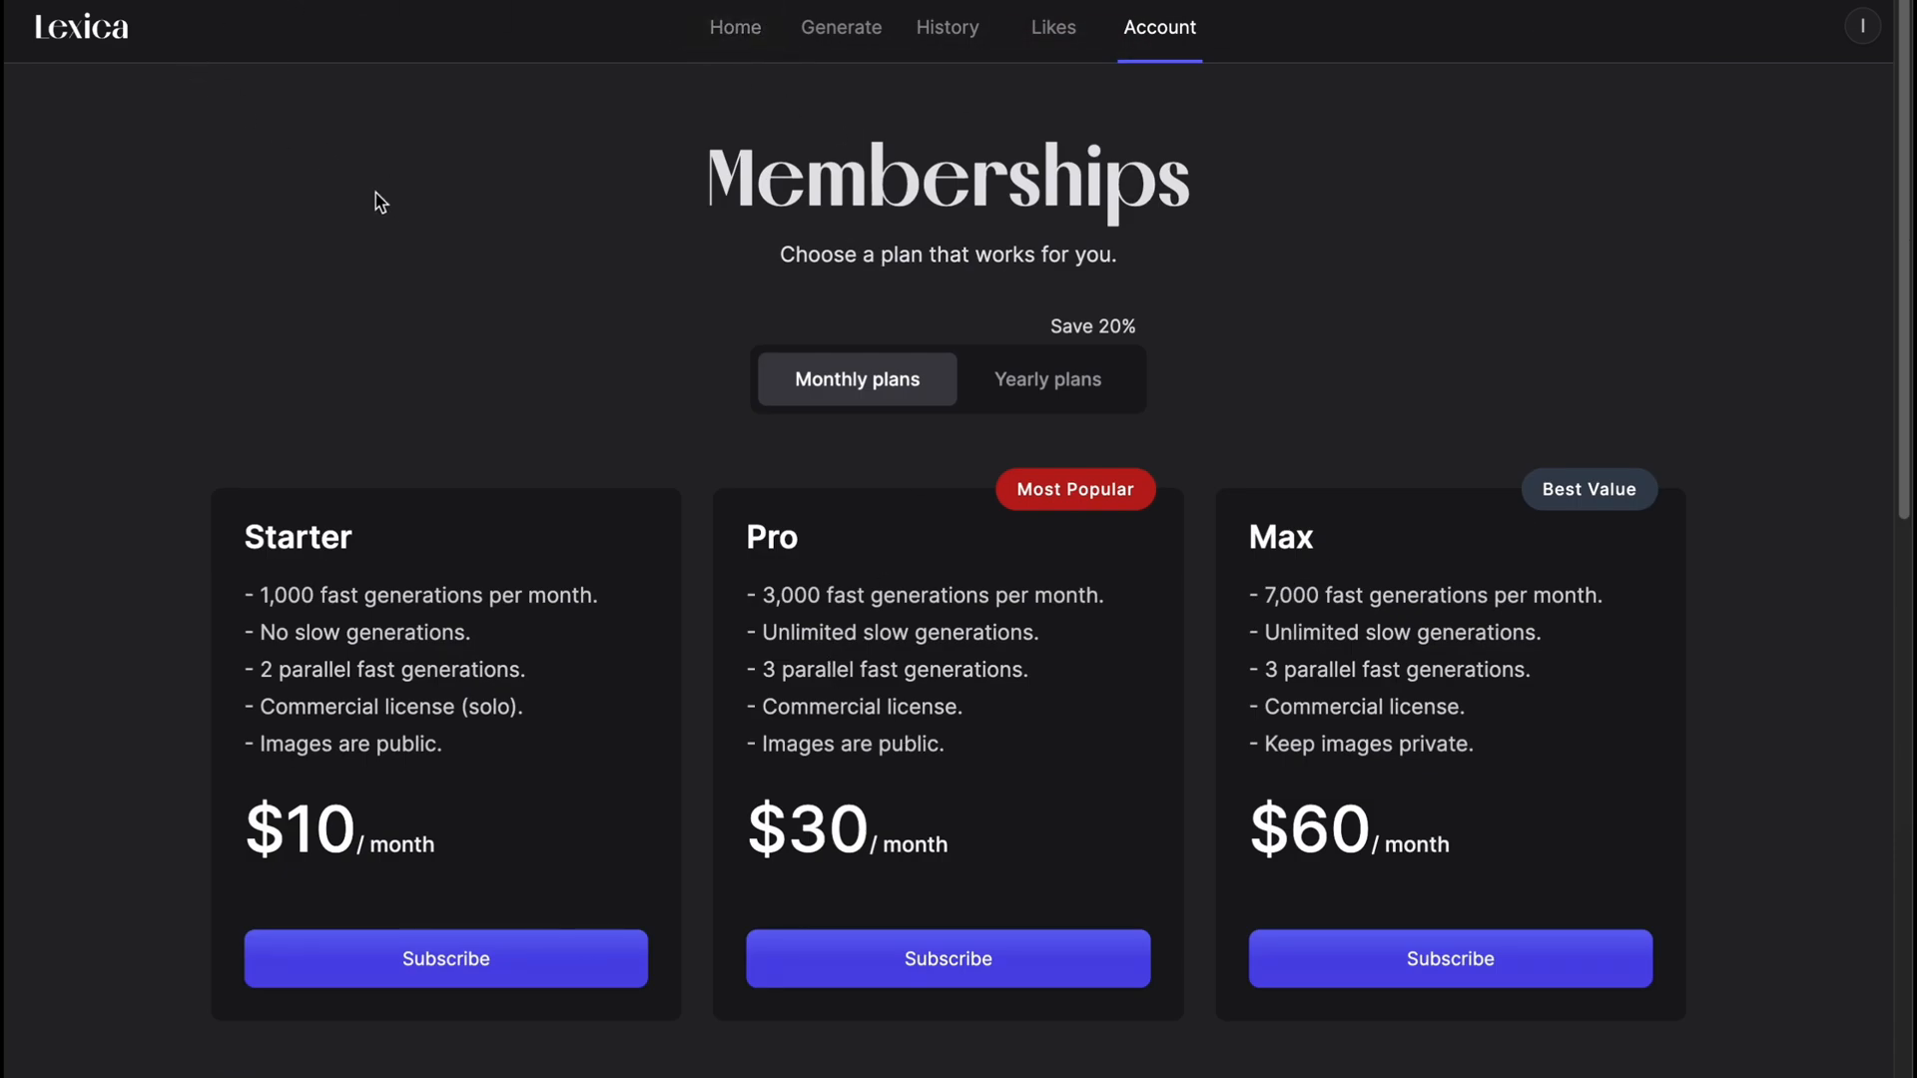
mouse_move(104, 64)
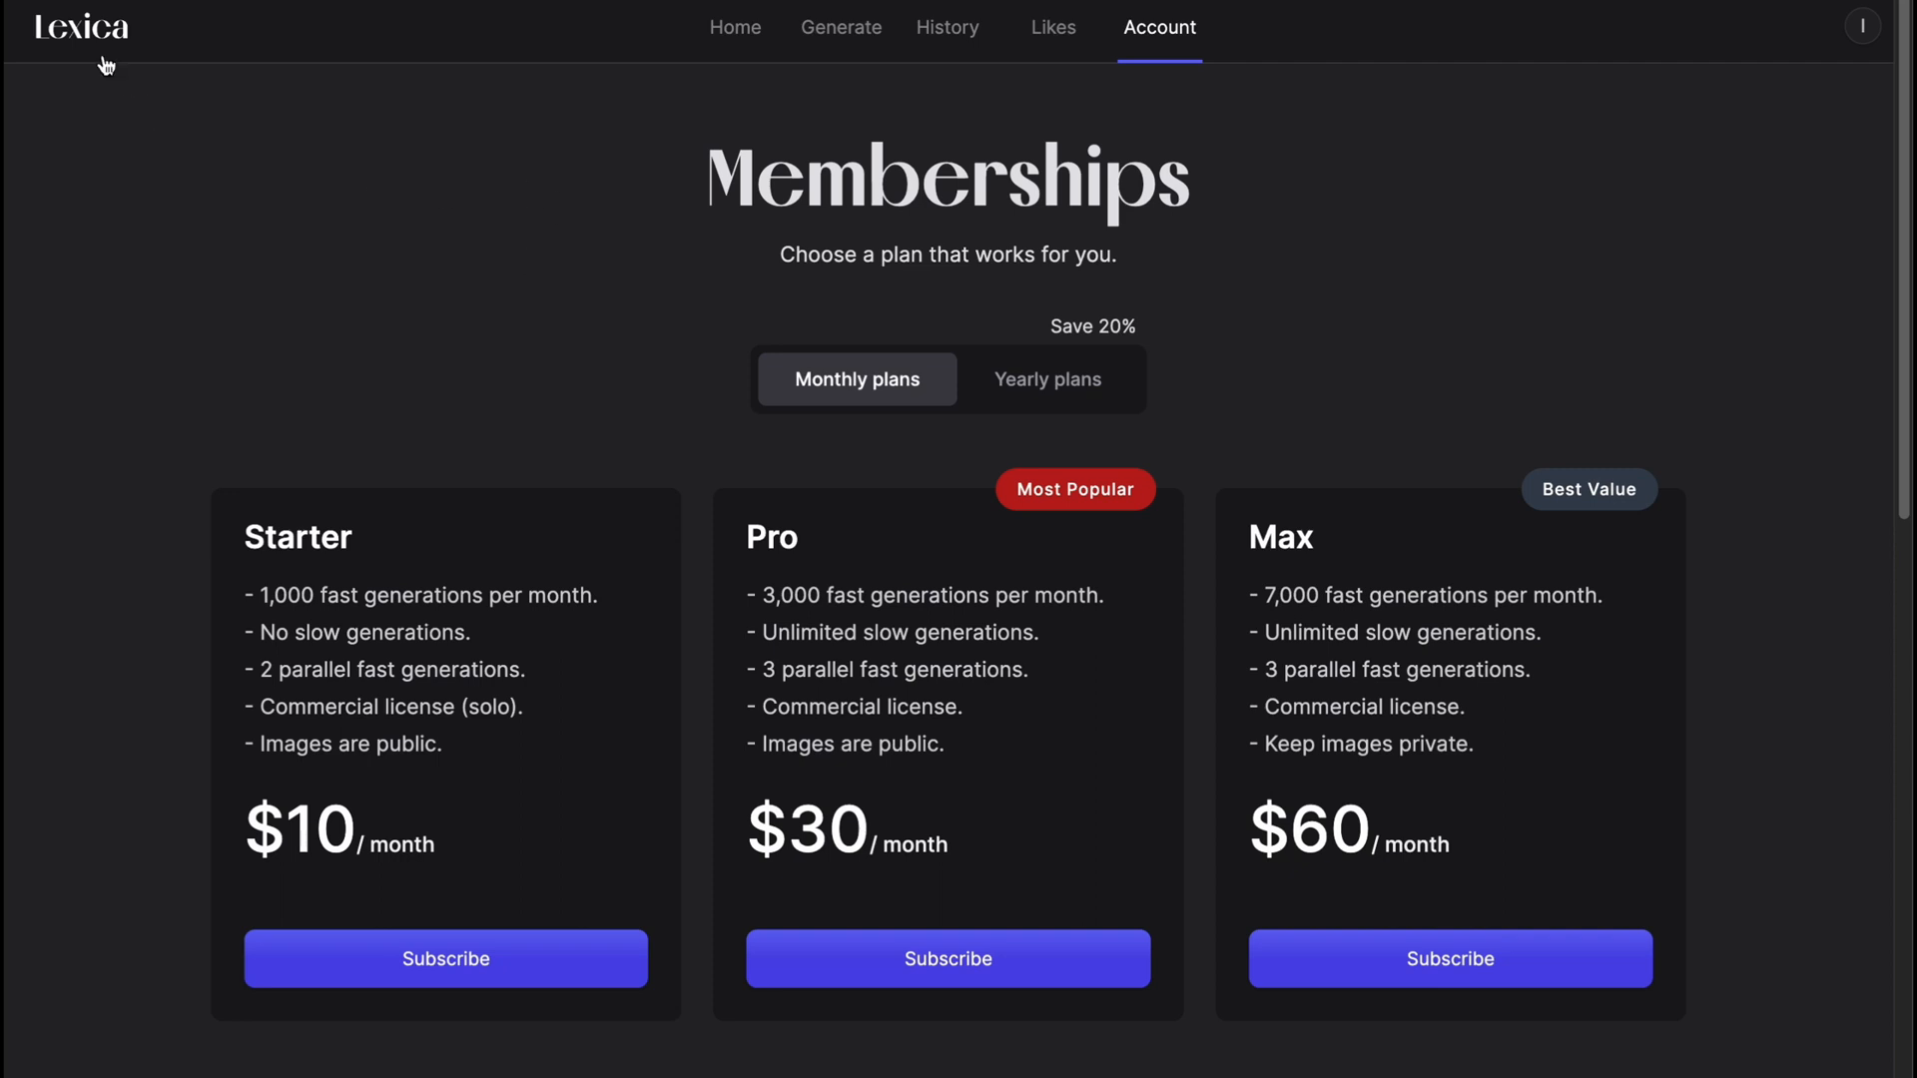
mouse_move(1302, 633)
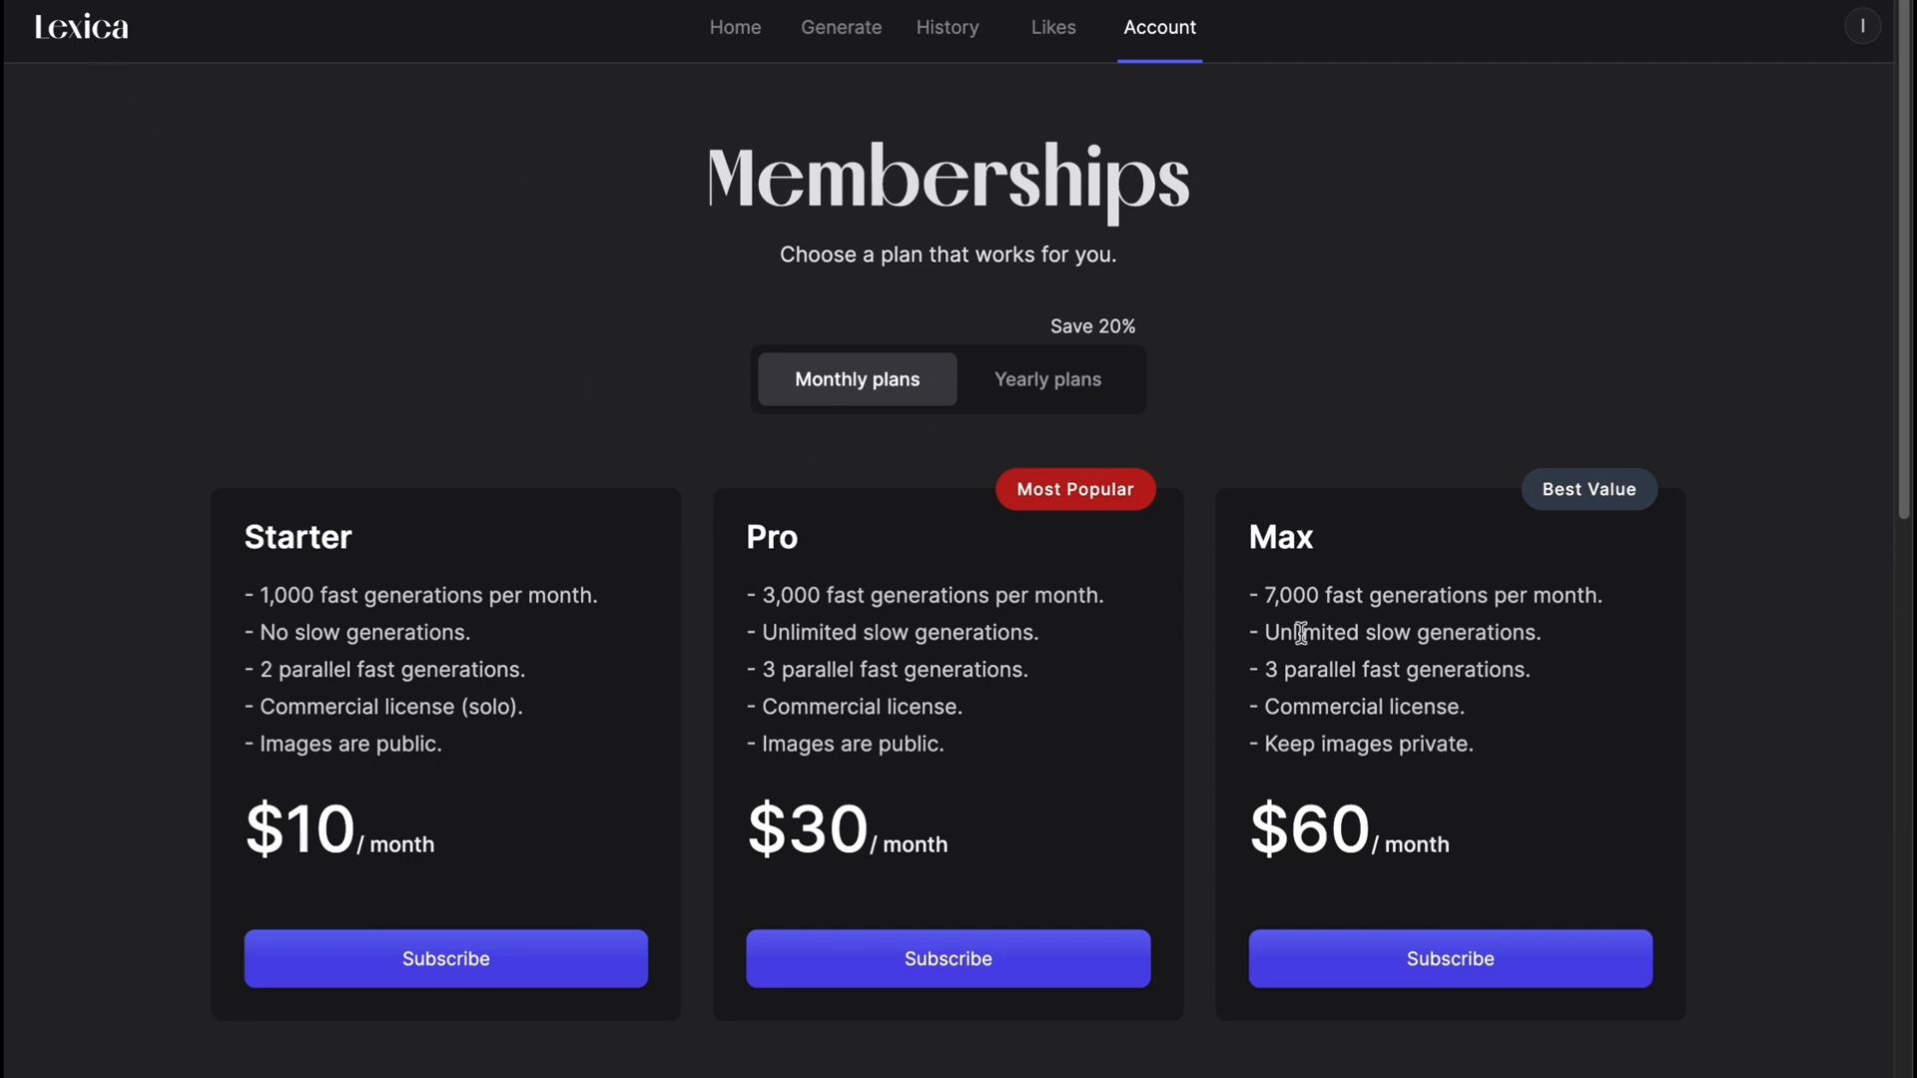
mouse_move(958, 90)
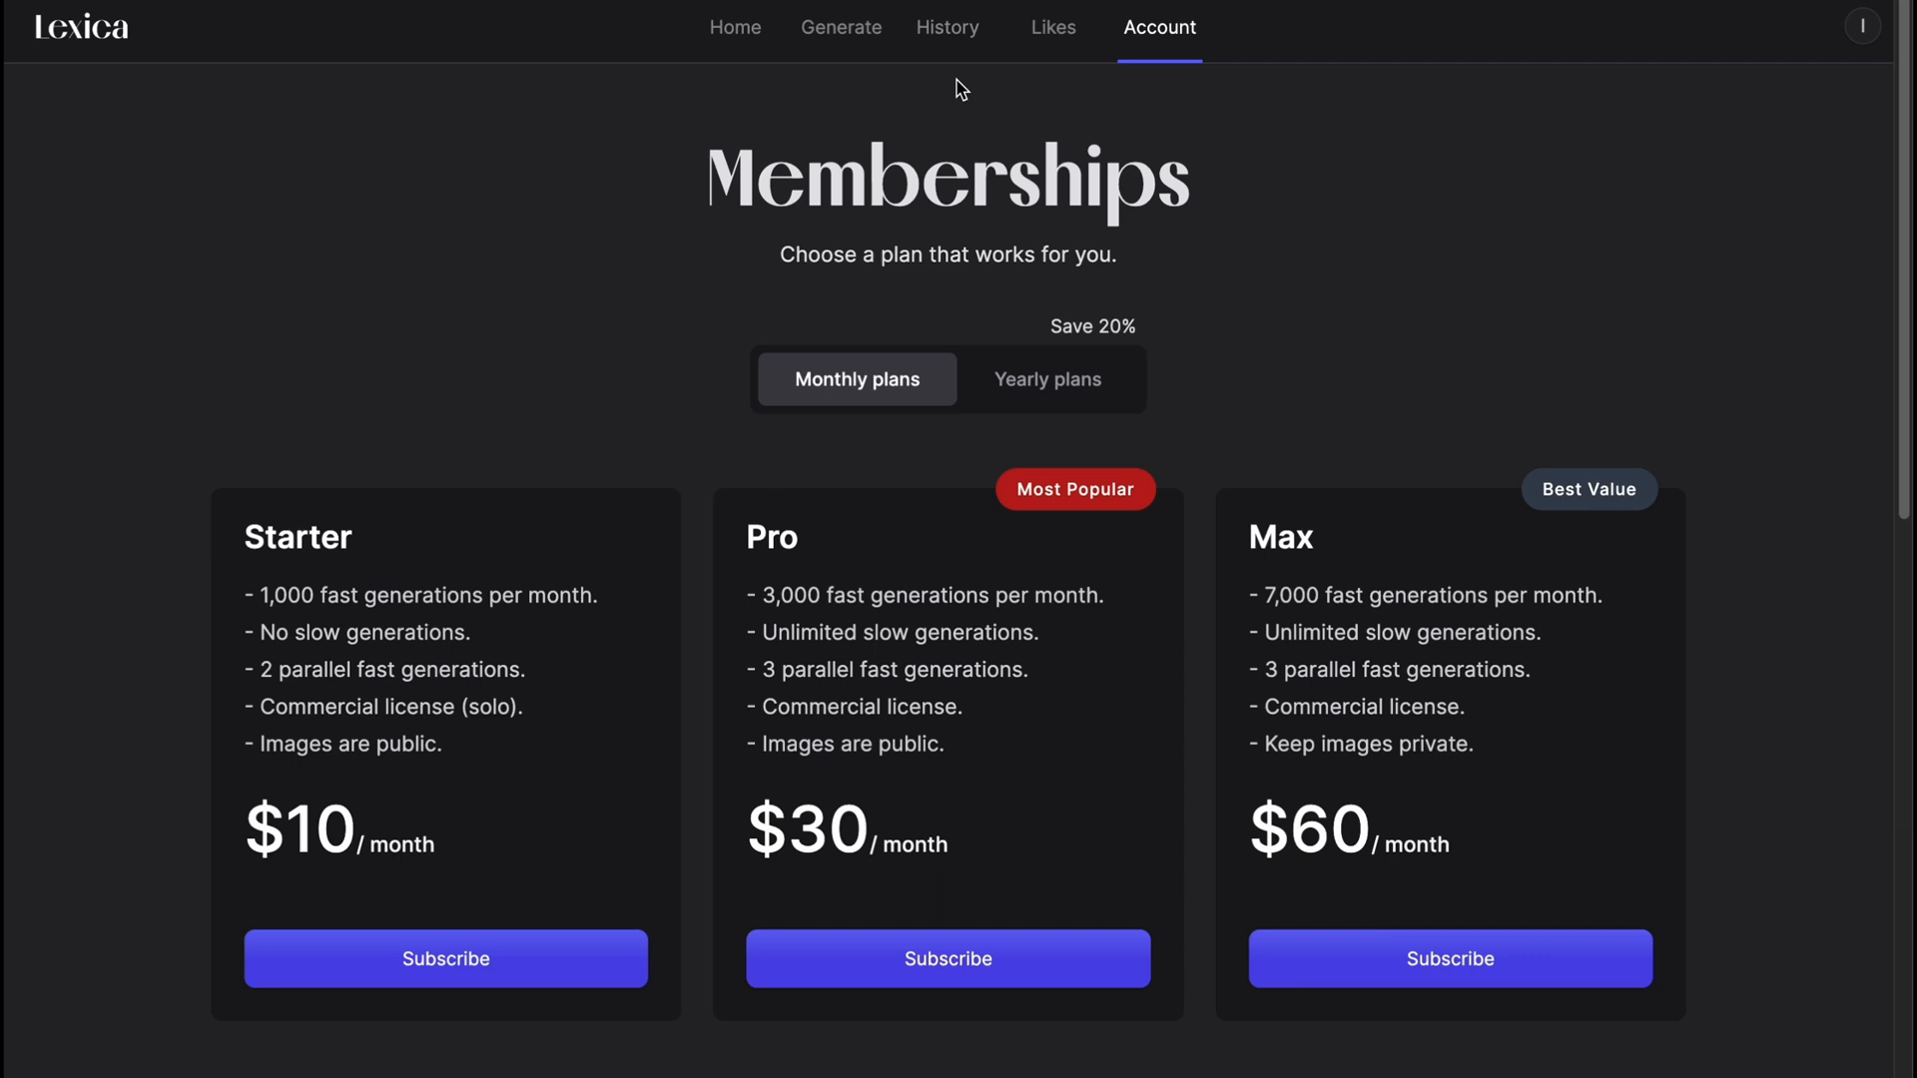
mouse_move(1863, 28)
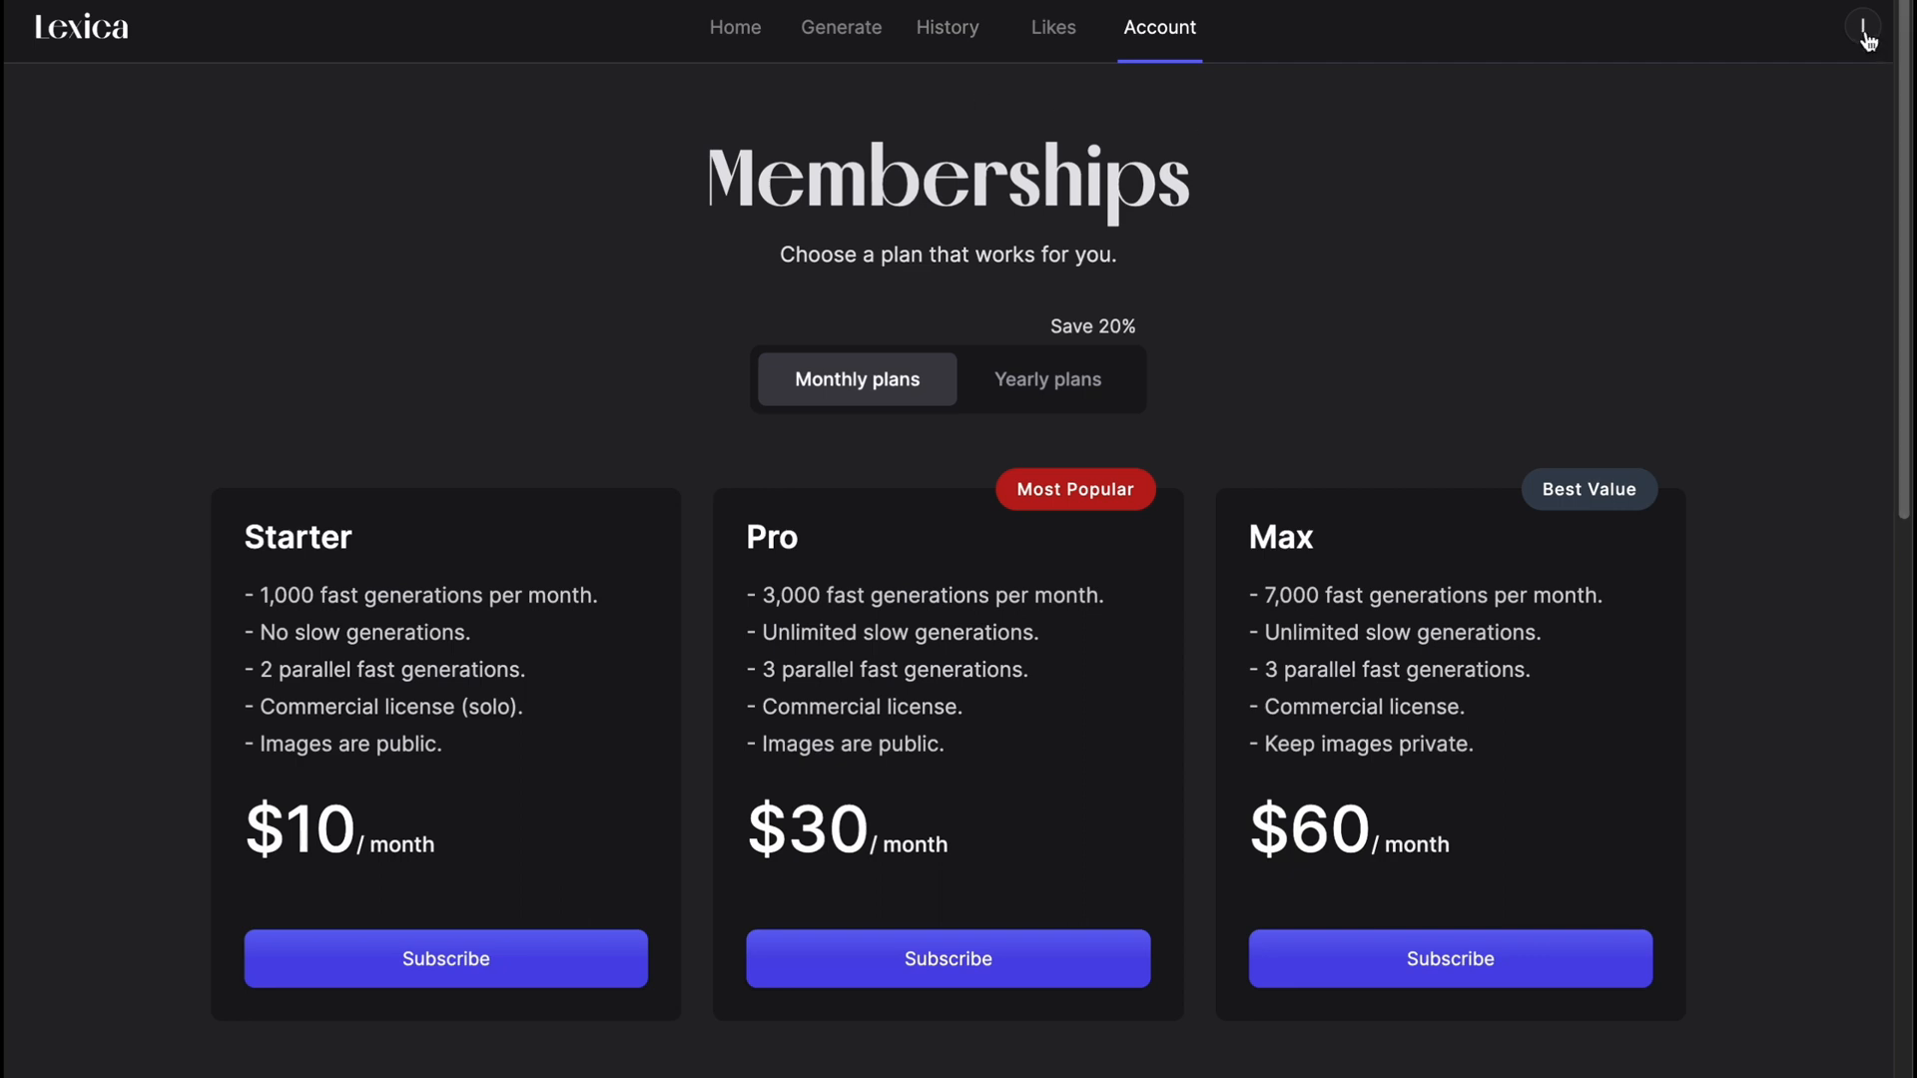
left_click(1863, 28)
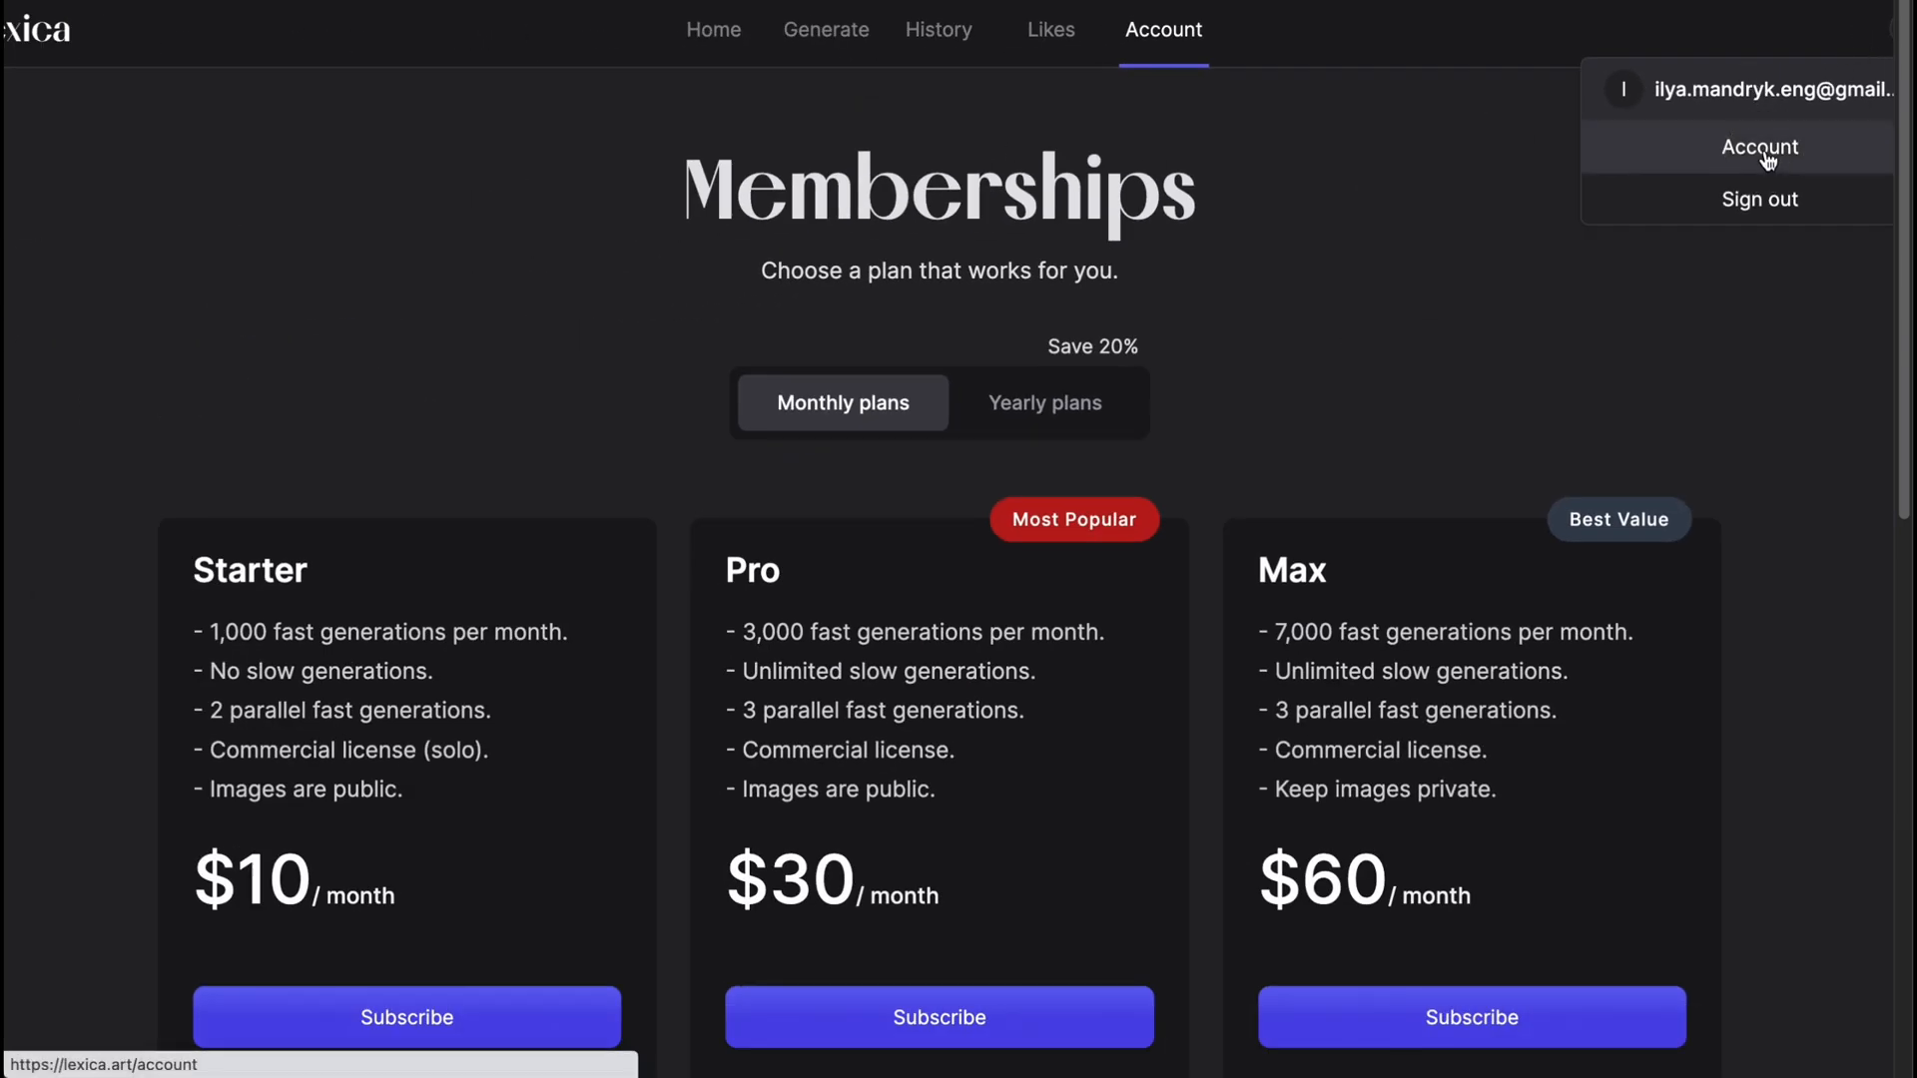
left_click(1760, 148)
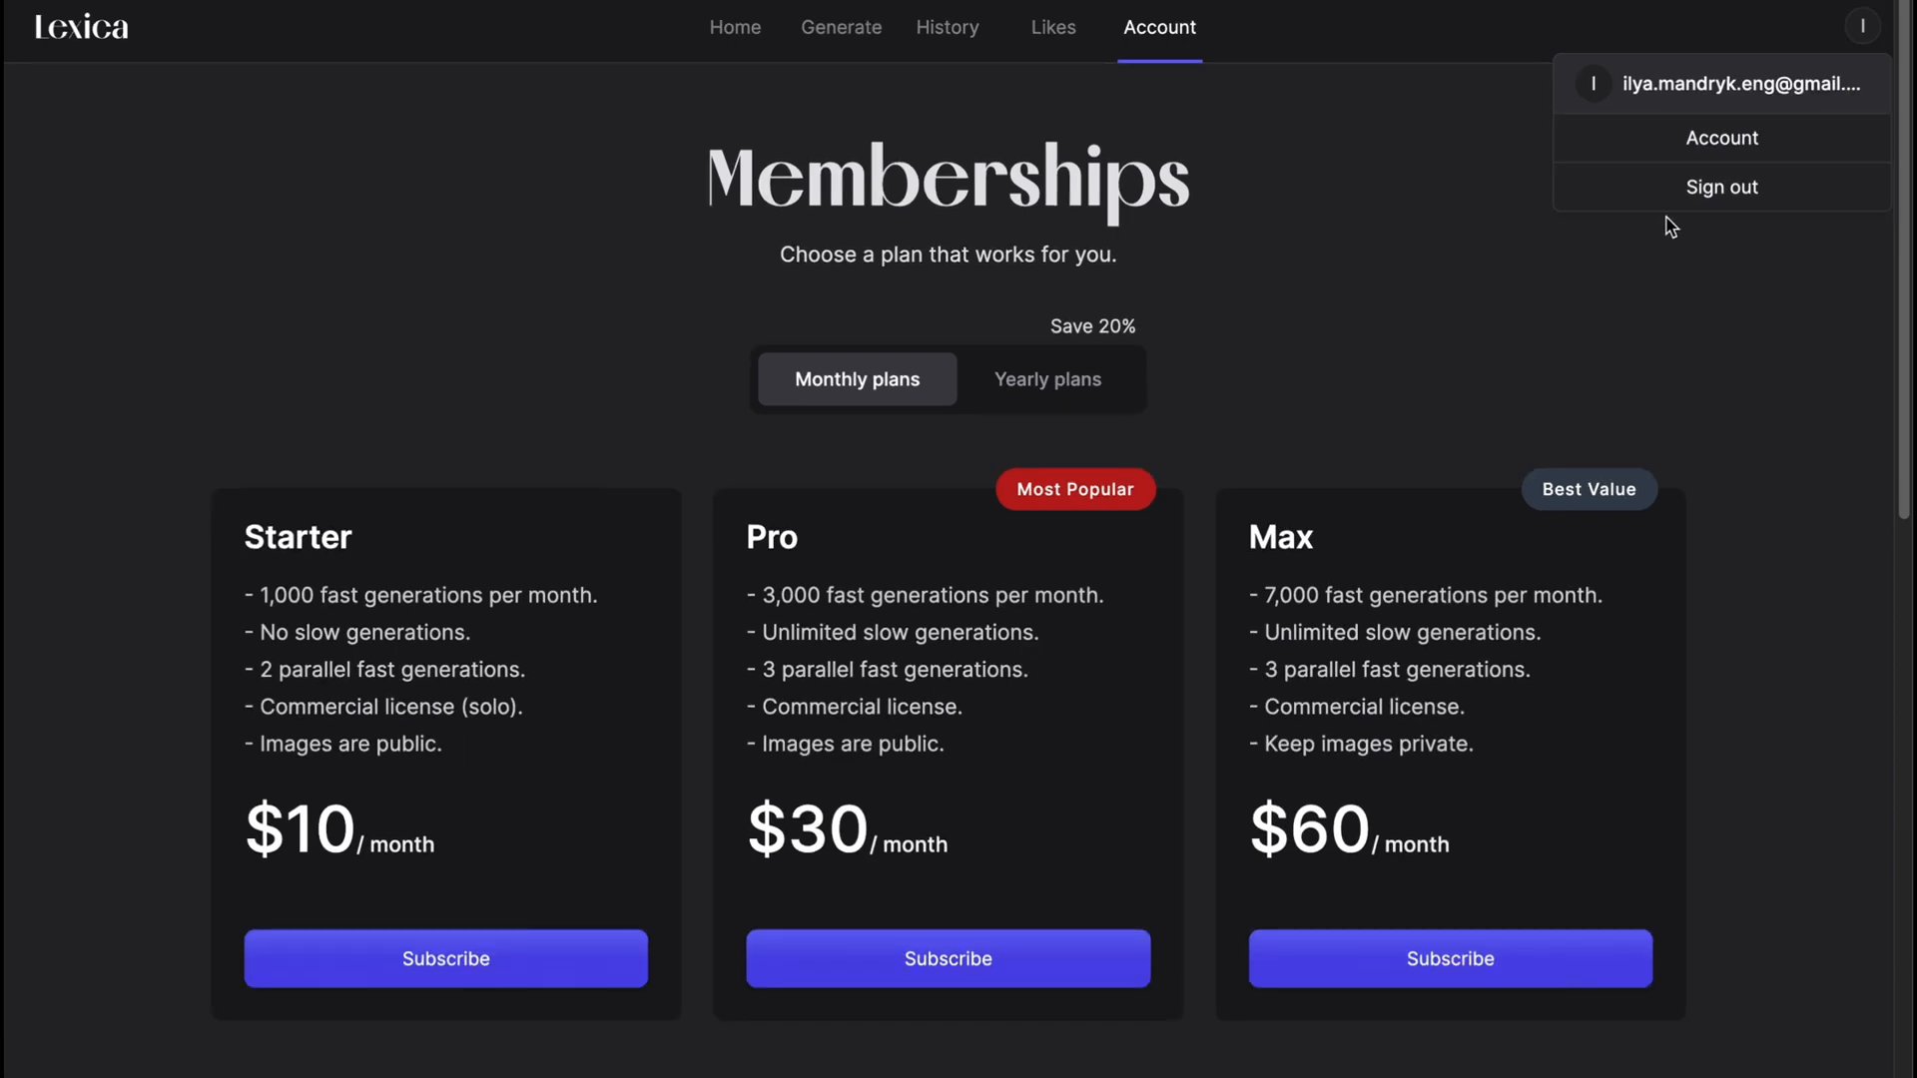
mouse_move(1713, 150)
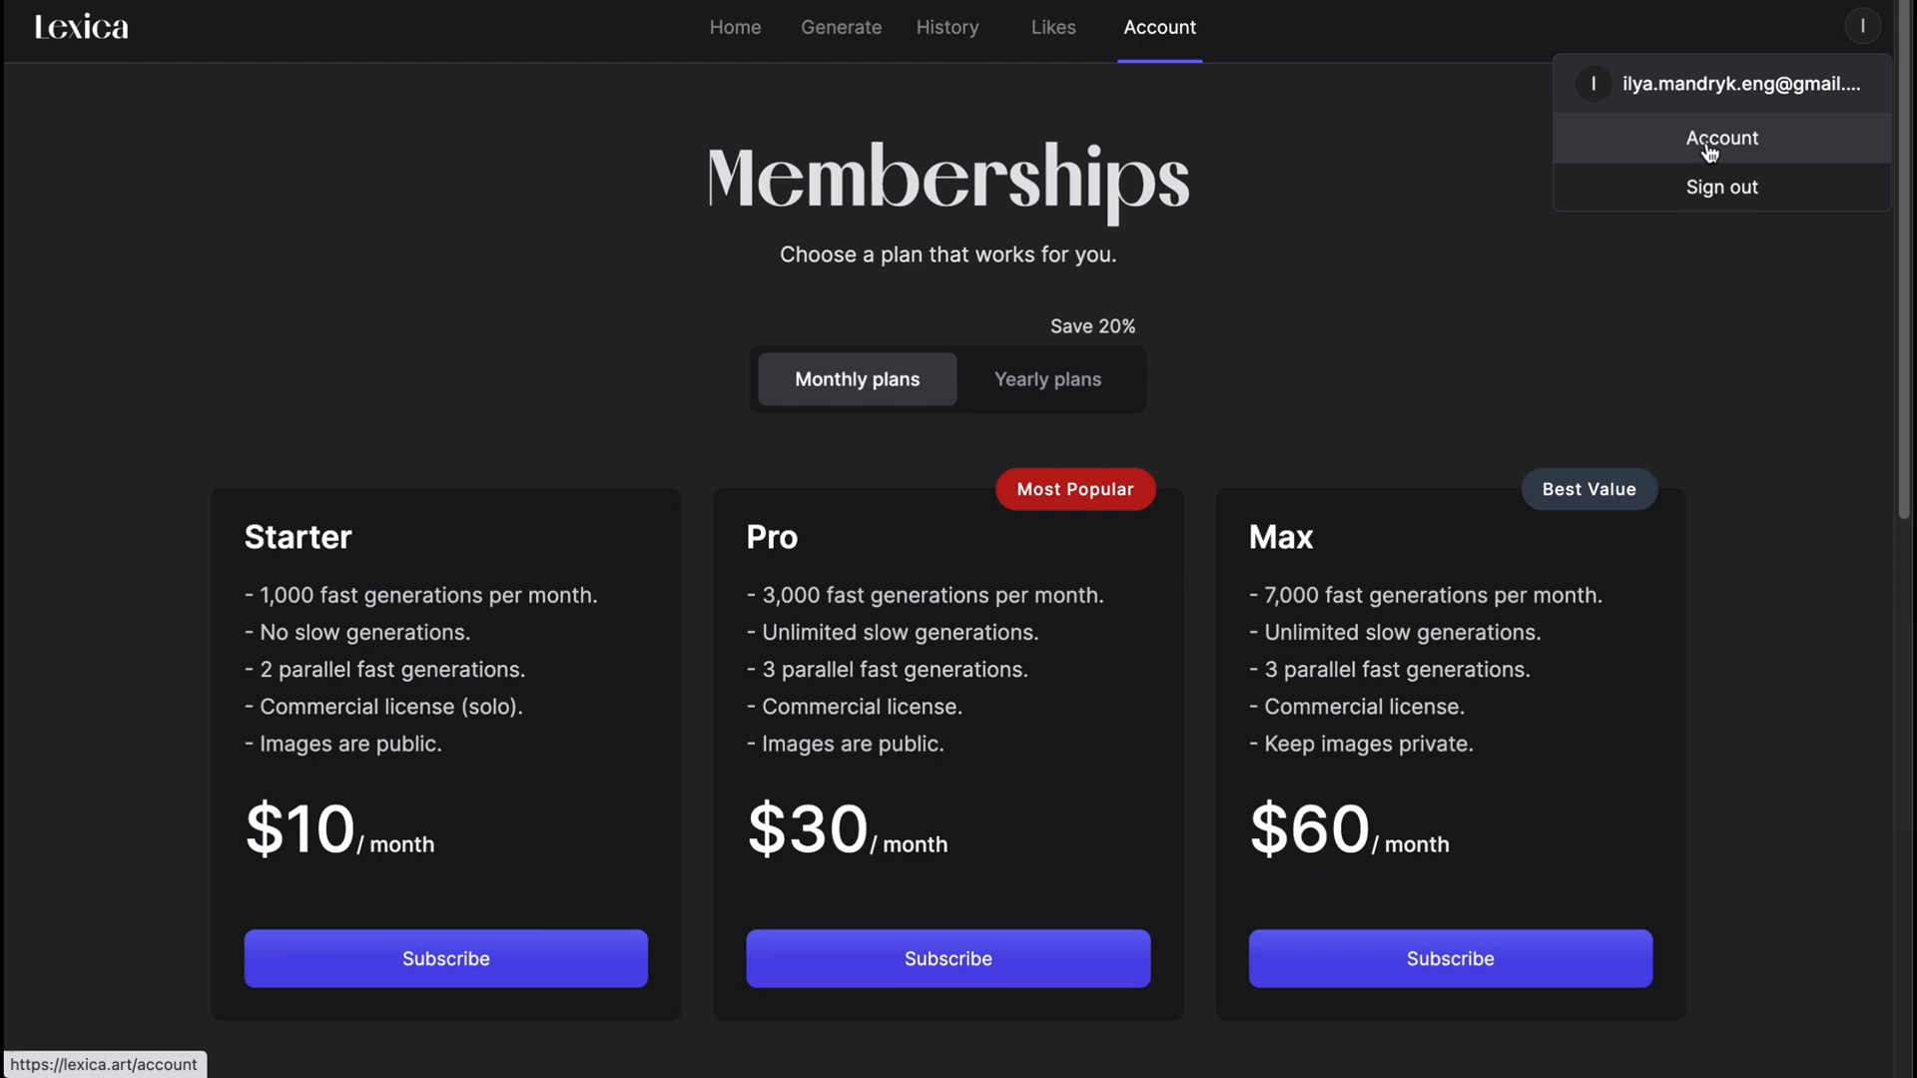
mouse_move(1731, 192)
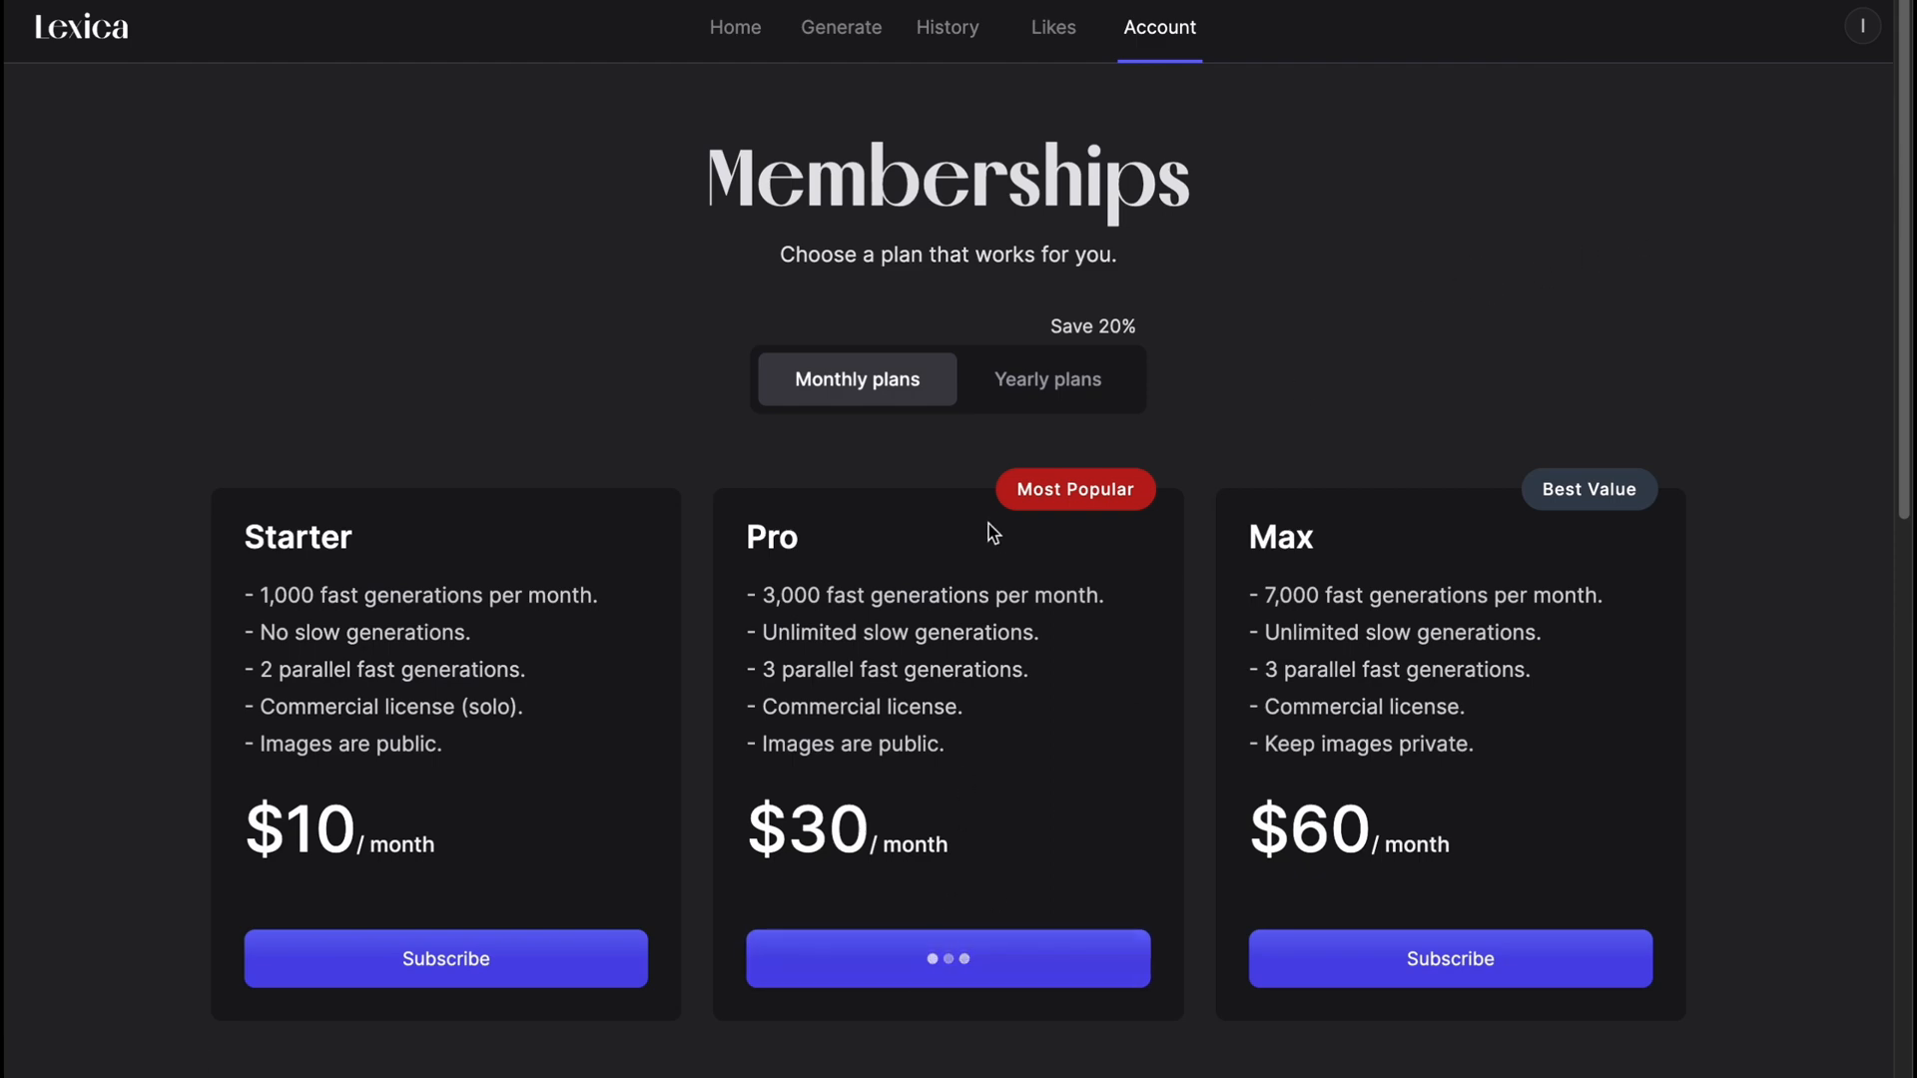
Subscribe to the Pro plan, reaching Stripe Checkout at $30.00 per month.
left_click(946, 959)
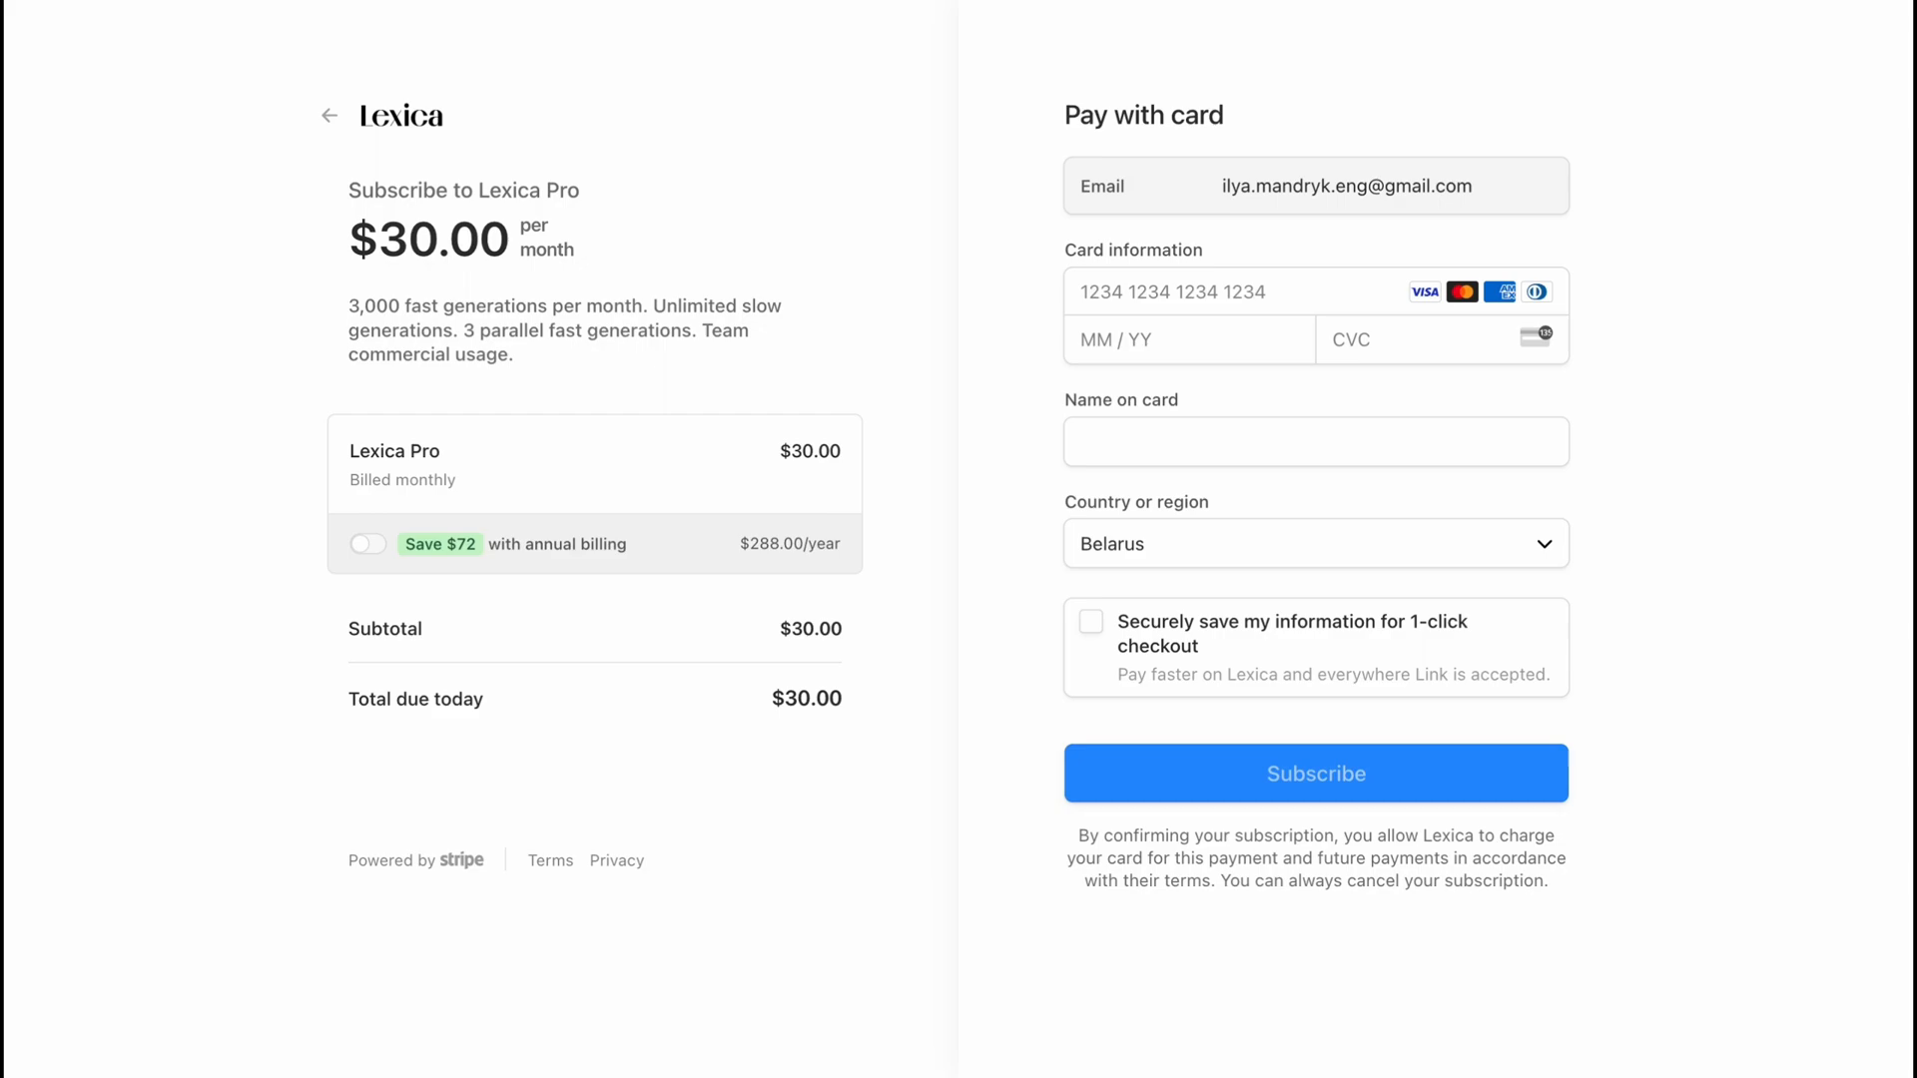
mouse_move(541, 236)
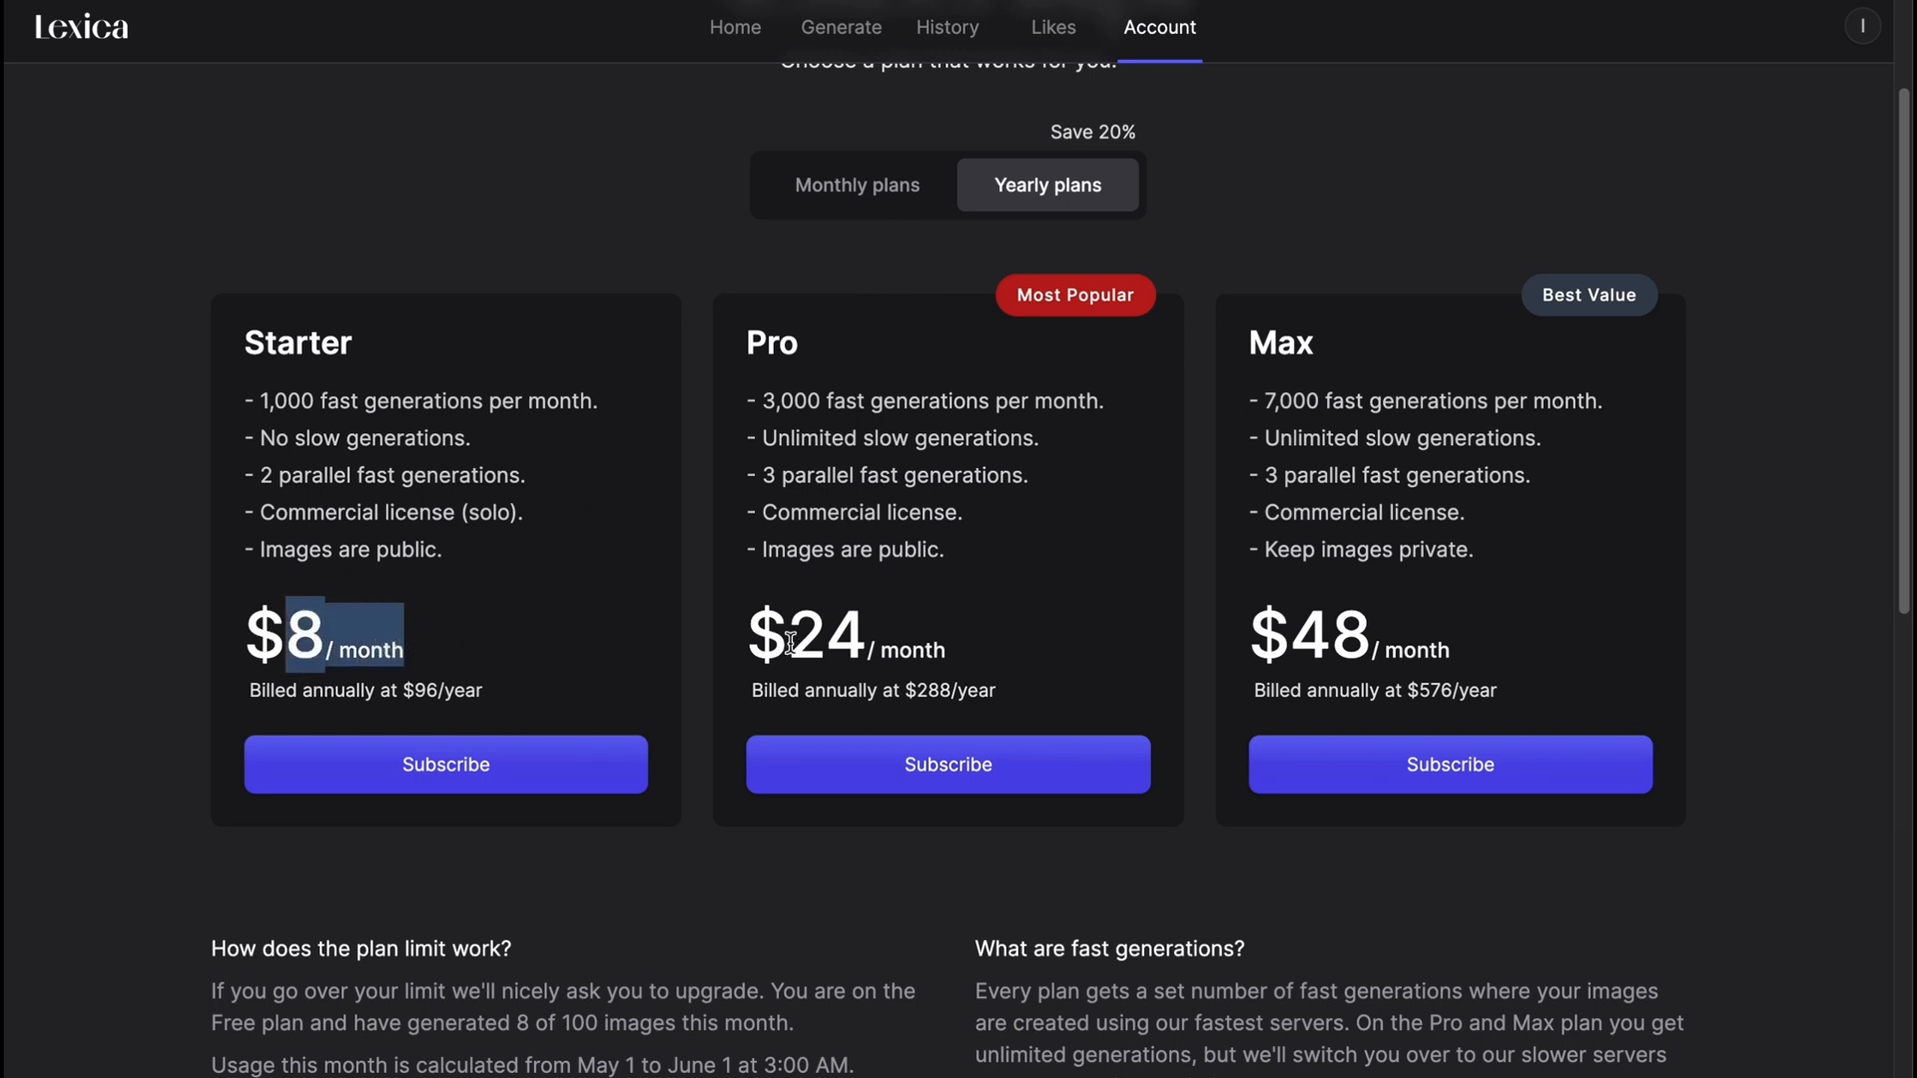
View monthly then yearly membership prices, then return to the Lexica home page.
left_click(854, 184)
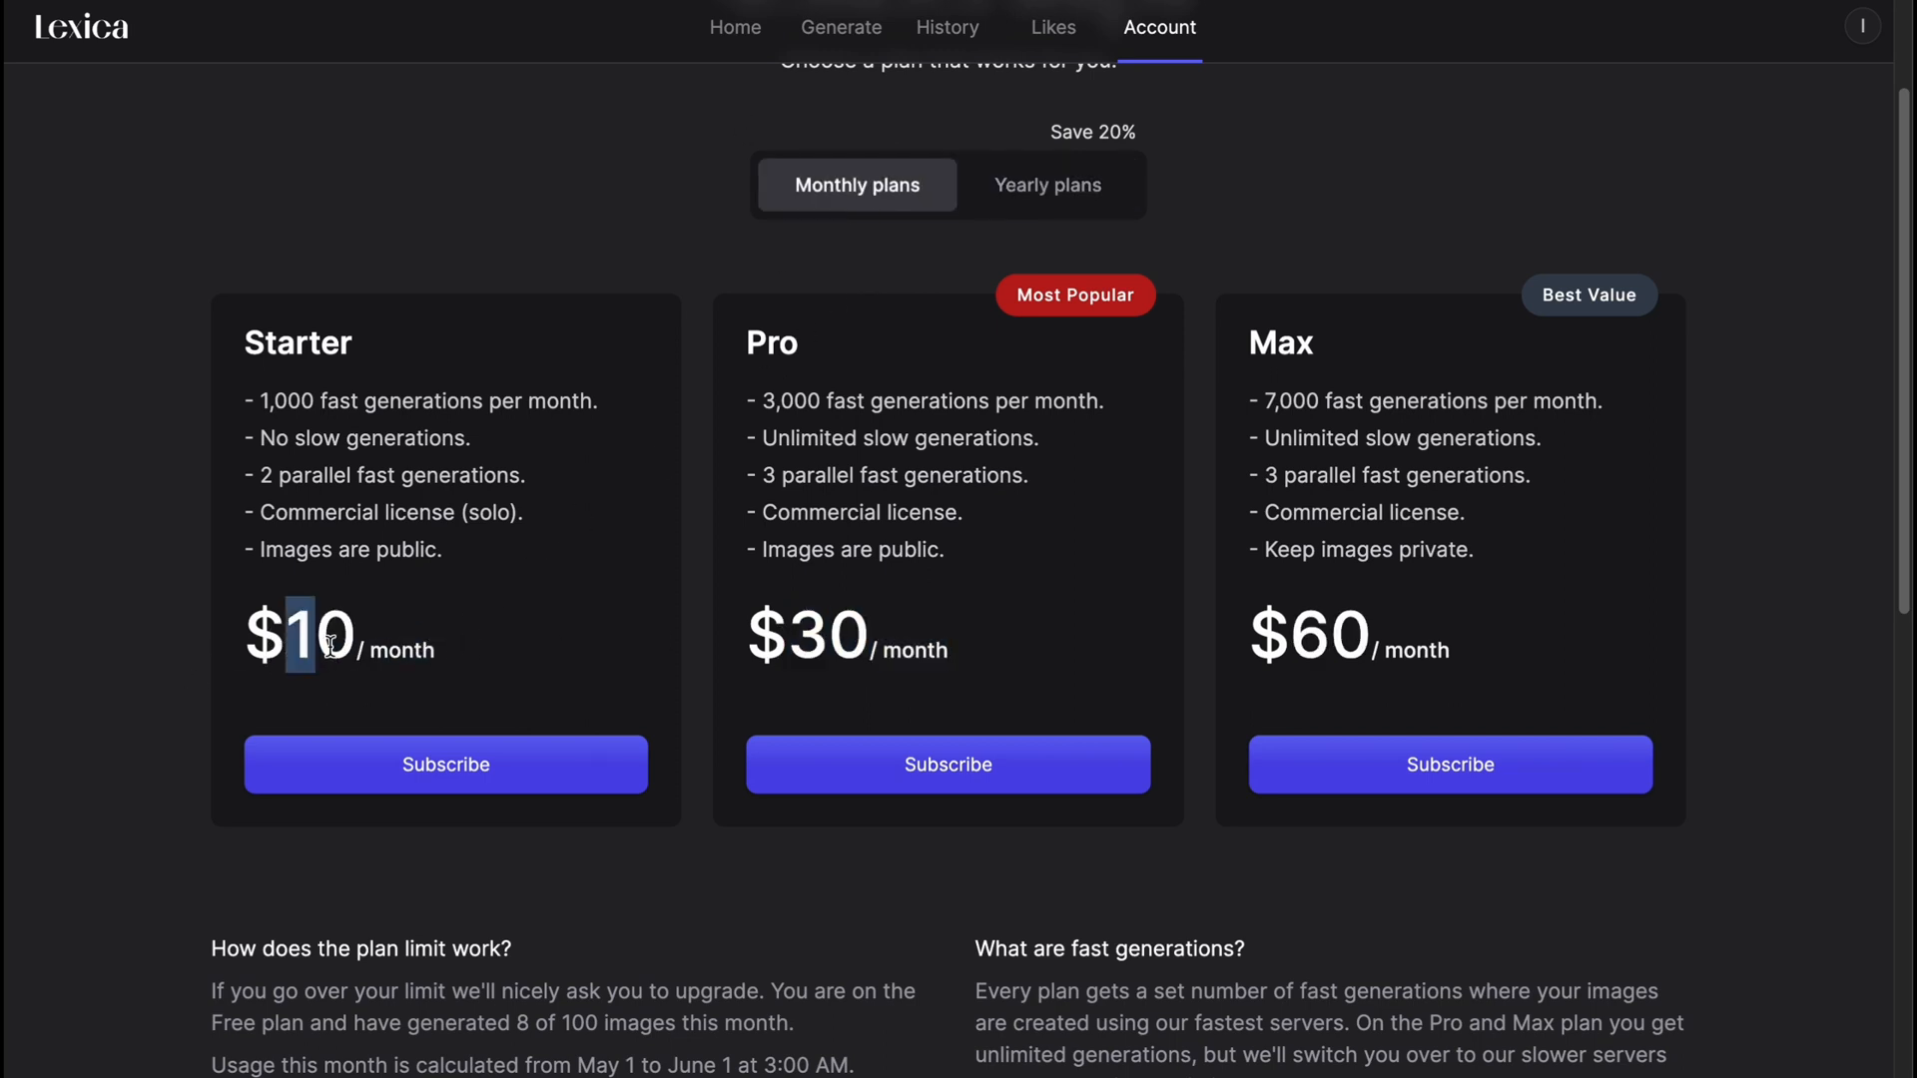
left_click(1046, 183)
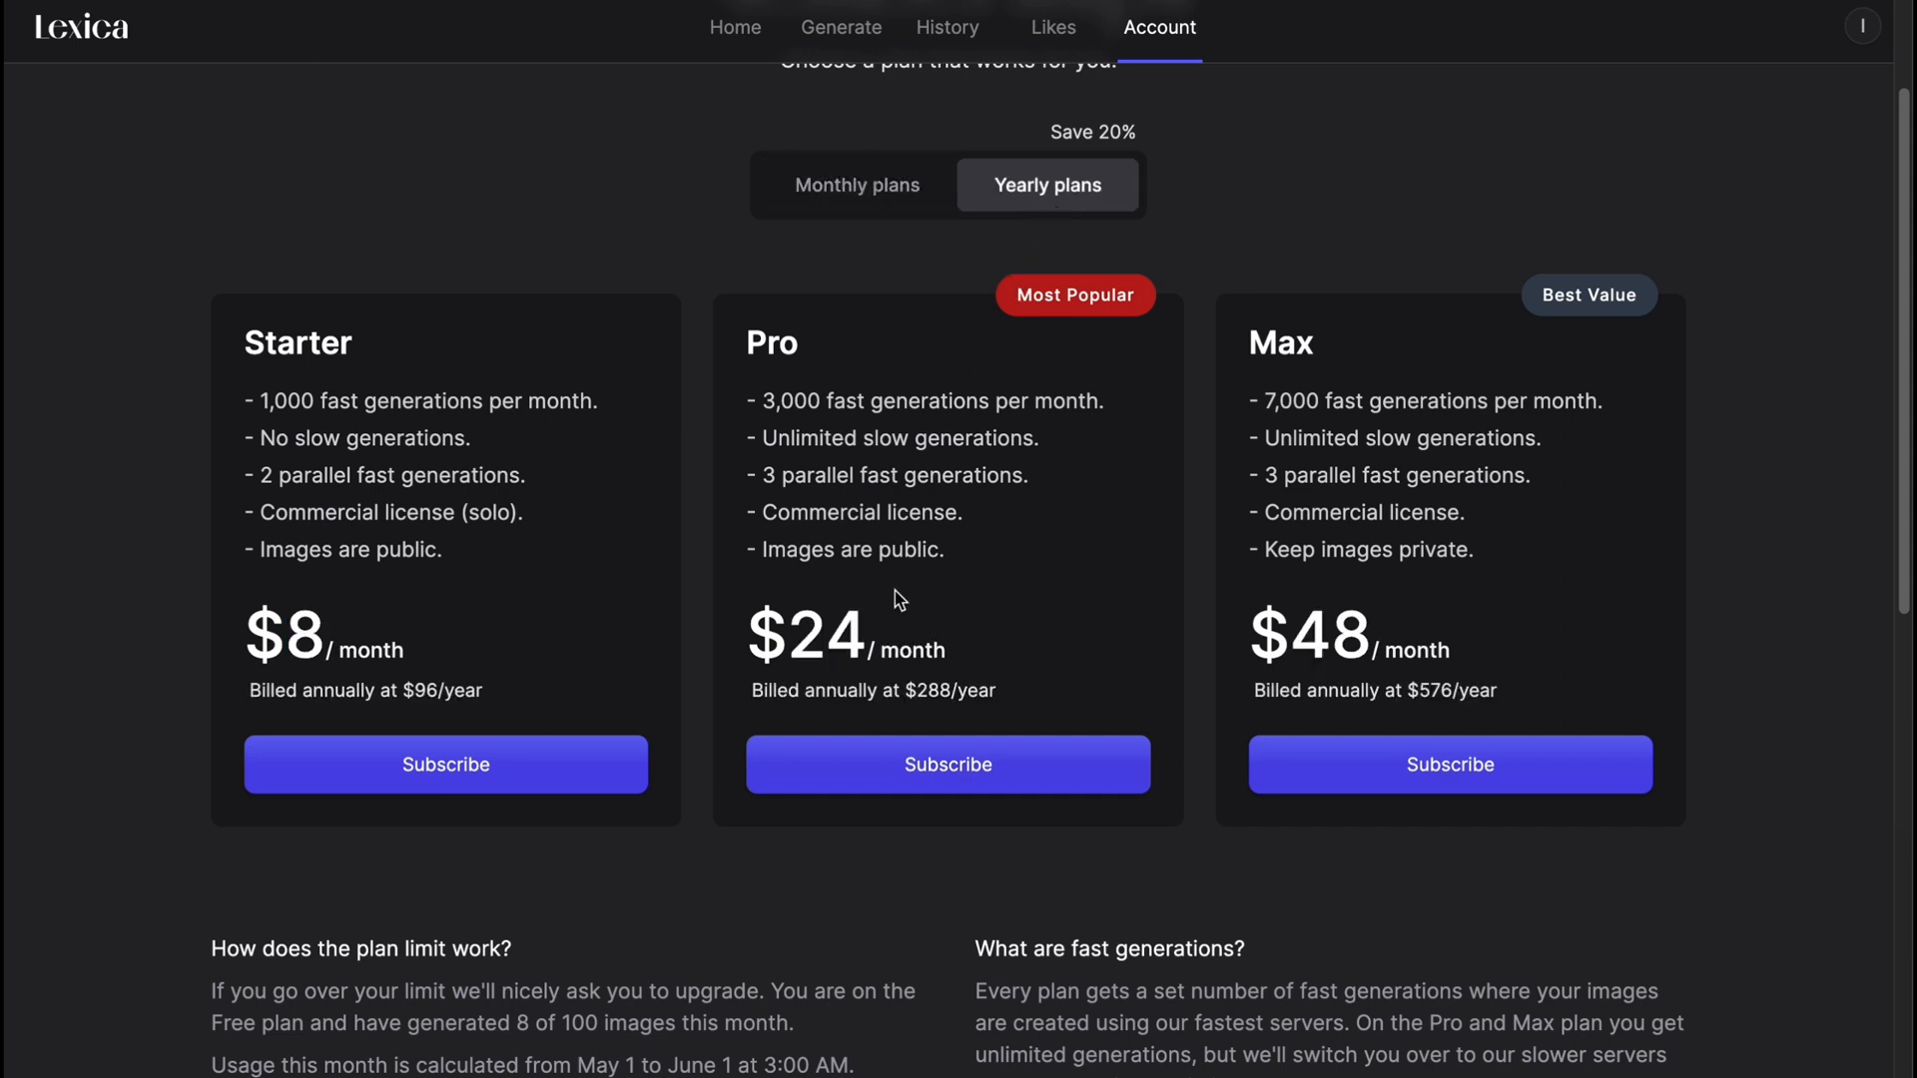
mouse_move(1076, 231)
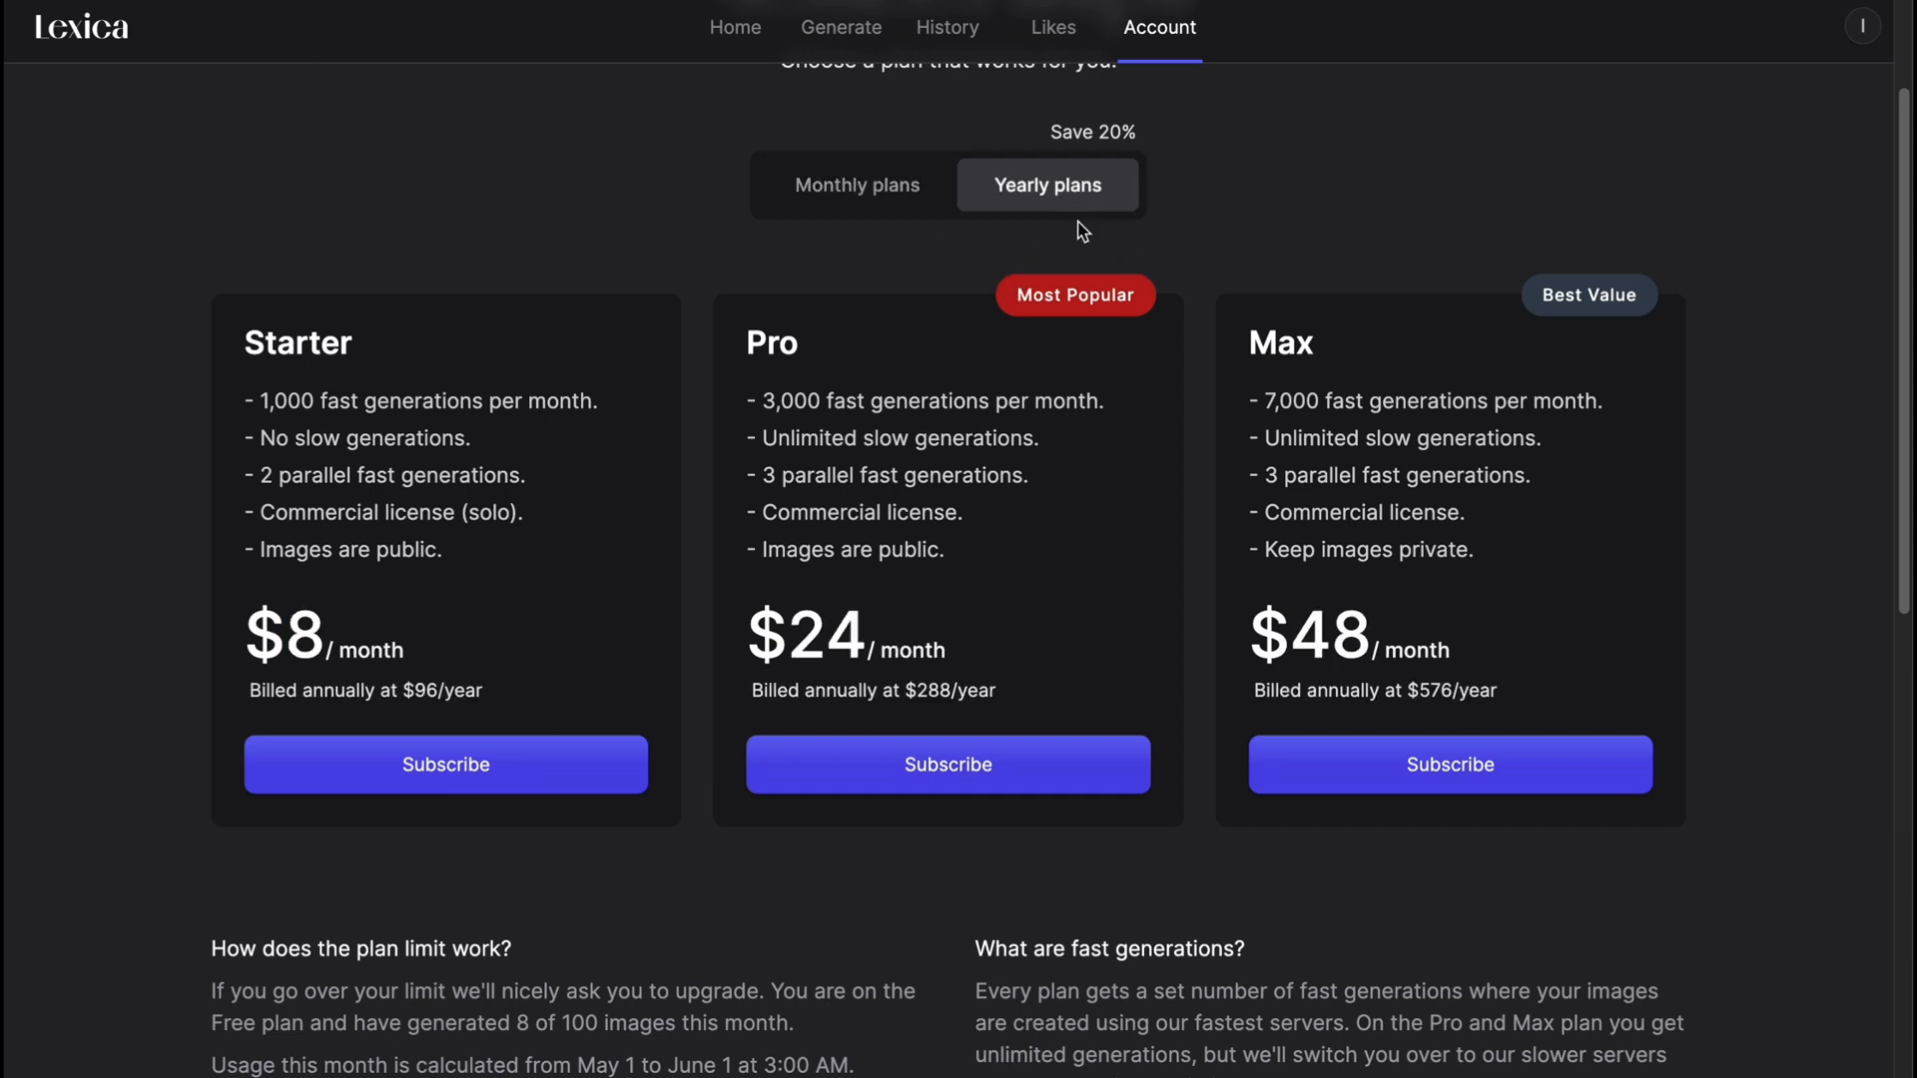
left_click(856, 184)
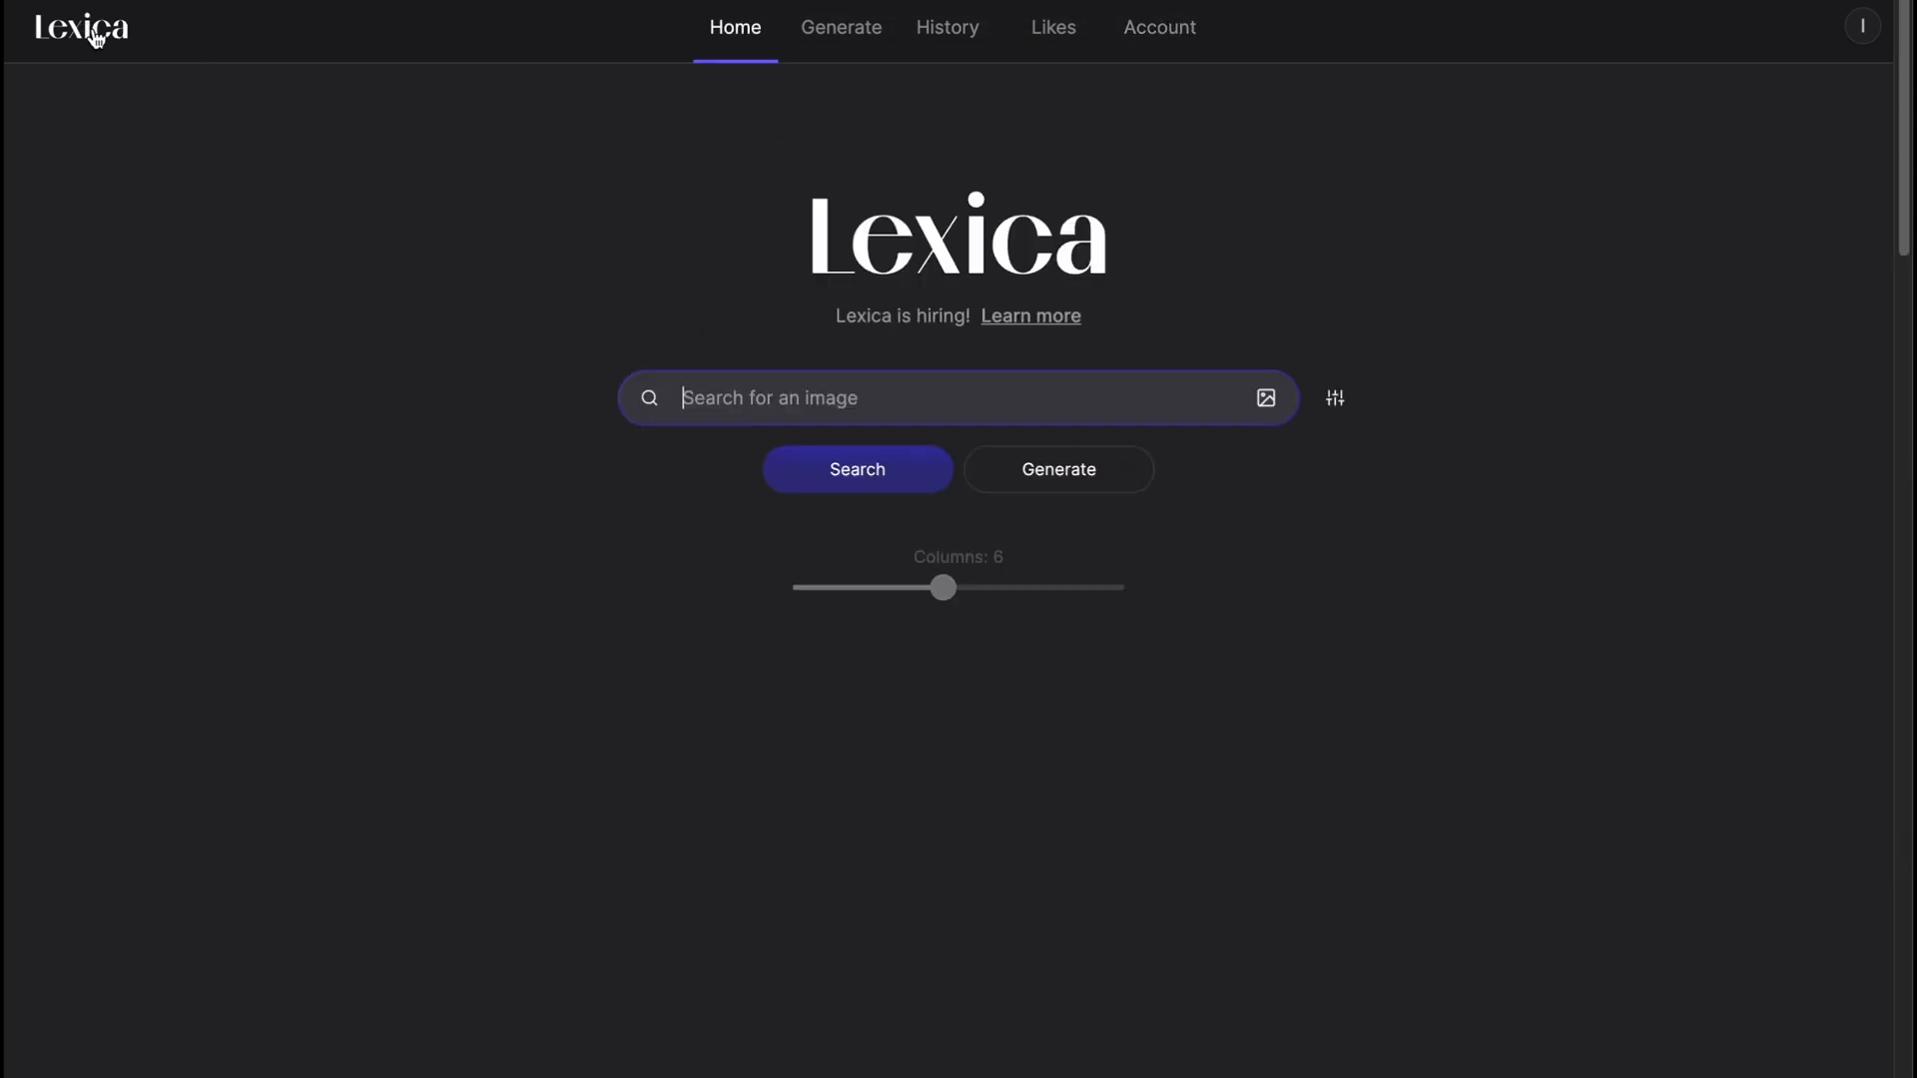
Browse earlier generations: dog in glasses, belarus nature and belarus patriot war images.
left_click(841, 28)
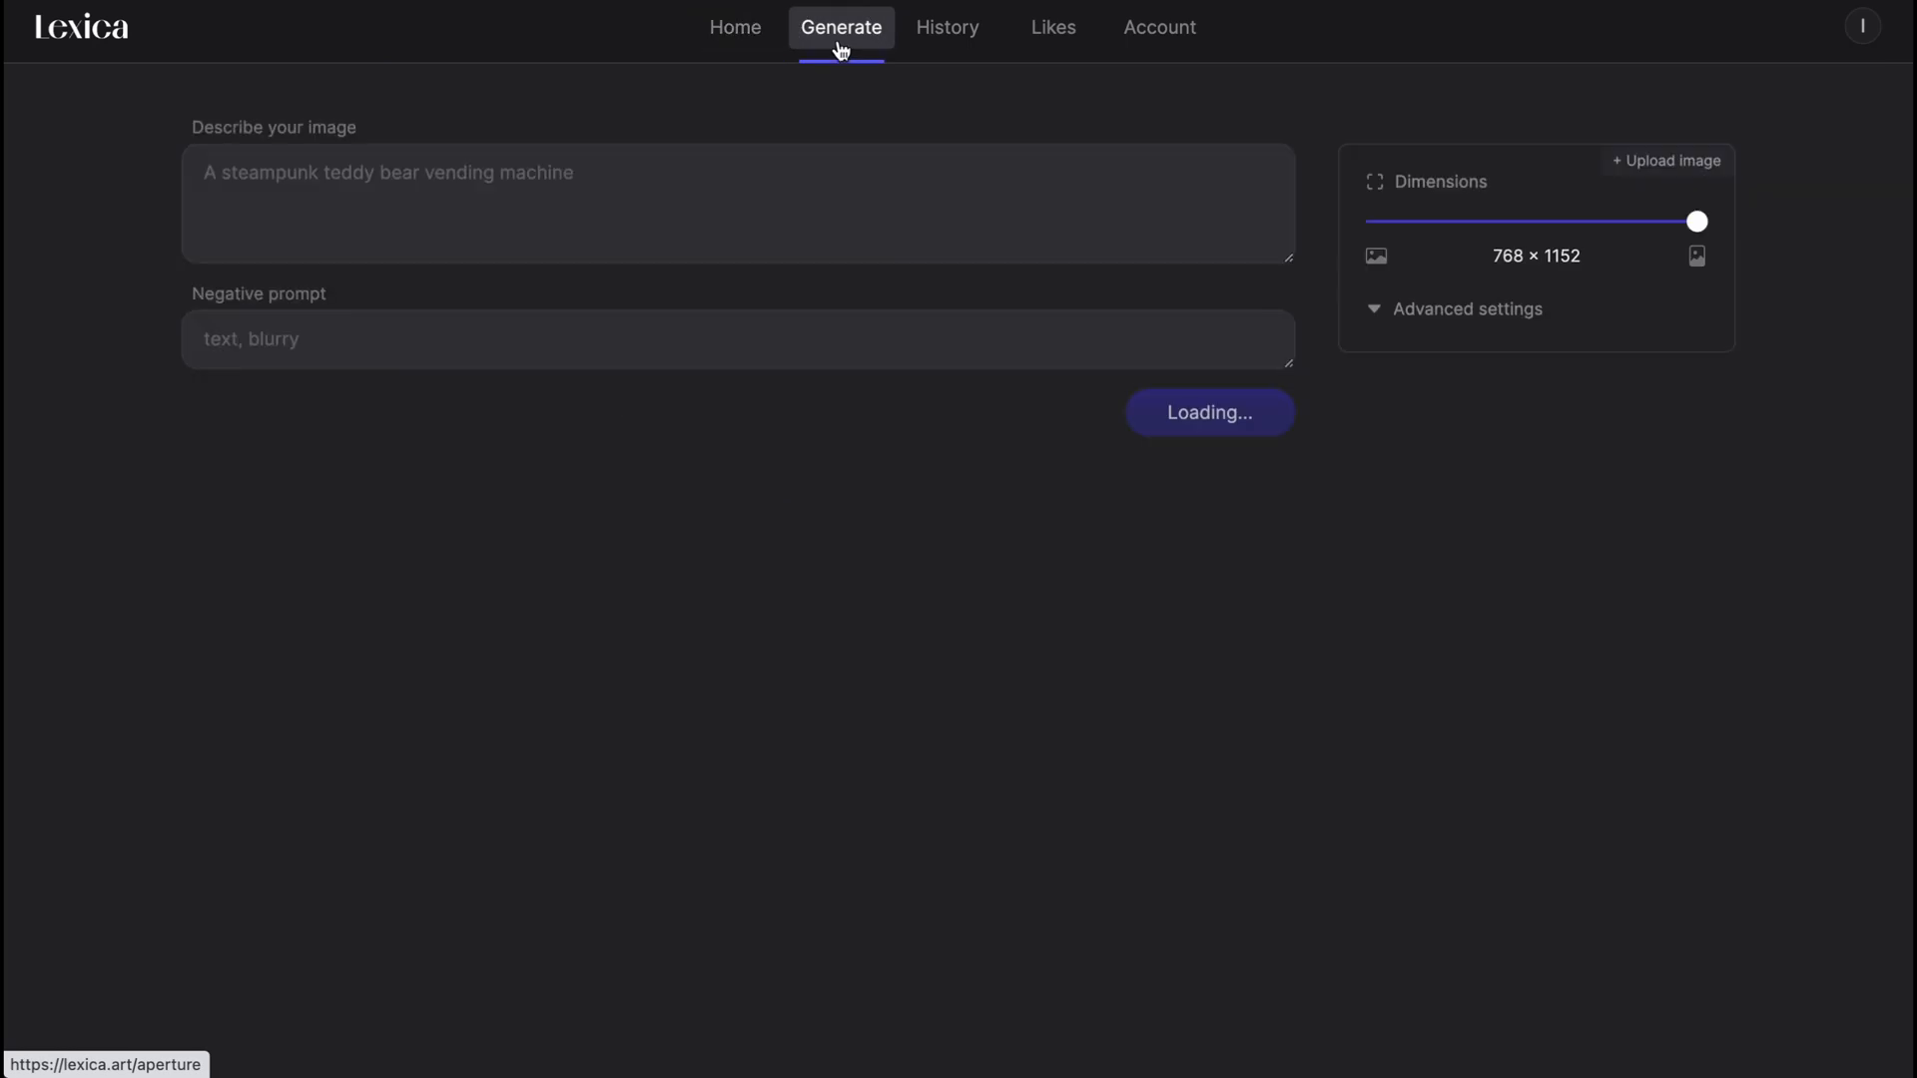
scroll("down", 3)
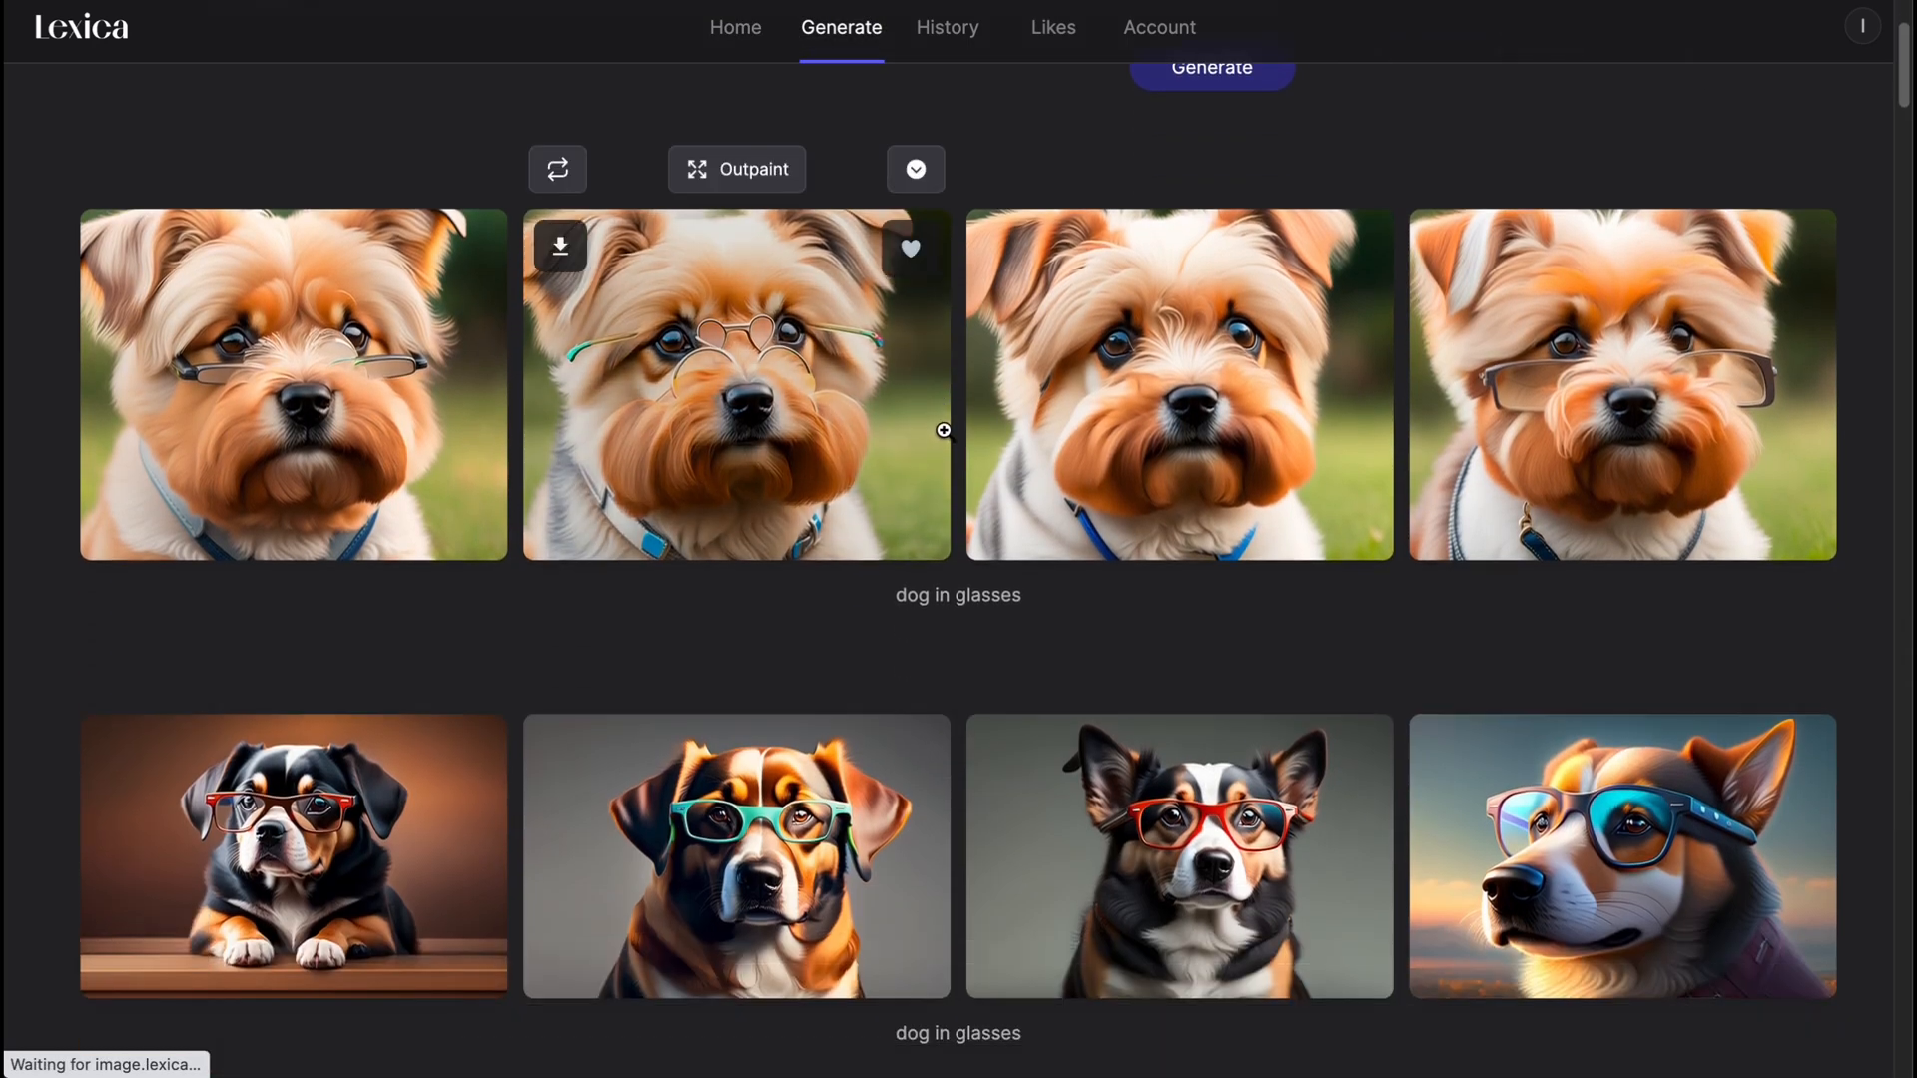
scroll("down", 3)
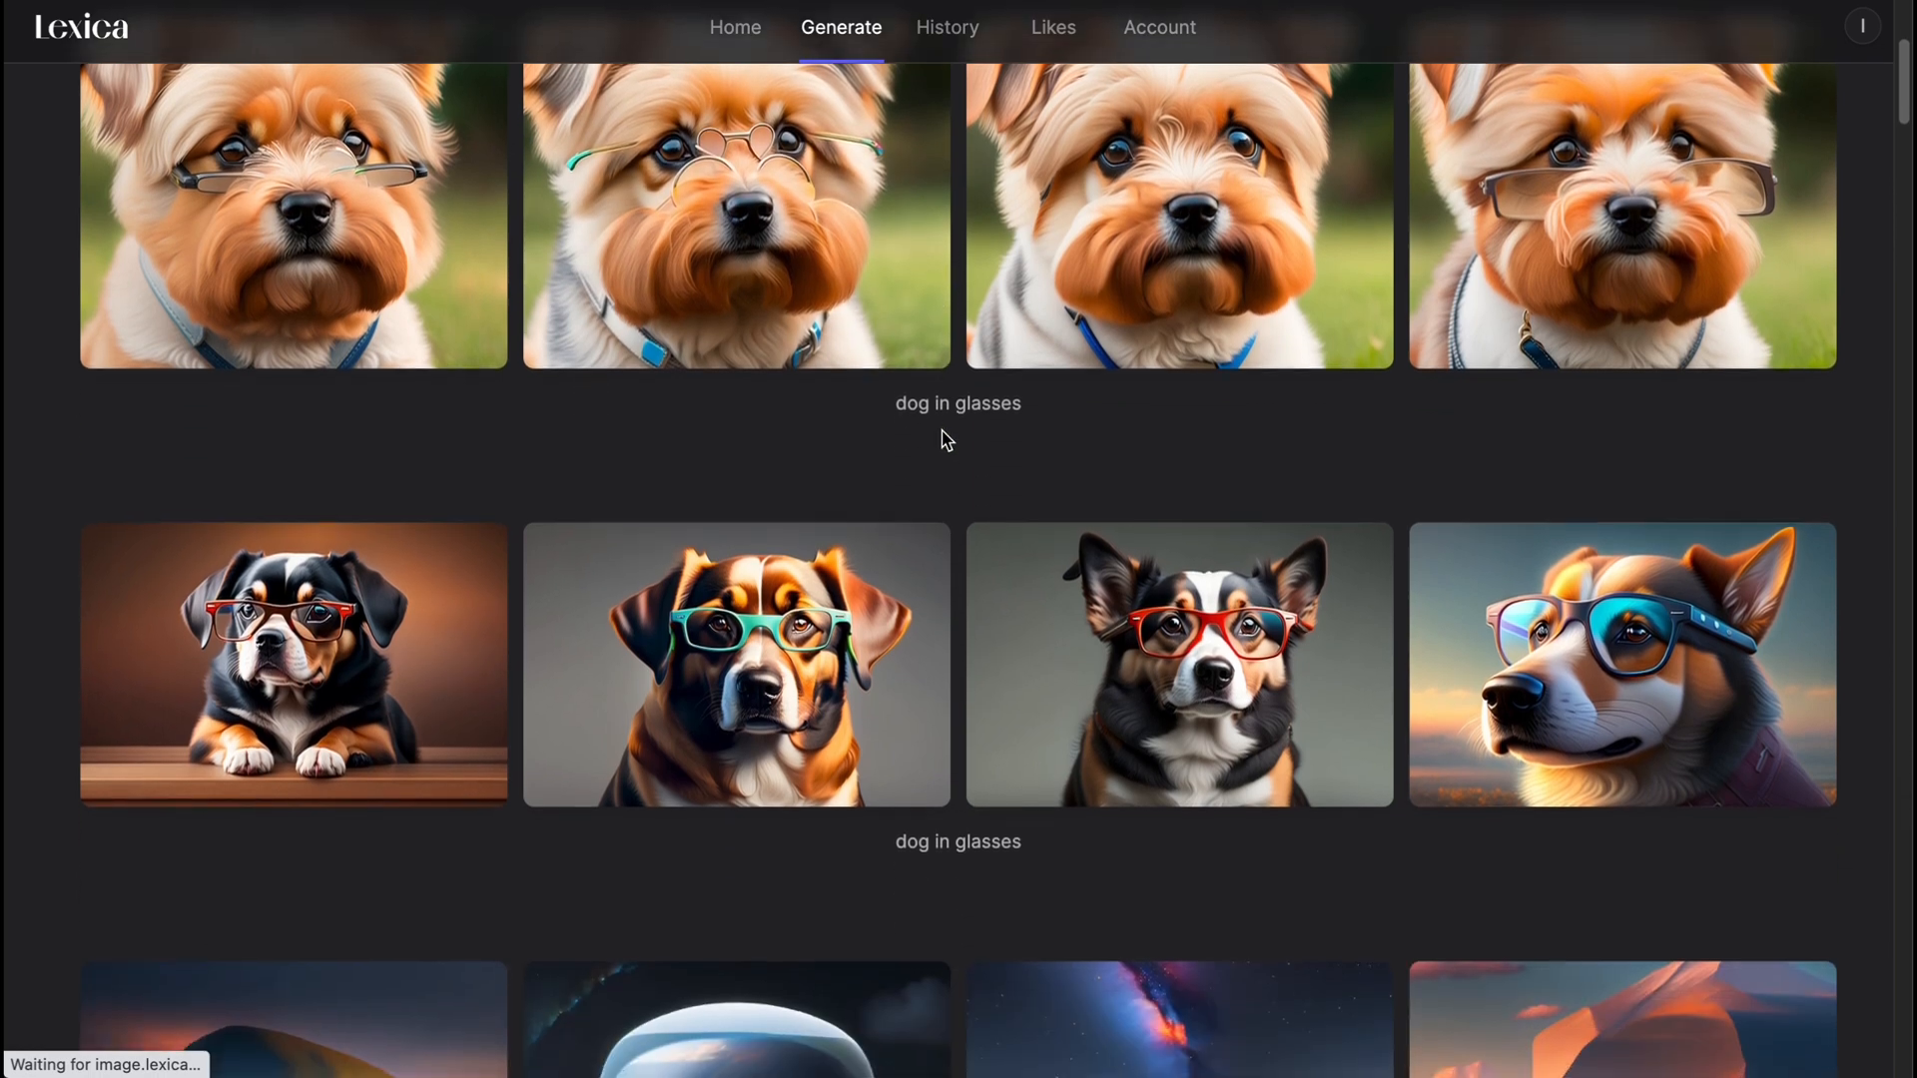
scroll("down", 3)
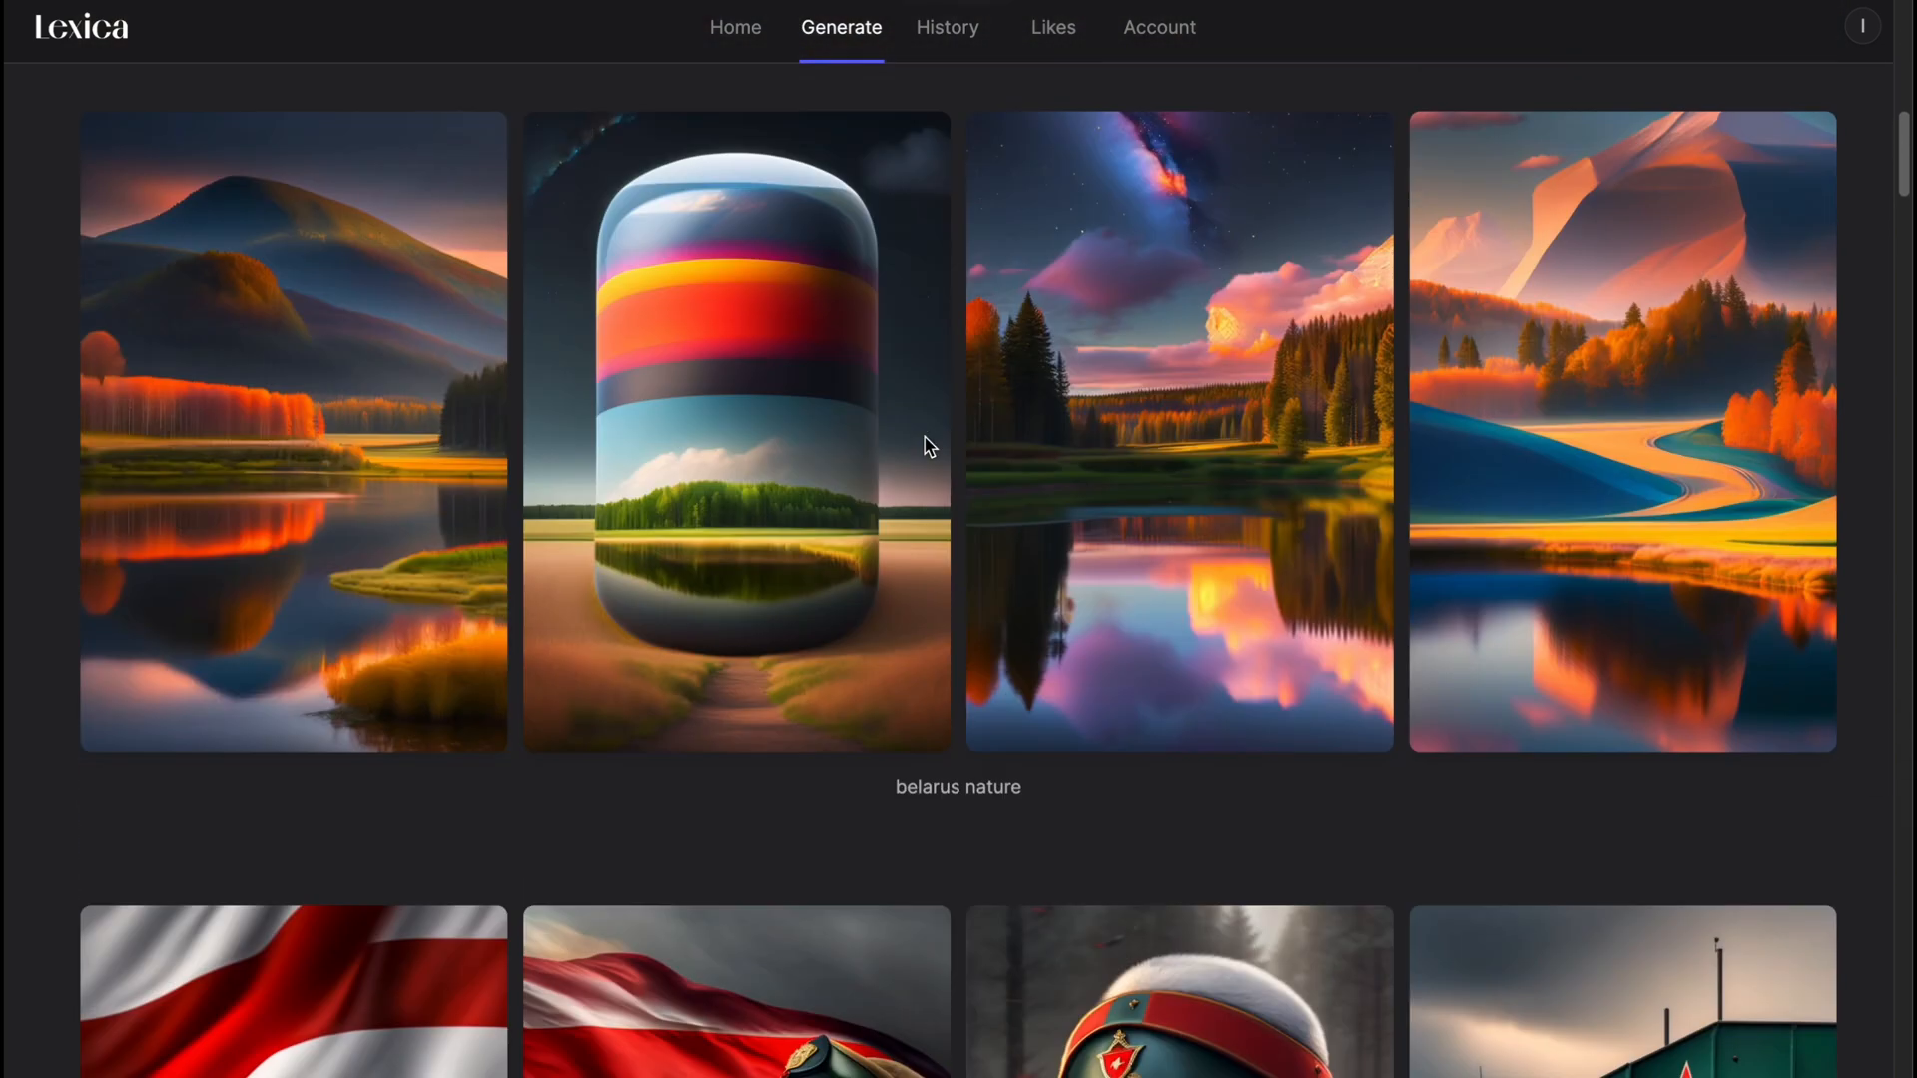
scroll("down", 3)
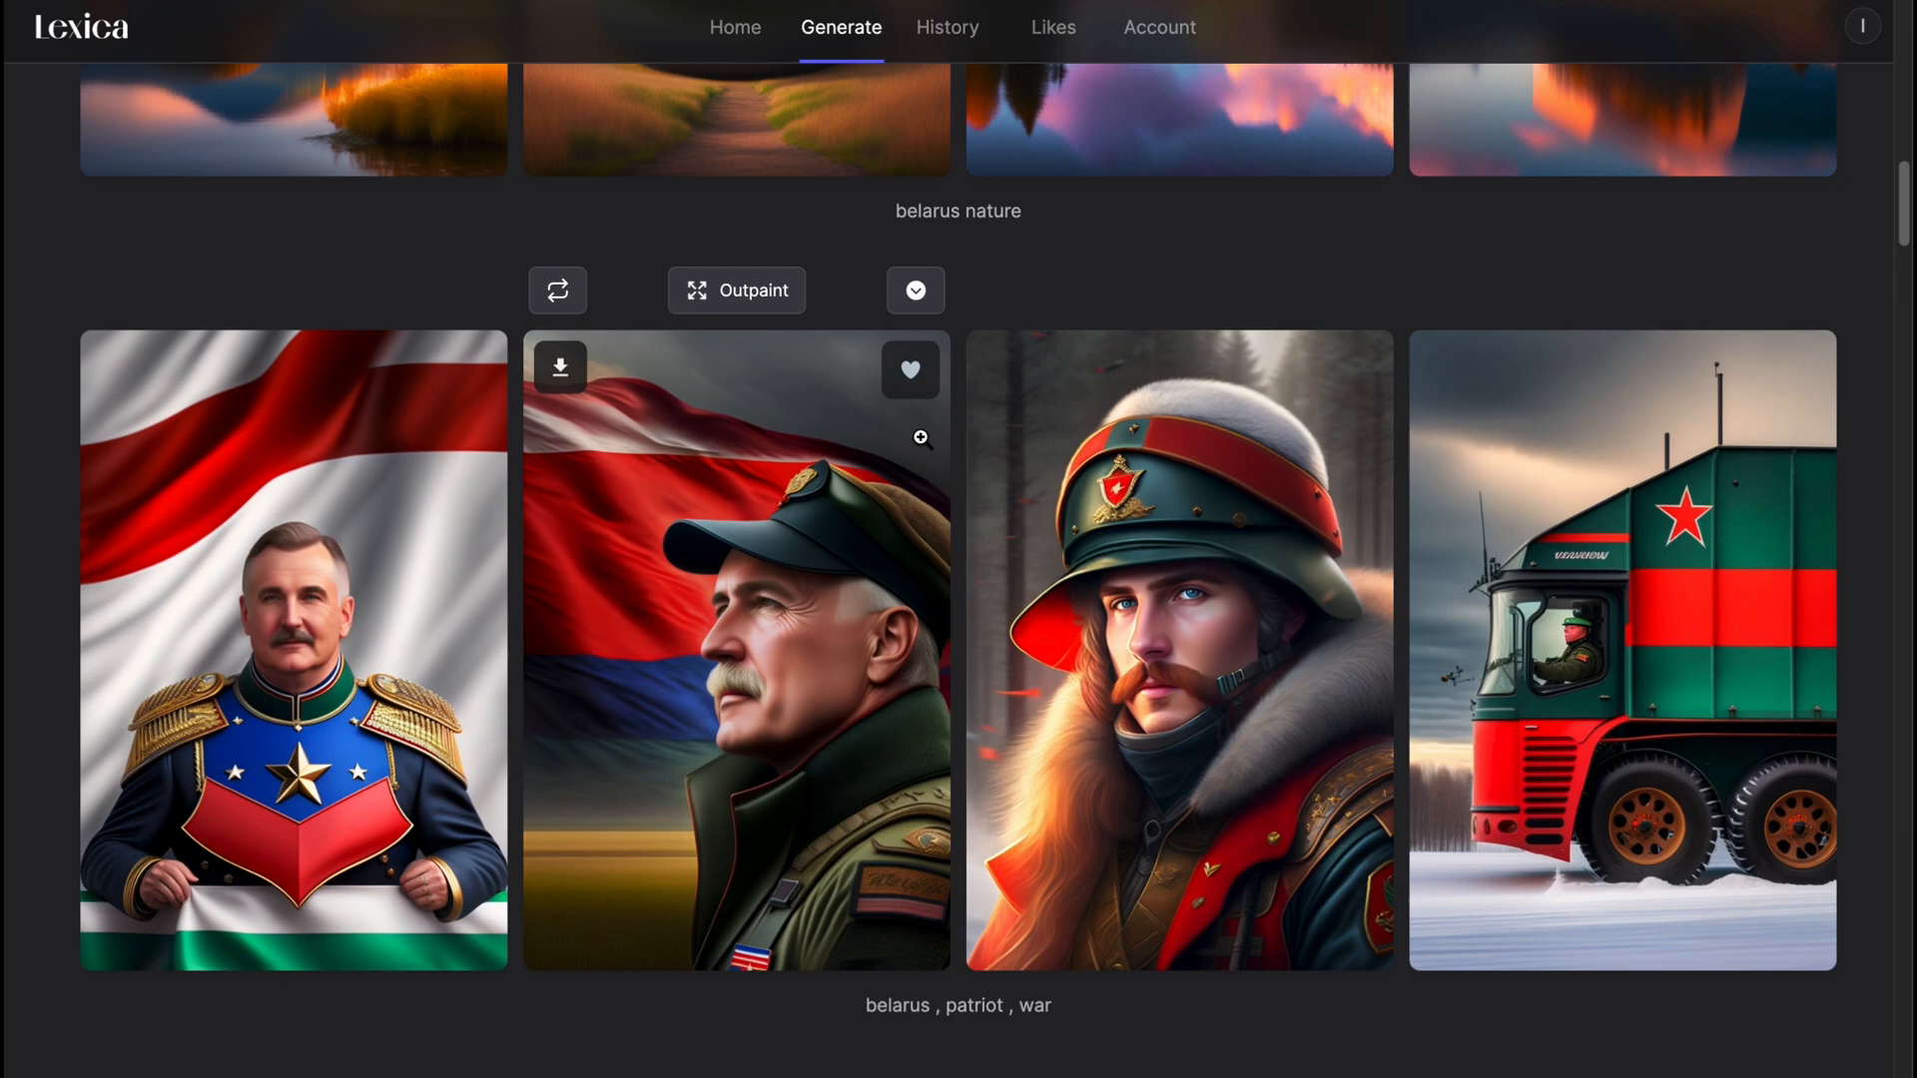